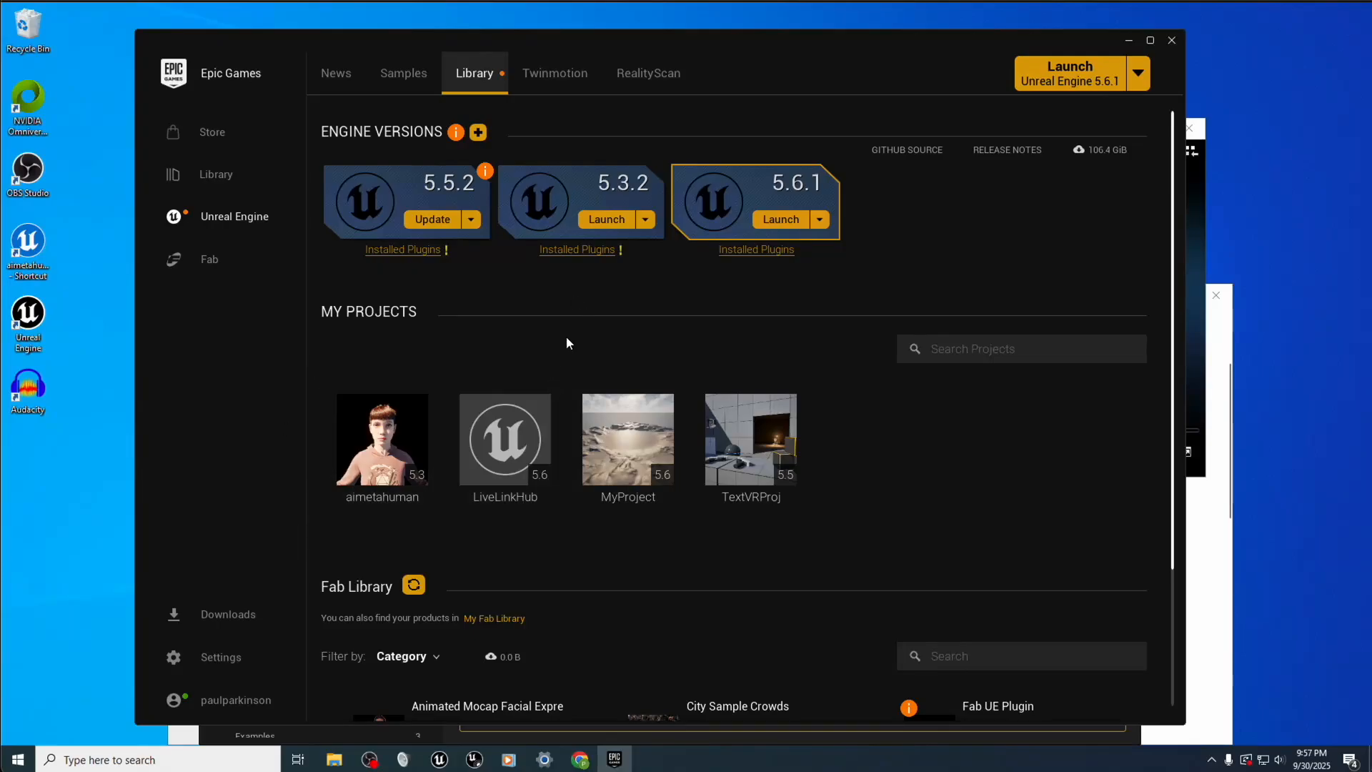
{"action": "mouse_move", "coordinate": [489, 147]}
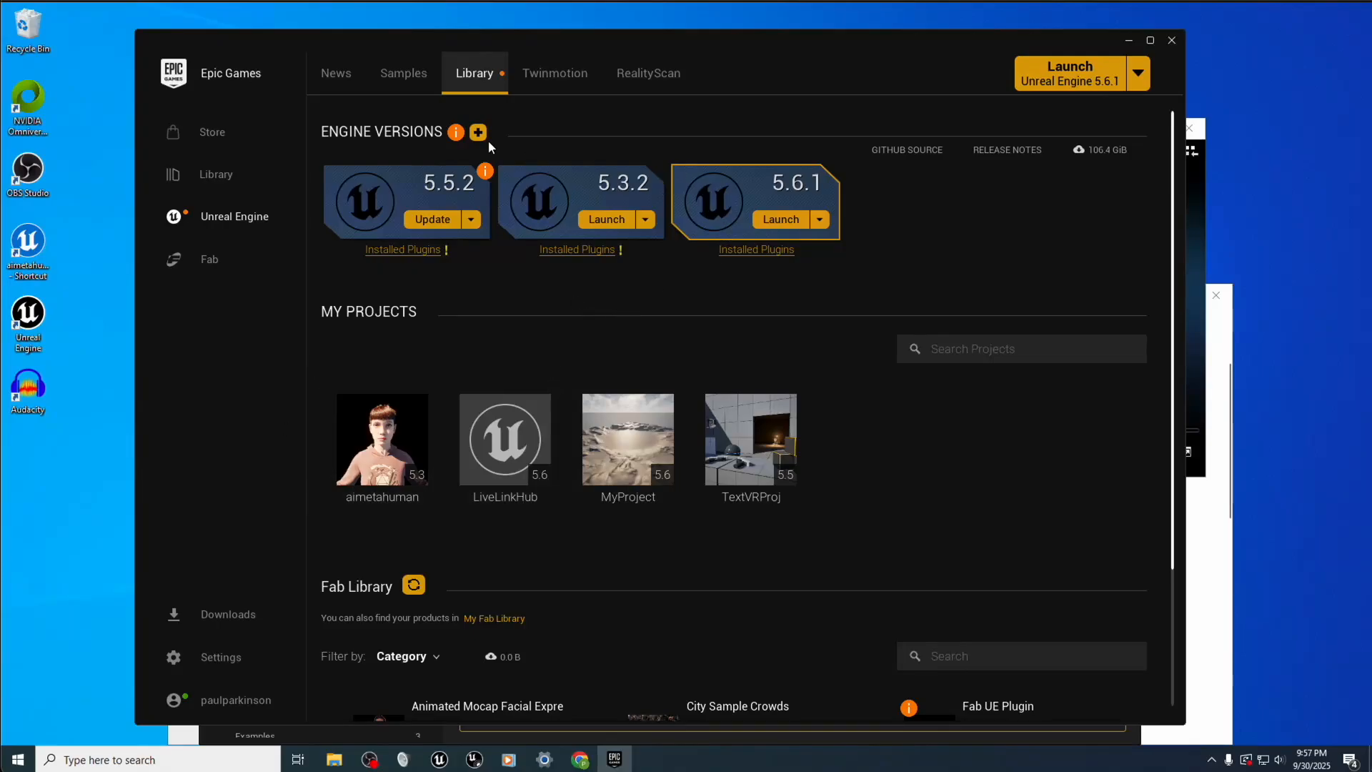
{"action": "mouse_move", "coordinate": [336, 198]}
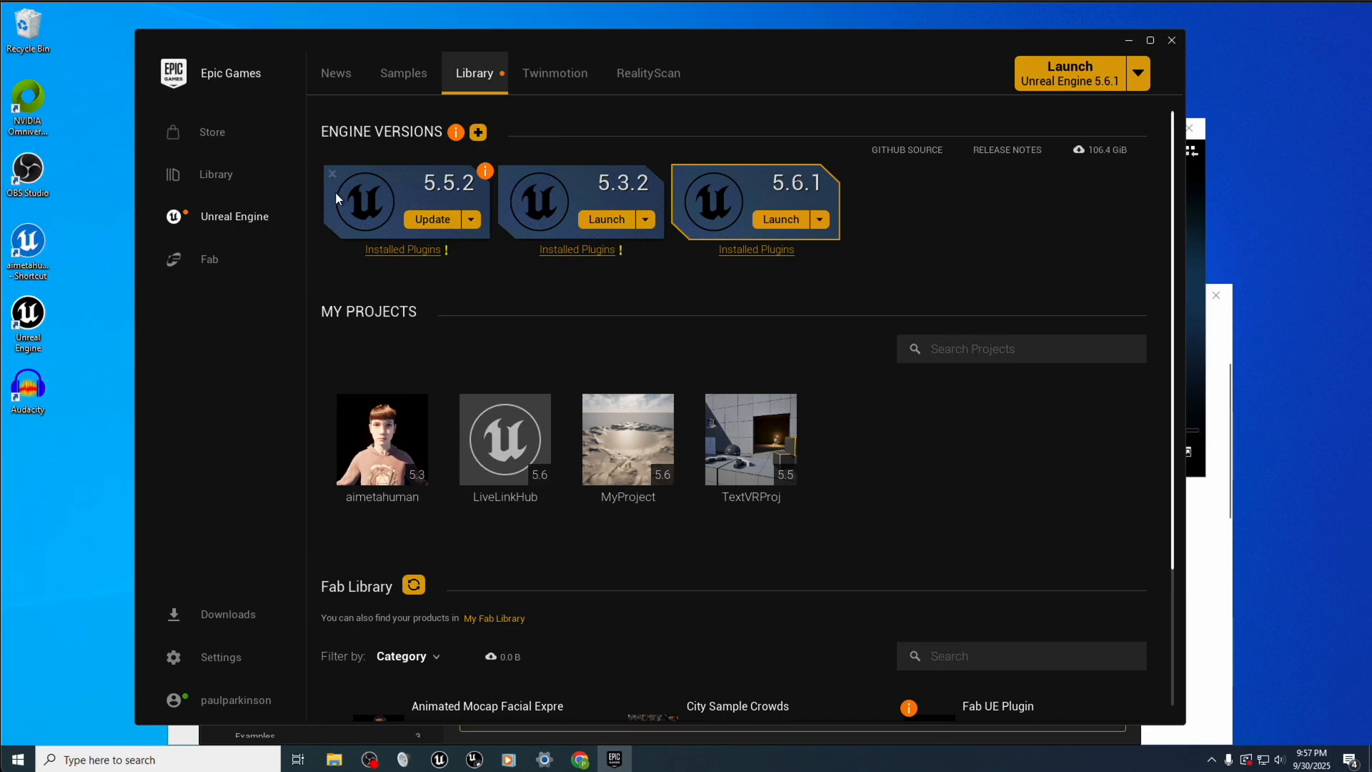
{"action": "mouse_move", "coordinate": [478, 132]}
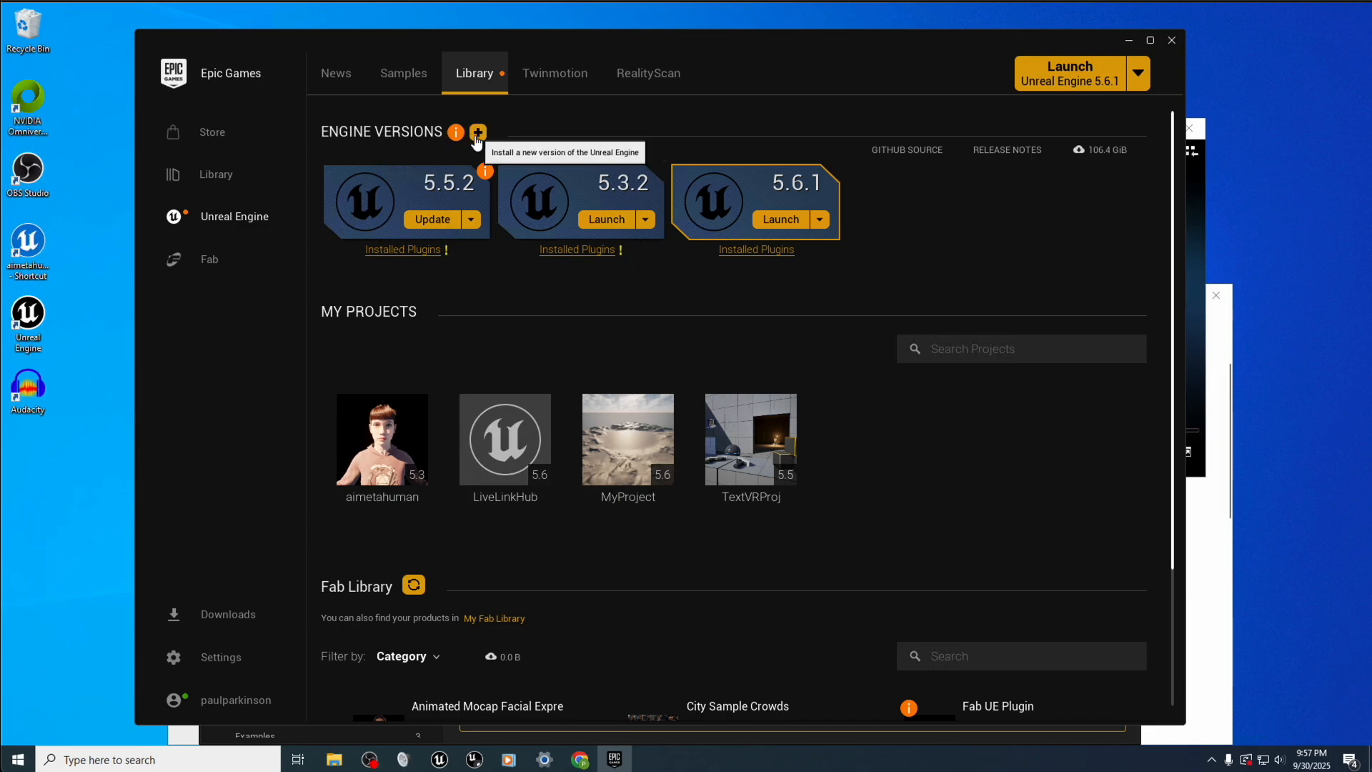
Add a 5.4.4 engine version and review 5.6.1's installed components, closing without changes.
{"action": "left_click", "coordinate": [478, 132]}
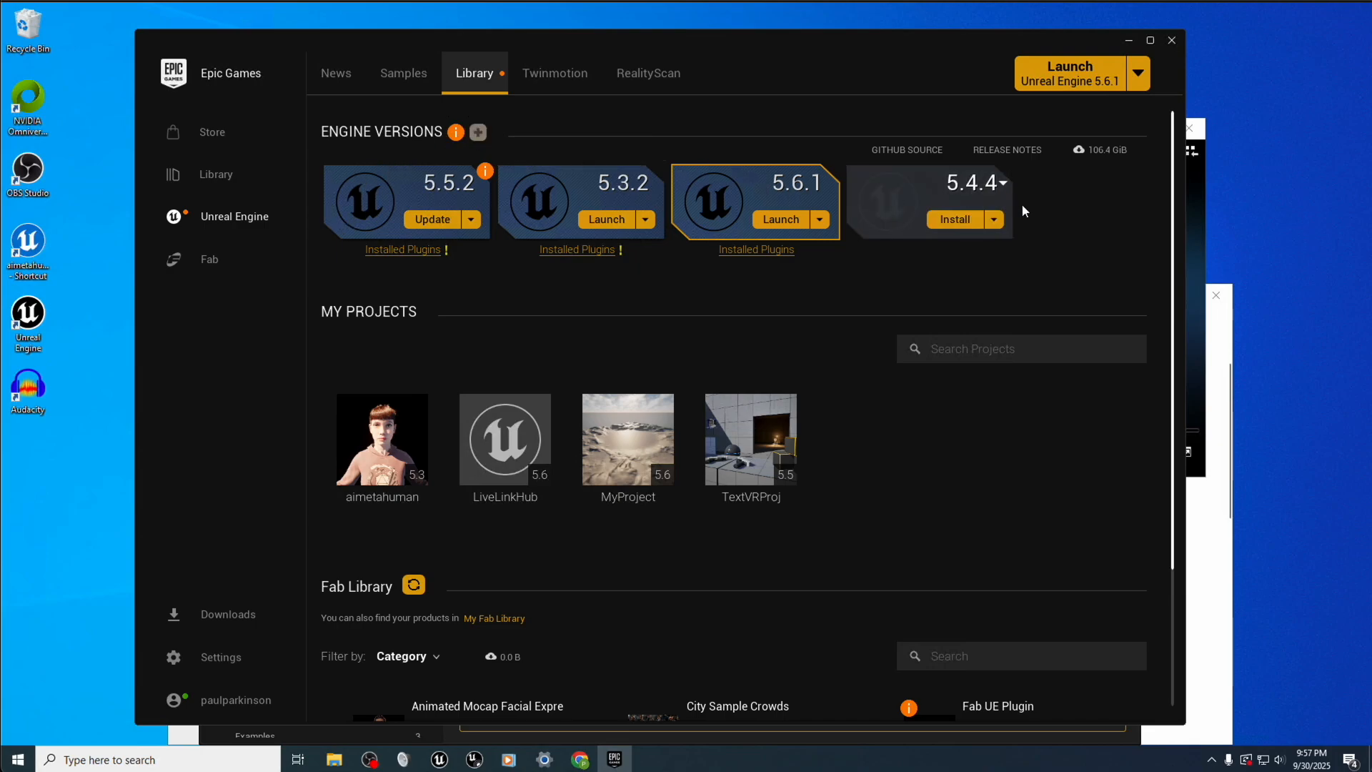
{"action": "mouse_move", "coordinate": [973, 183]}
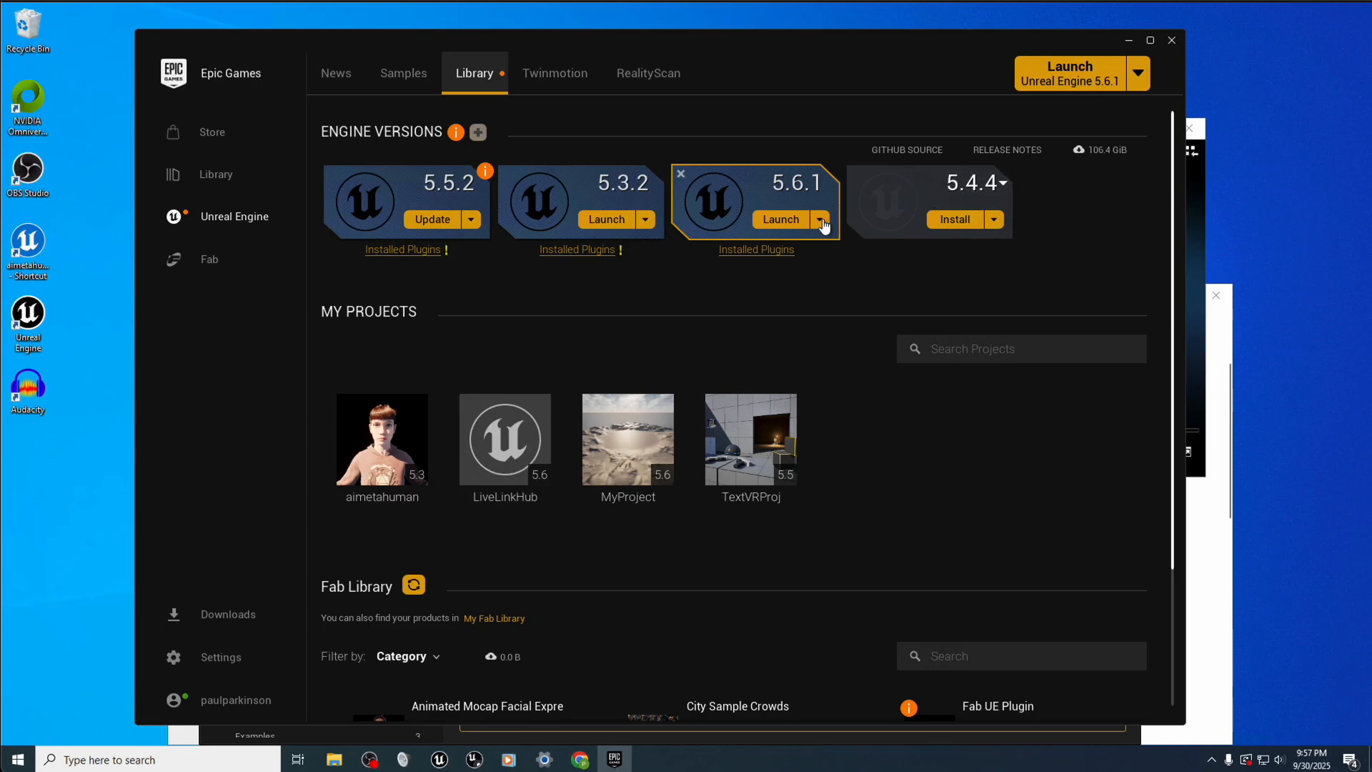
{"action": "left_click", "coordinate": [821, 219]}
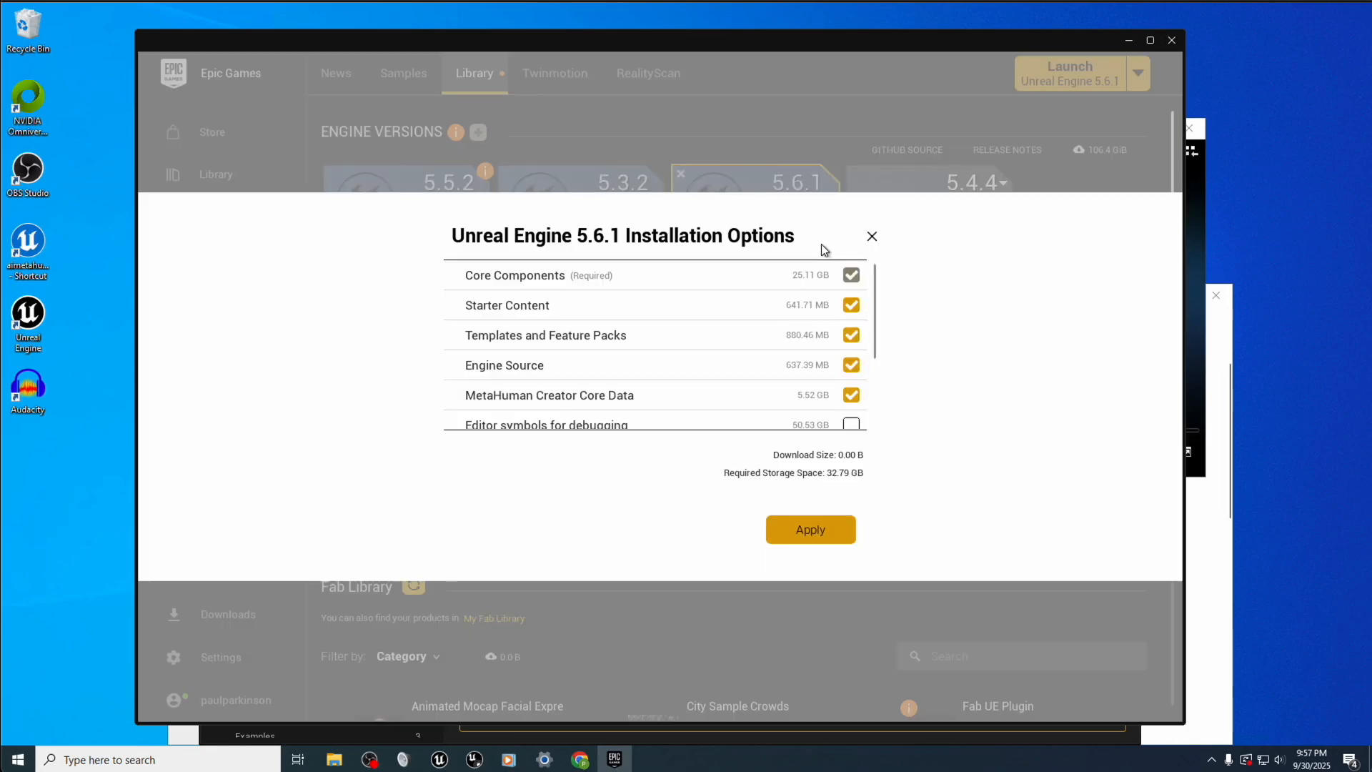
{"action": "mouse_move", "coordinate": [760, 408]}
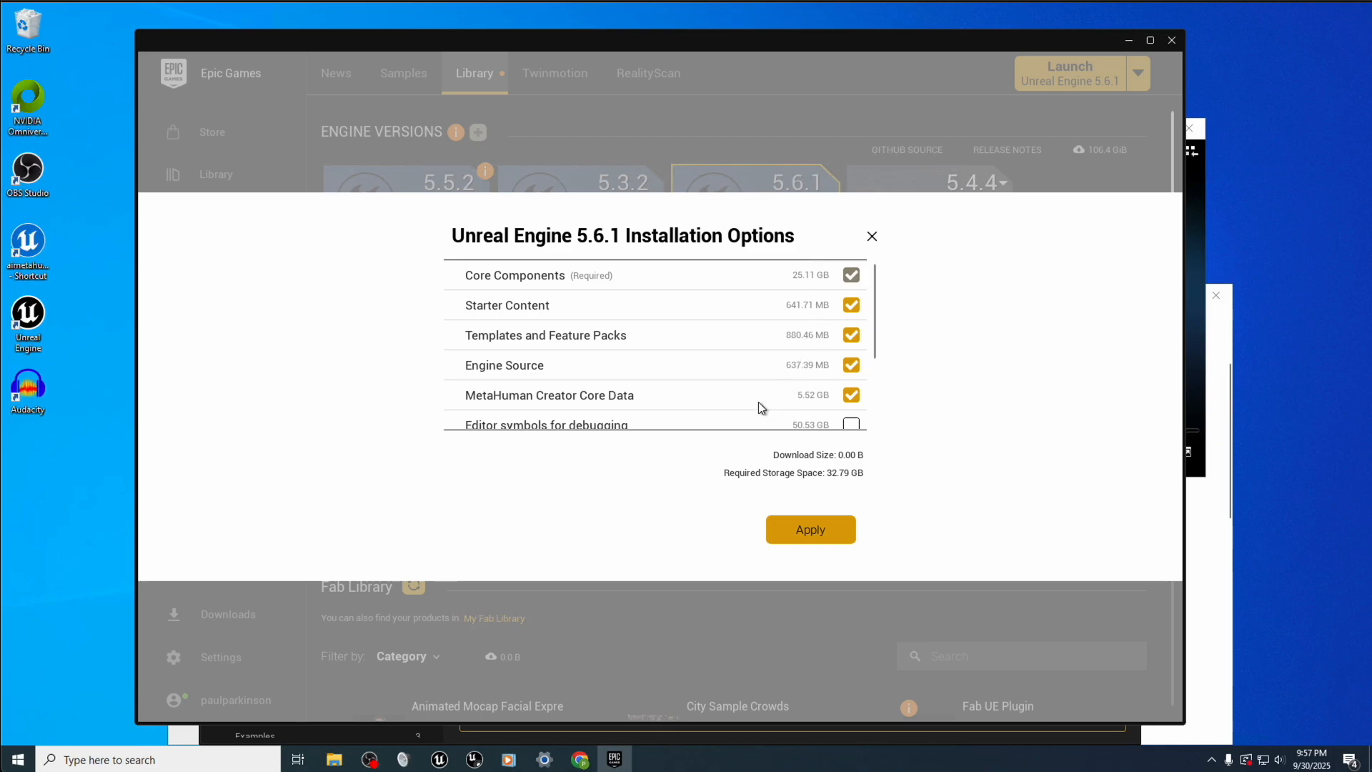
{"action": "mouse_move", "coordinate": [627, 398]}
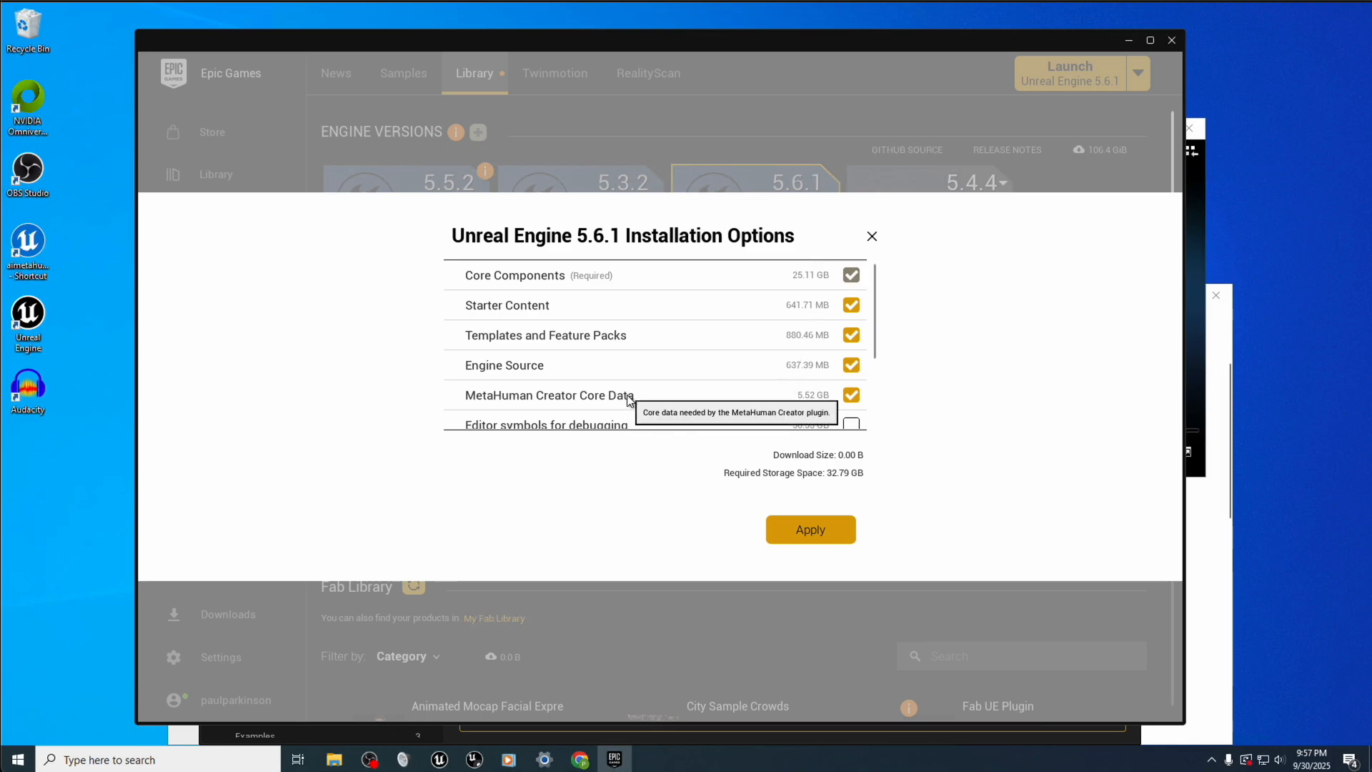
{"action": "mouse_move", "coordinate": [880, 353]}
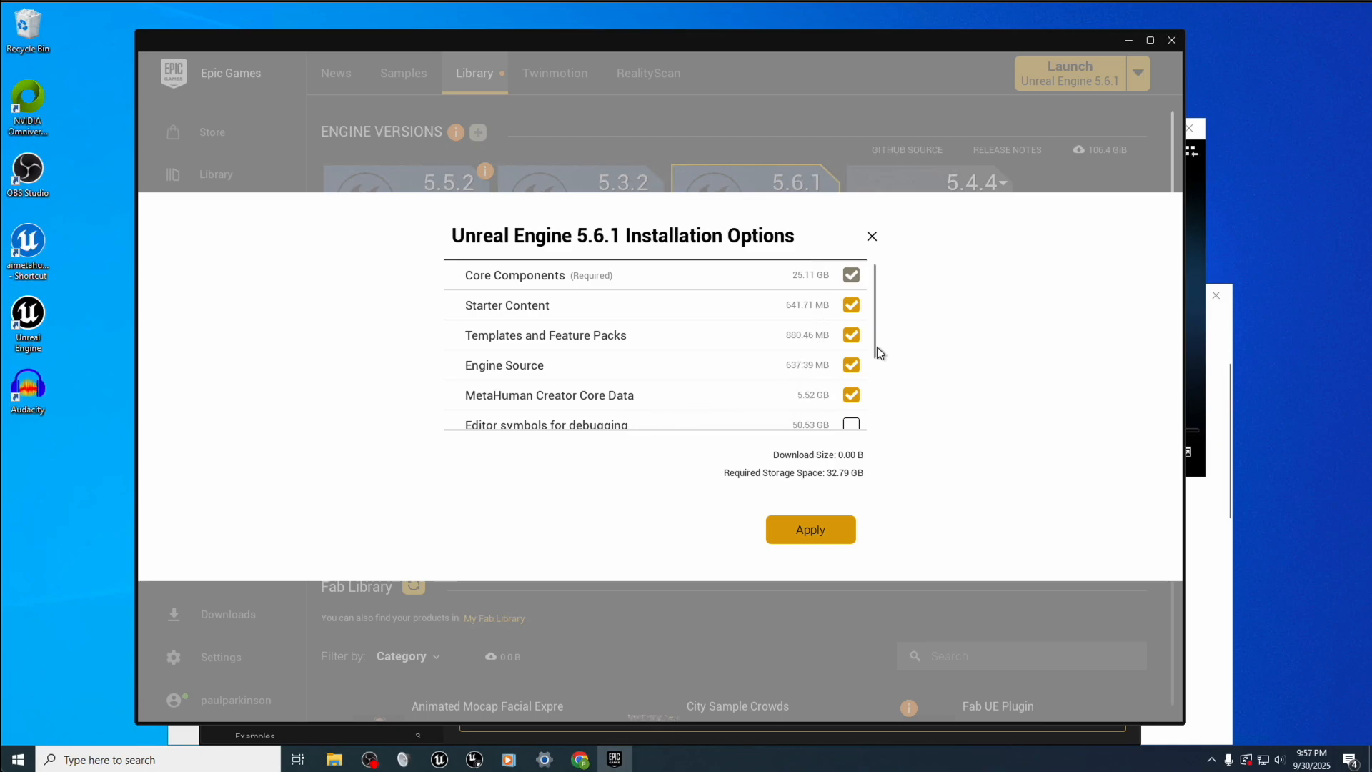
{"action": "scroll", "scroll_direction": "down", "scroll_amount": 3}
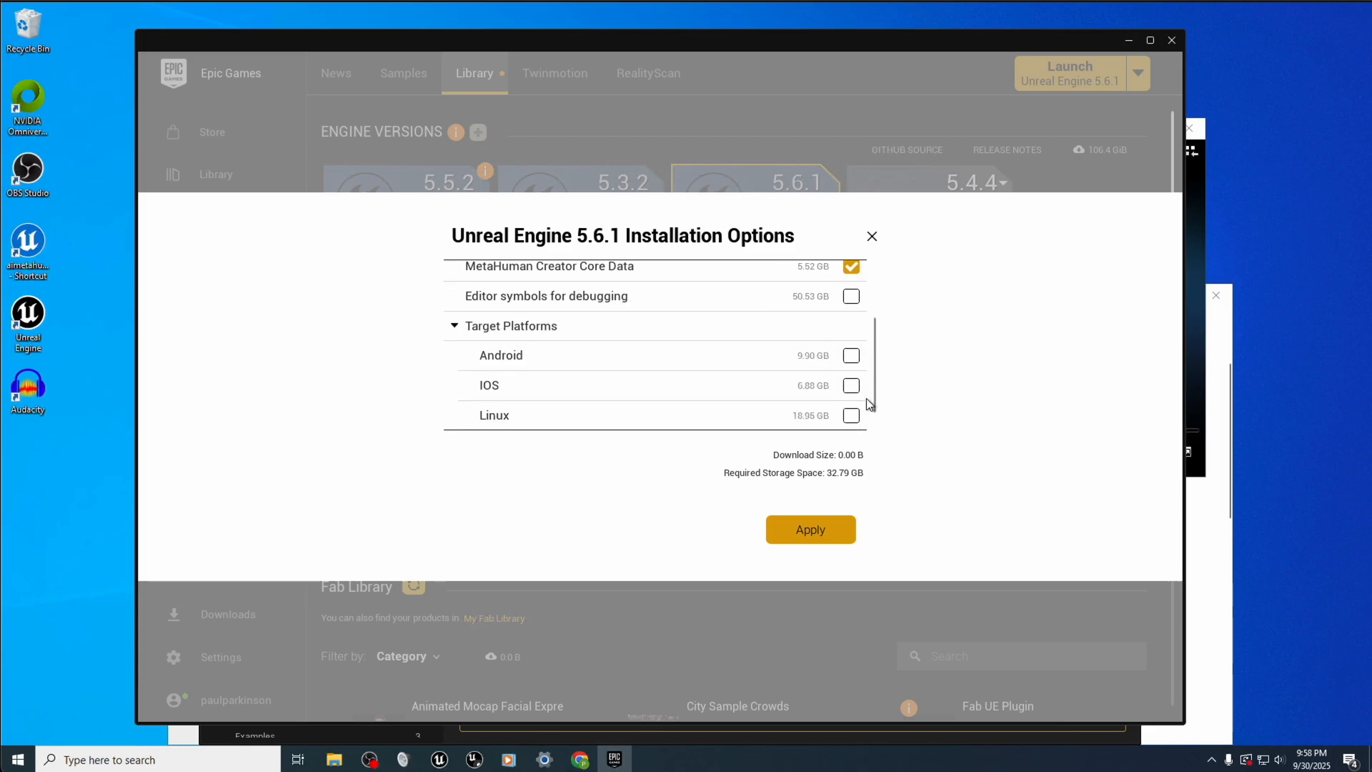
{"action": "scroll", "scroll_direction": "up", "scroll_amount": 3}
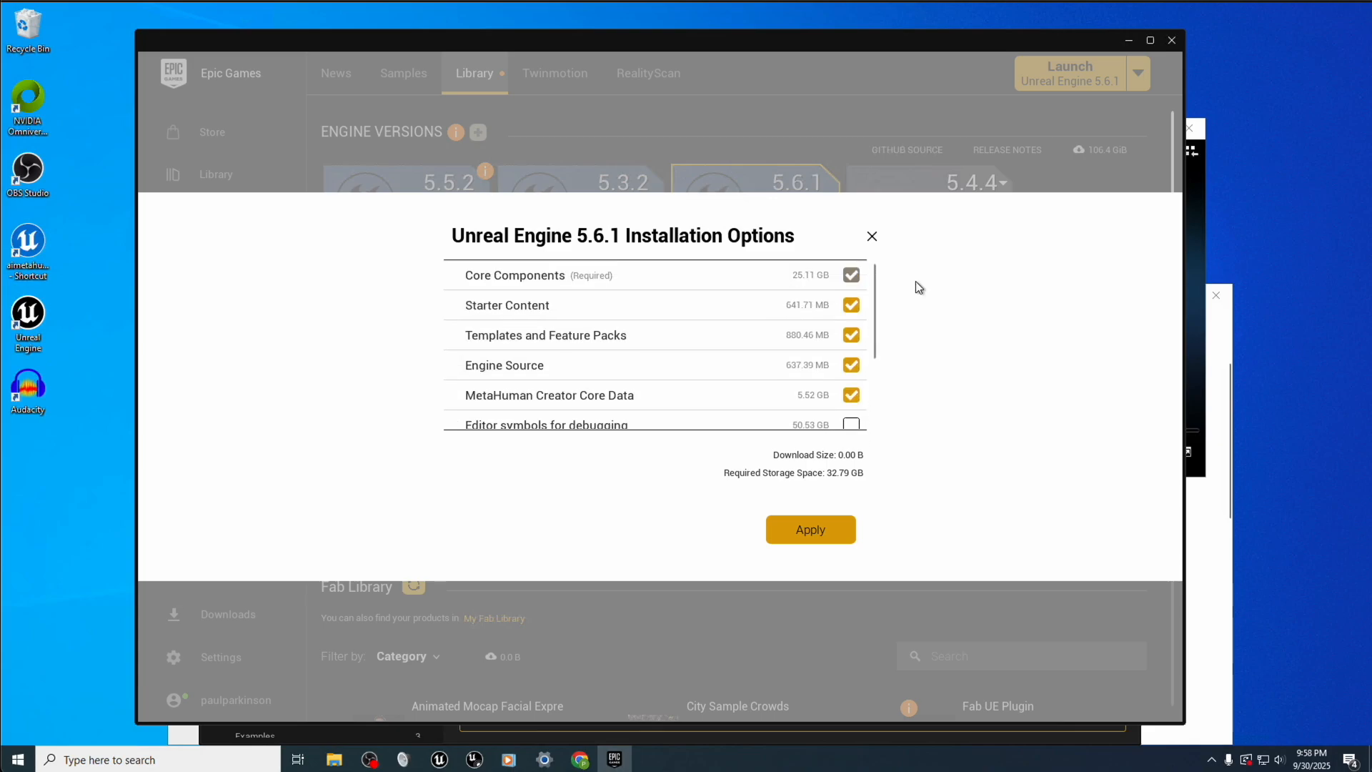
{"action": "mouse_move", "coordinate": [872, 236]}
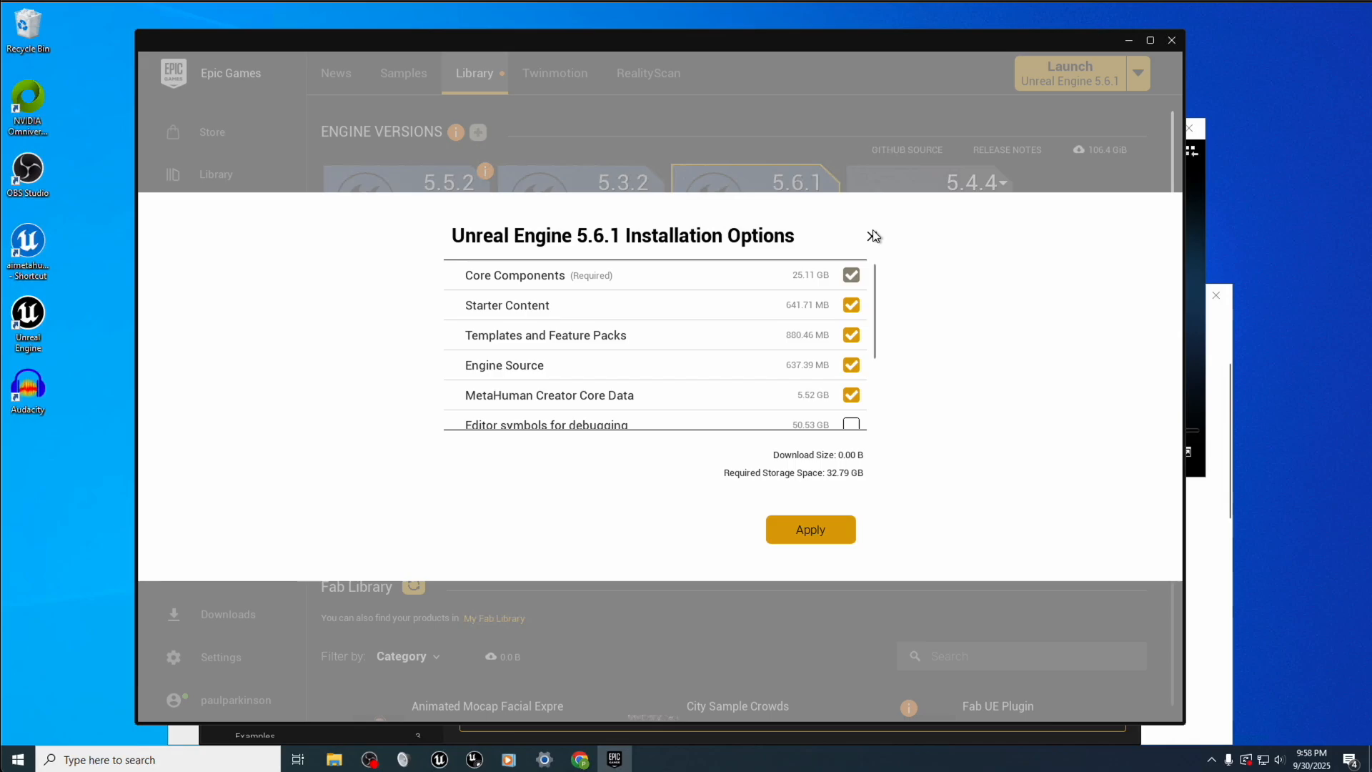
{"action": "left_click", "coordinate": [873, 236]}
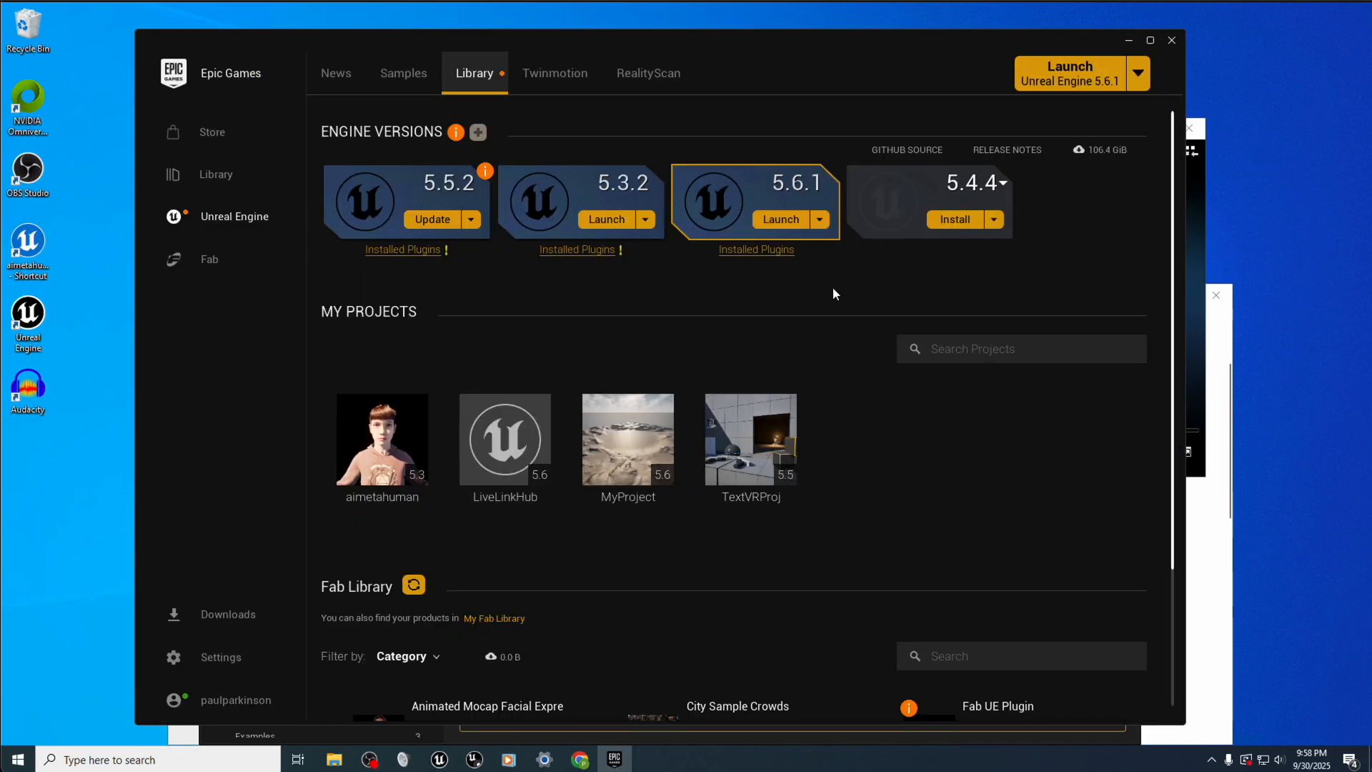
Launch Unreal Engine 5.6.1 and open the existing MyProject from the Project Browser.
{"action": "left_click", "coordinate": [780, 219]}
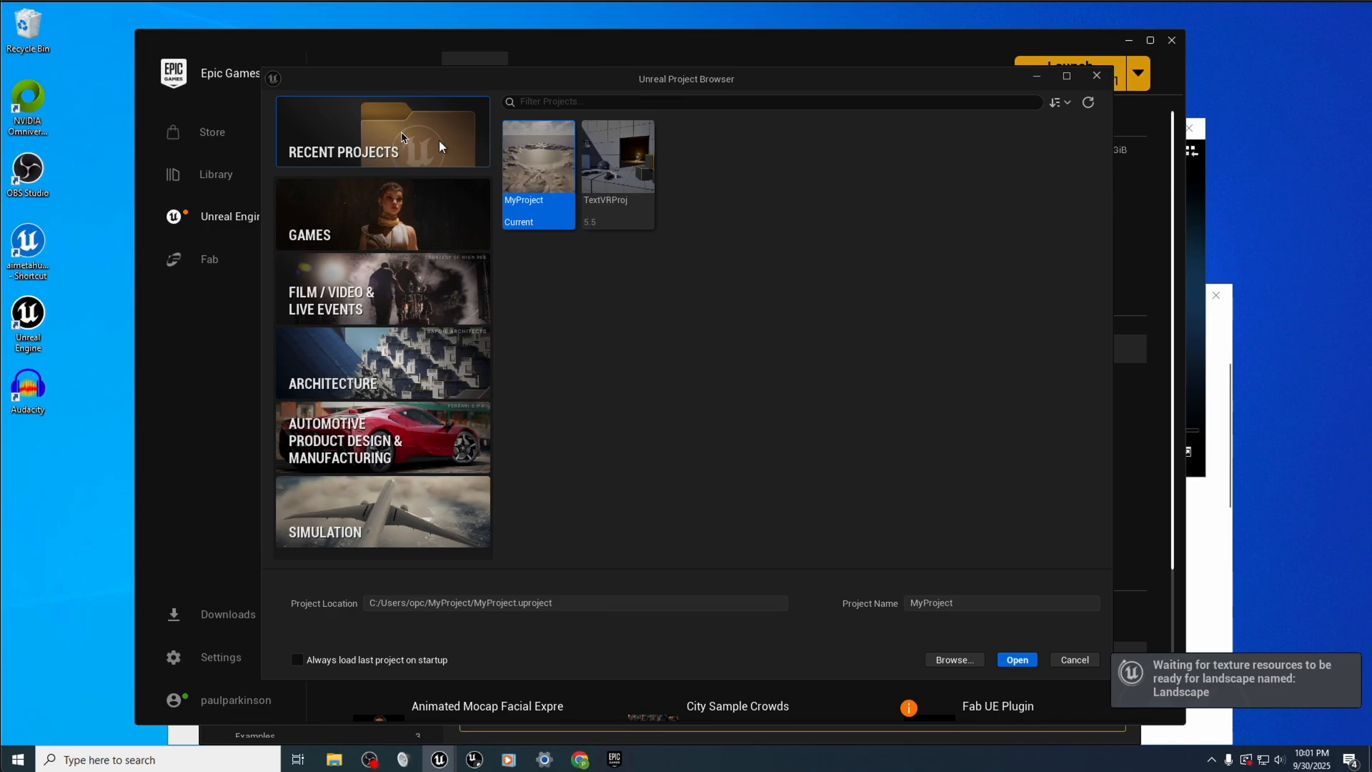
{"action": "left_click", "coordinate": [383, 214]}
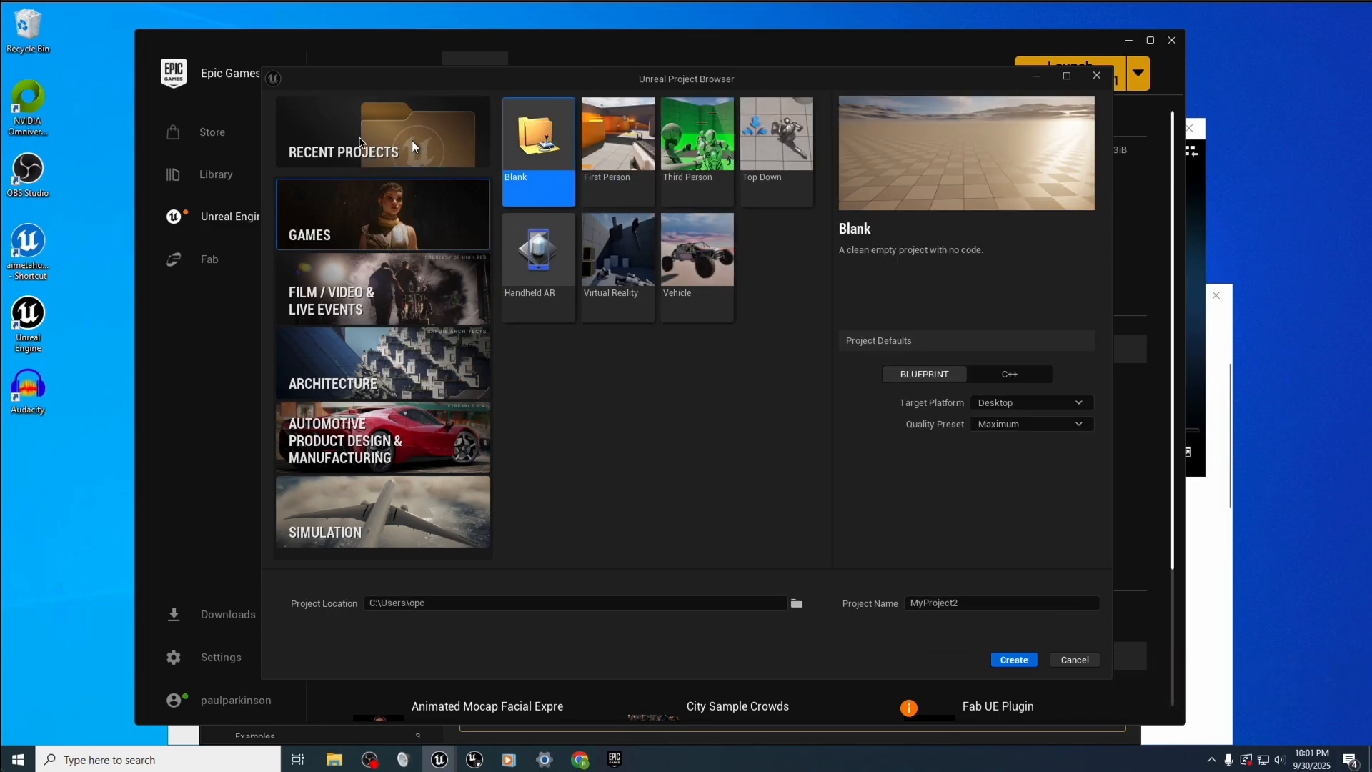
{"action": "left_click", "coordinate": [1013, 659]}
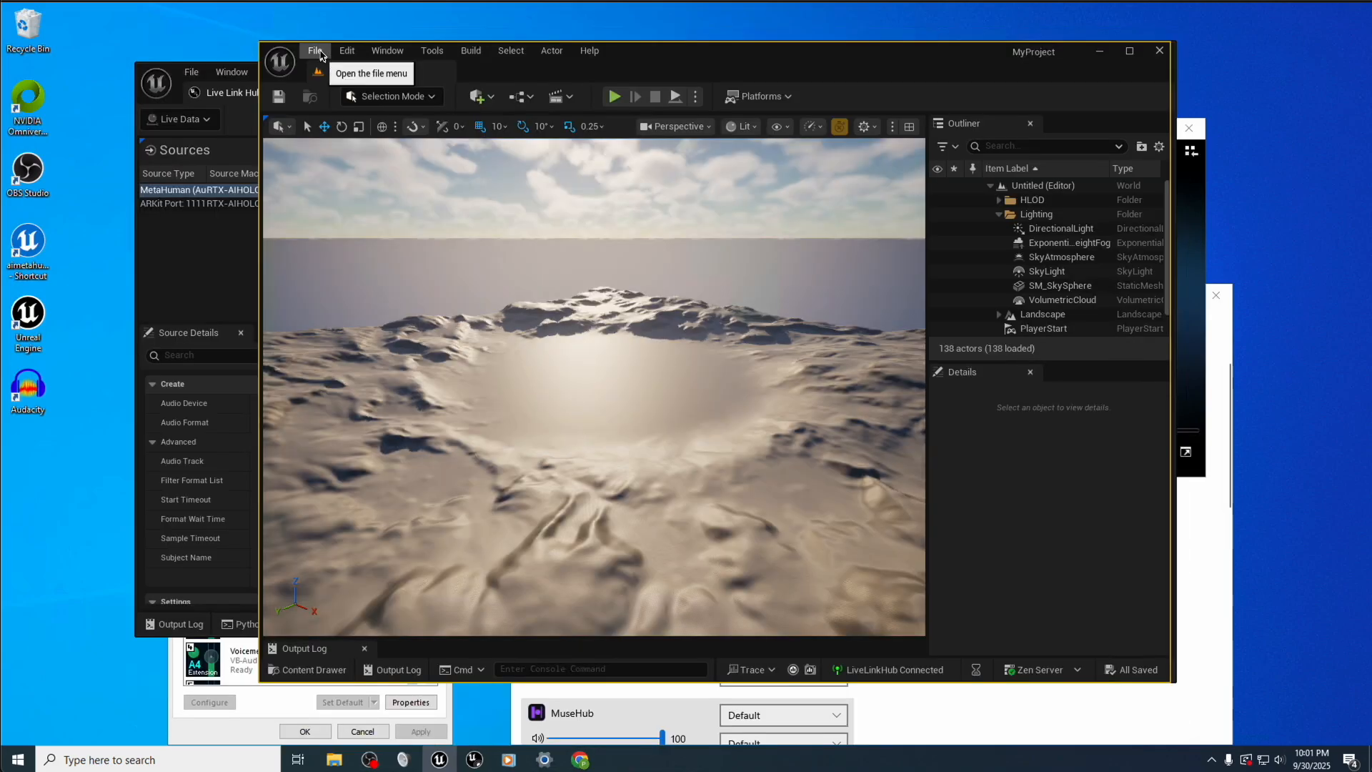
Confirm the Live Link and MetaHuman plugins are enabled in Plugins, then restart the editor.
{"action": "left_click", "coordinate": [346, 50]}
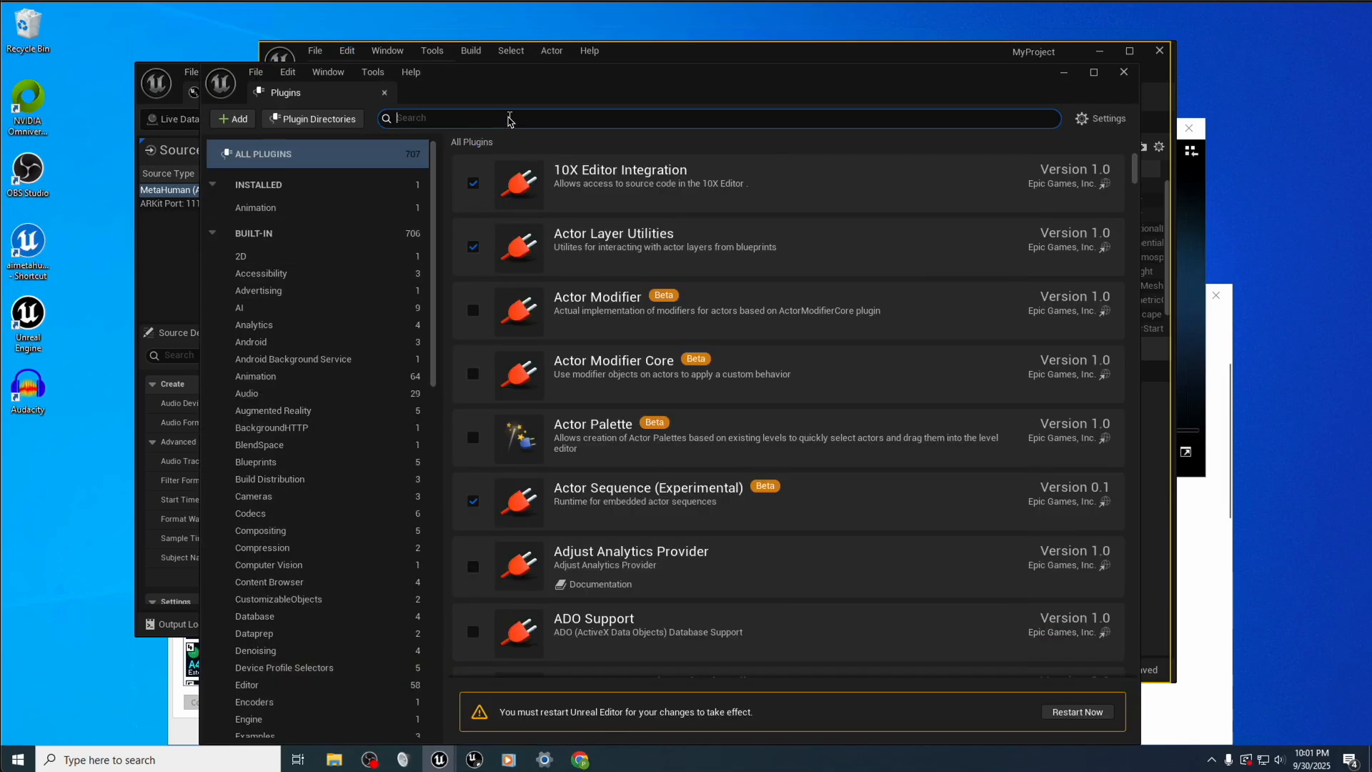
{"action": "type", "text": "live"}
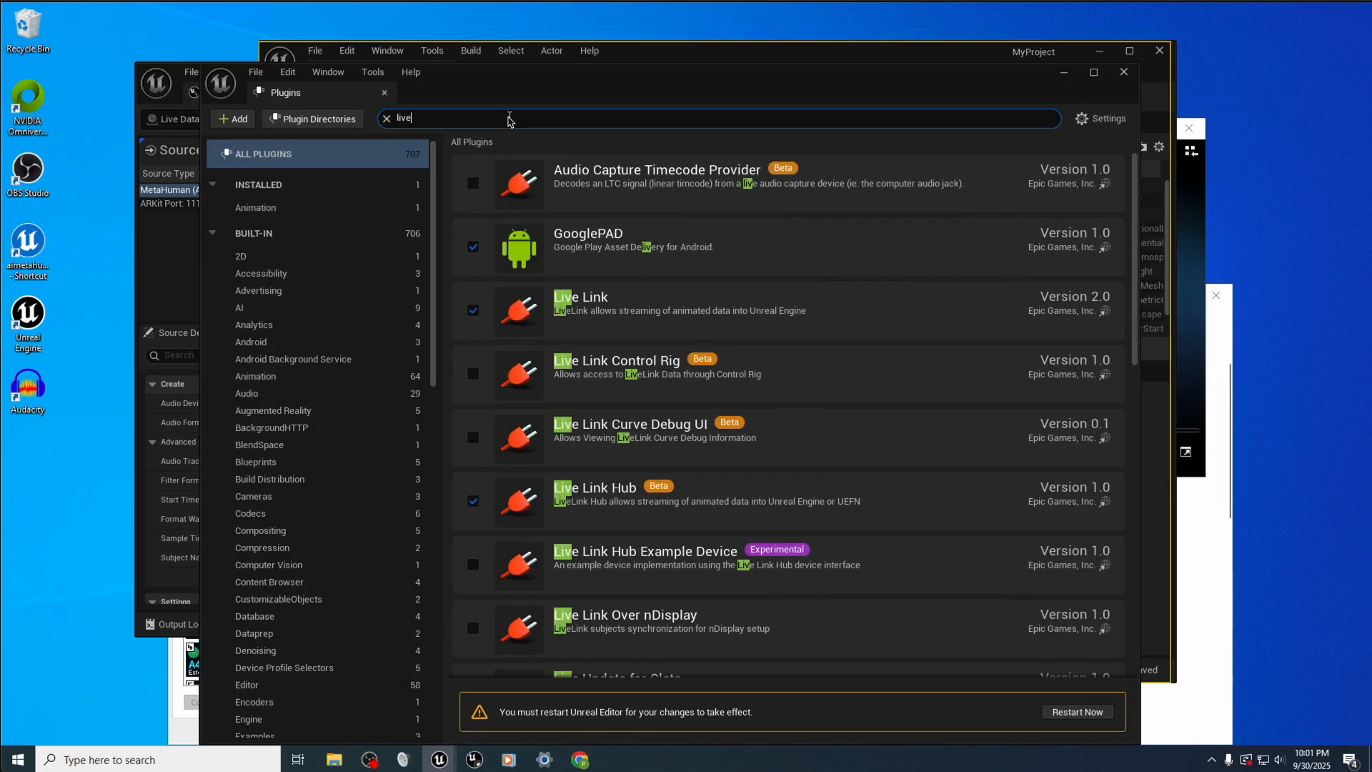
{"action": "type", "text": "link"}
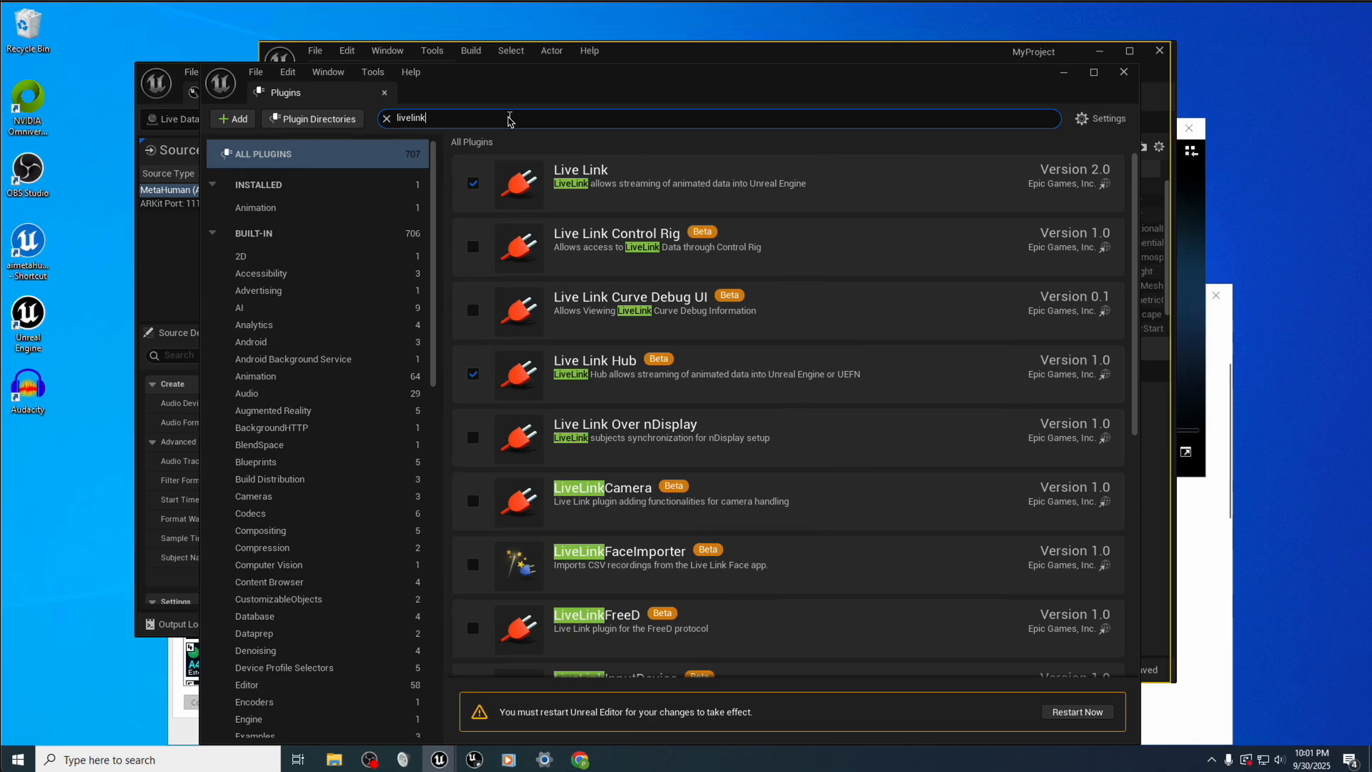
{"action": "mouse_move", "coordinate": [652, 371]}
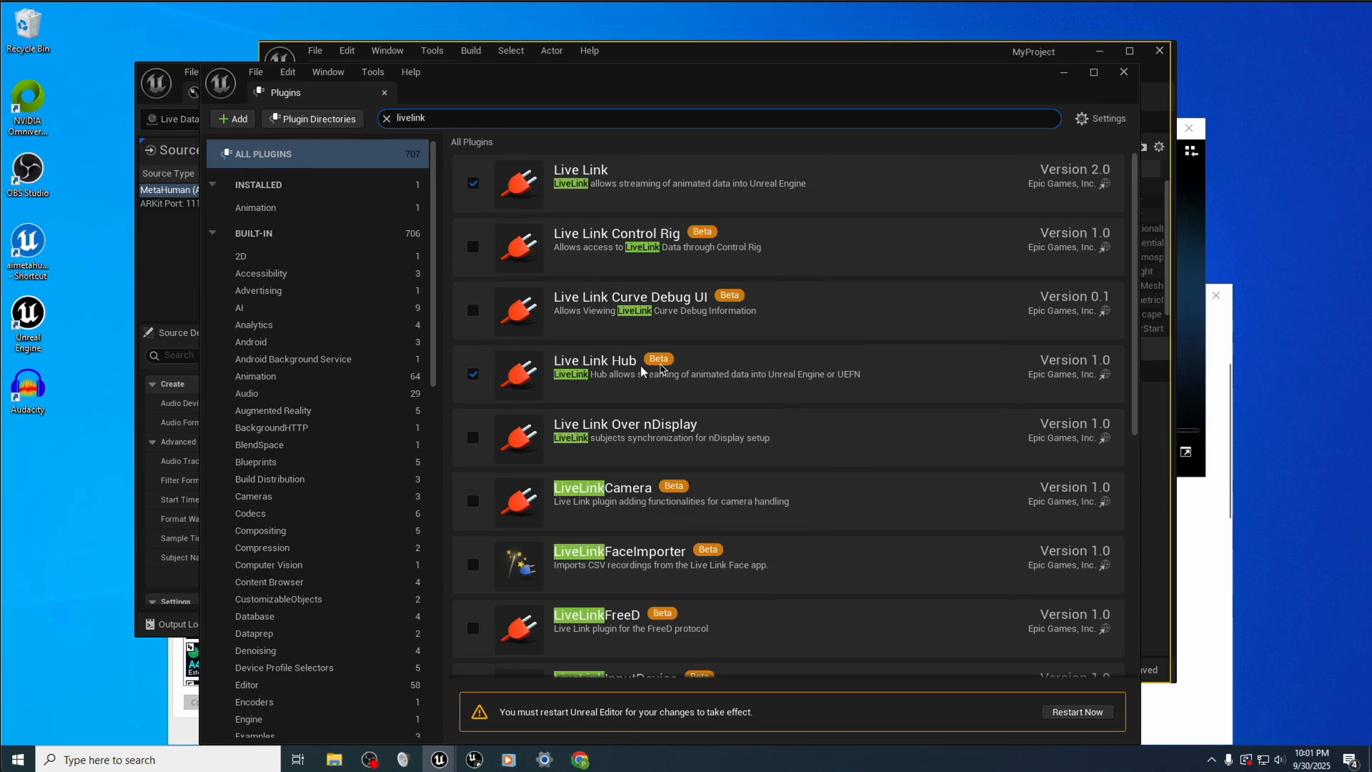
{"action": "mouse_move", "coordinate": [989, 304]}
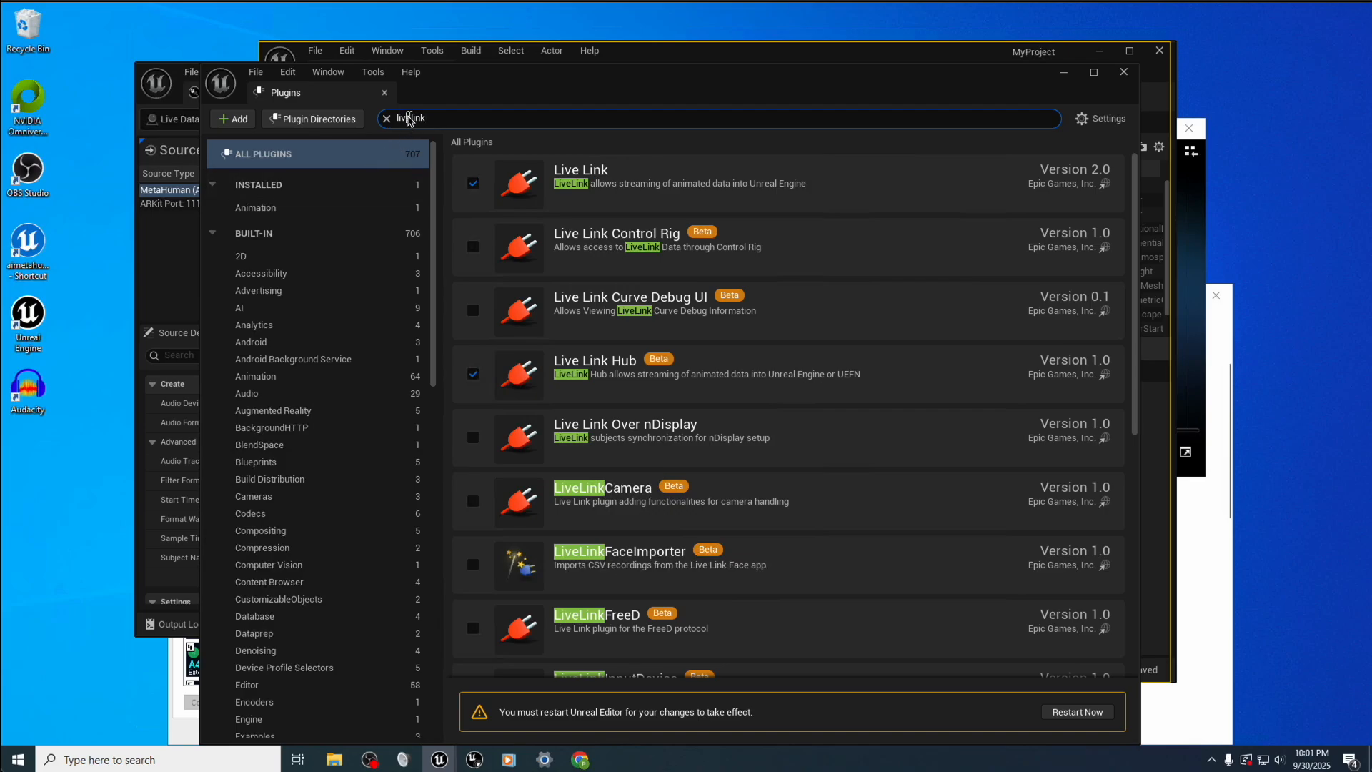
{"action": "type", "text": "metahuman"}
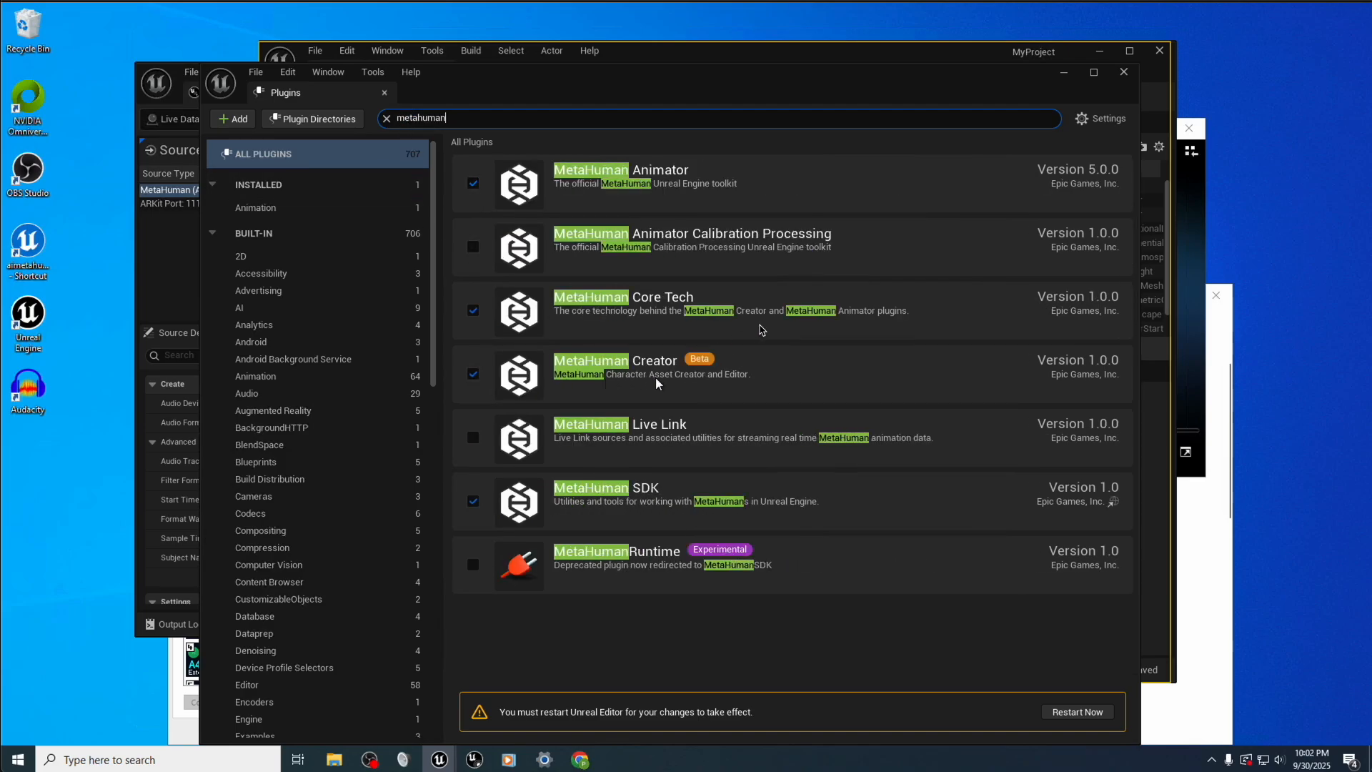
{"action": "mouse_move", "coordinate": [599, 406]}
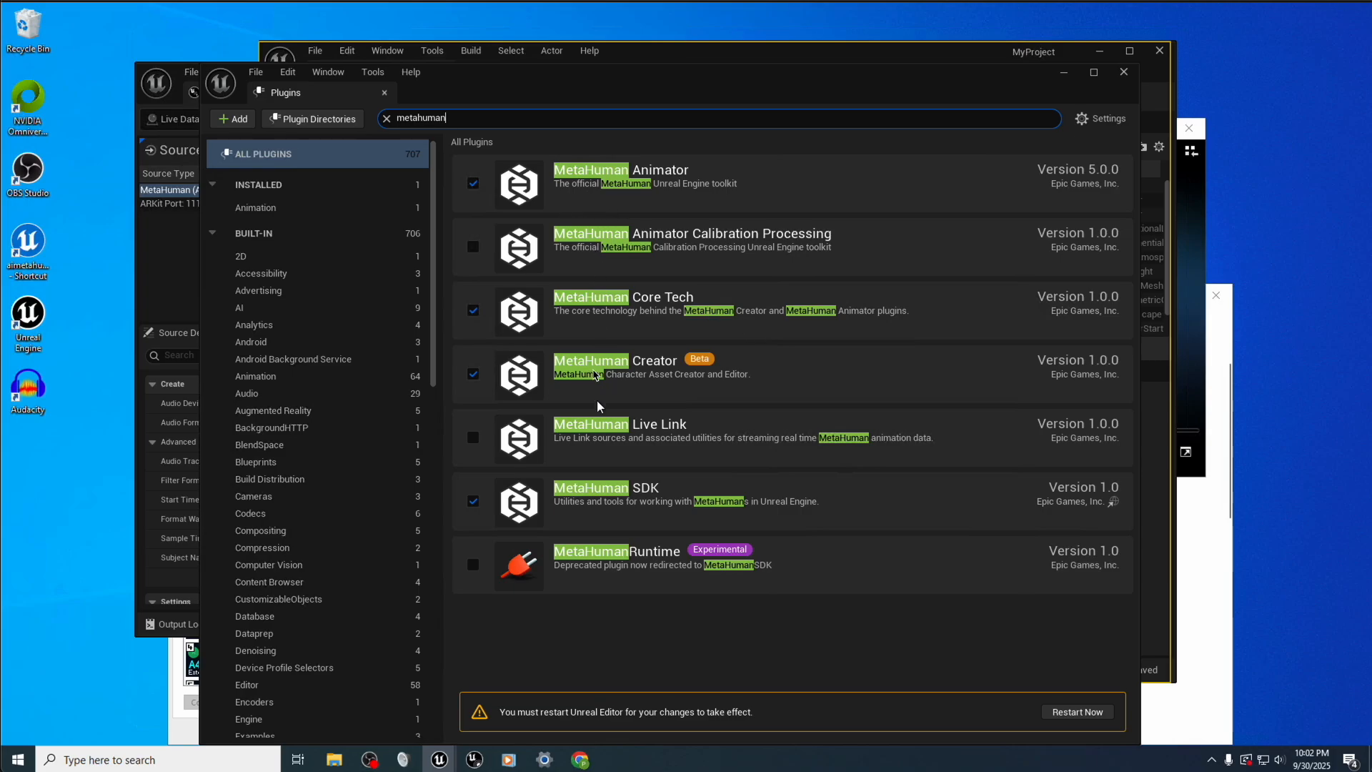
{"action": "mouse_move", "coordinate": [587, 318]}
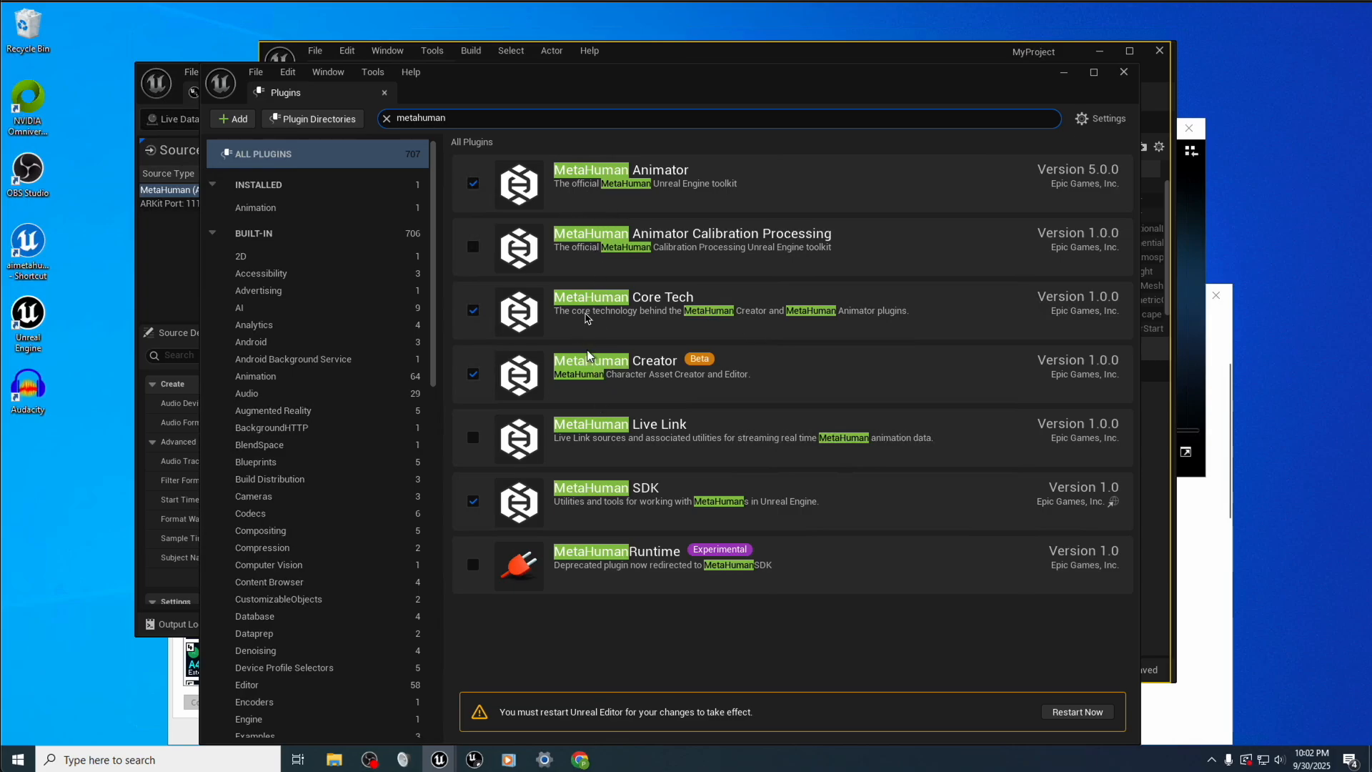
{"action": "mouse_move", "coordinate": [634, 377]}
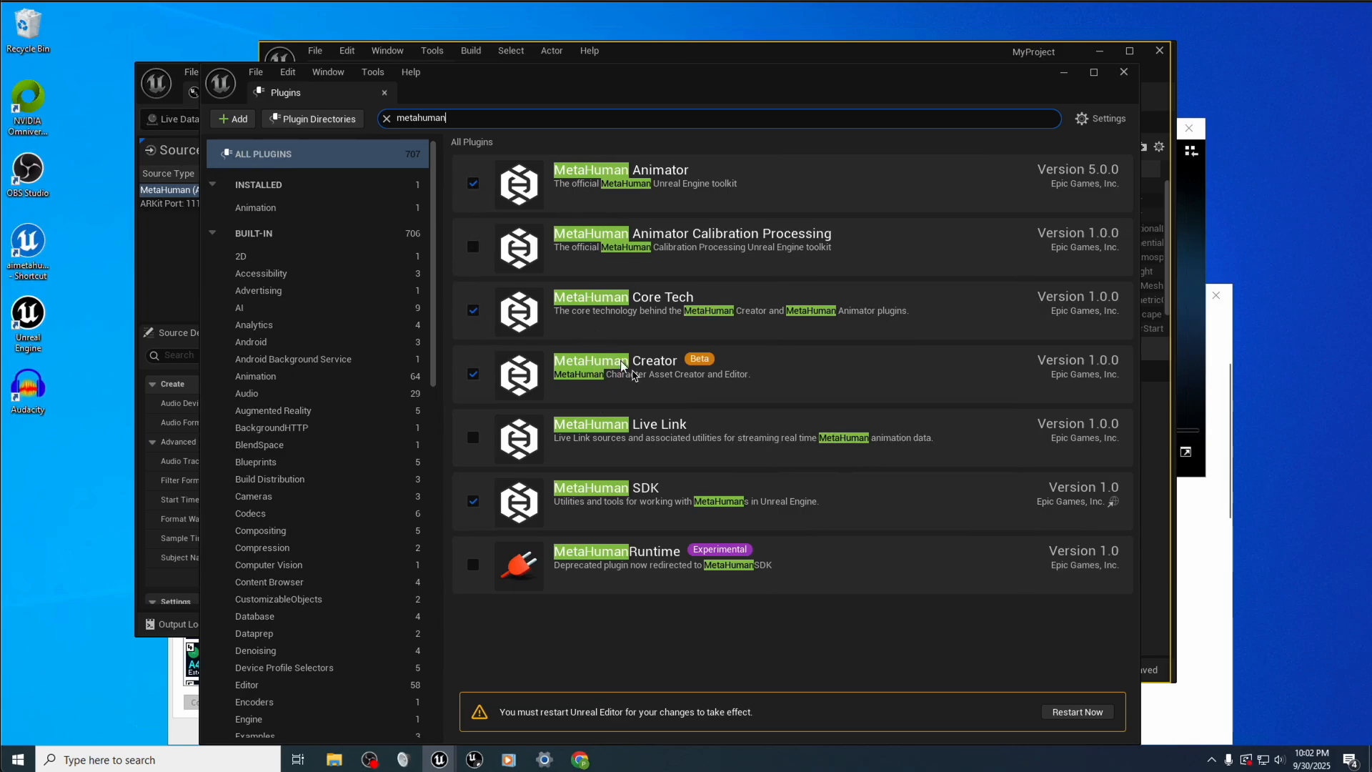
{"action": "mouse_move", "coordinate": [612, 449]}
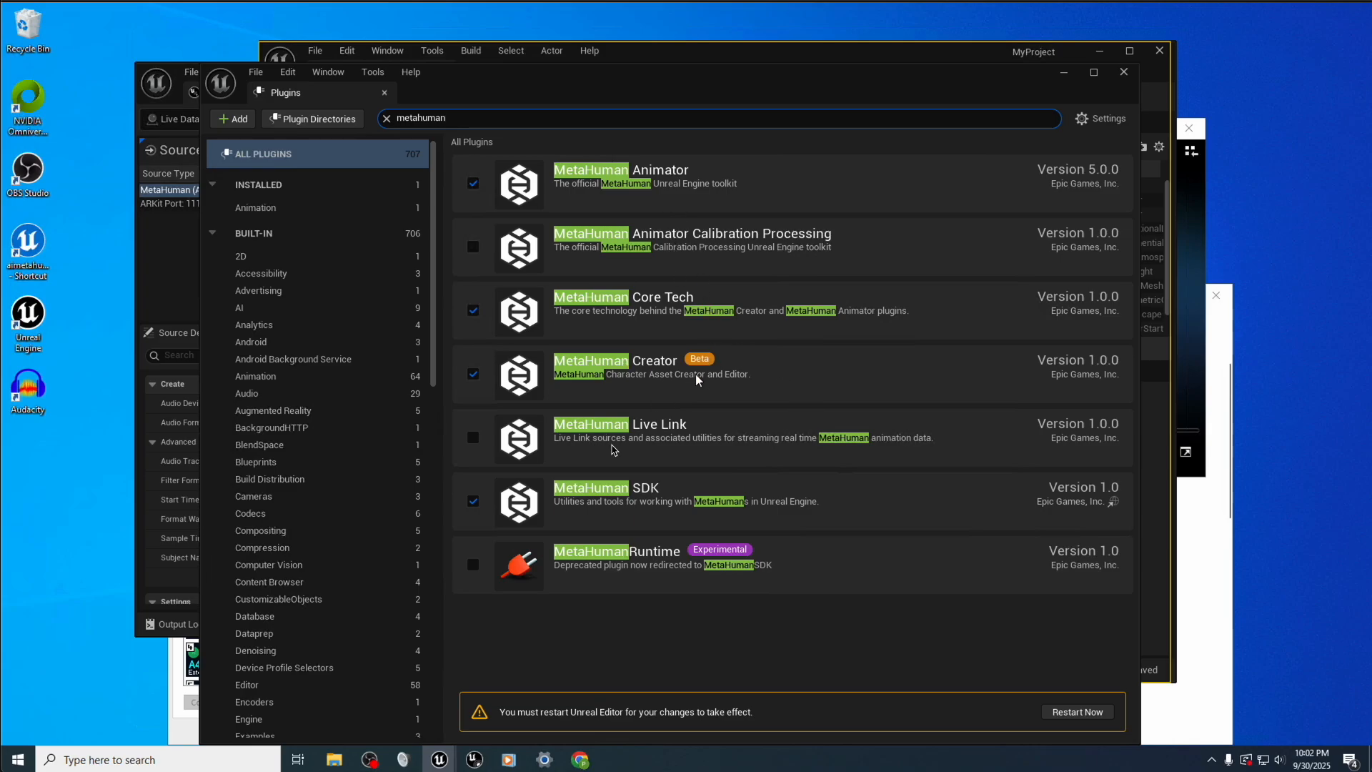
{"action": "mouse_move", "coordinate": [1001, 446]}
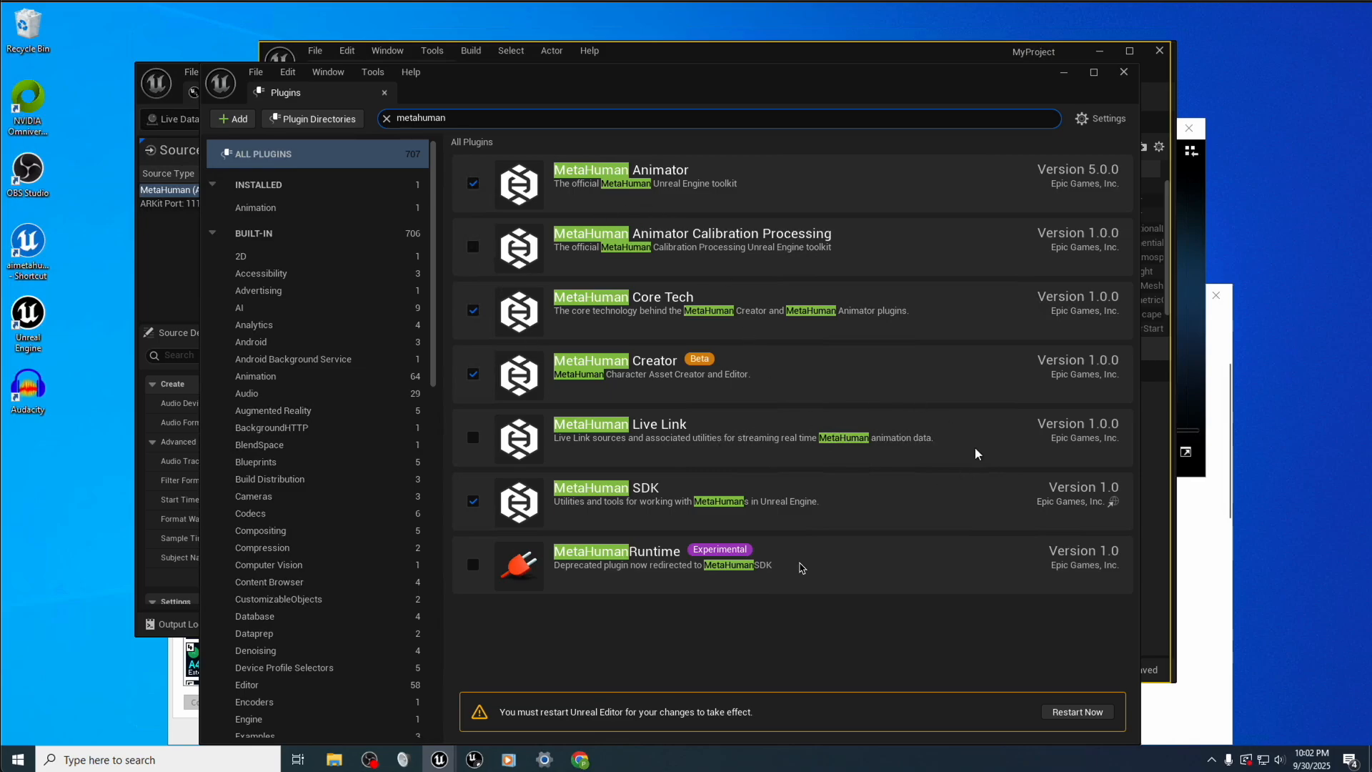
{"action": "mouse_move", "coordinate": [1078, 712]}
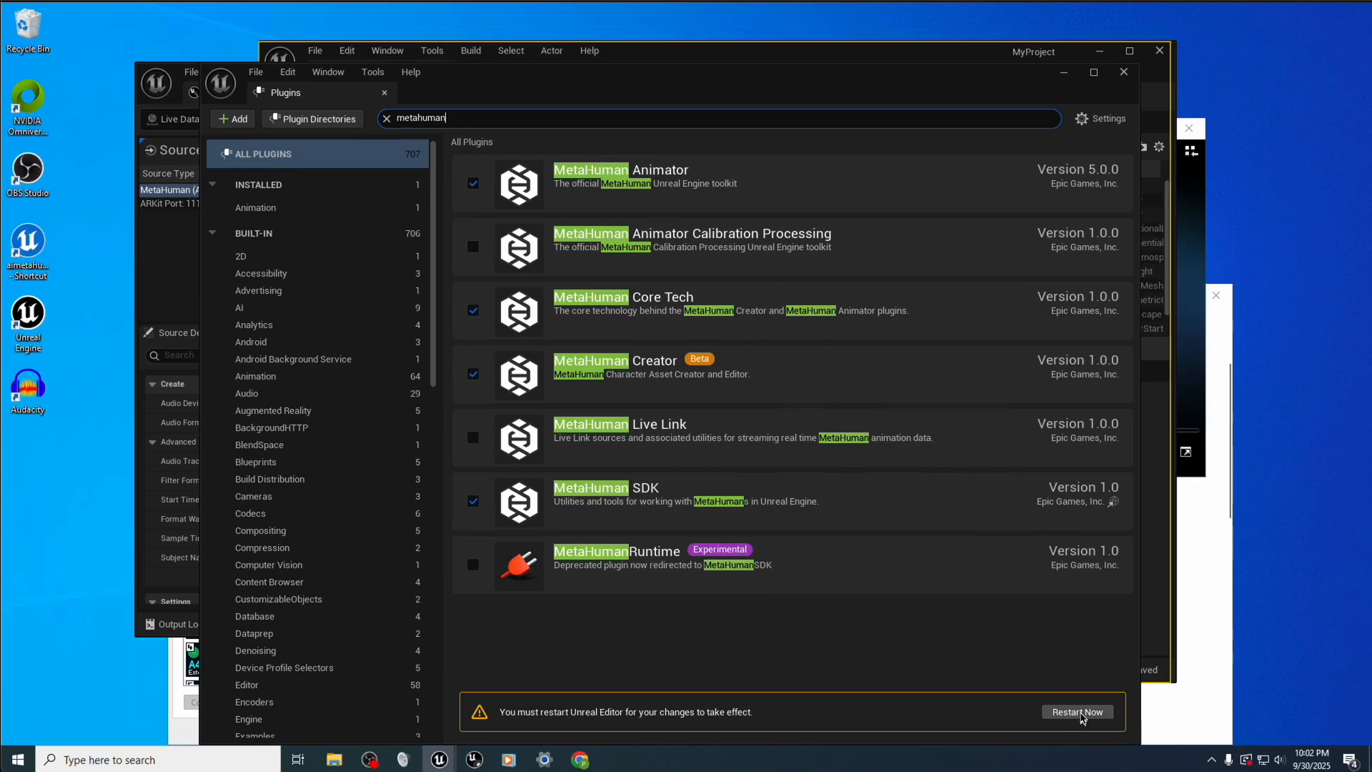
{"action": "left_click", "coordinate": [382, 118]}
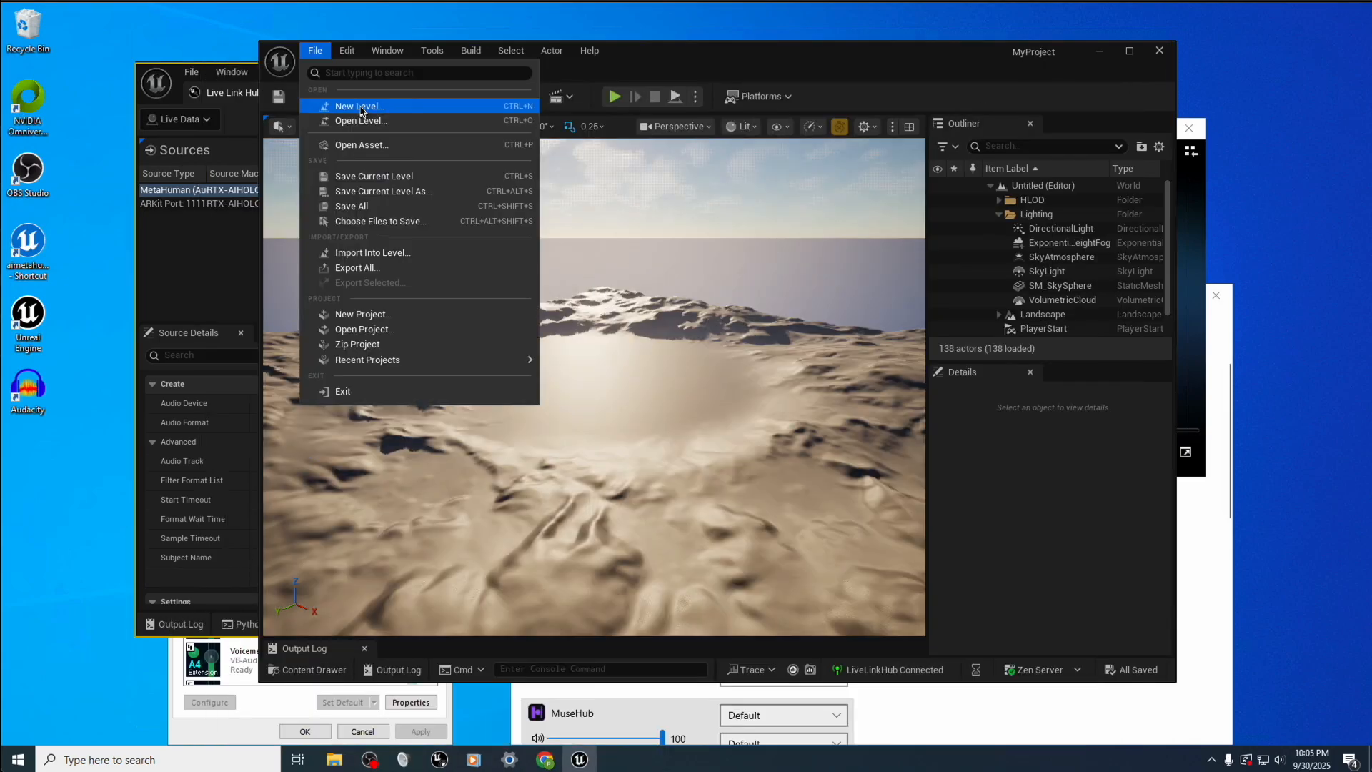
Create an empty level, add the aiholo-metahuman MetaHuman Character asset, and open it.
{"action": "left_click", "coordinate": [358, 106]}
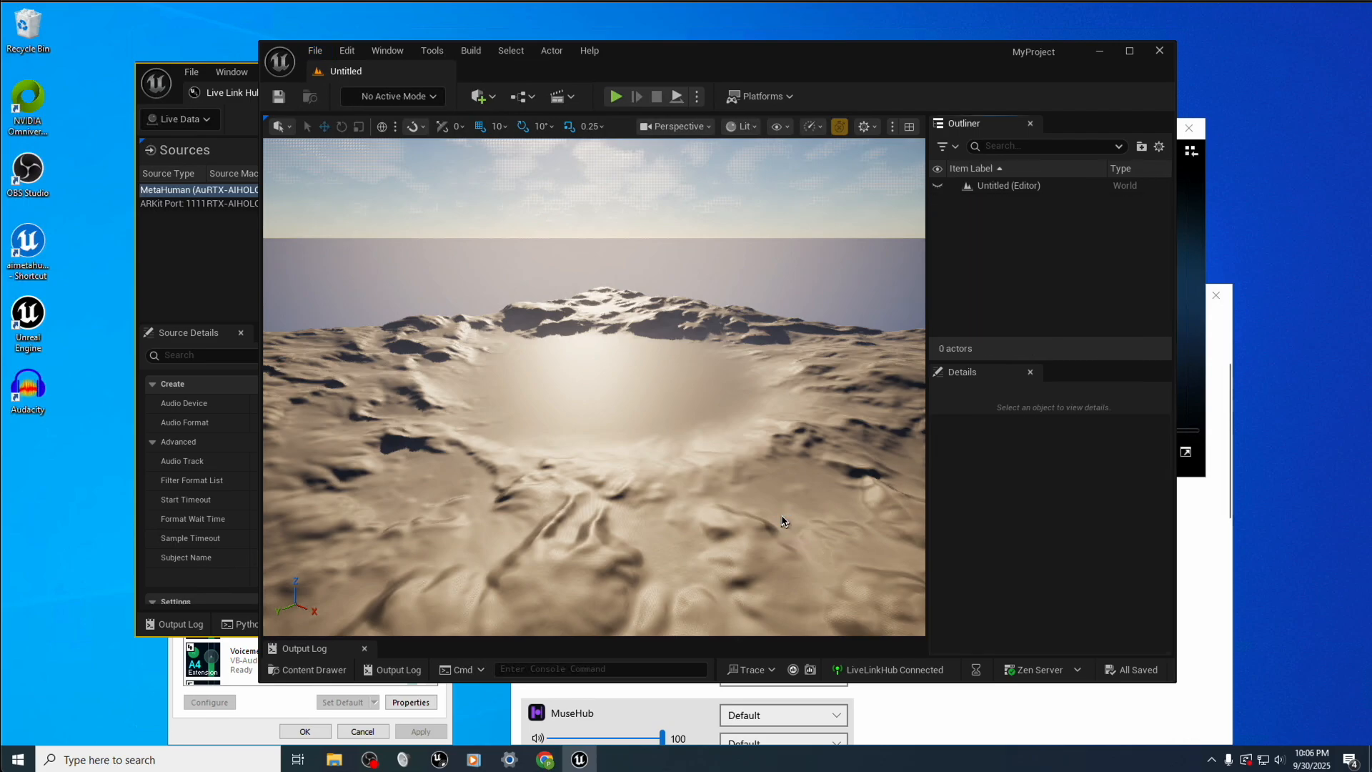
{"action": "left_click", "coordinate": [308, 670]}
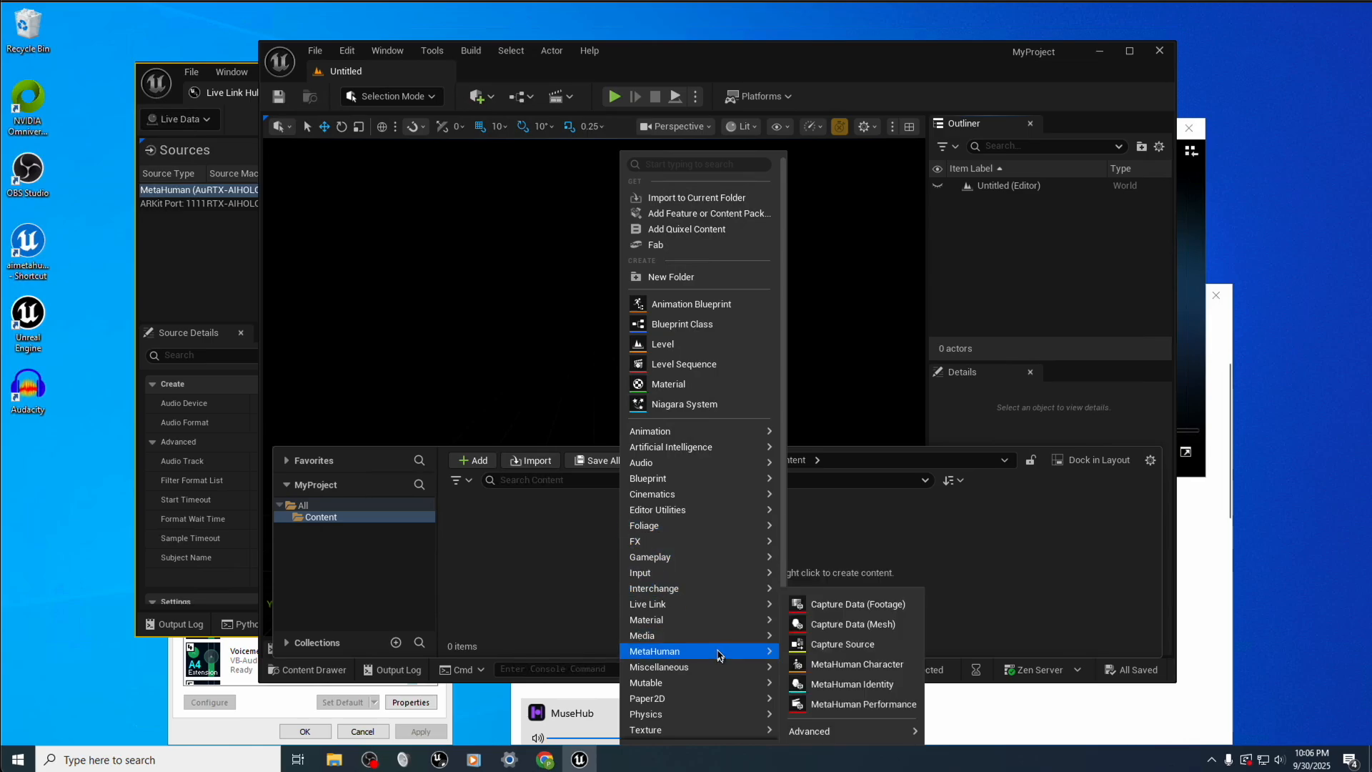
{"action": "mouse_move", "coordinate": [854, 663]}
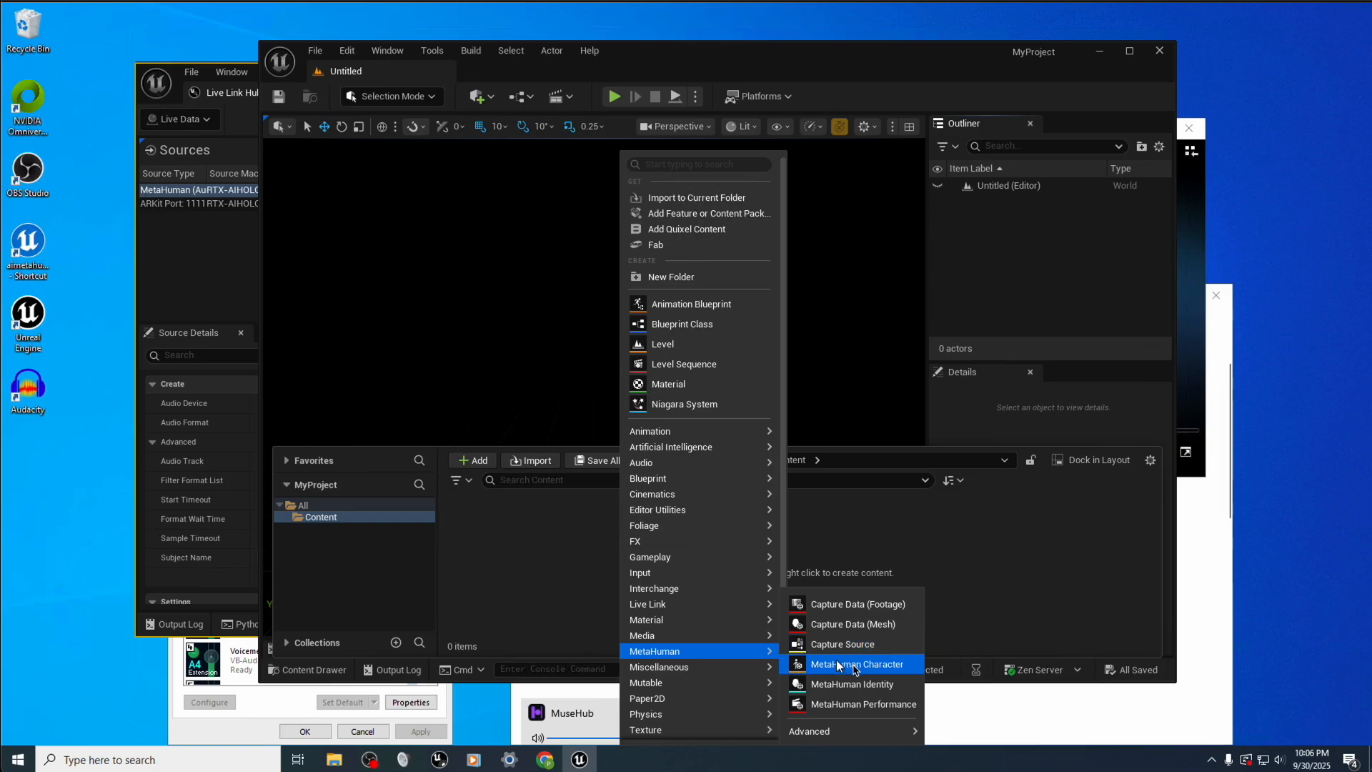
{"action": "left_click", "coordinate": [857, 665]}
{"action": "type", "text": "aiholo-metahuman"}
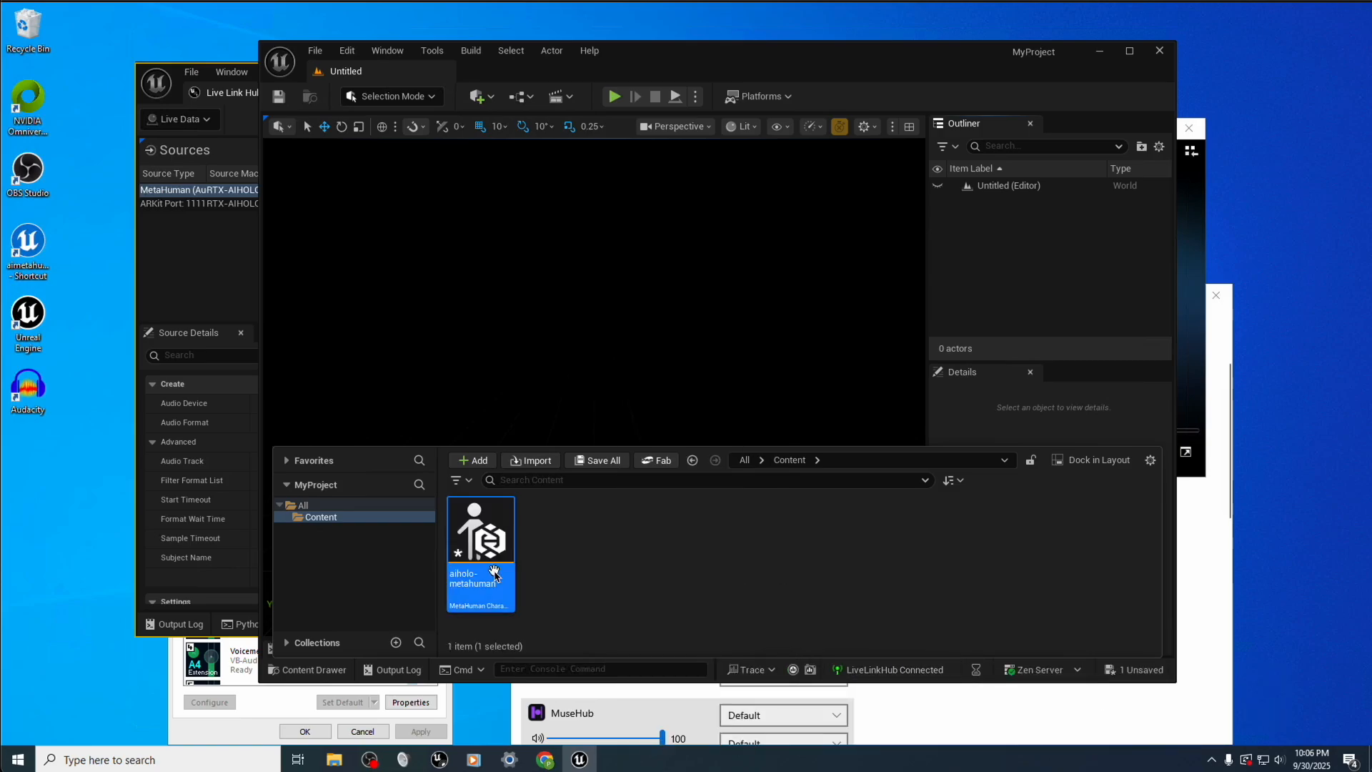
{"action": "double_click", "coordinate": [480, 529]}
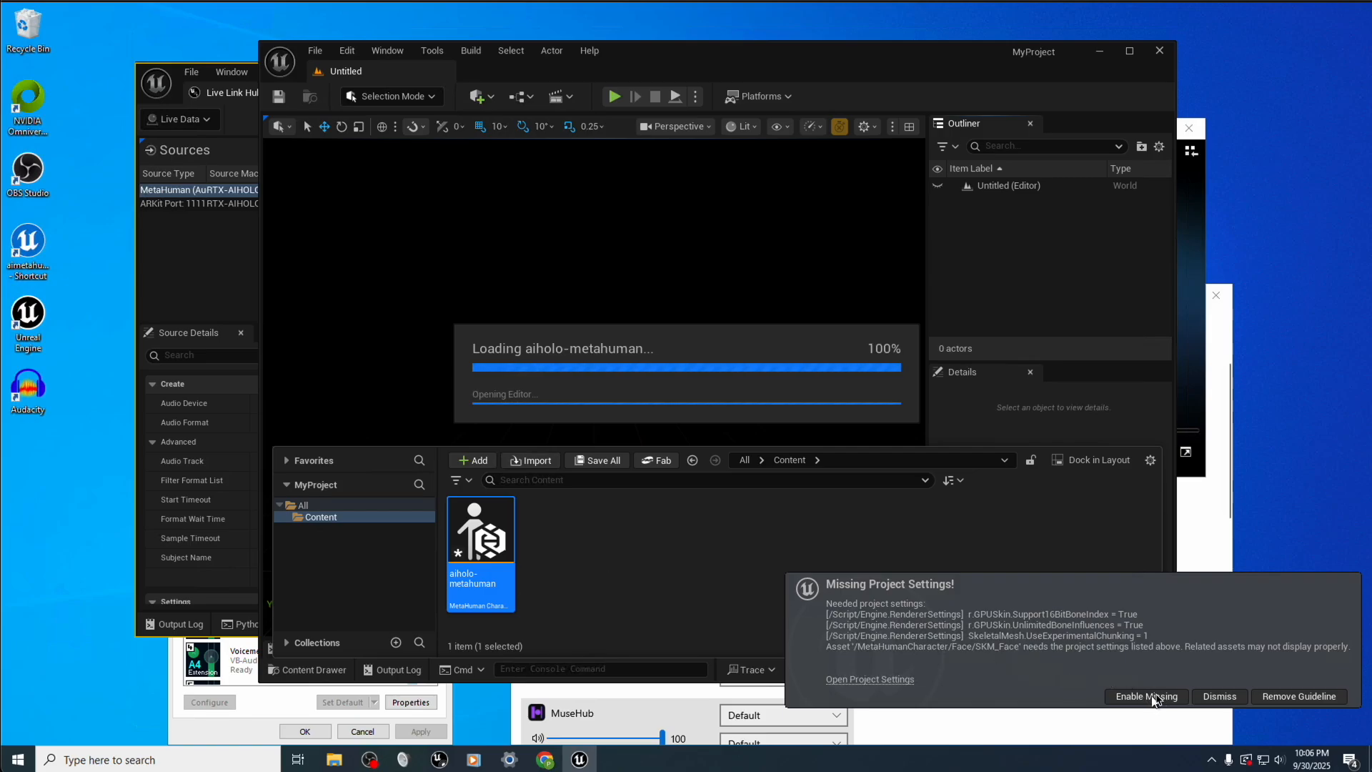
Enable the missing project settings and scroll through the preset character library.
{"action": "left_click", "coordinate": [1146, 695]}
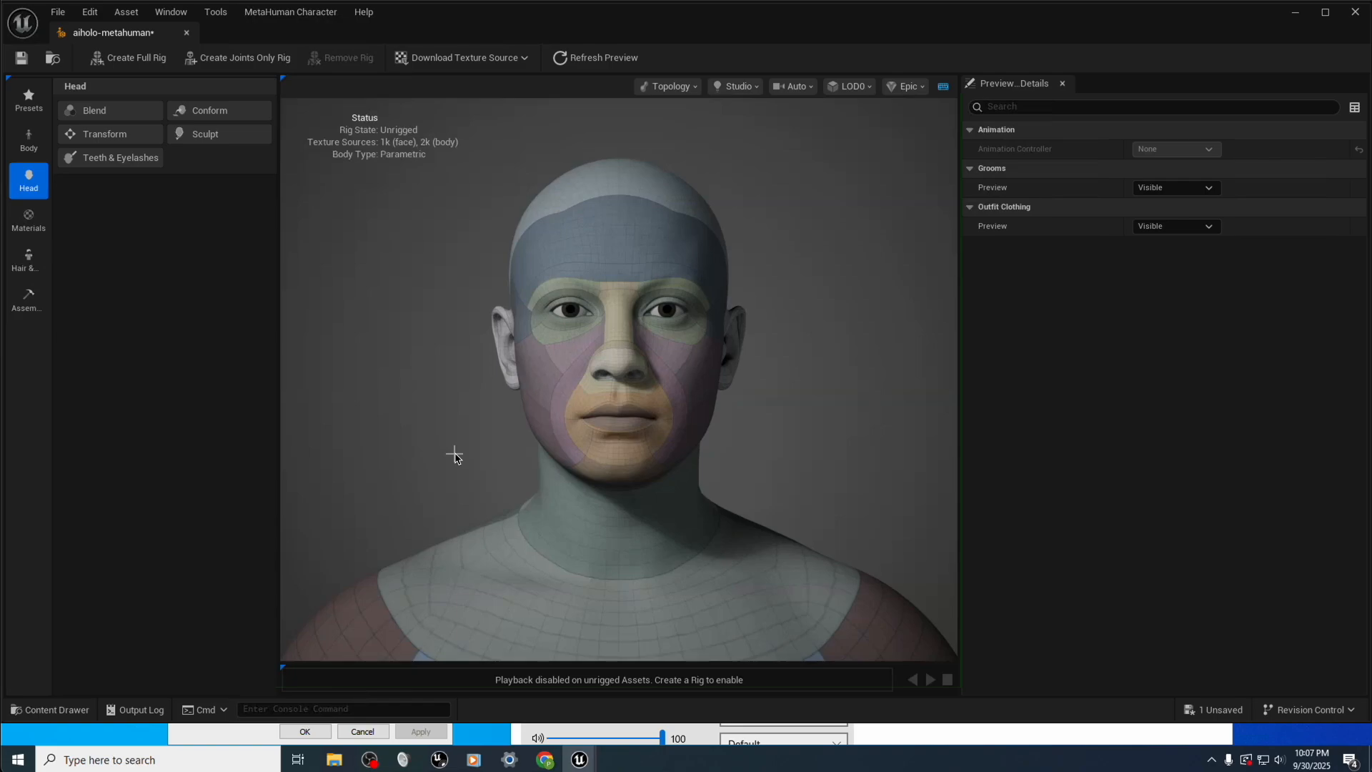
{"action": "mouse_move", "coordinate": [27, 98]}
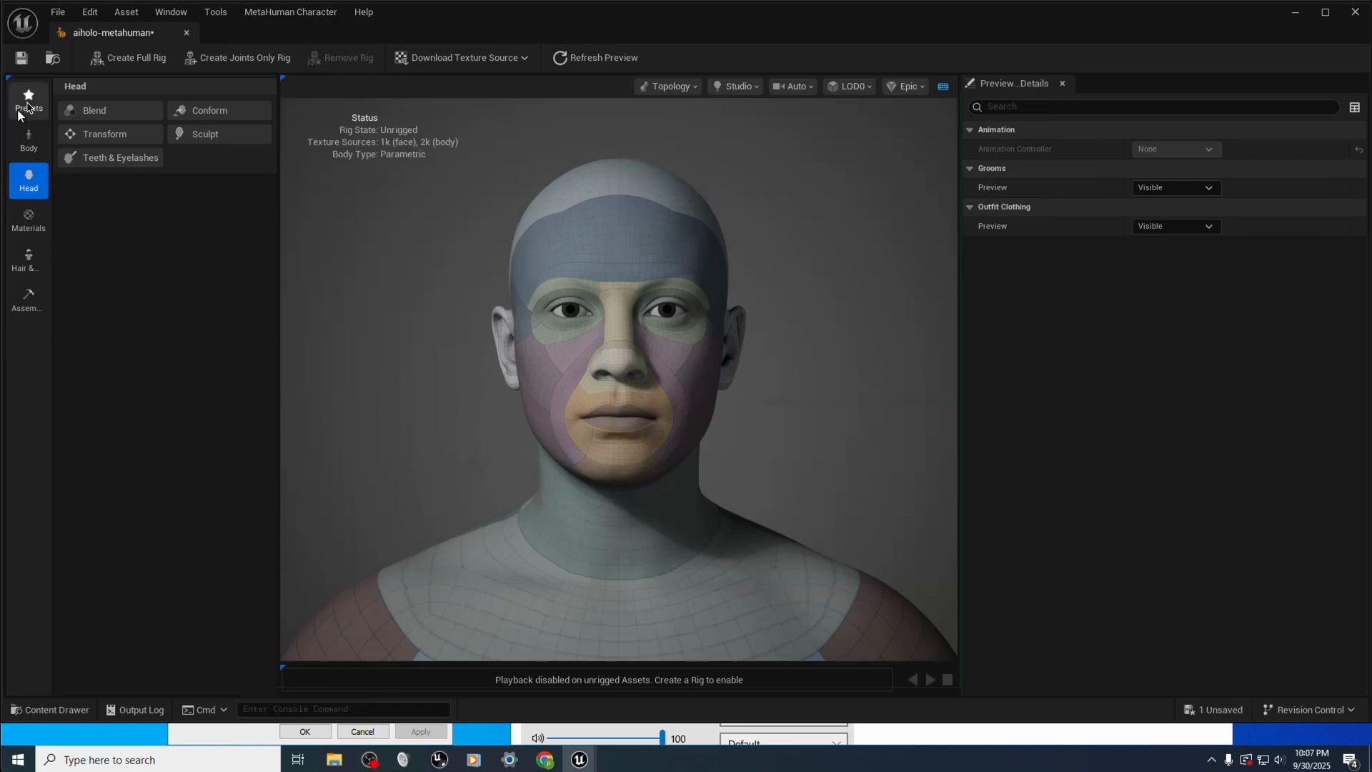
{"action": "left_click", "coordinate": [28, 97]}
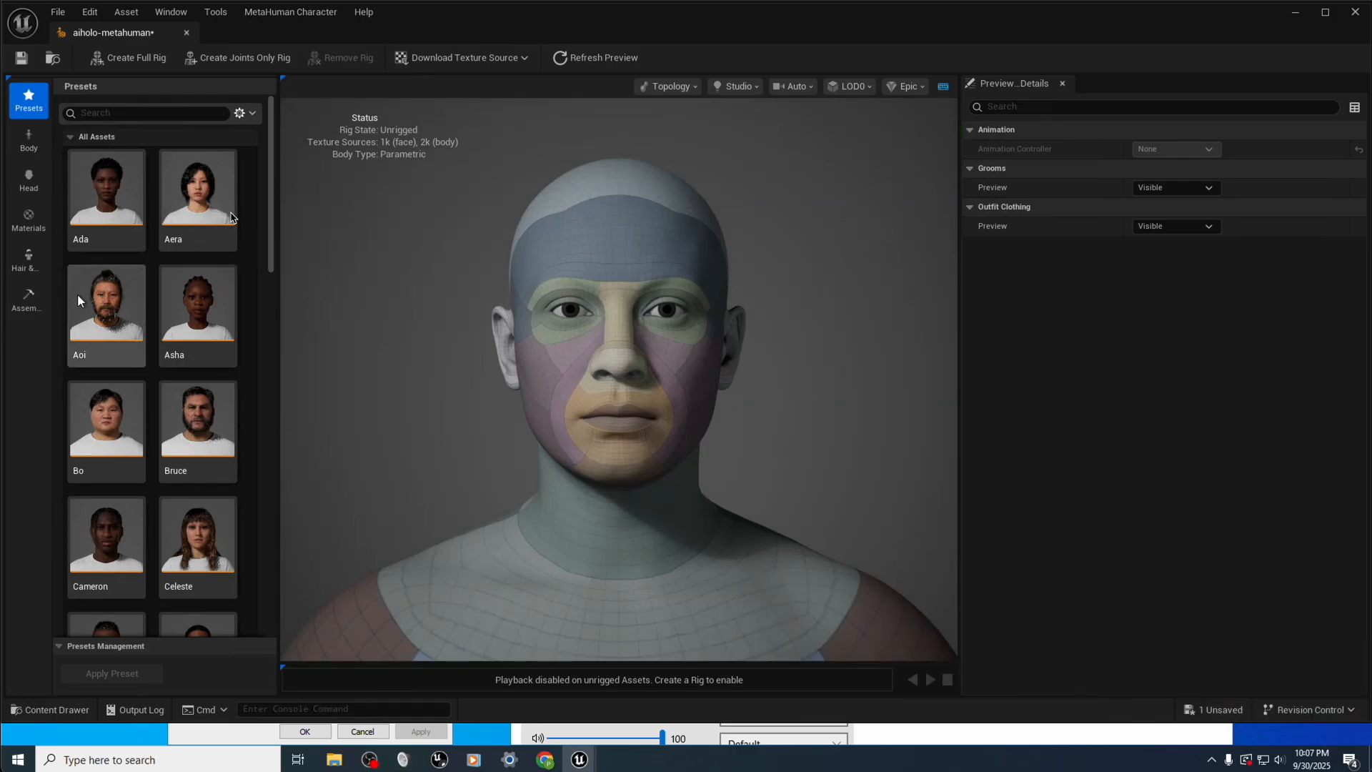
{"action": "scroll", "scroll_direction": "down", "scroll_amount": 3}
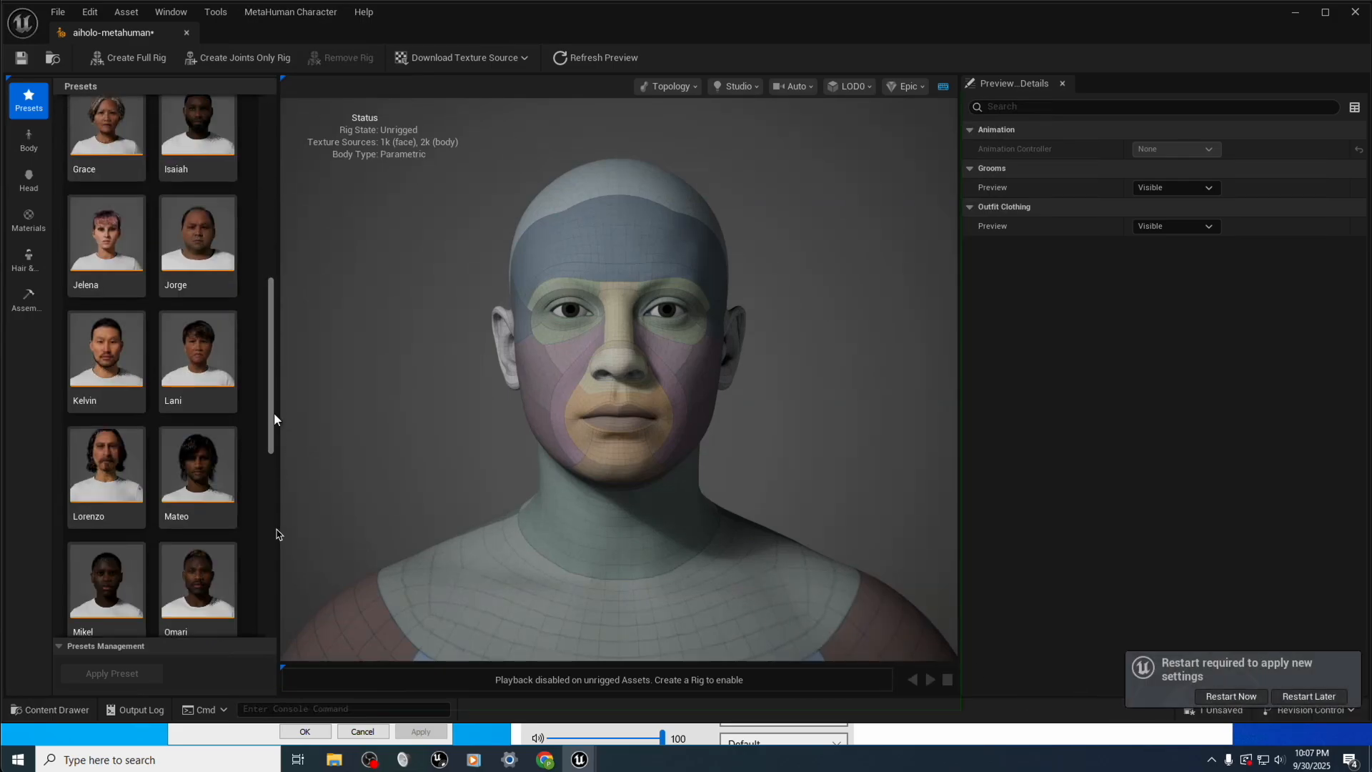
{"action": "scroll", "scroll_direction": "down", "scroll_amount": 3}
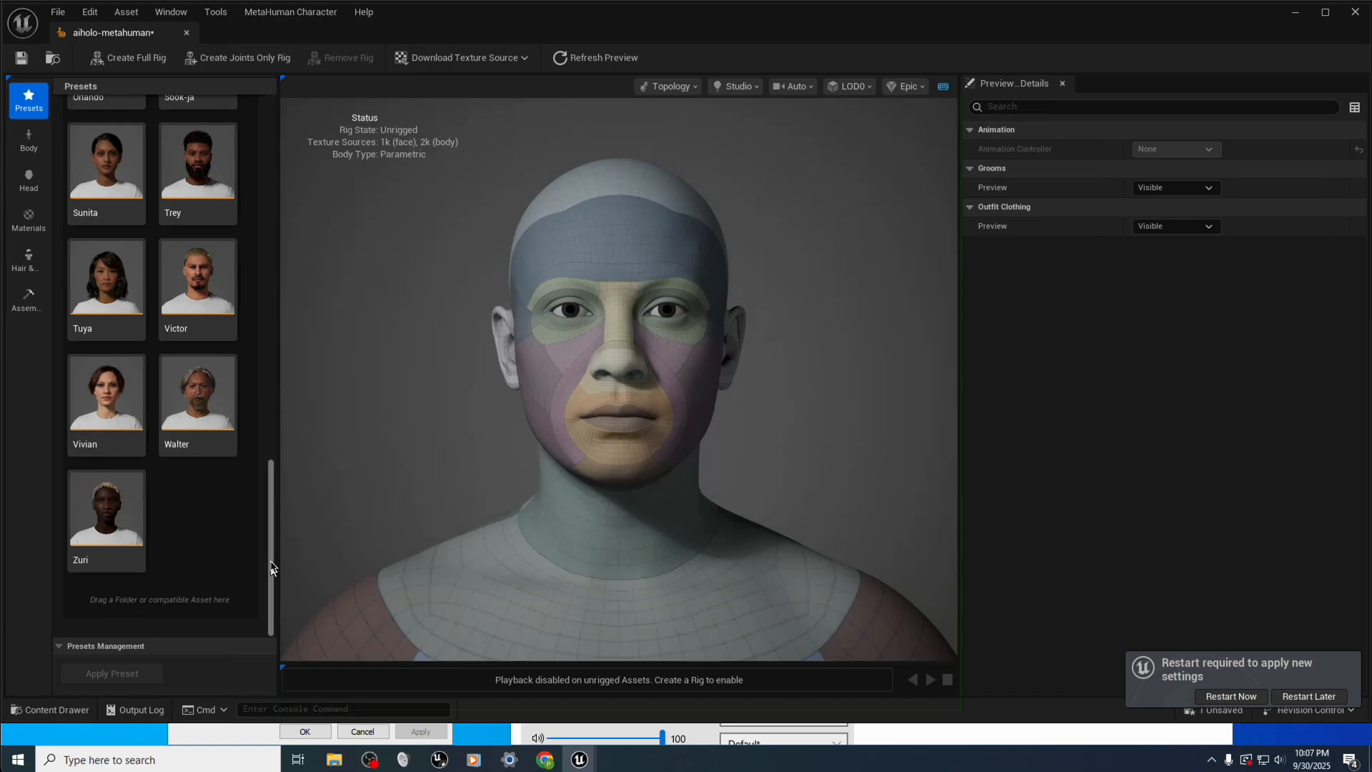
{"action": "scroll", "scroll_direction": "up", "scroll_amount": 3}
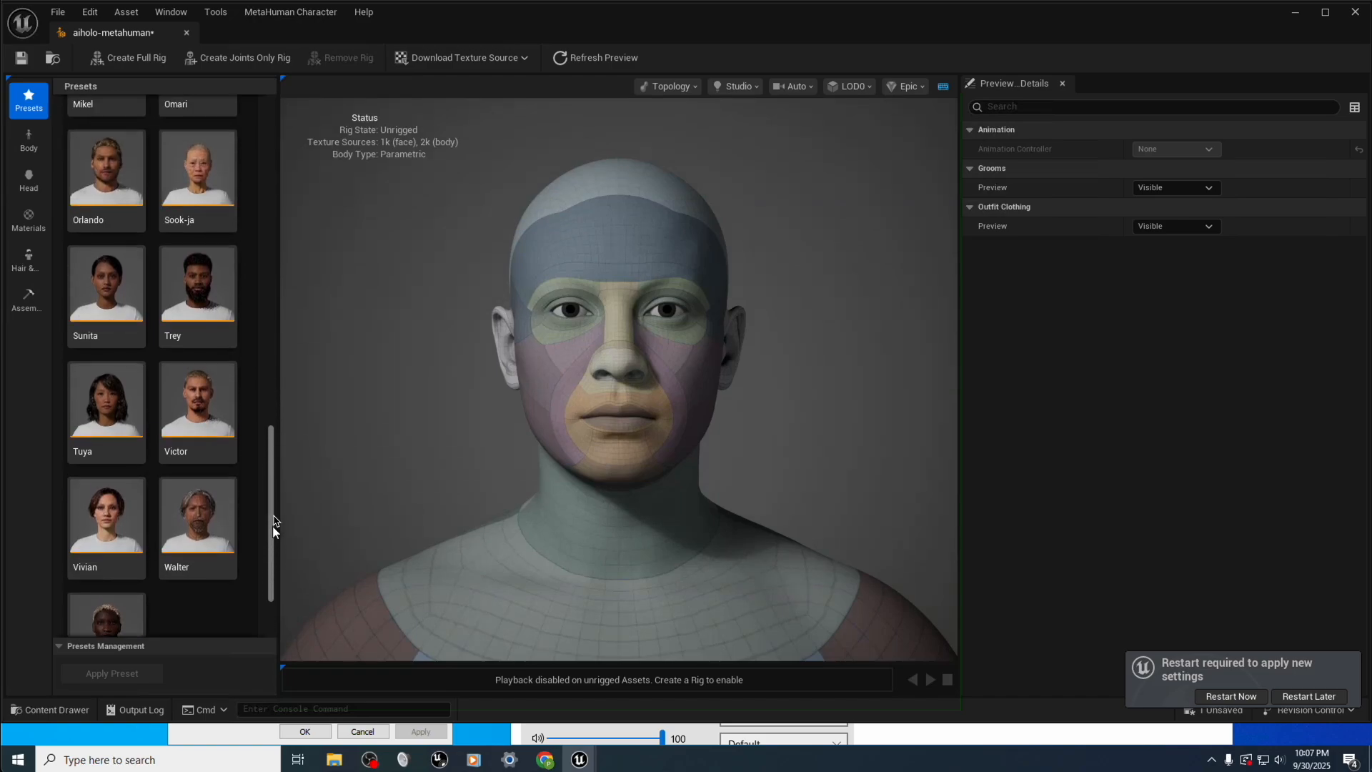
{"action": "scroll", "scroll_direction": "up", "scroll_amount": 3}
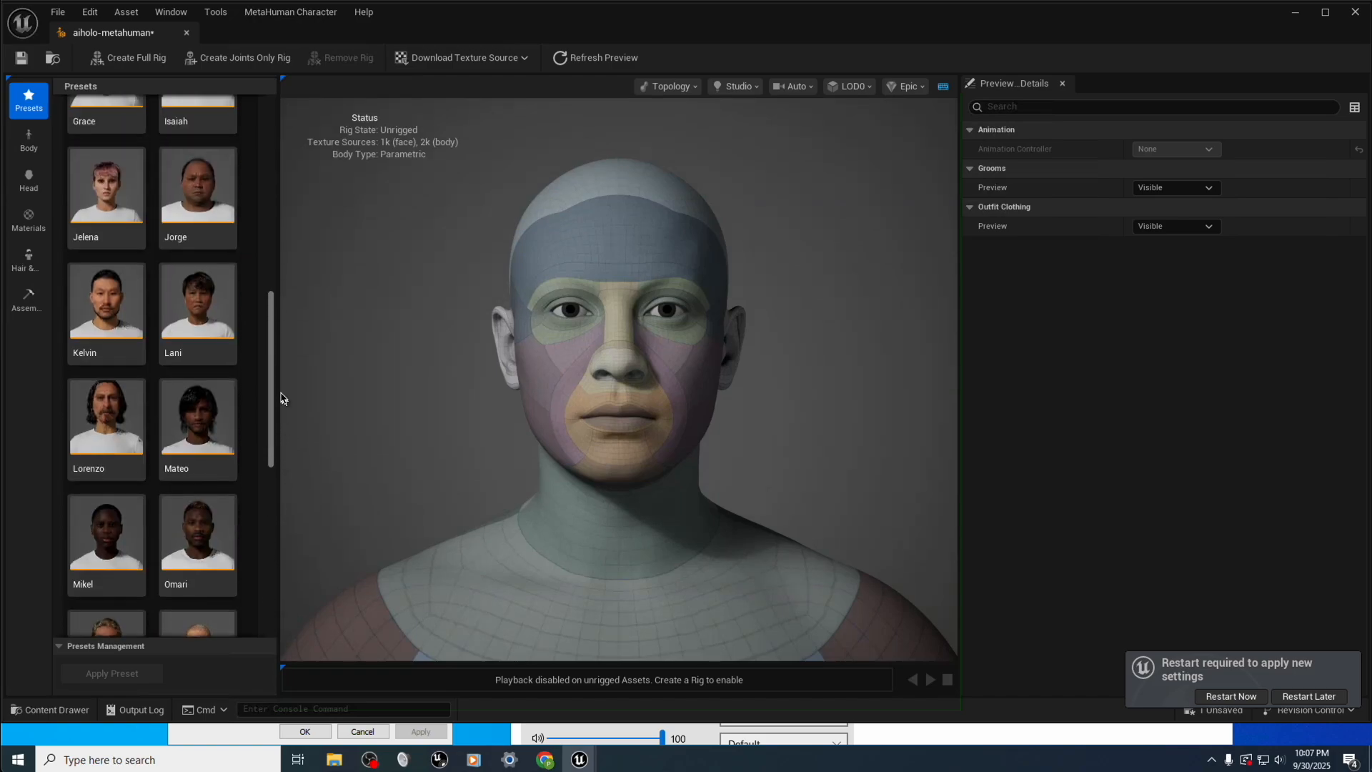
{"action": "scroll", "scroll_direction": "up", "scroll_amount": 3}
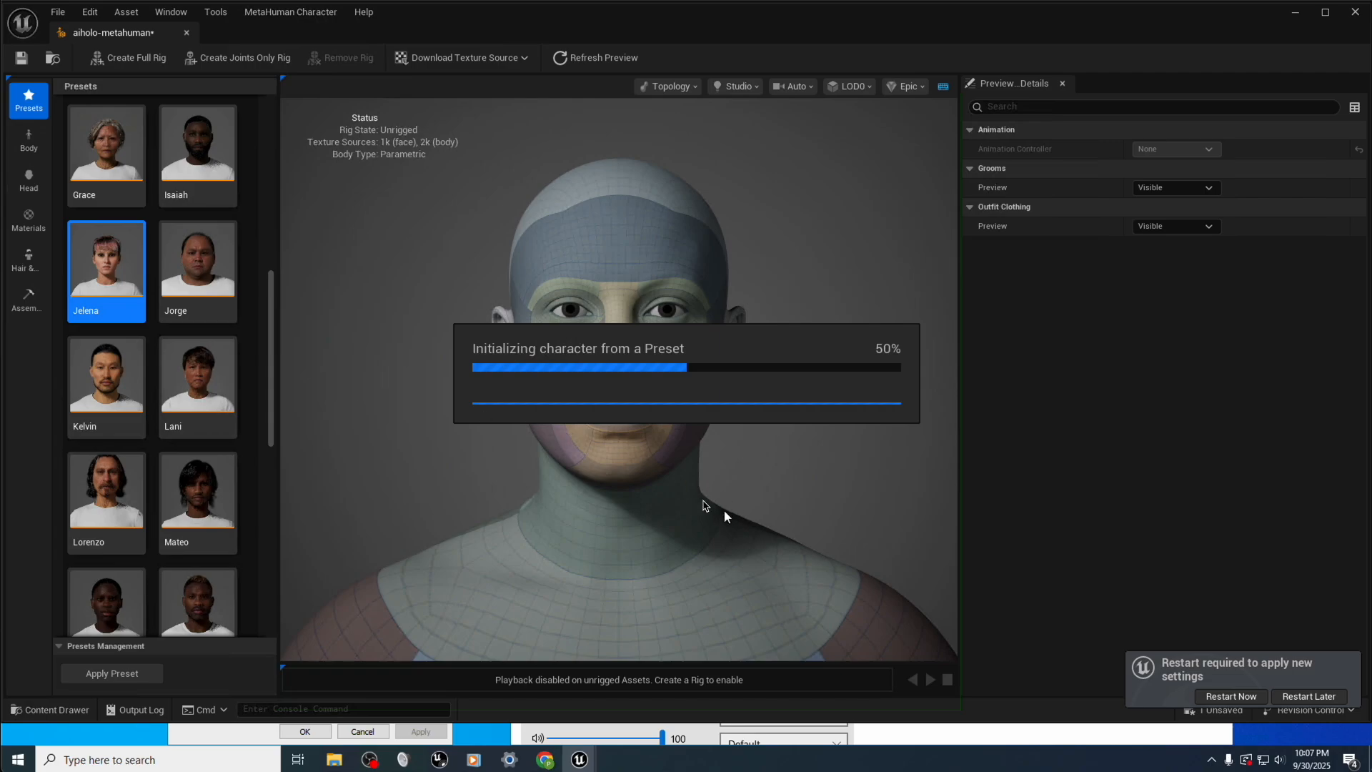
{"action": "mouse_move", "coordinate": [751, 484]}
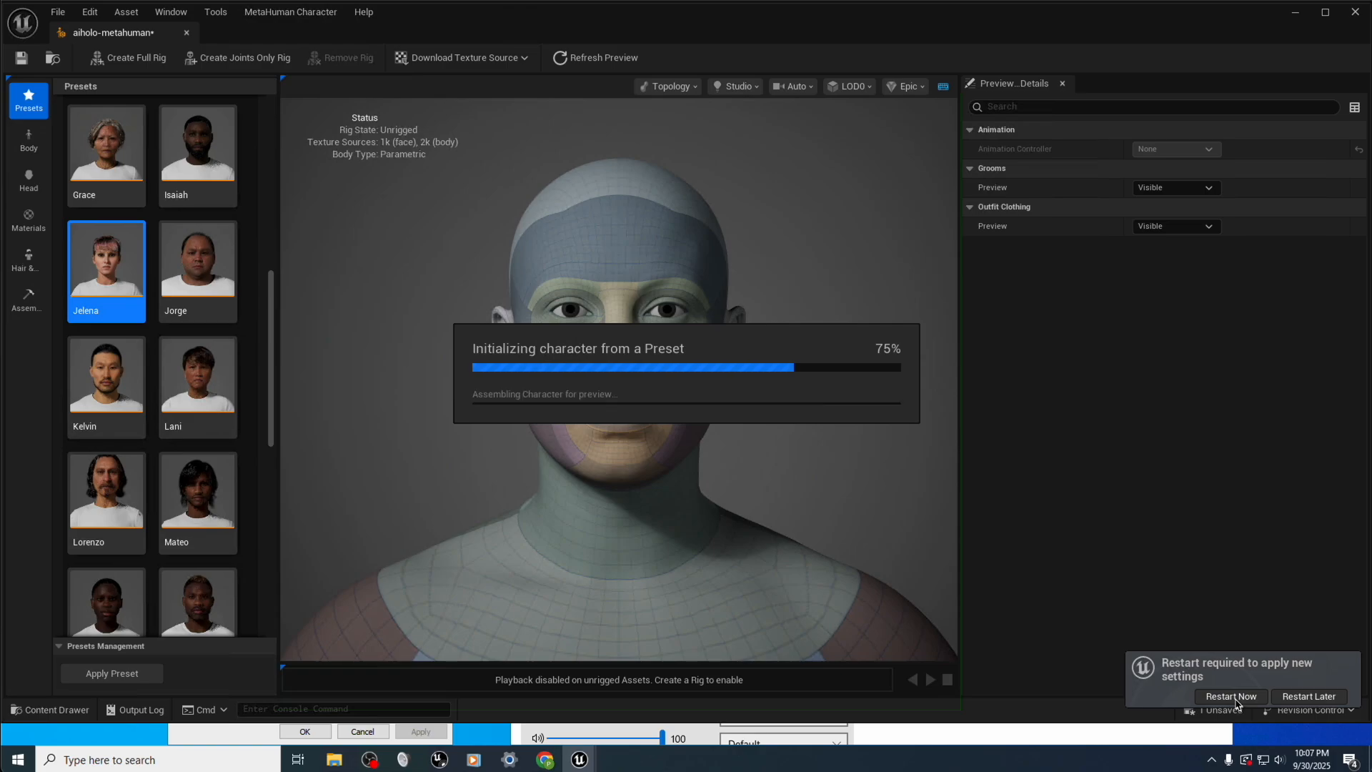
{"action": "mouse_move", "coordinate": [1108, 665]}
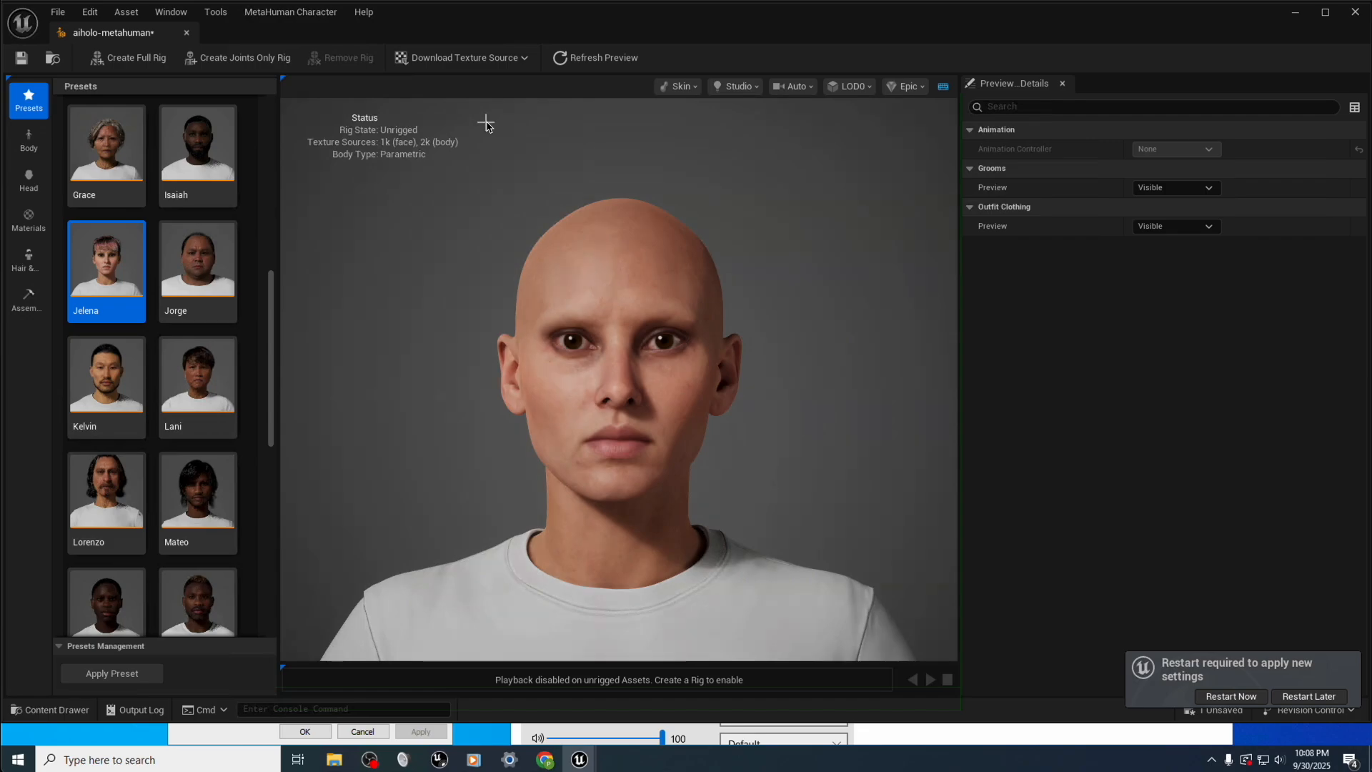
{"action": "mouse_move", "coordinate": [419, 337]}
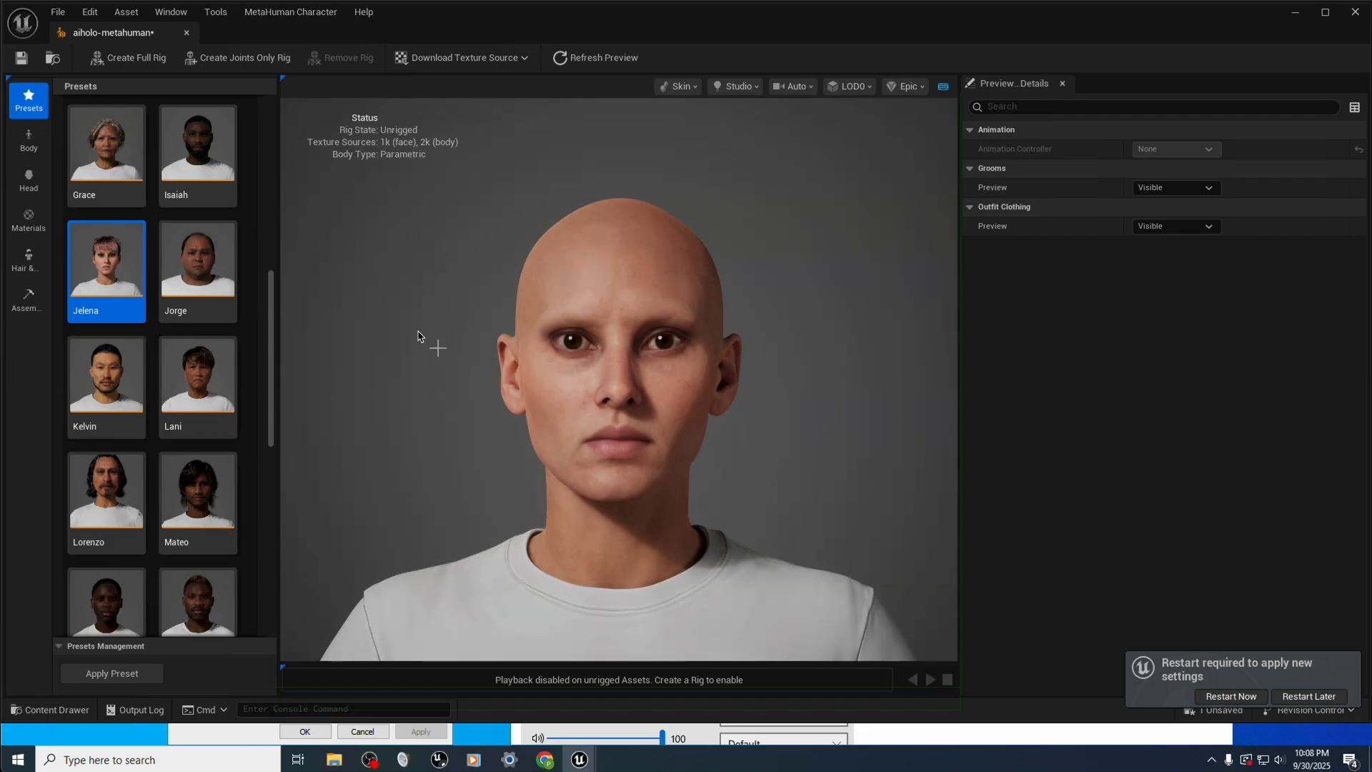
{"action": "mouse_move", "coordinate": [472, 57]}
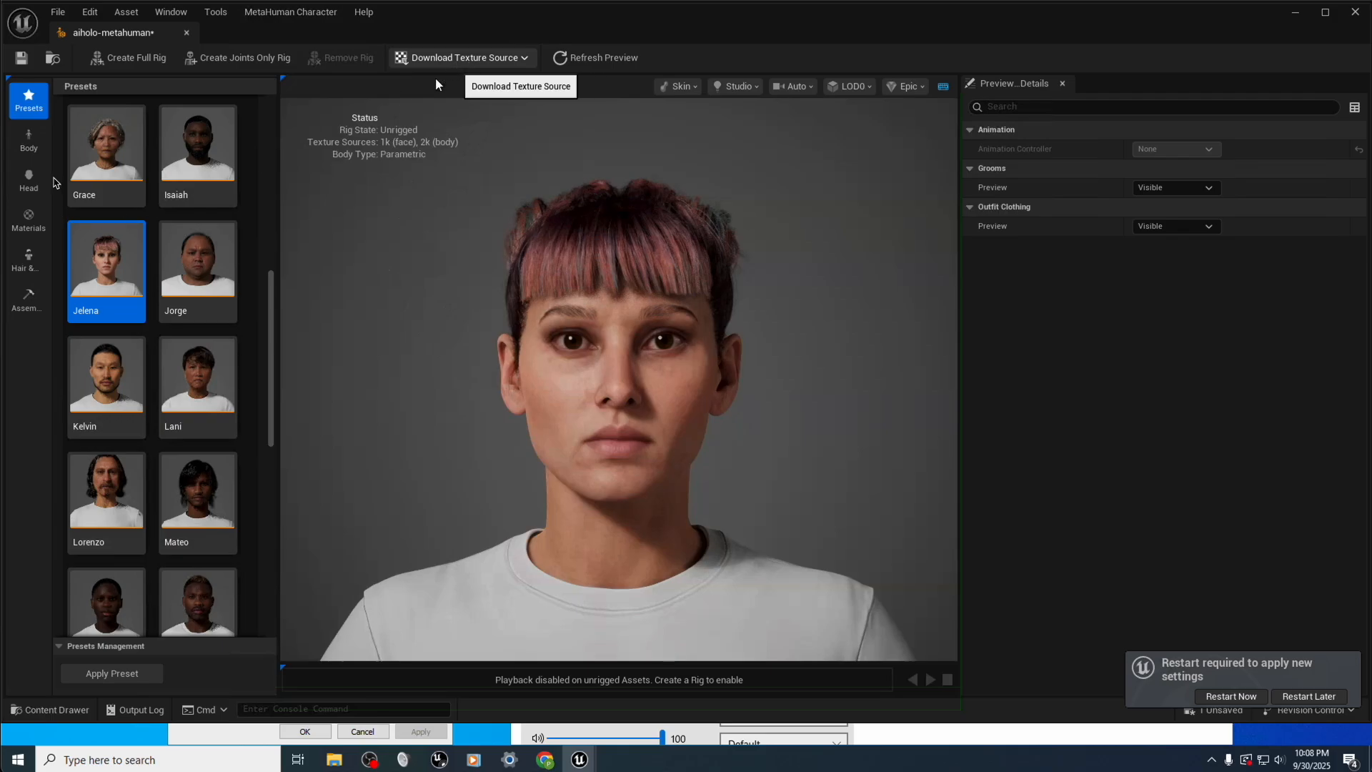
Review the Body, Materials and Assembly tabs, then return to the Presets library.
{"action": "left_click", "coordinate": [28, 140]}
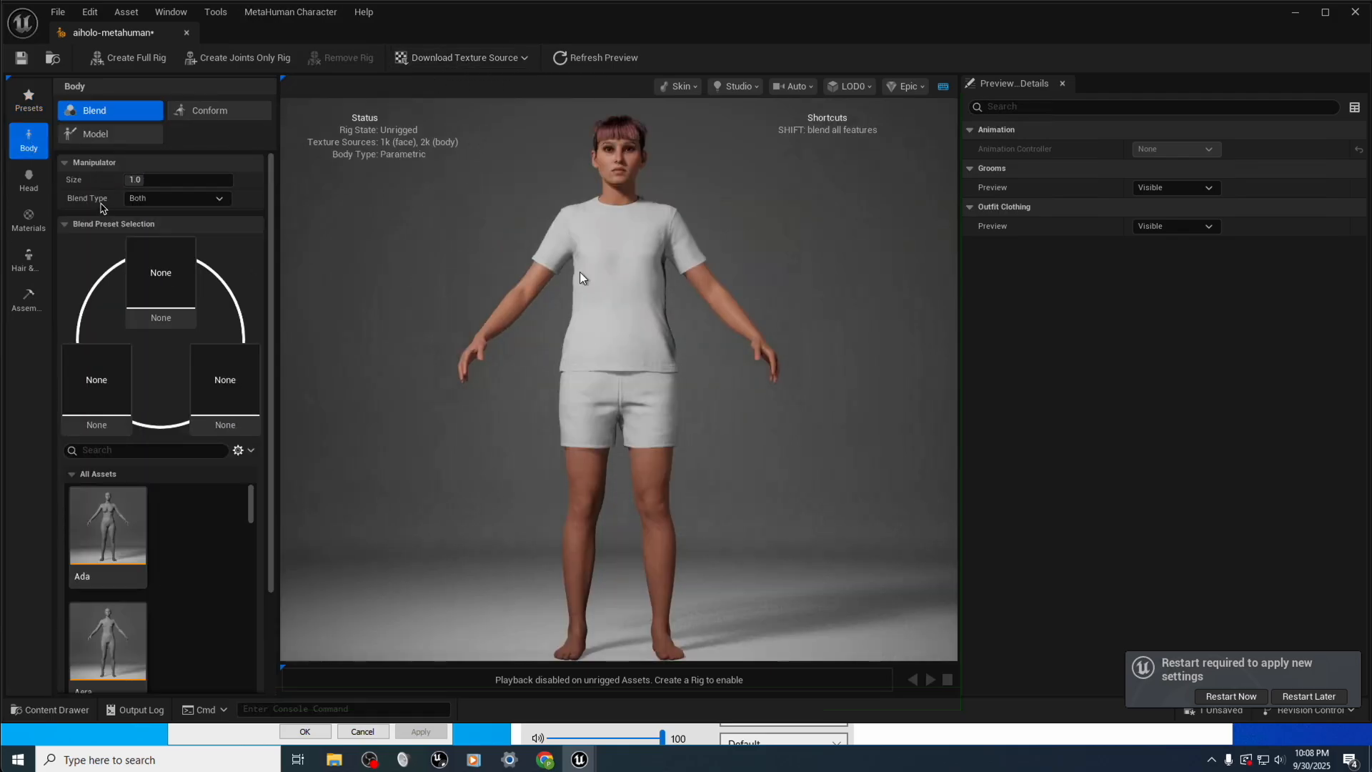
{"action": "left_click", "coordinate": [28, 220]}
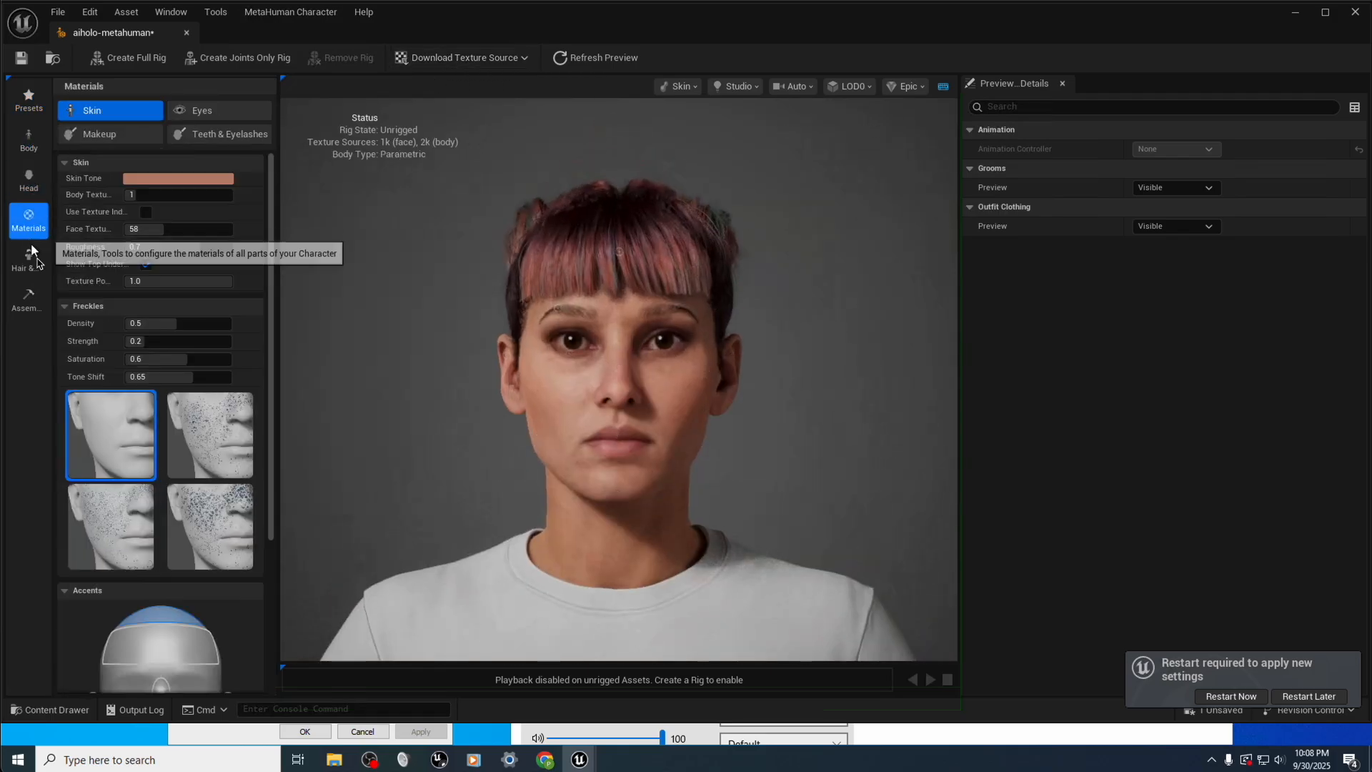
{"action": "left_click", "coordinate": [27, 301]}
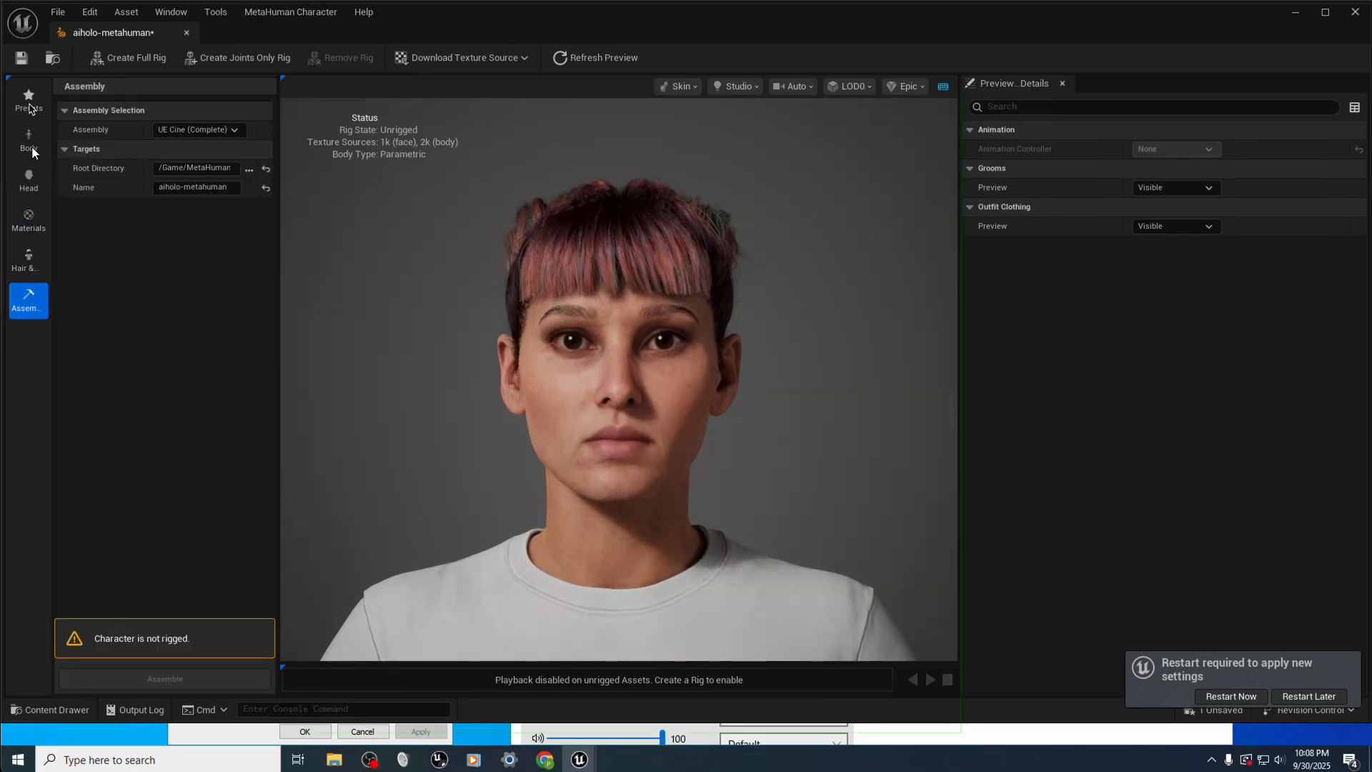
{"action": "left_click", "coordinate": [28, 96]}
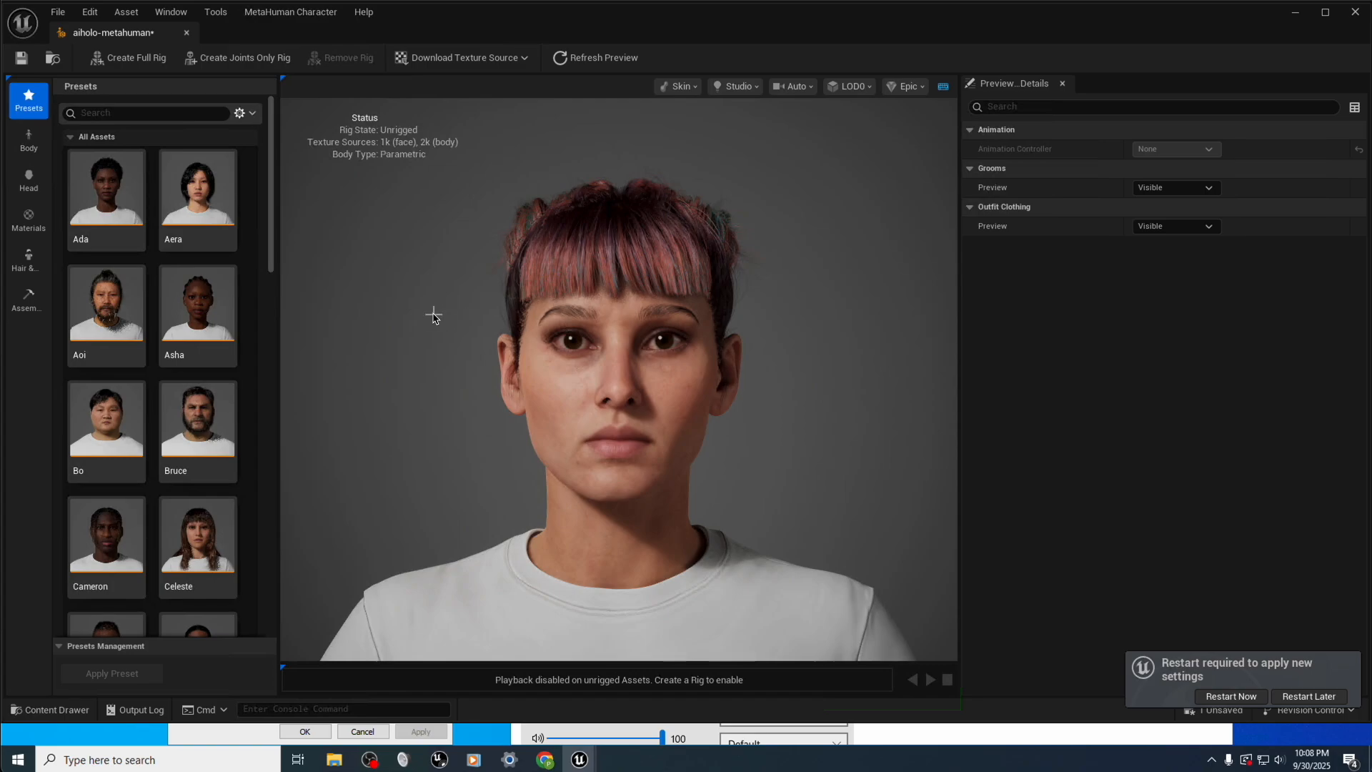
{"action": "mouse_move", "coordinate": [185, 233]}
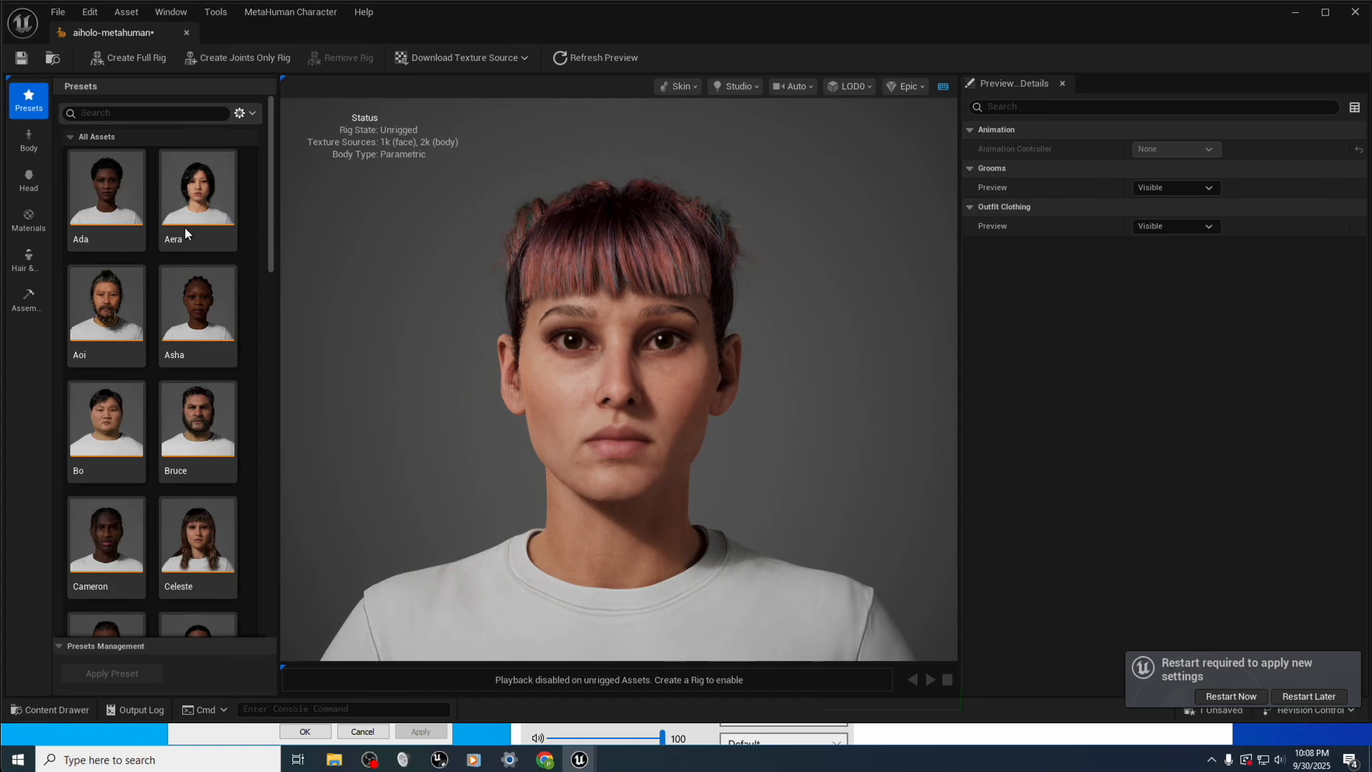
{"action": "mouse_move", "coordinate": [429, 335]}
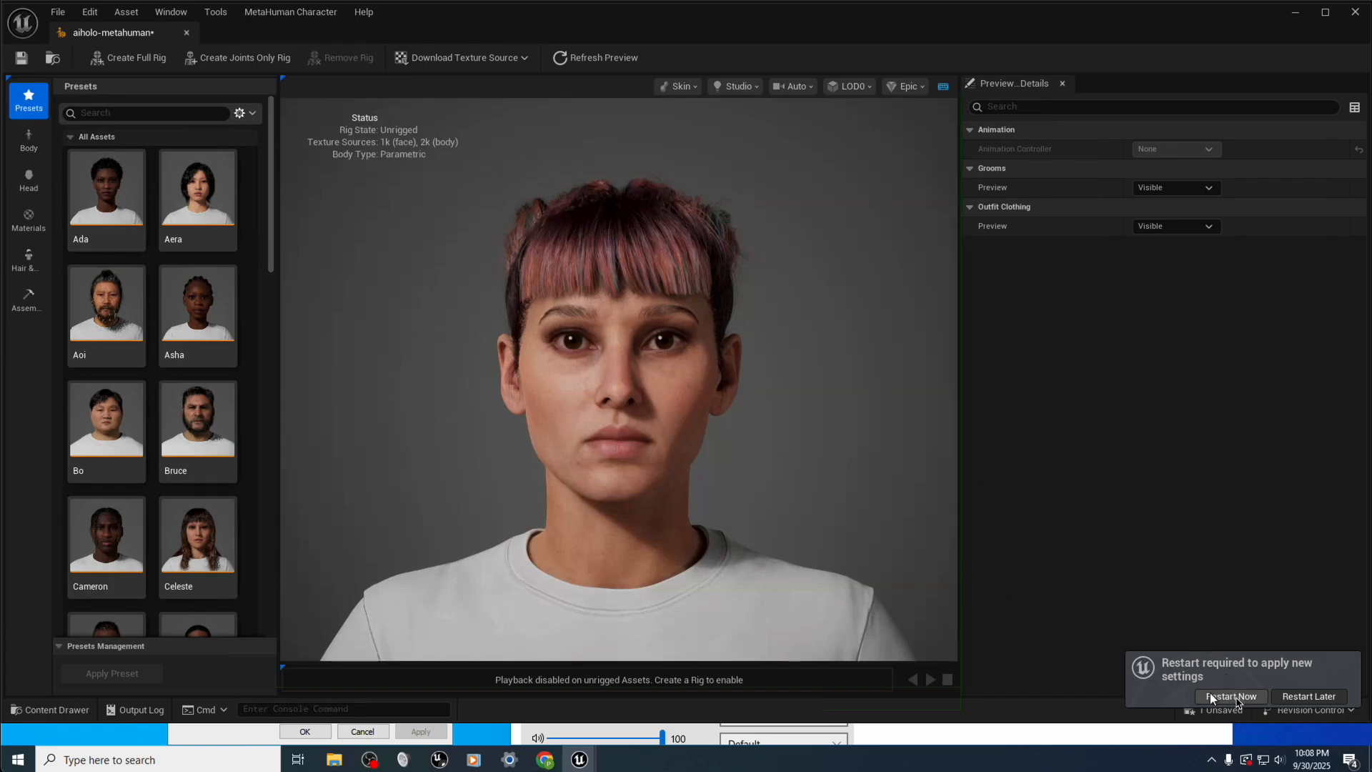
{"action": "mouse_move", "coordinate": [1230, 696]}
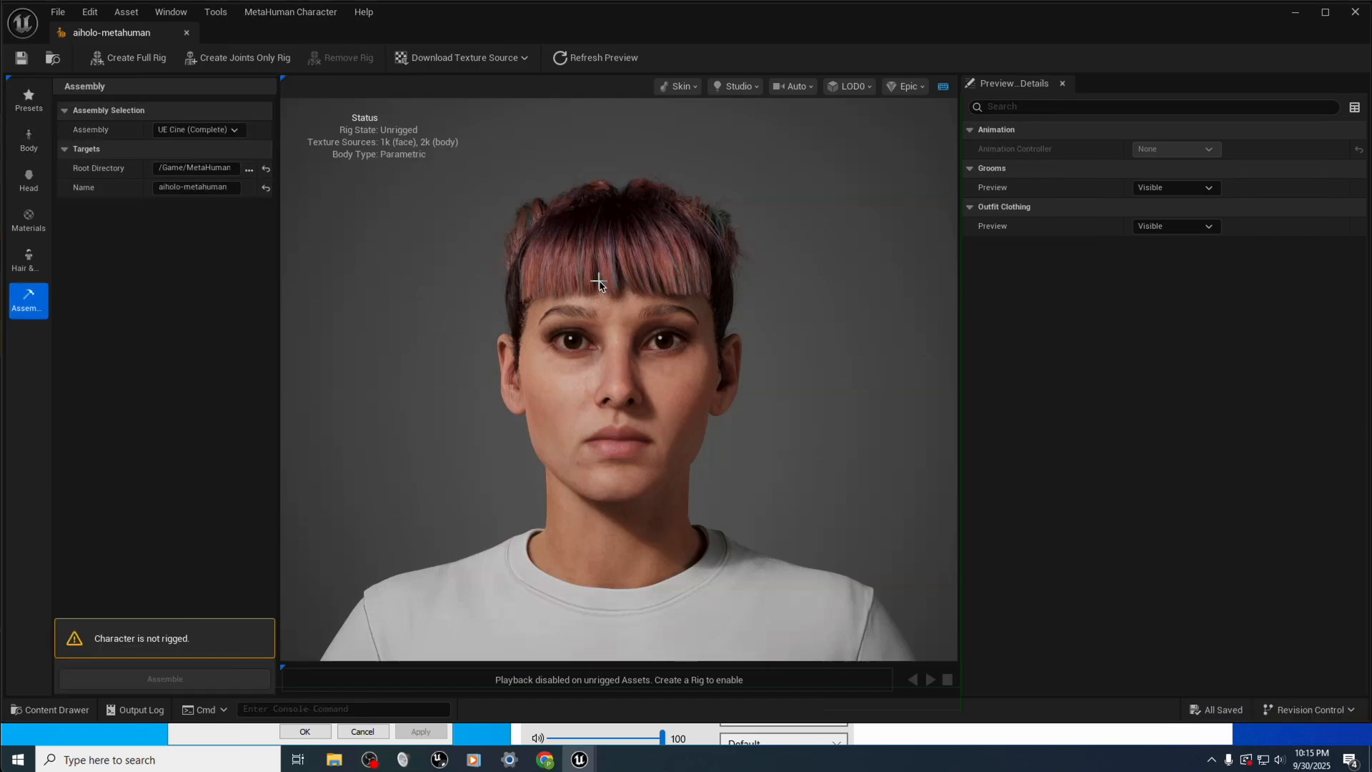
{"action": "mouse_move", "coordinate": [70, 277]}
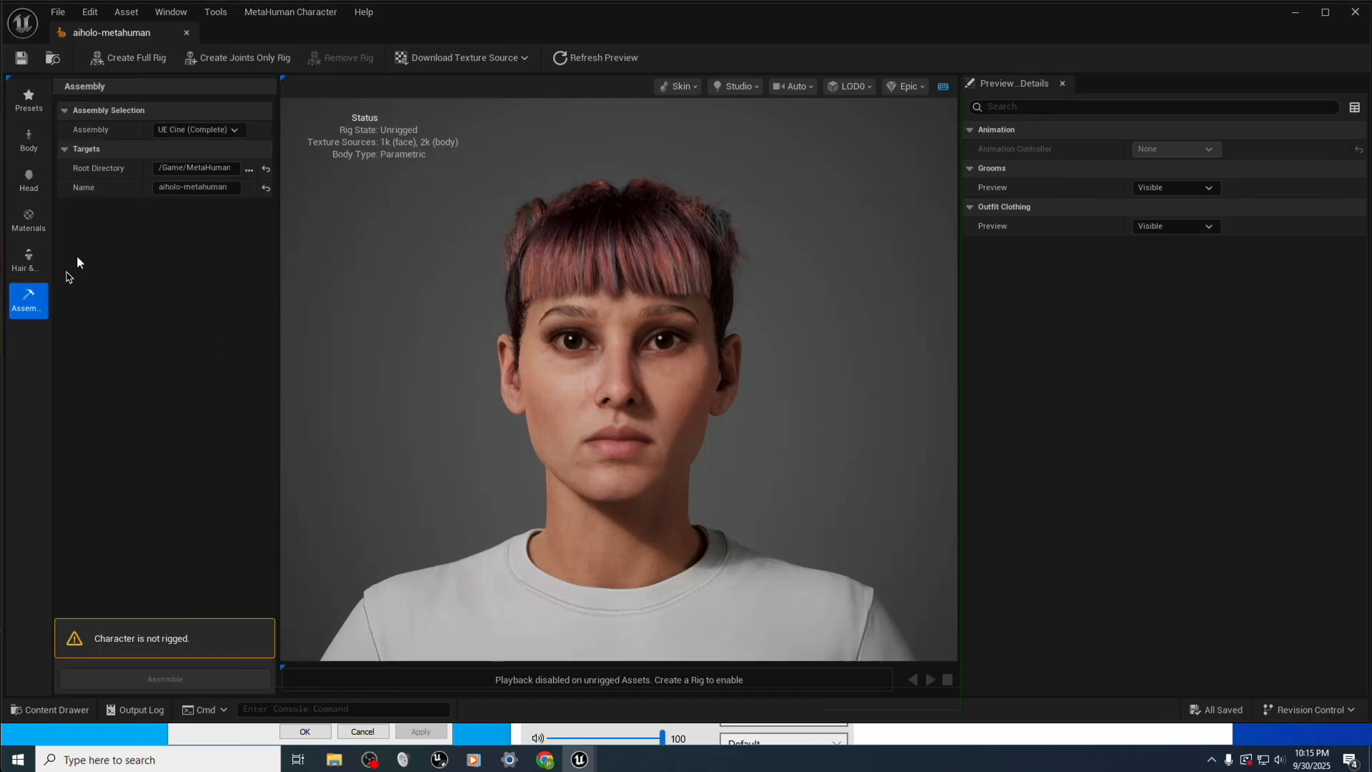
{"action": "mouse_move", "coordinate": [28, 258]}
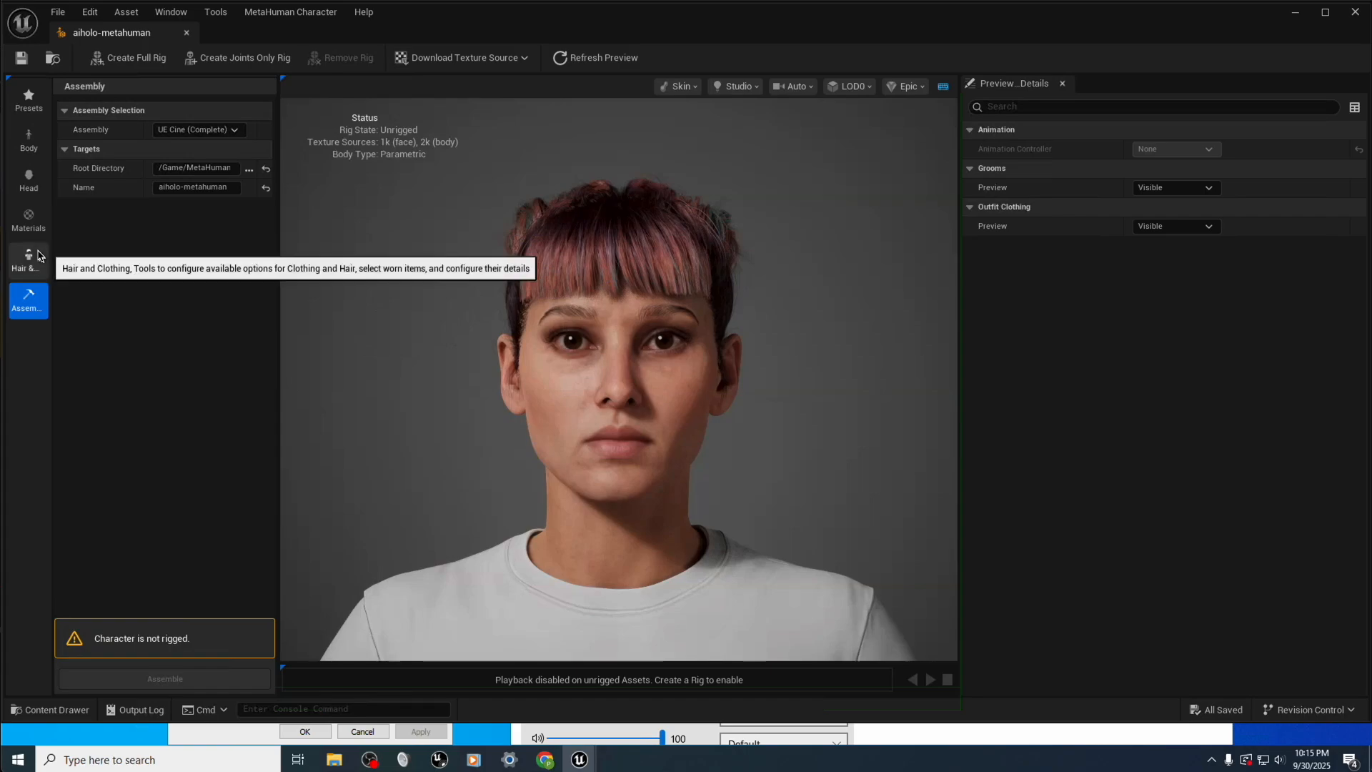
{"action": "mouse_move", "coordinate": [27, 301]}
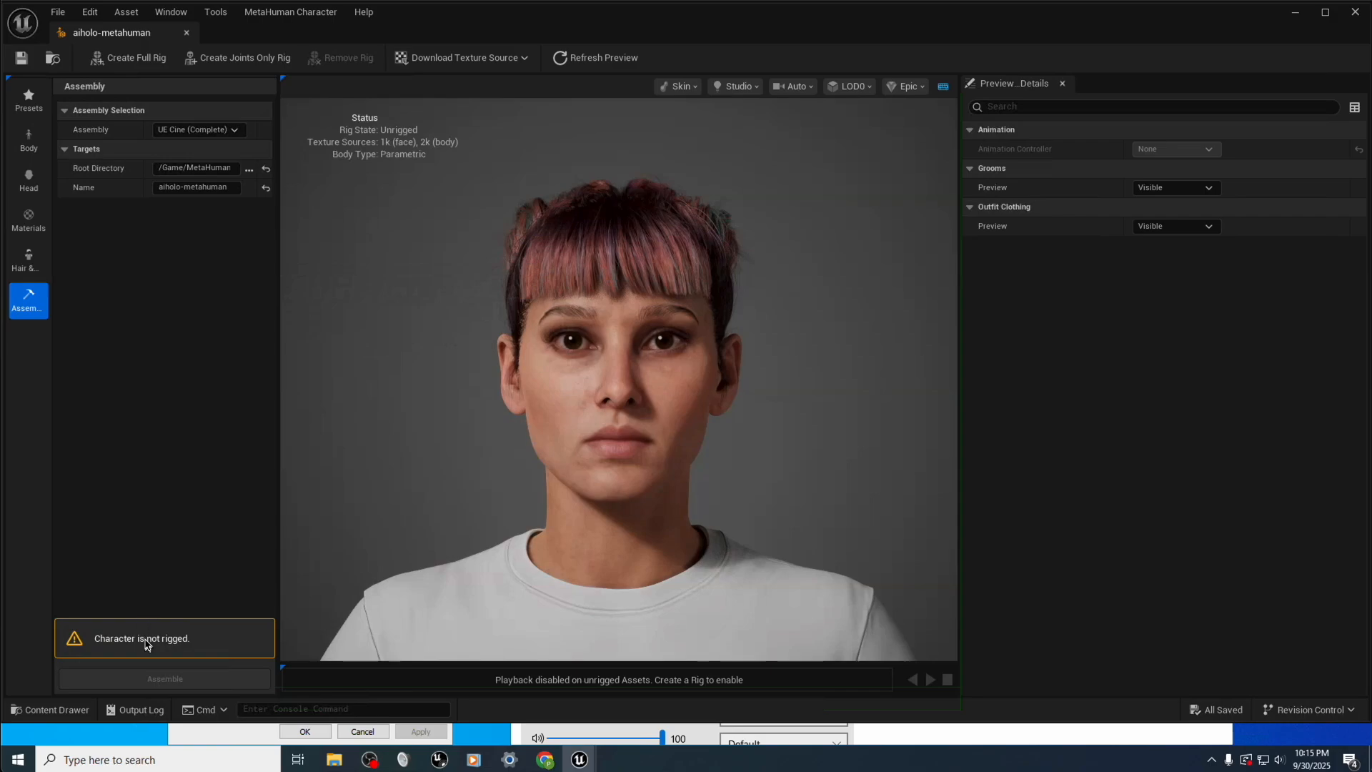
Start Create Full Rig to auto-rig the aiholo-metahuman face.
{"action": "left_click", "coordinate": [133, 57]}
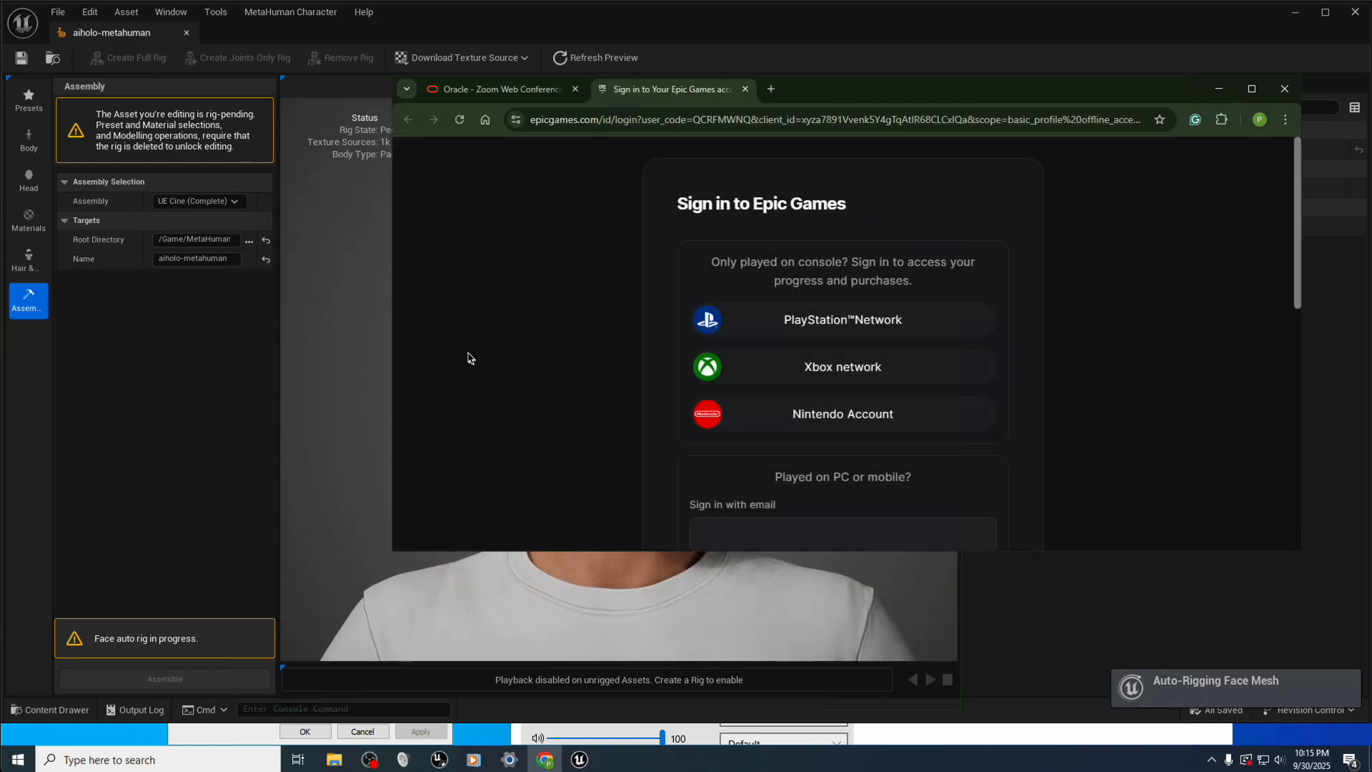
{"action": "mouse_move", "coordinate": [1014, 351]}
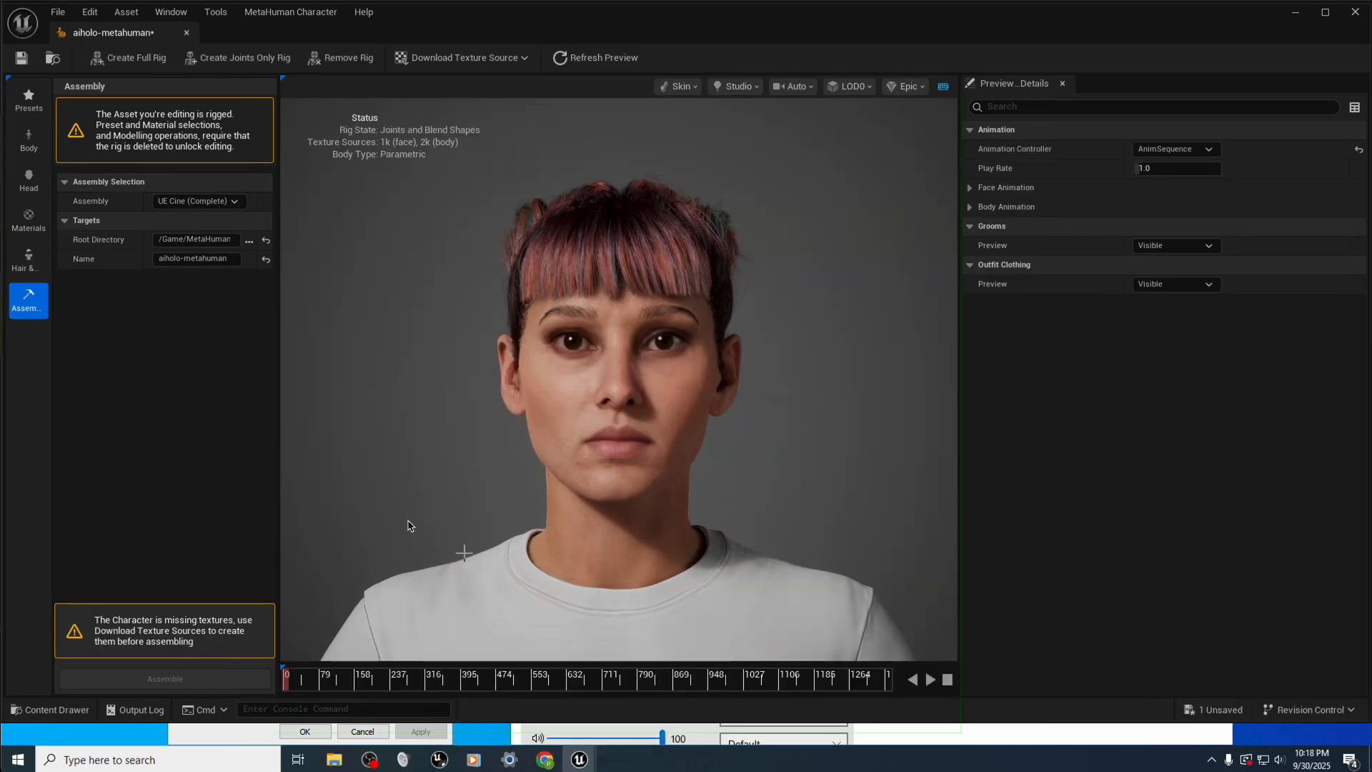
{"action": "mouse_move", "coordinate": [256, 268]}
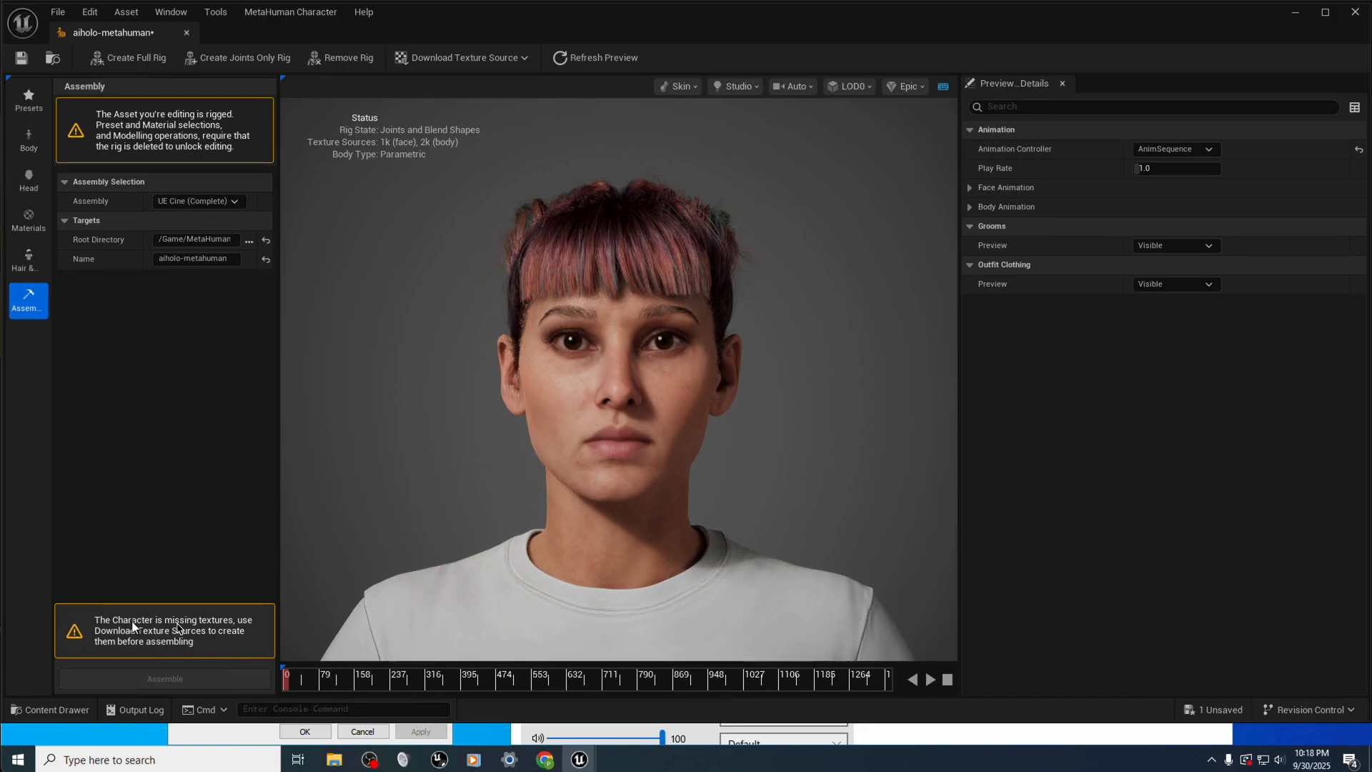
Request 8k resolution textures for the character, then go to the Assembly settings.
{"action": "left_click", "coordinate": [463, 58]}
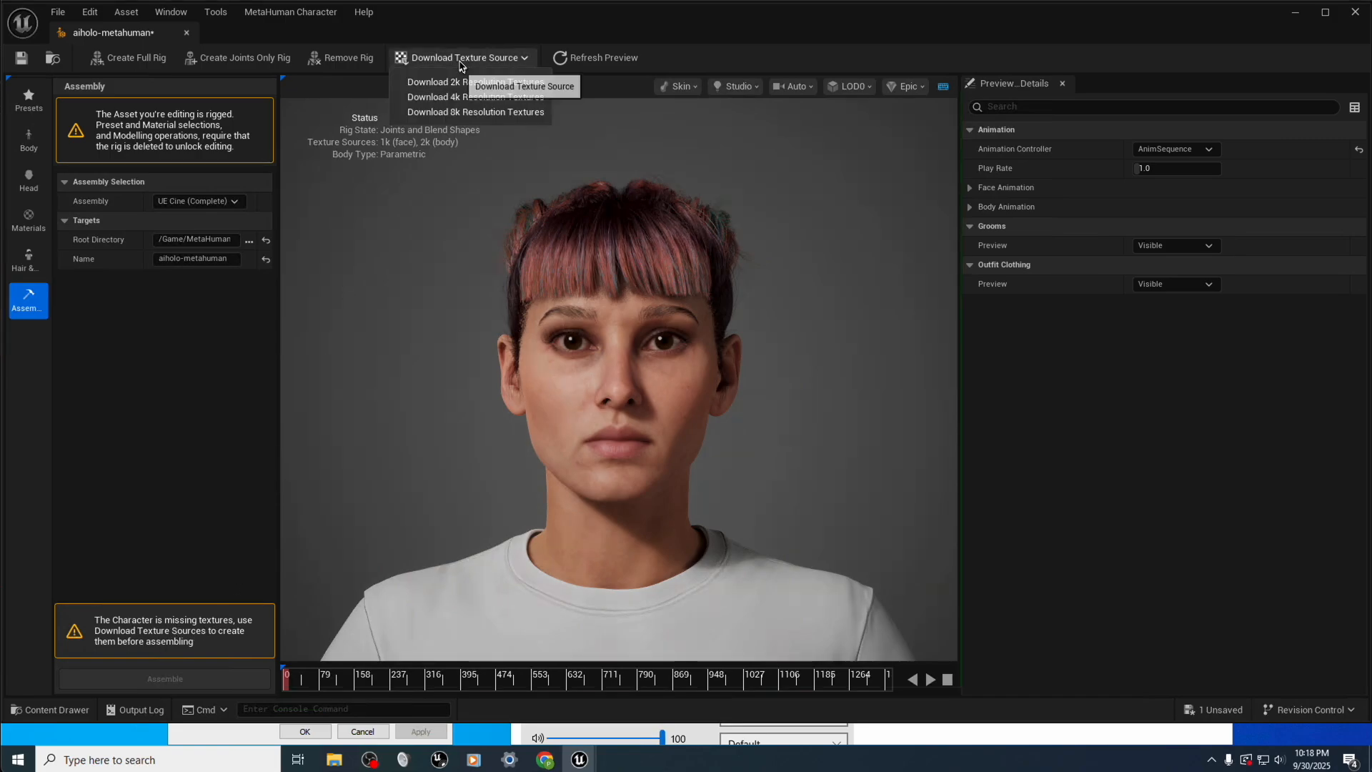
{"action": "mouse_move", "coordinate": [476, 111]}
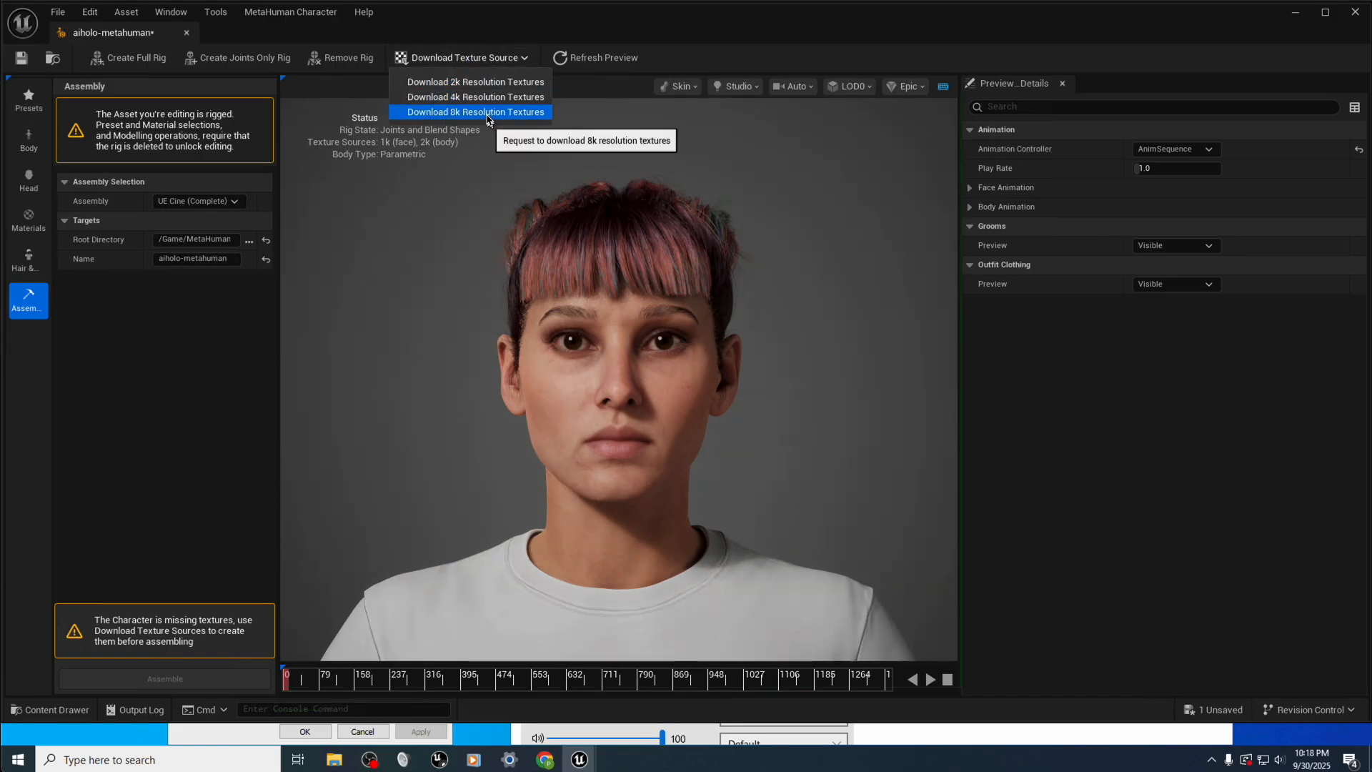
{"action": "left_click", "coordinate": [475, 111]}
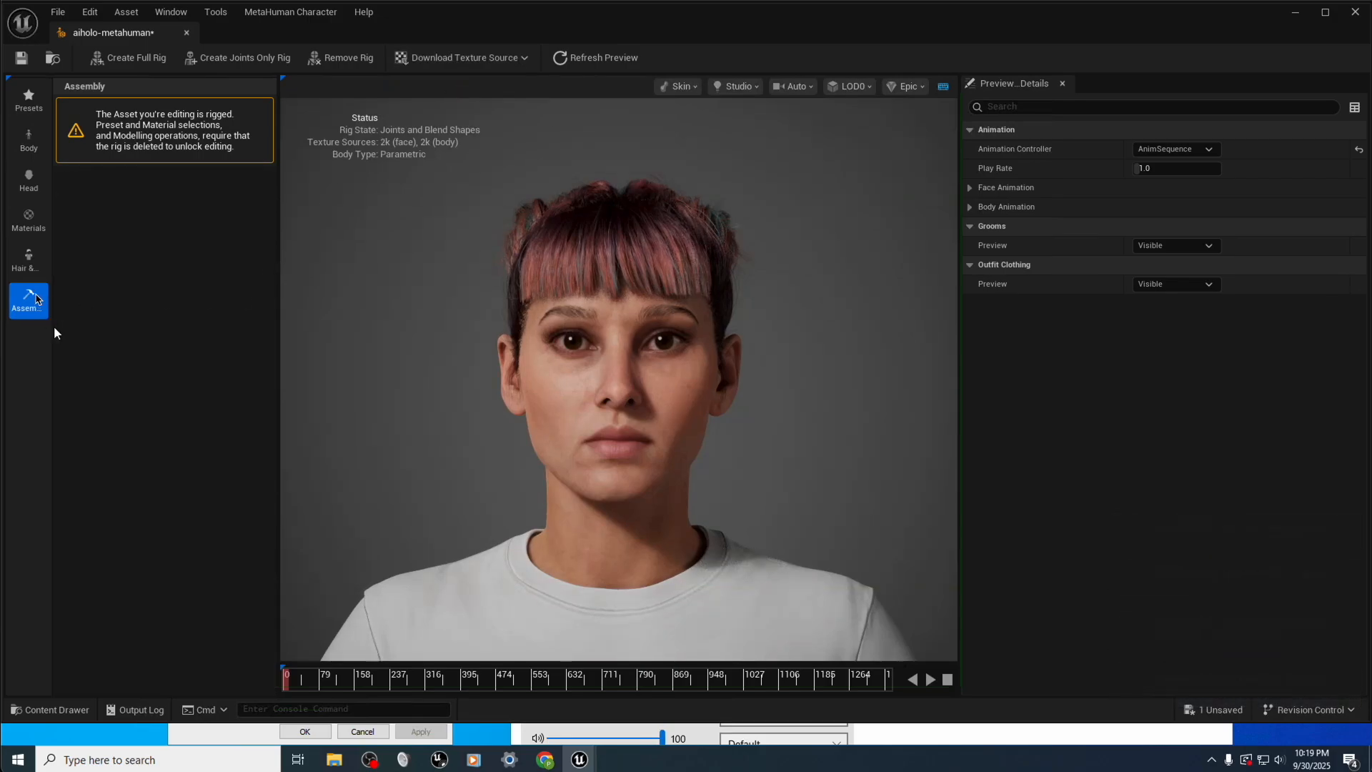
{"action": "mouse_move", "coordinate": [28, 260]}
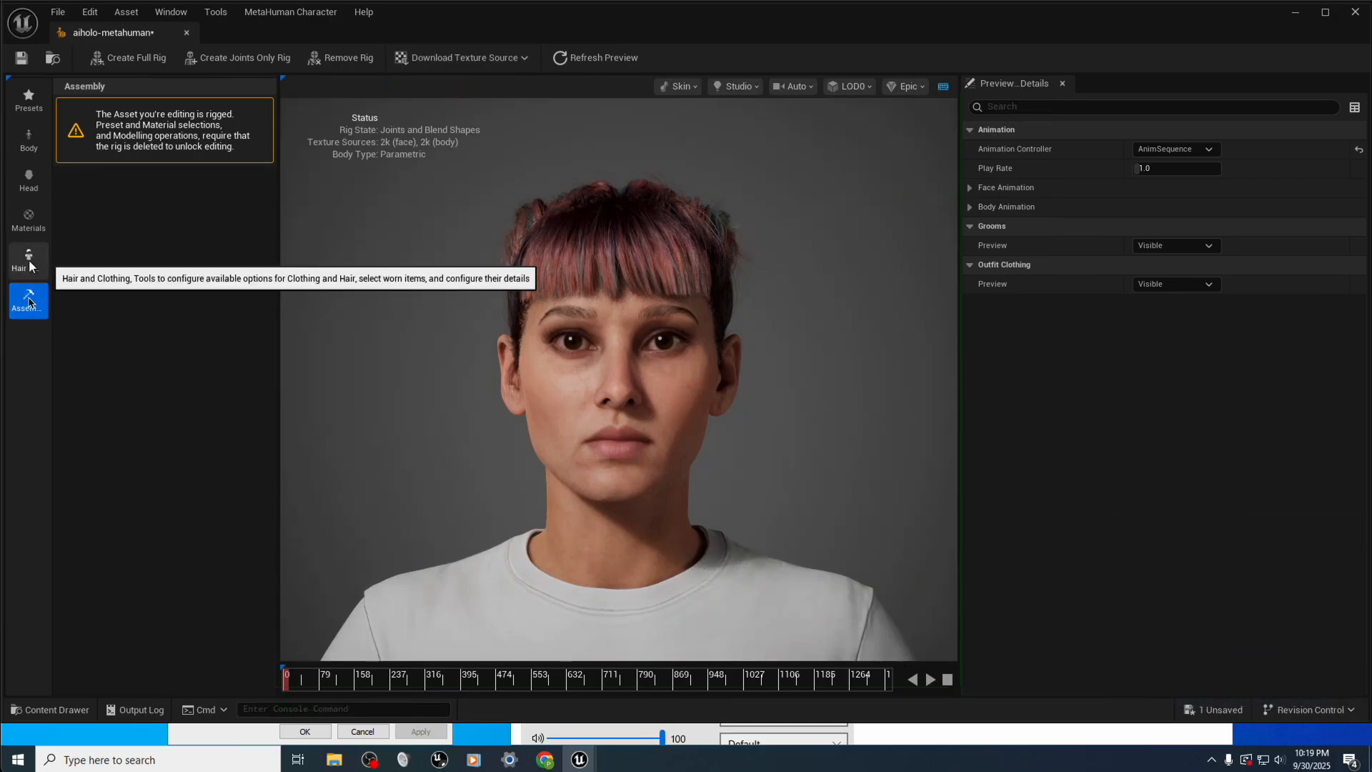
{"action": "left_click", "coordinate": [28, 300]}
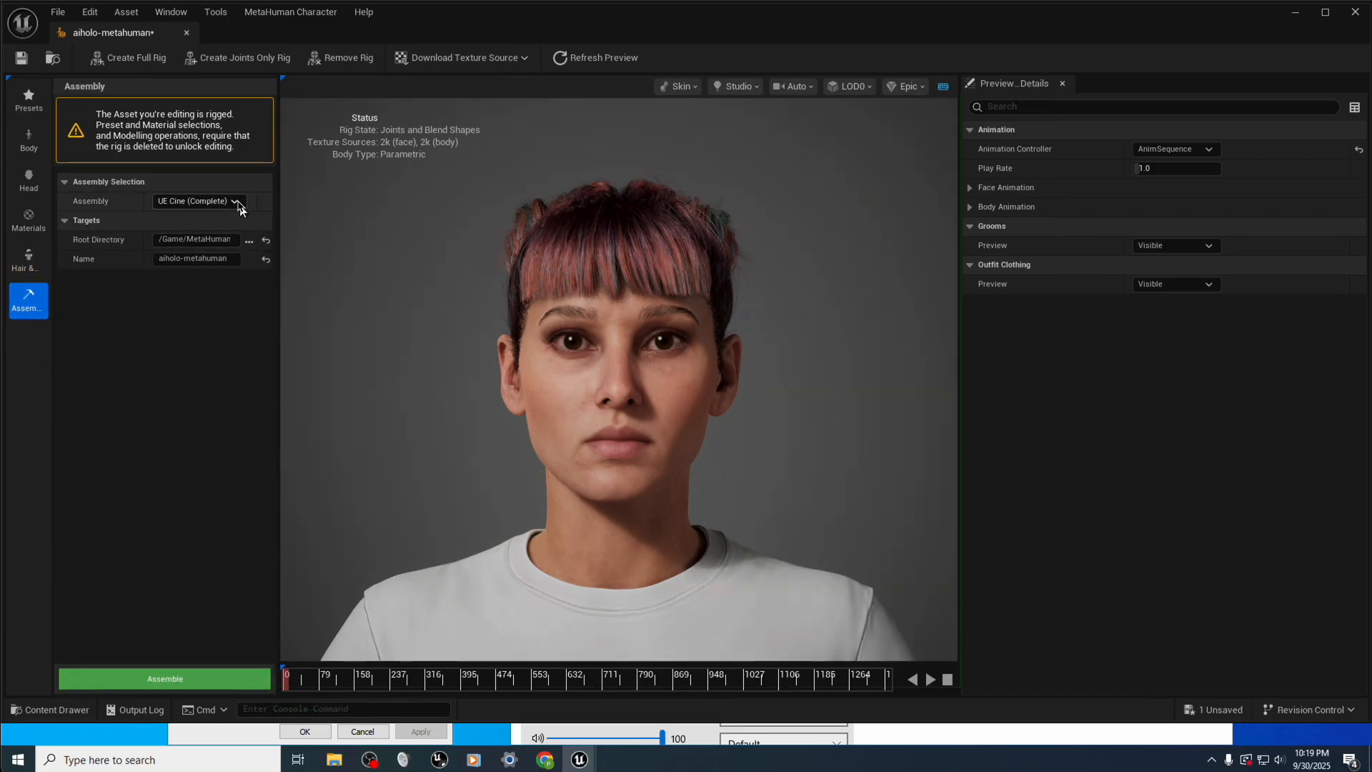
Set the assembly type to UE Optimized at High quality and run Assemble.
{"action": "left_click", "coordinate": [236, 200]}
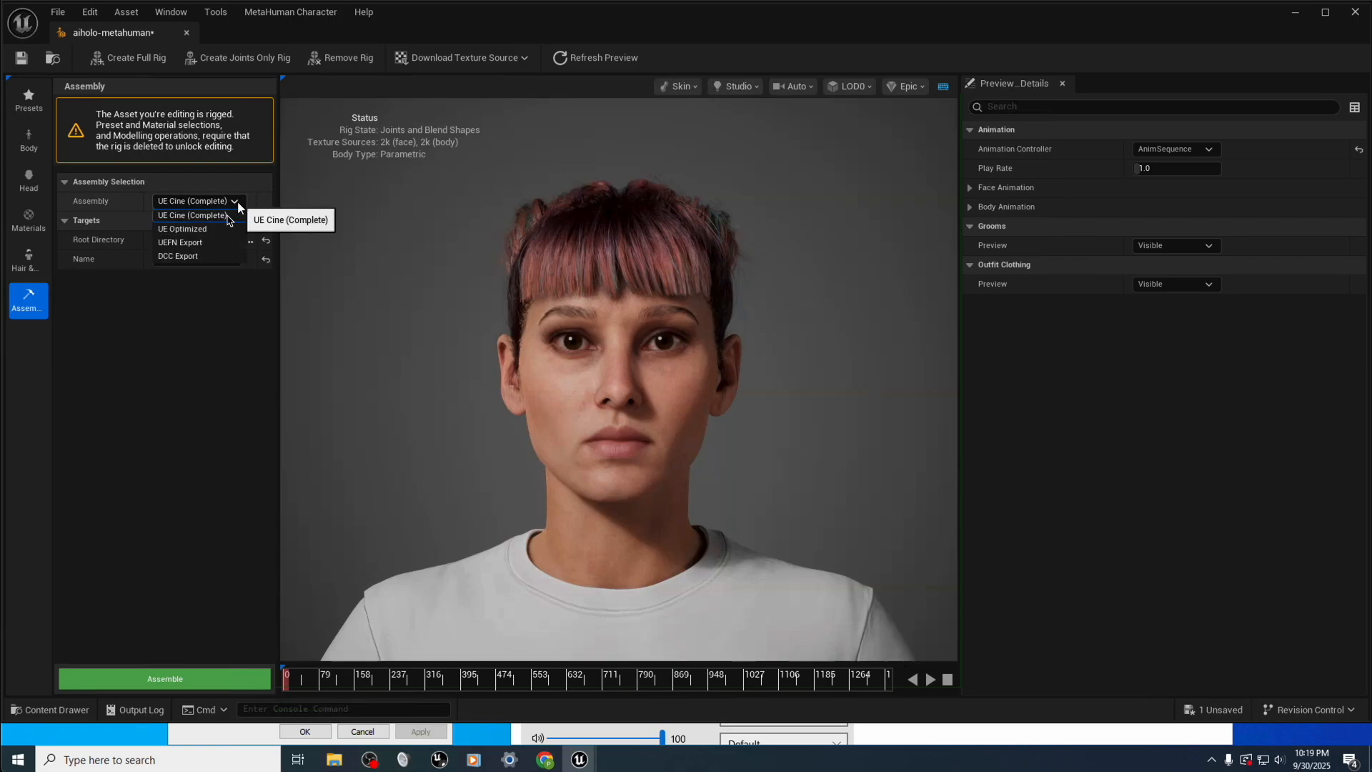
{"action": "mouse_move", "coordinate": [191, 215]}
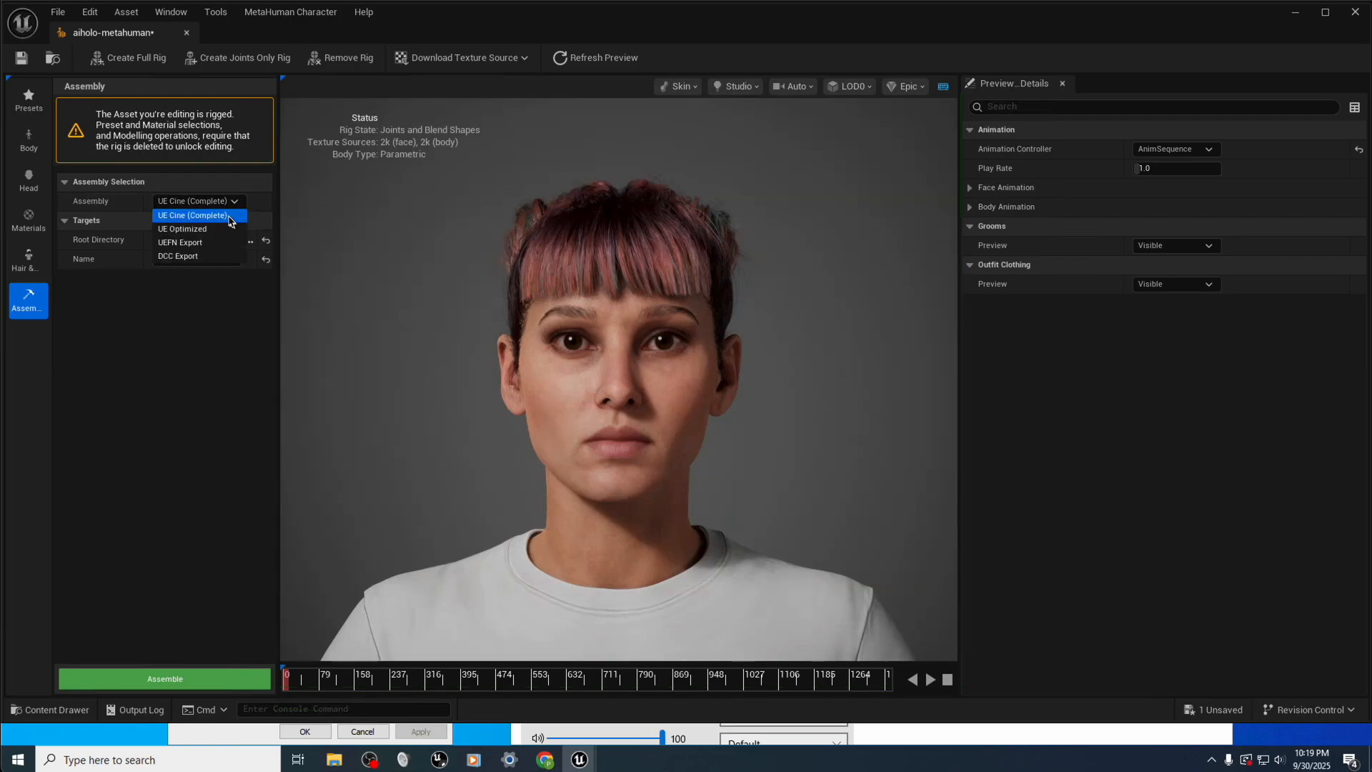
{"action": "mouse_move", "coordinate": [184, 228]}
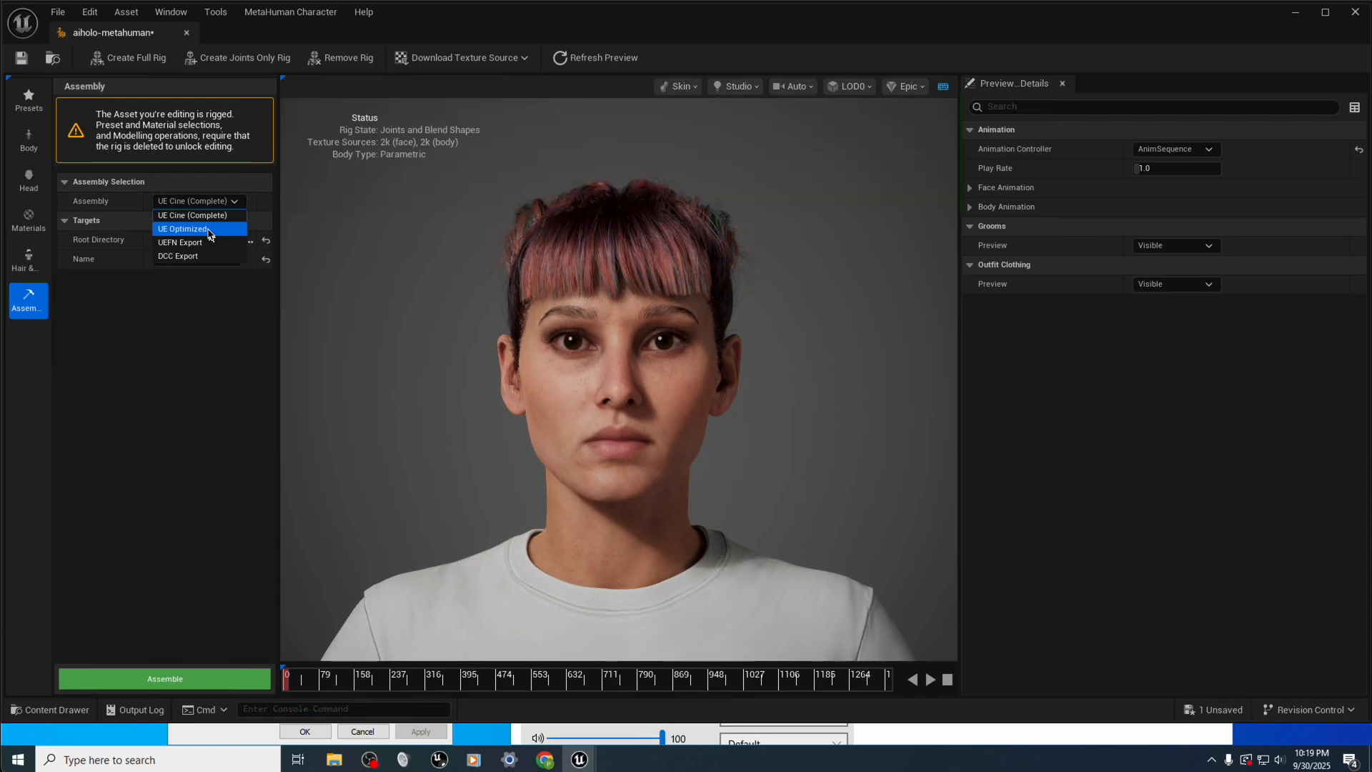
{"action": "mouse_move", "coordinate": [206, 242]}
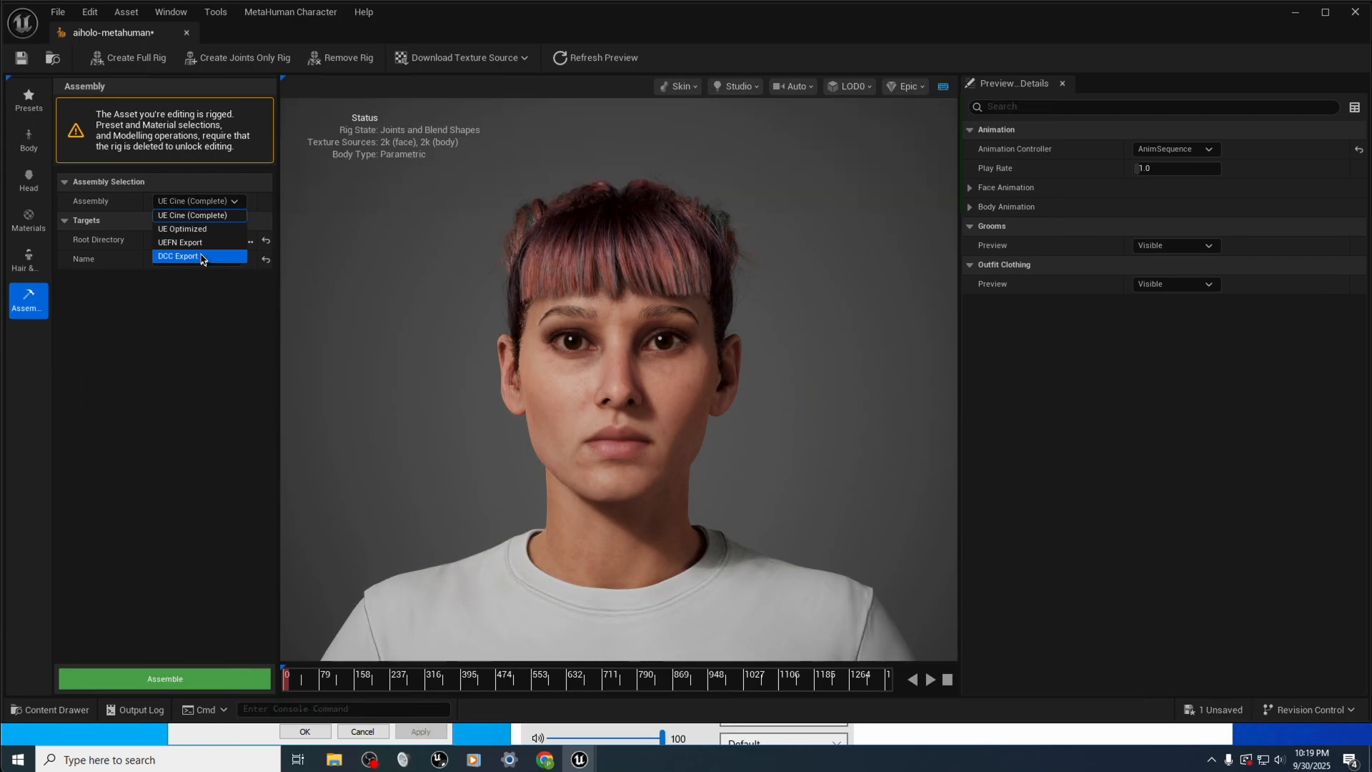
{"action": "mouse_move", "coordinate": [200, 229]}
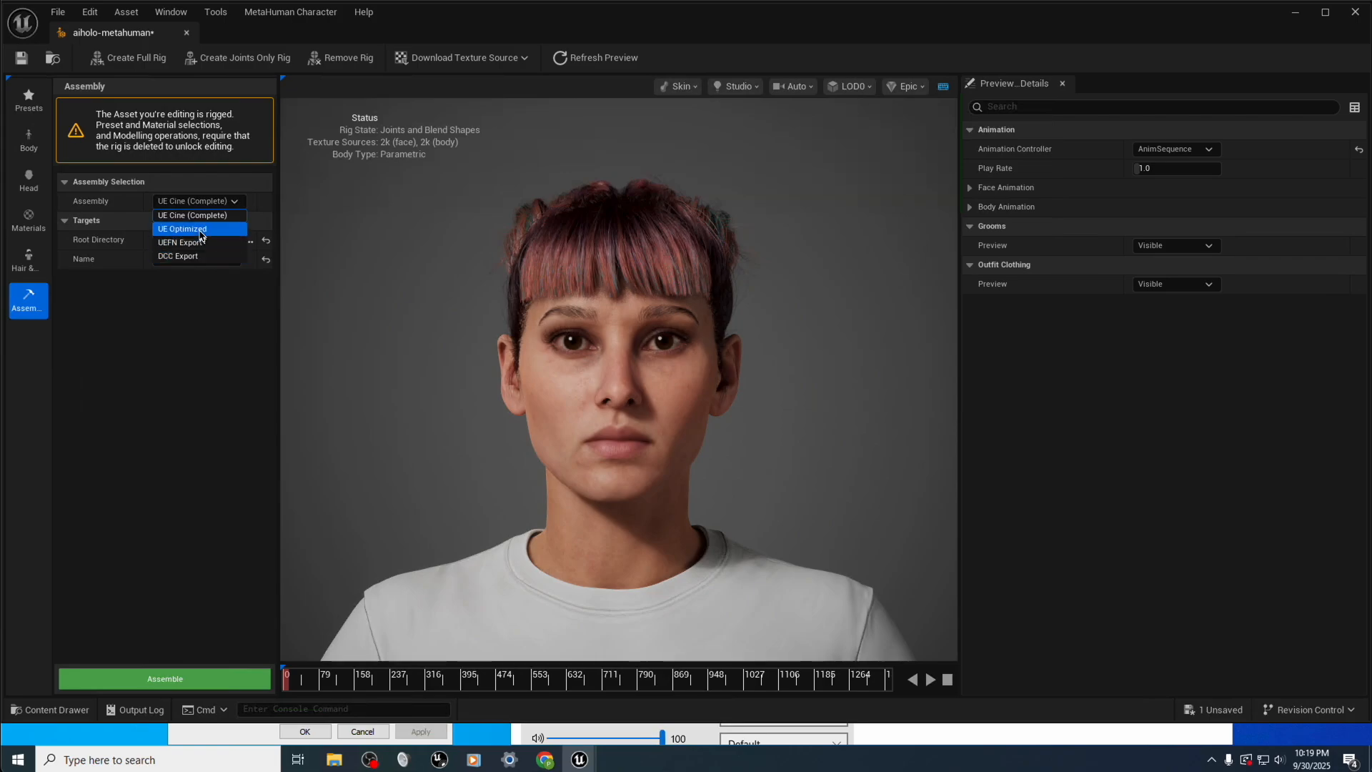
{"action": "left_click", "coordinate": [181, 229]}
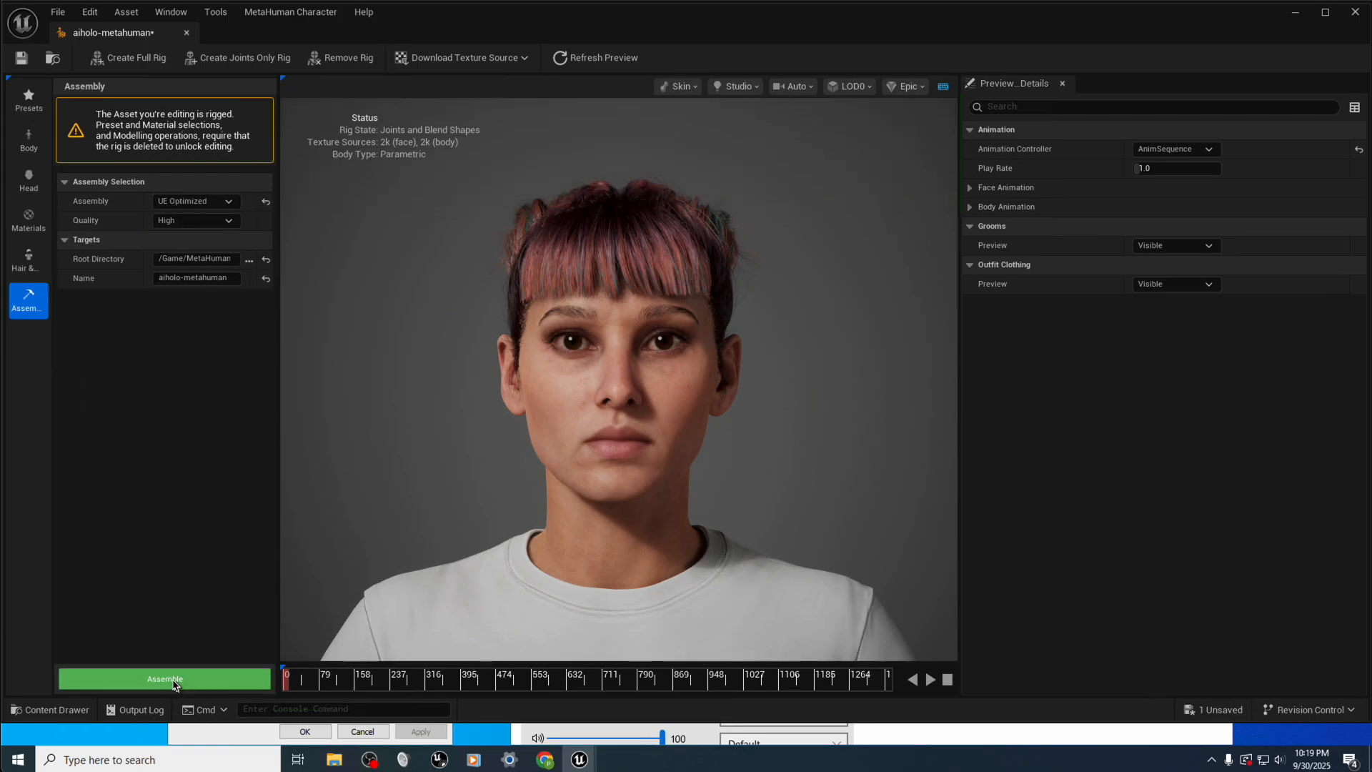
{"action": "left_click", "coordinate": [164, 679]}
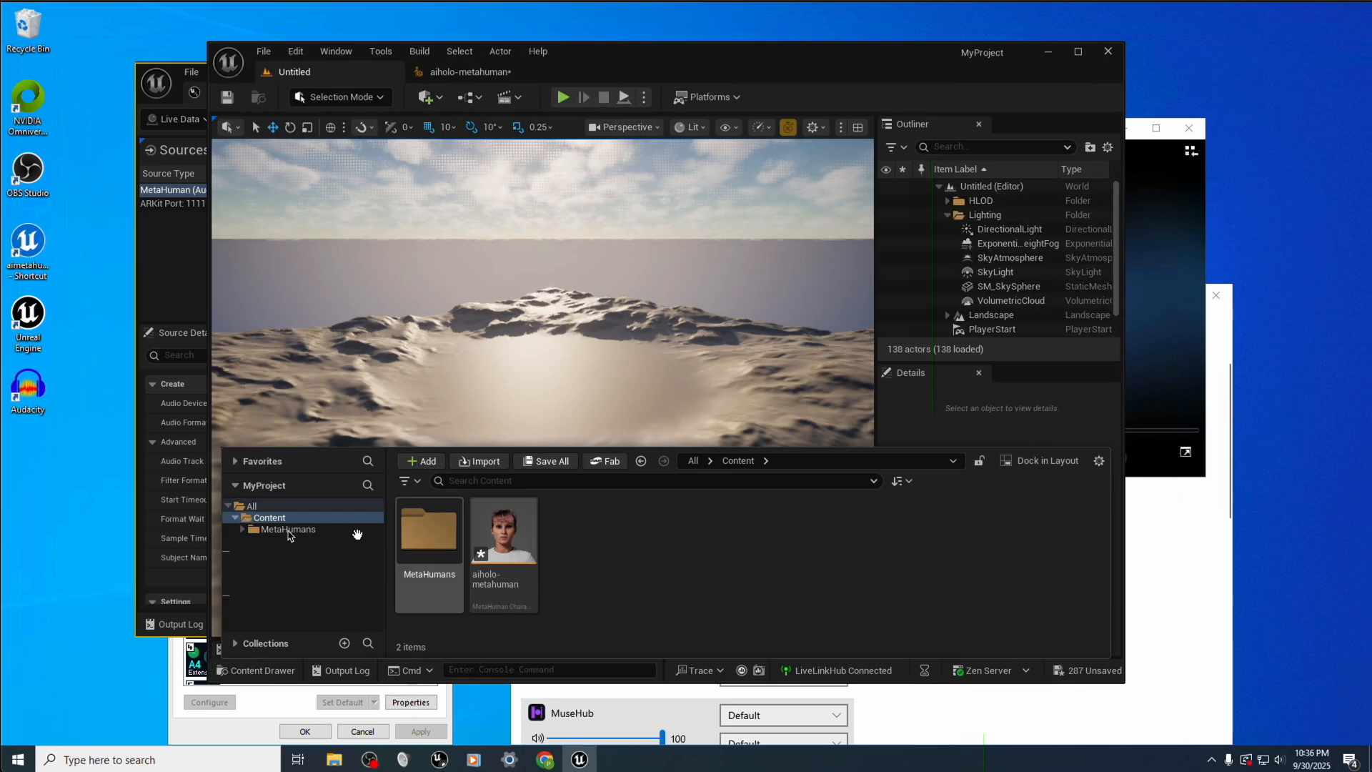
Place BP_aiholo-metahuman from MetaHumans > aiholo-metahuman in the level and preview it in Play.
{"action": "left_click", "coordinate": [287, 529]}
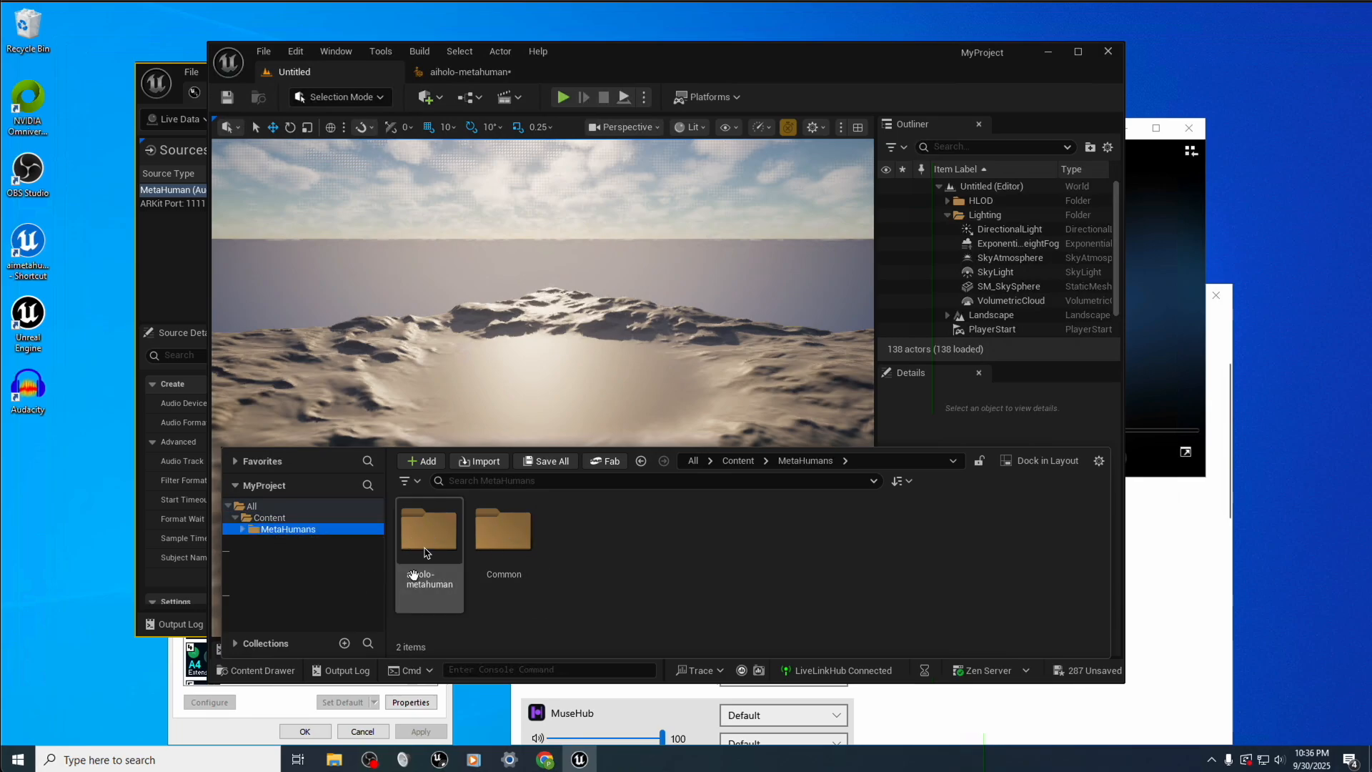
{"action": "double_click", "coordinate": [429, 531]}
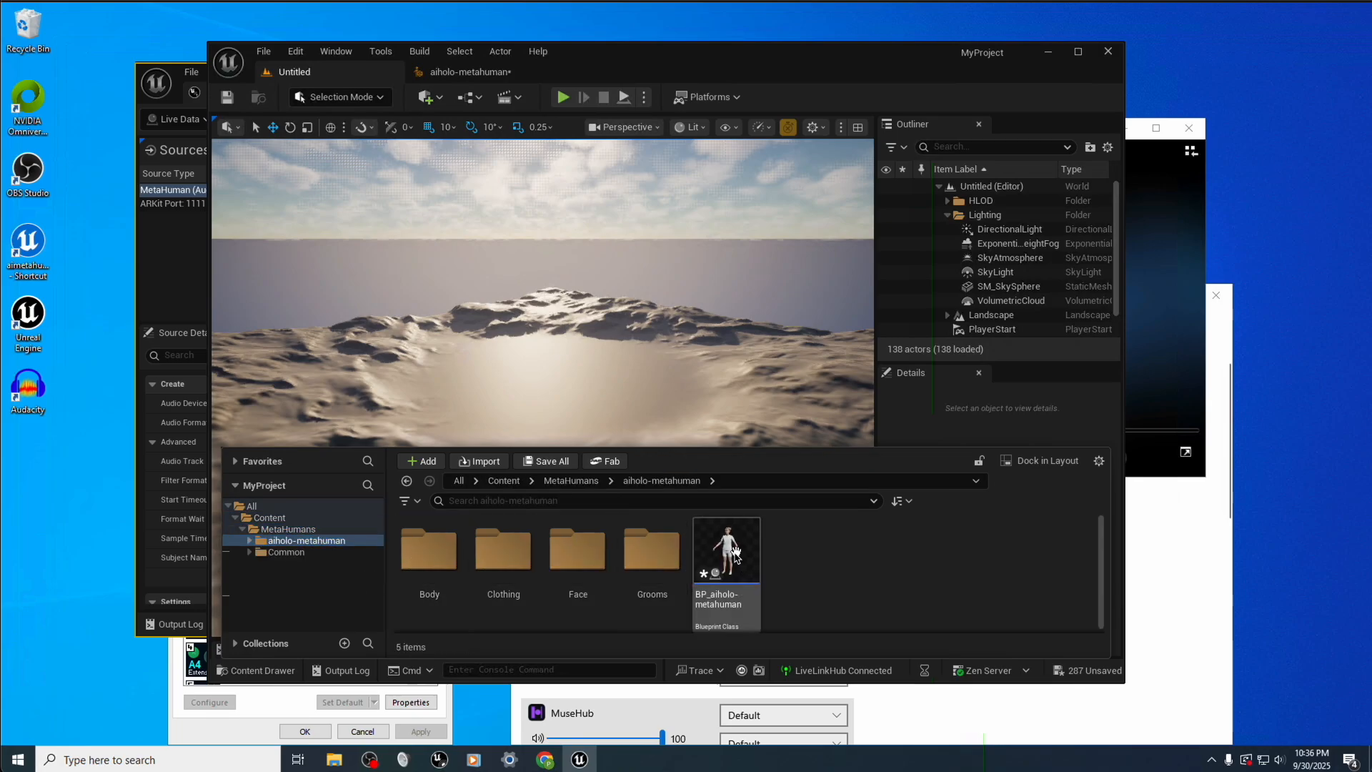
{"action": "left_click", "coordinate": [726, 551]}
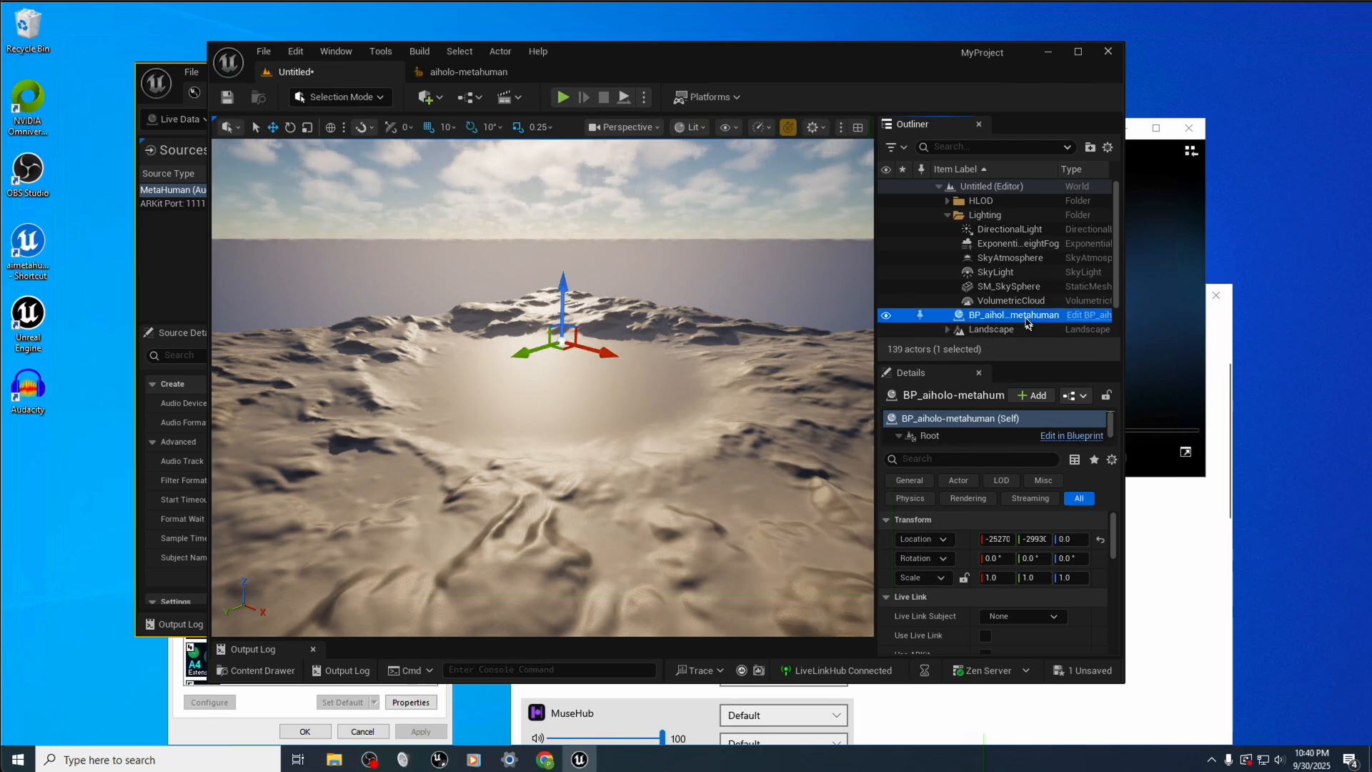
{"action": "left_click", "coordinate": [563, 98]}
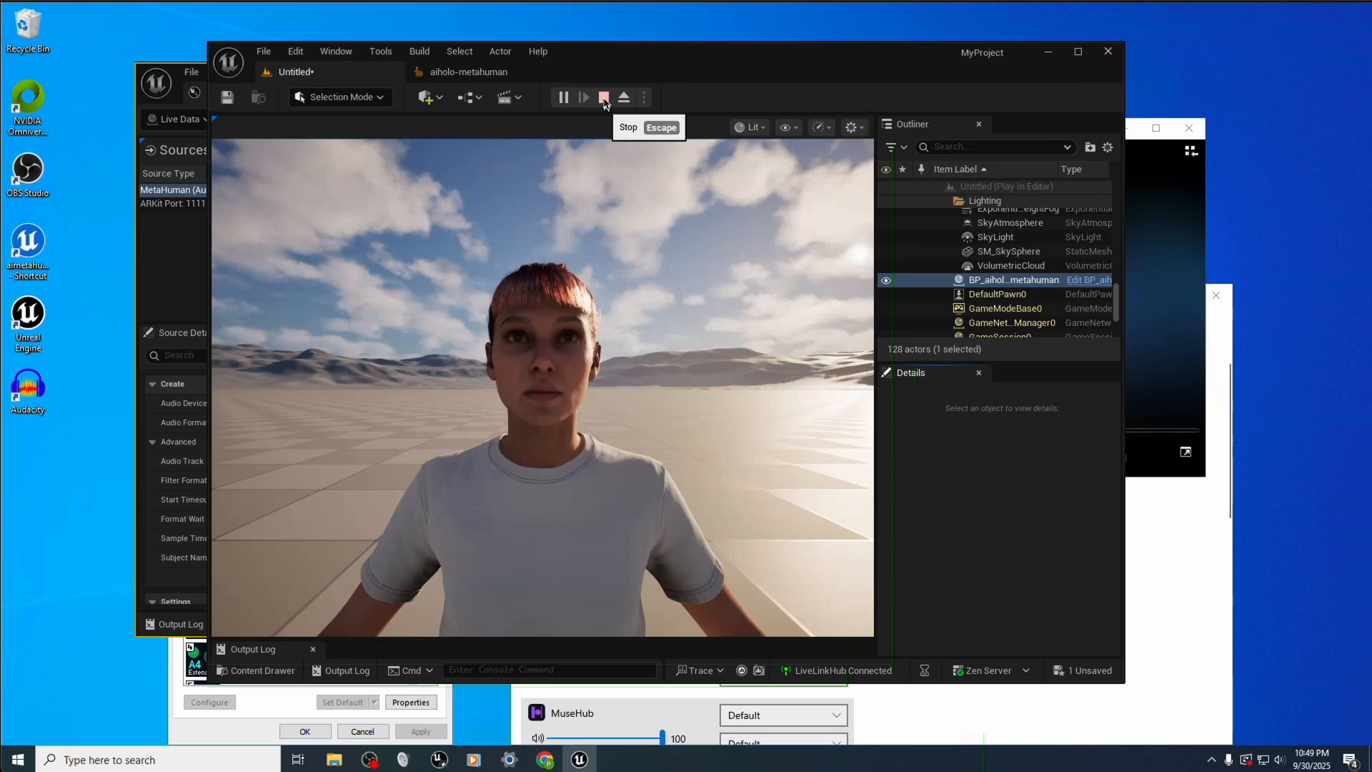
{"action": "mouse_move", "coordinate": [636, 125]}
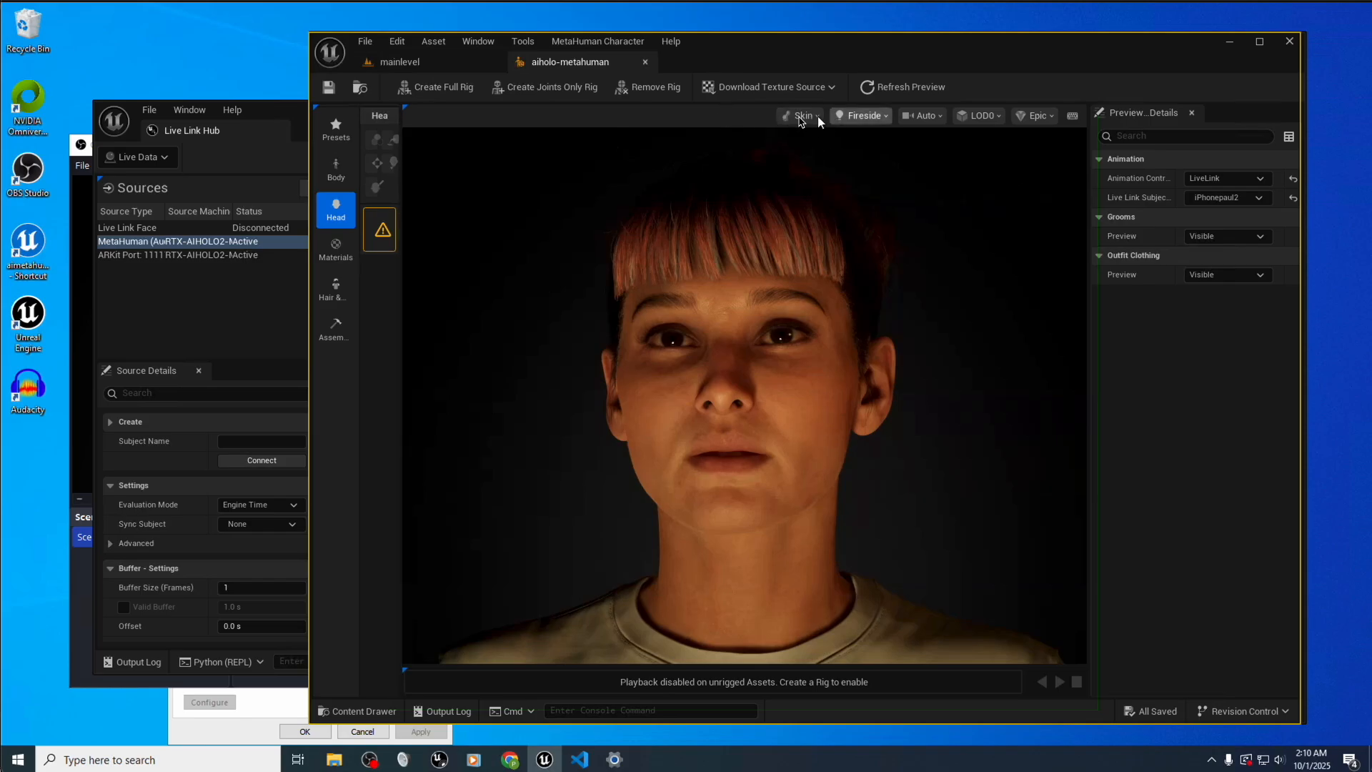
{"action": "left_click", "coordinate": [863, 114]}
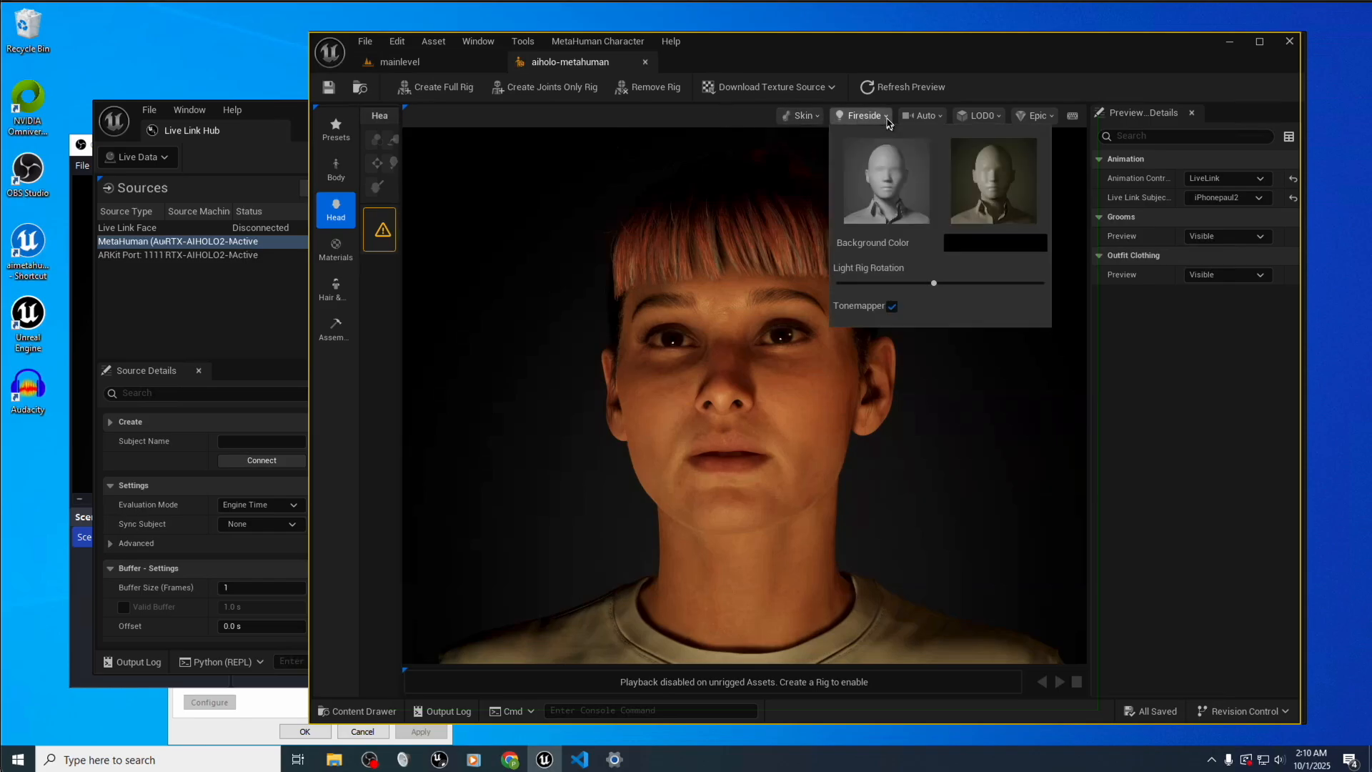
{"action": "left_click", "coordinate": [862, 115]}
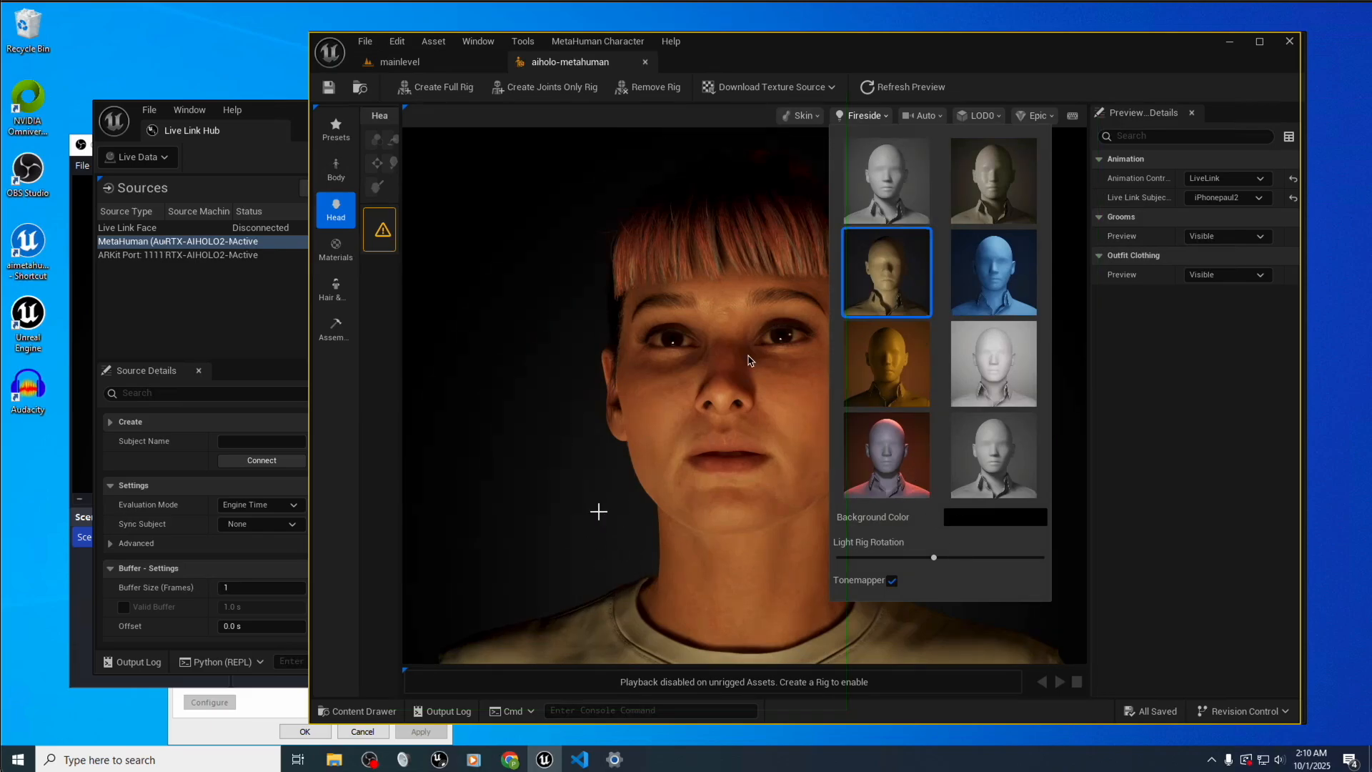
{"action": "left_click", "coordinate": [1074, 114]}
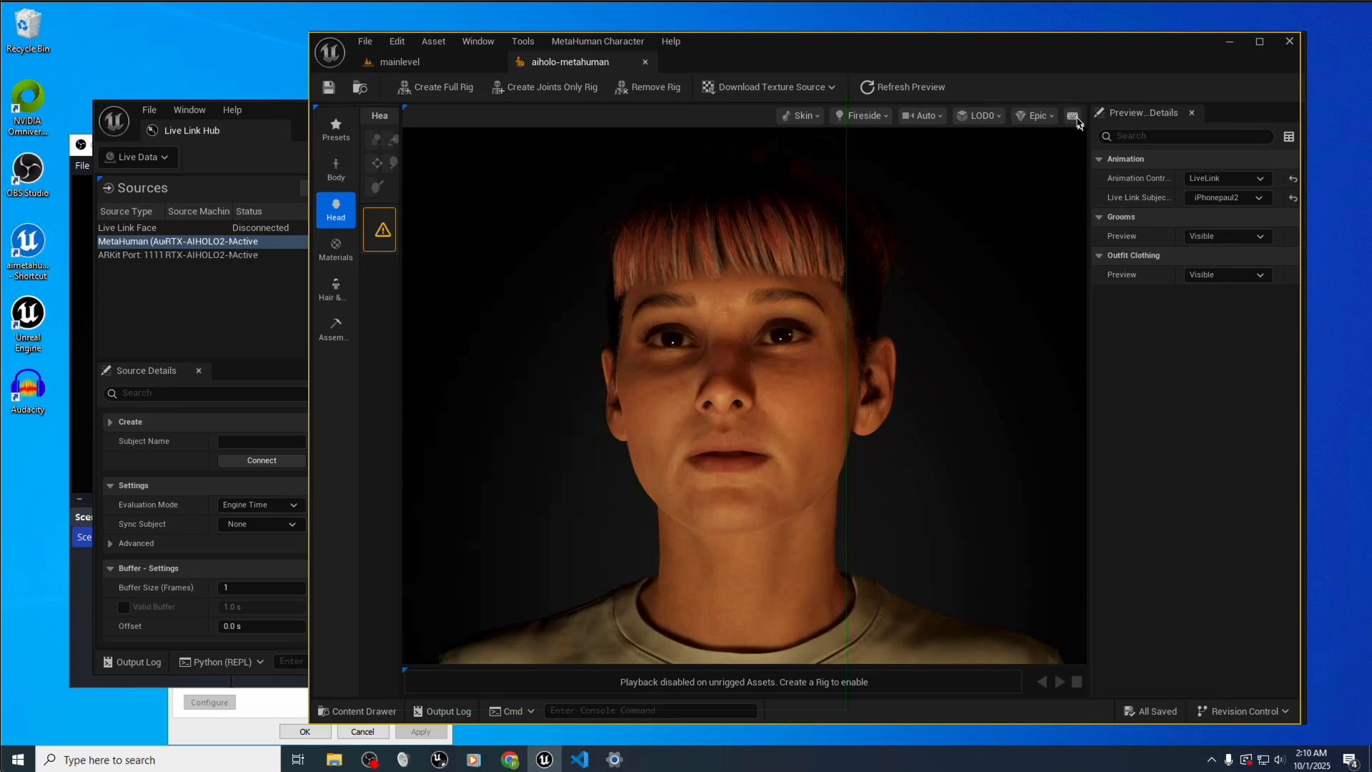
{"action": "mouse_move", "coordinate": [1073, 116]}
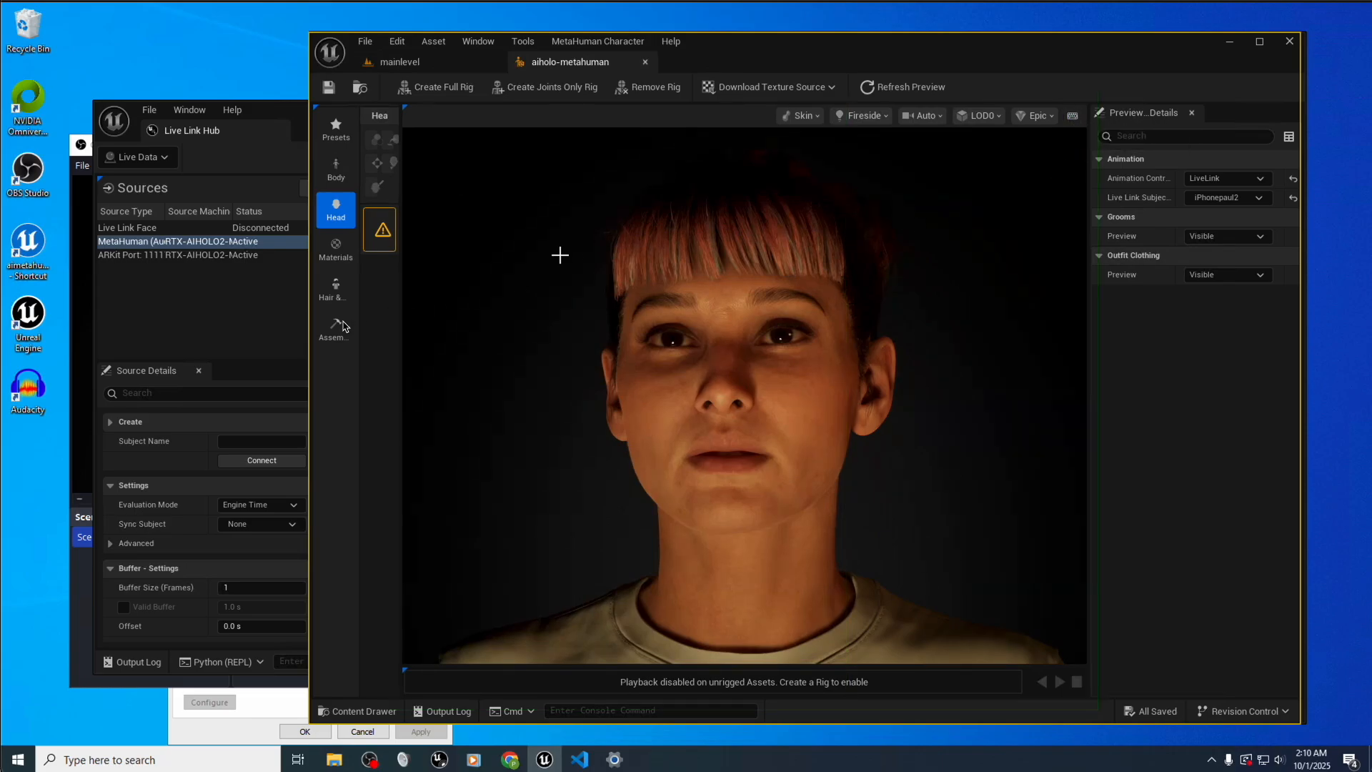
{"action": "mouse_move", "coordinate": [528, 316]}
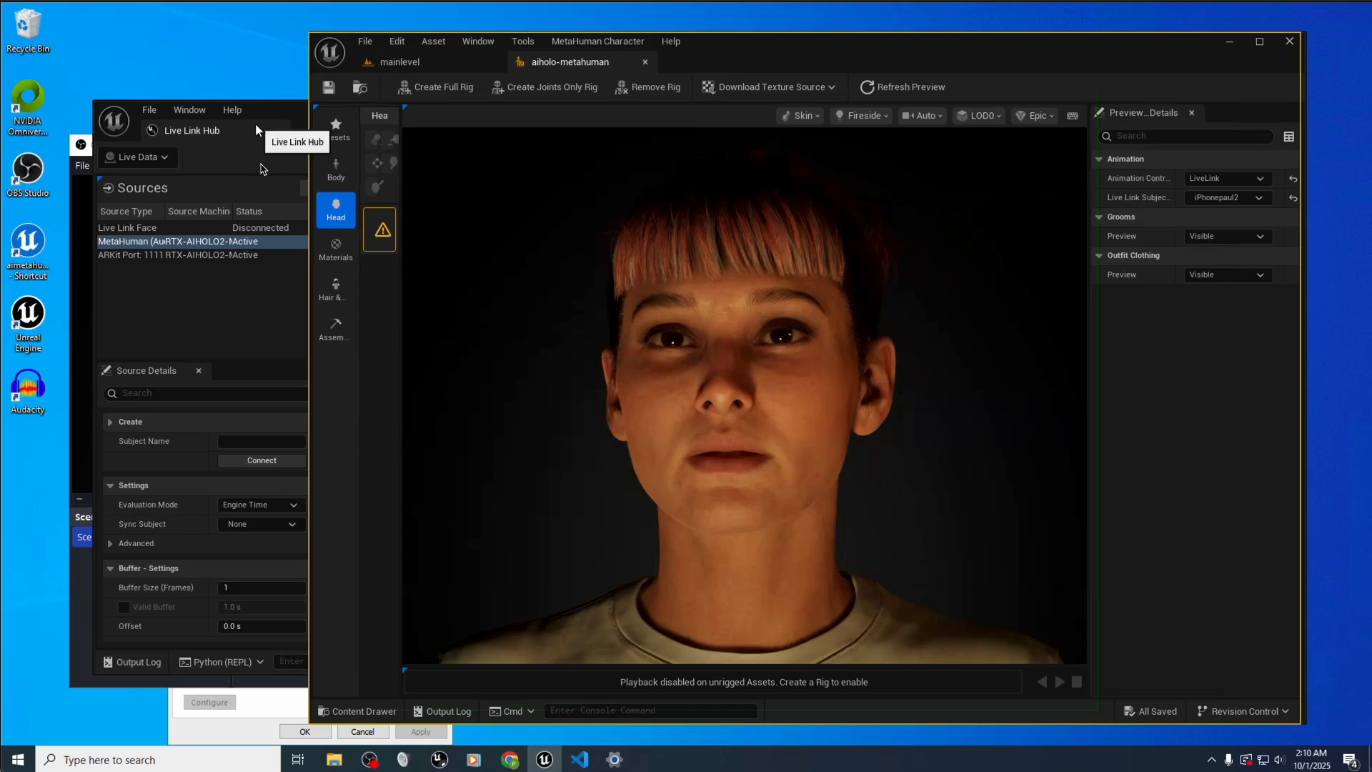
{"action": "mouse_move", "coordinate": [258, 143]}
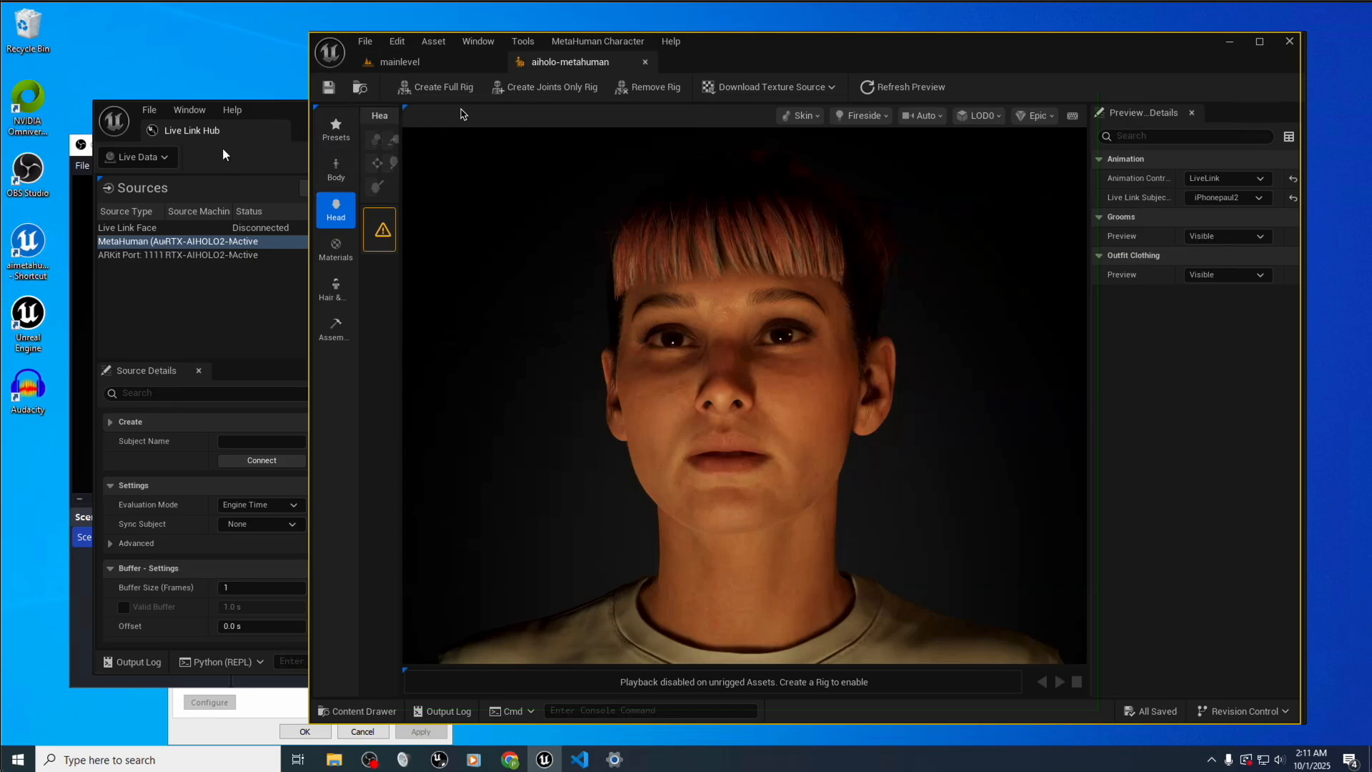
{"action": "mouse_move", "coordinate": [578, 61]}
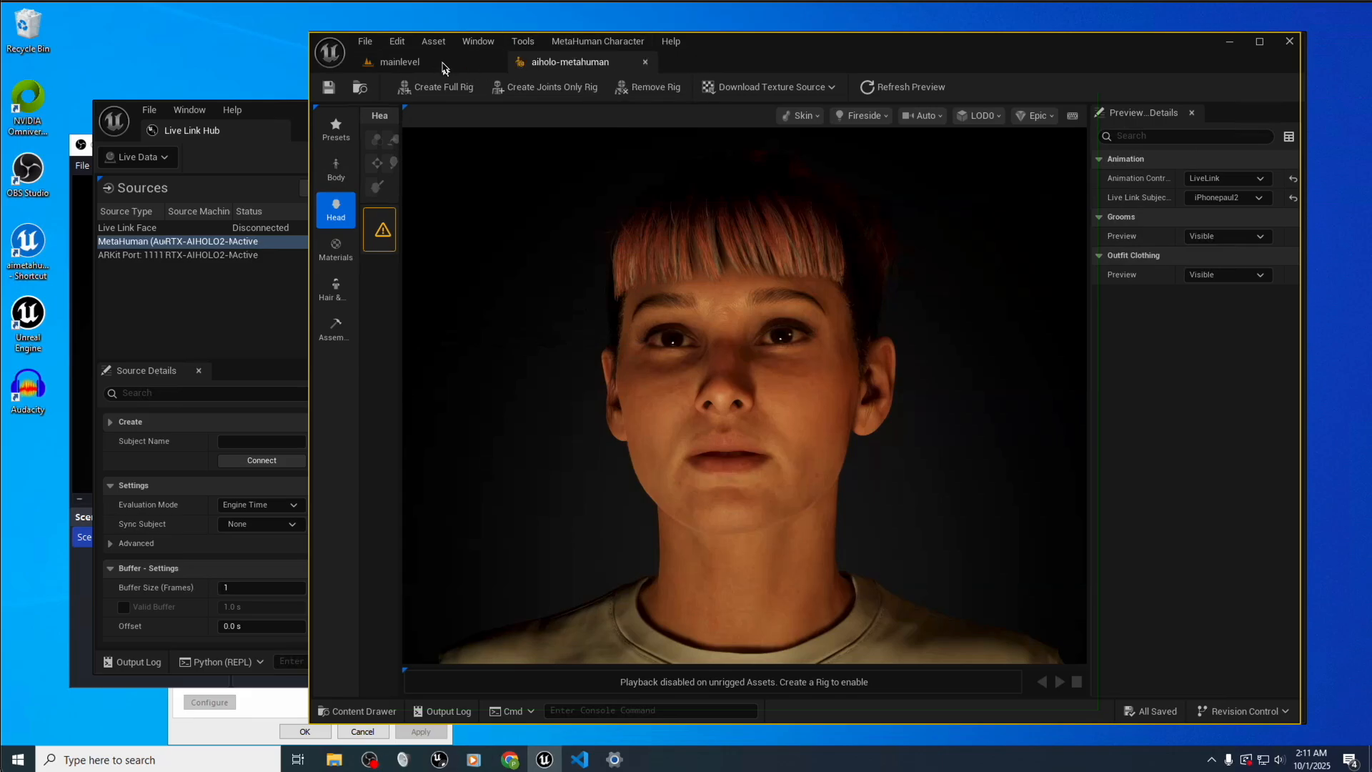
{"action": "mouse_move", "coordinate": [569, 61]}
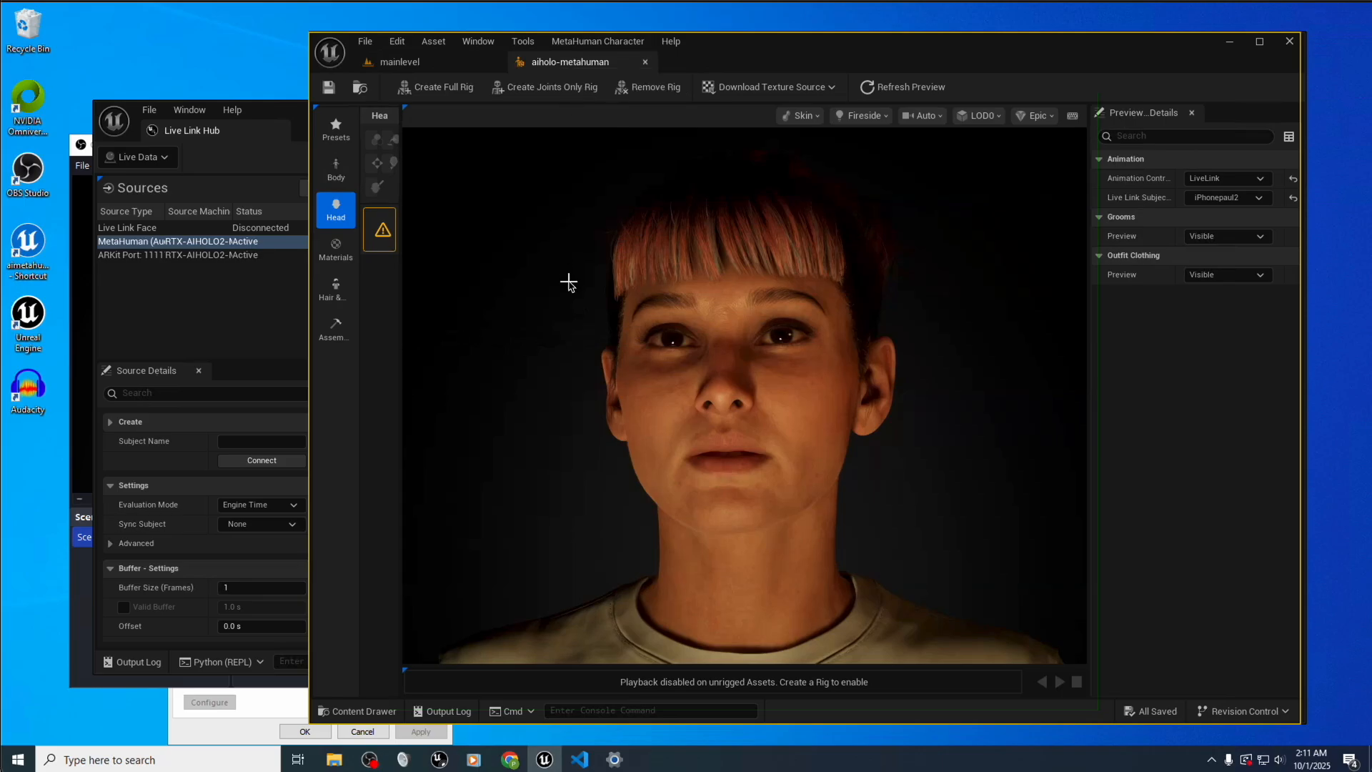
{"action": "mouse_move", "coordinate": [446, 70]}
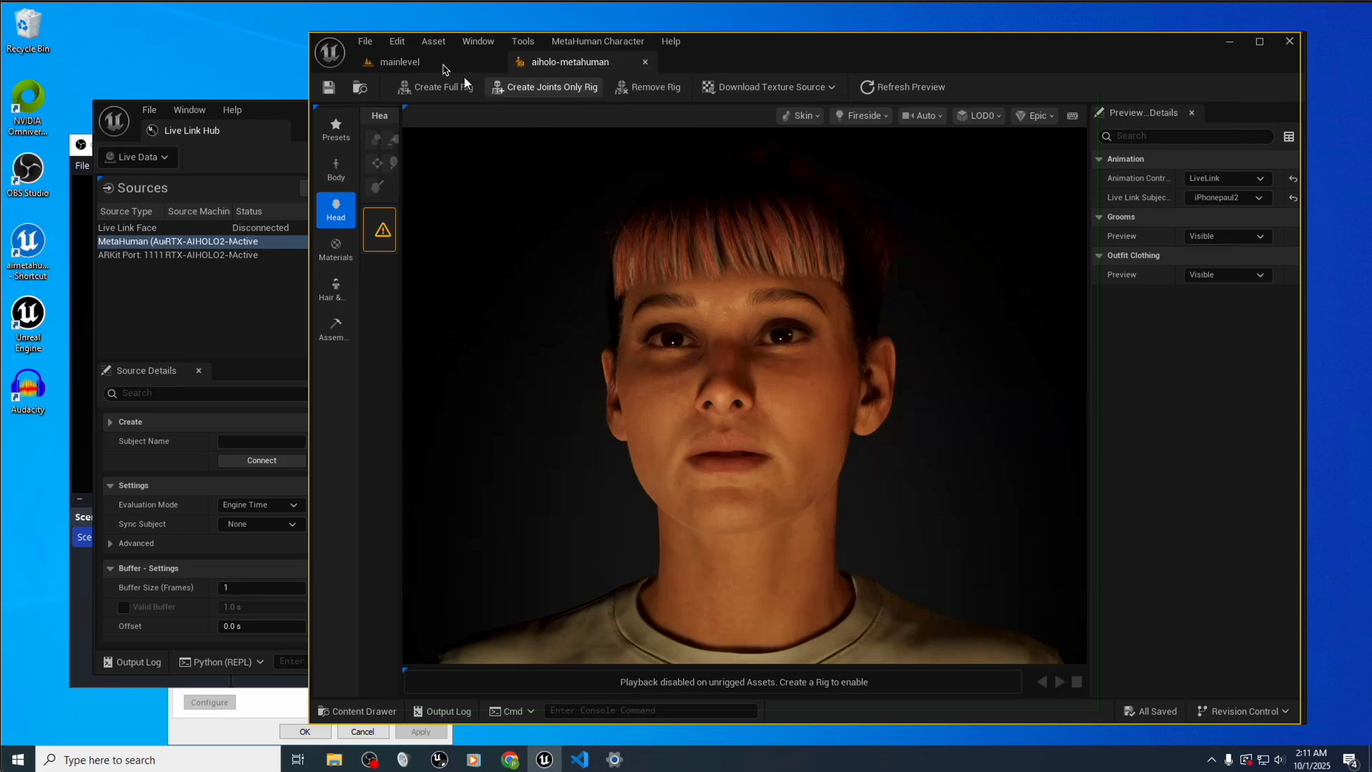
Return to the main level and launch Live Link Hub from the Tools menu.
{"action": "left_click", "coordinate": [399, 61]}
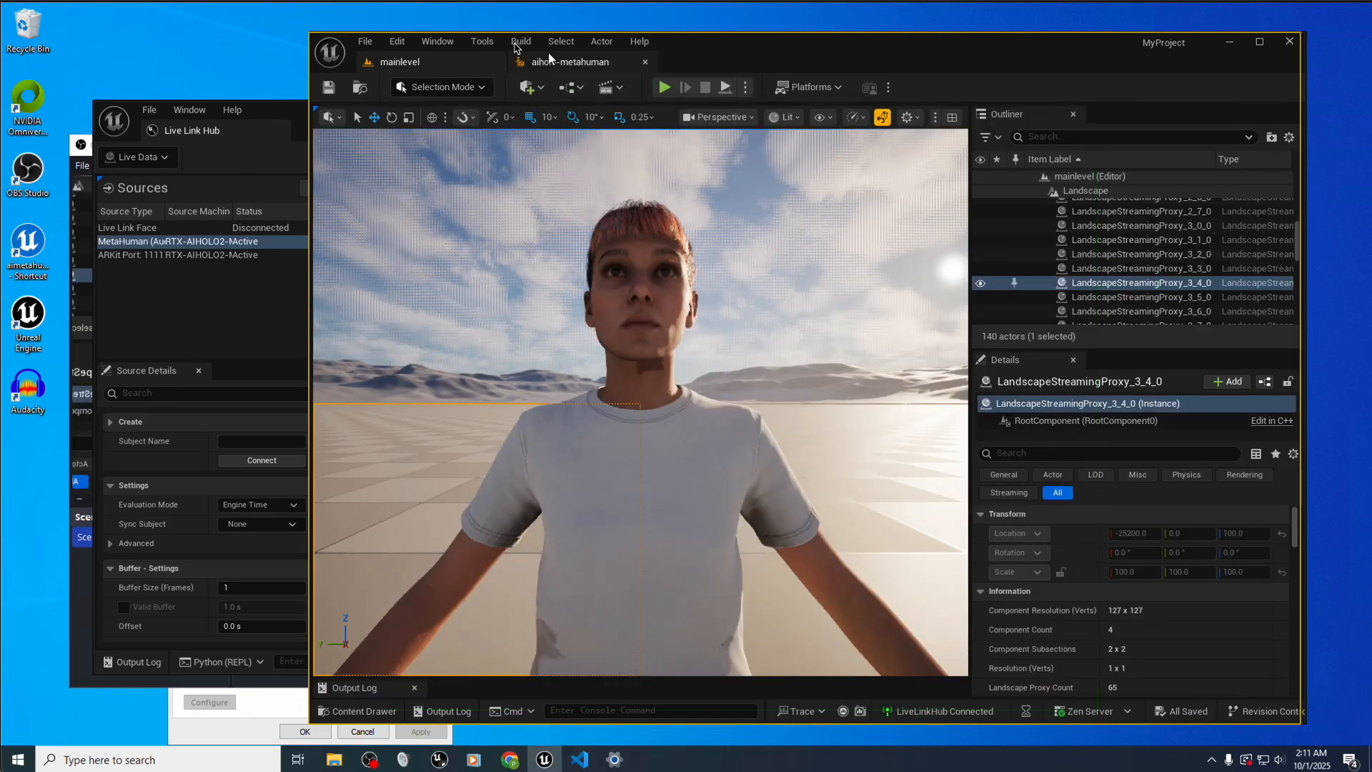
{"action": "left_click", "coordinate": [483, 42]}
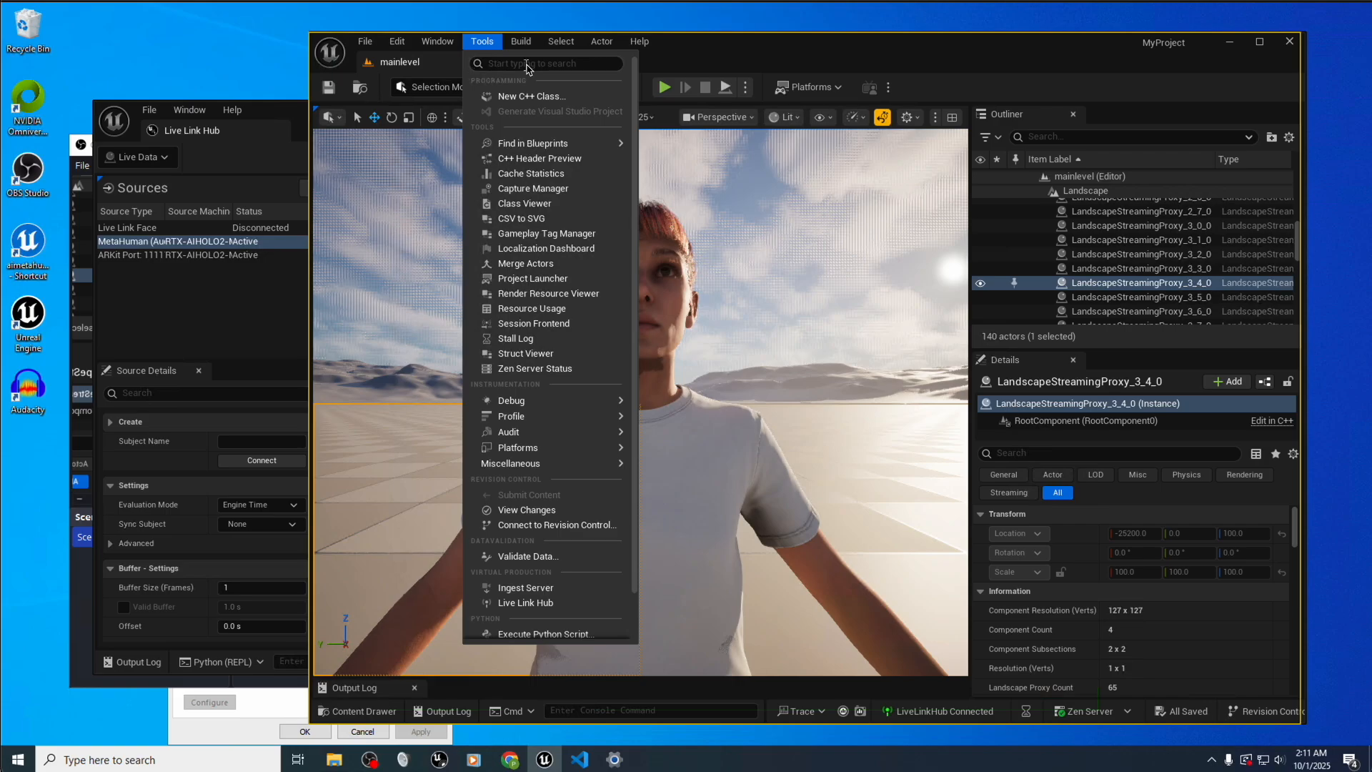
{"action": "left_click", "coordinate": [542, 63]}
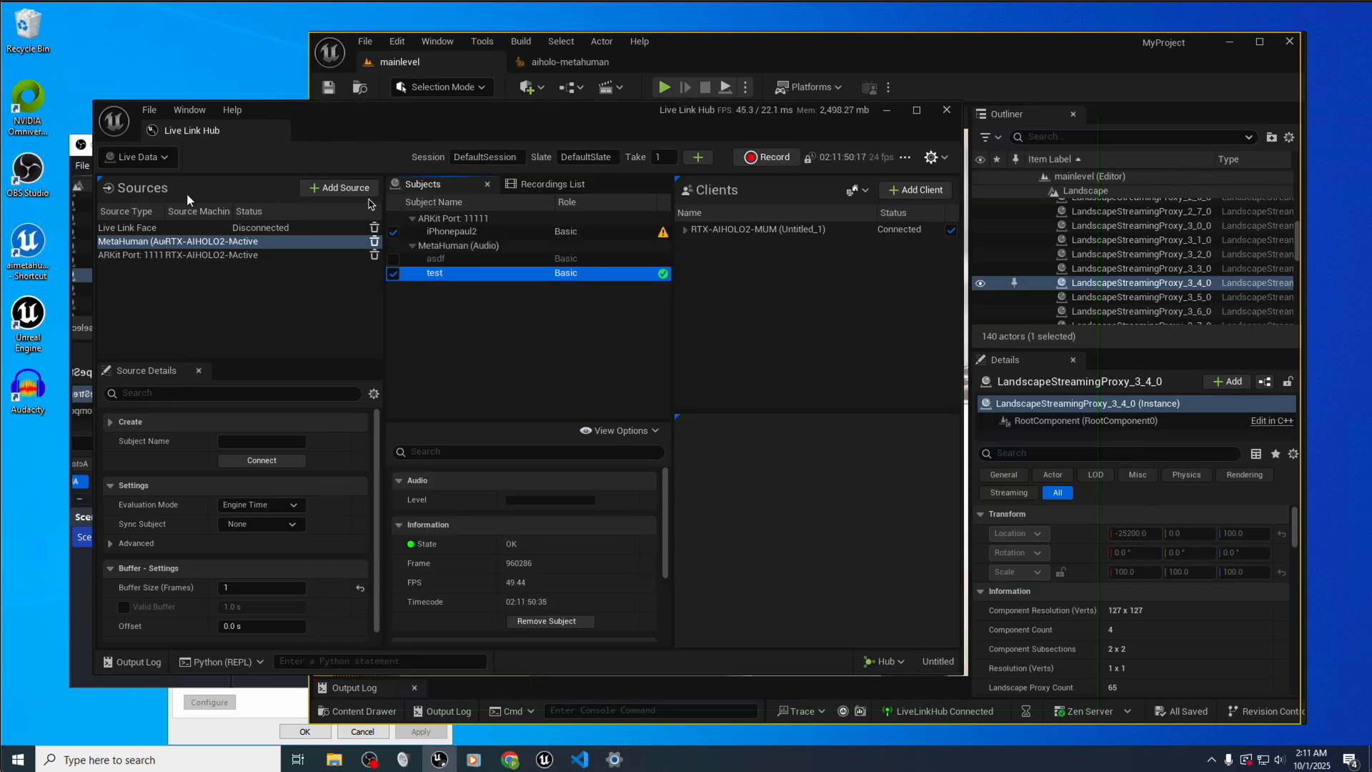
Add a MetaHuman (Audio) Live Link source using the Voicemeeter Out A5 device.
{"action": "left_click", "coordinate": [340, 188]}
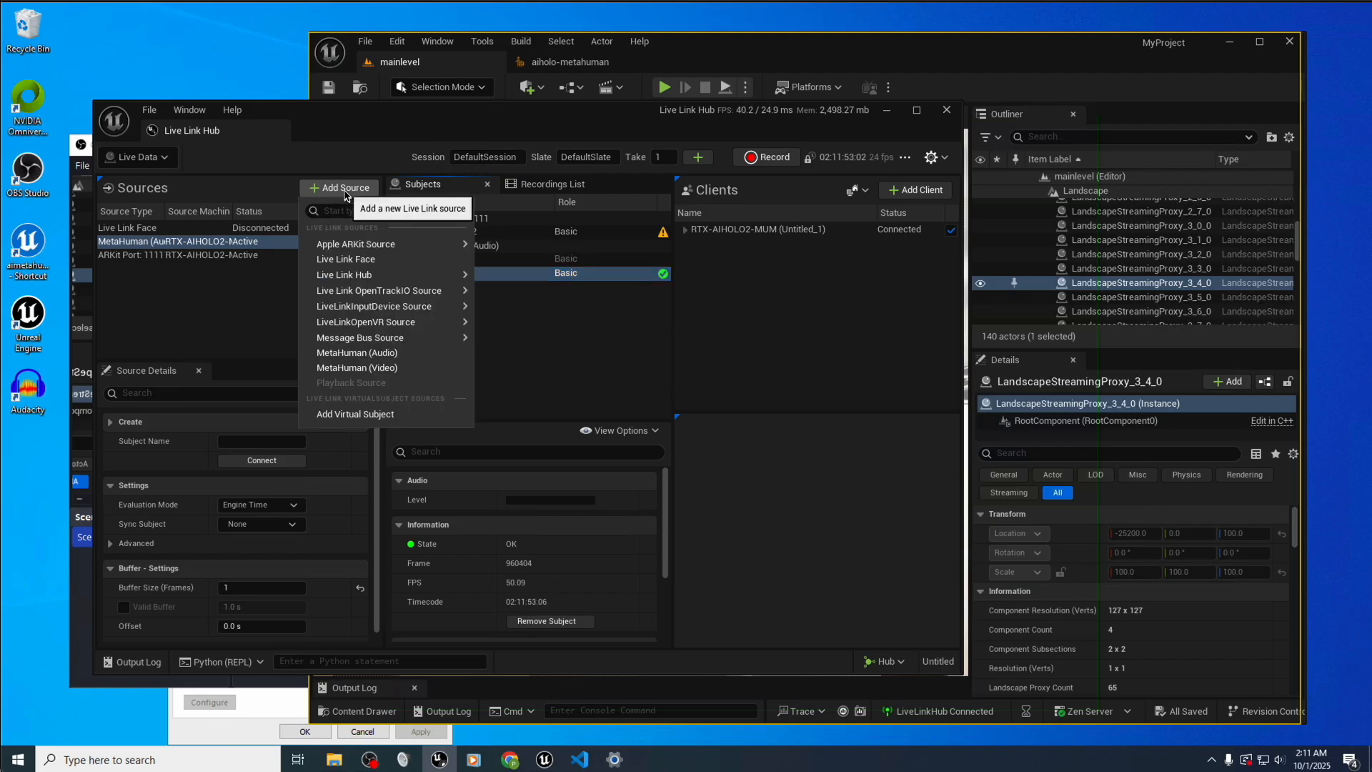
{"action": "mouse_move", "coordinate": [351, 383]}
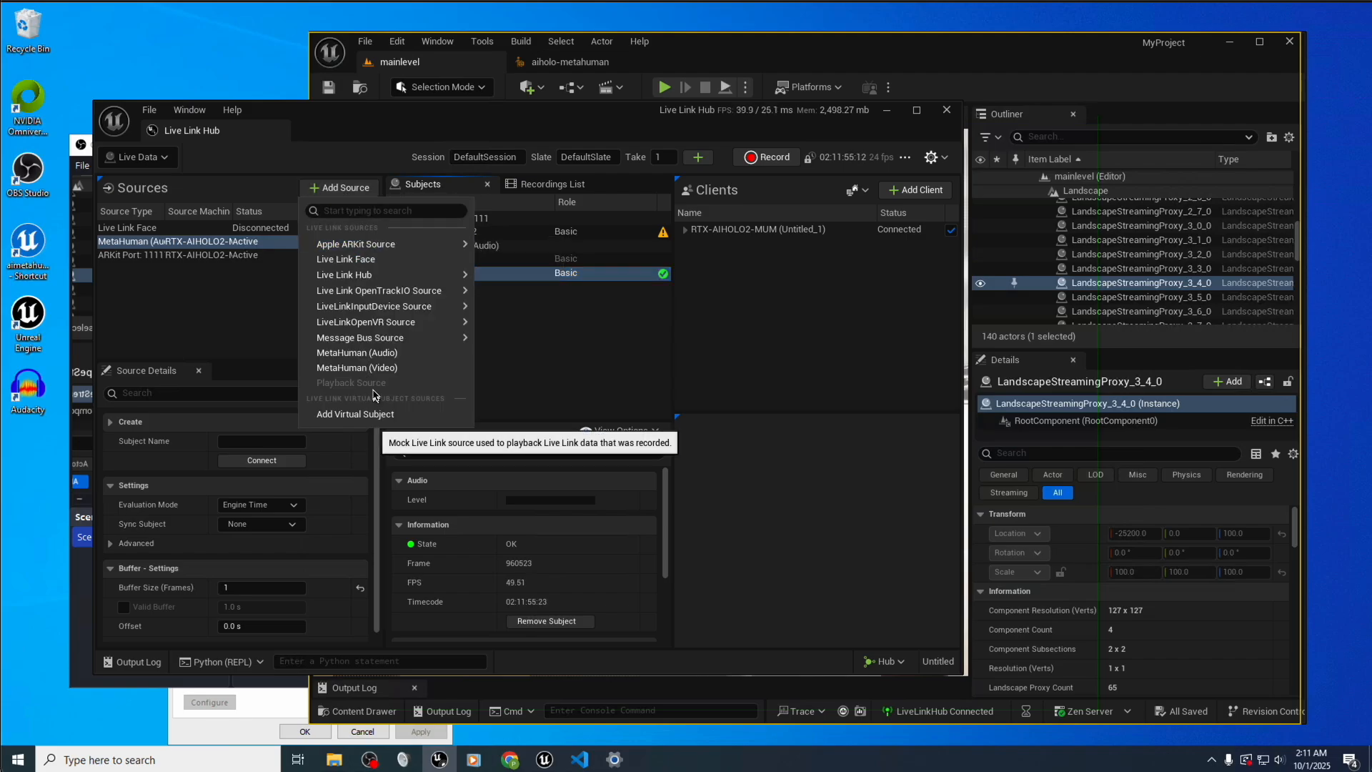
{"action": "mouse_move", "coordinate": [357, 367]}
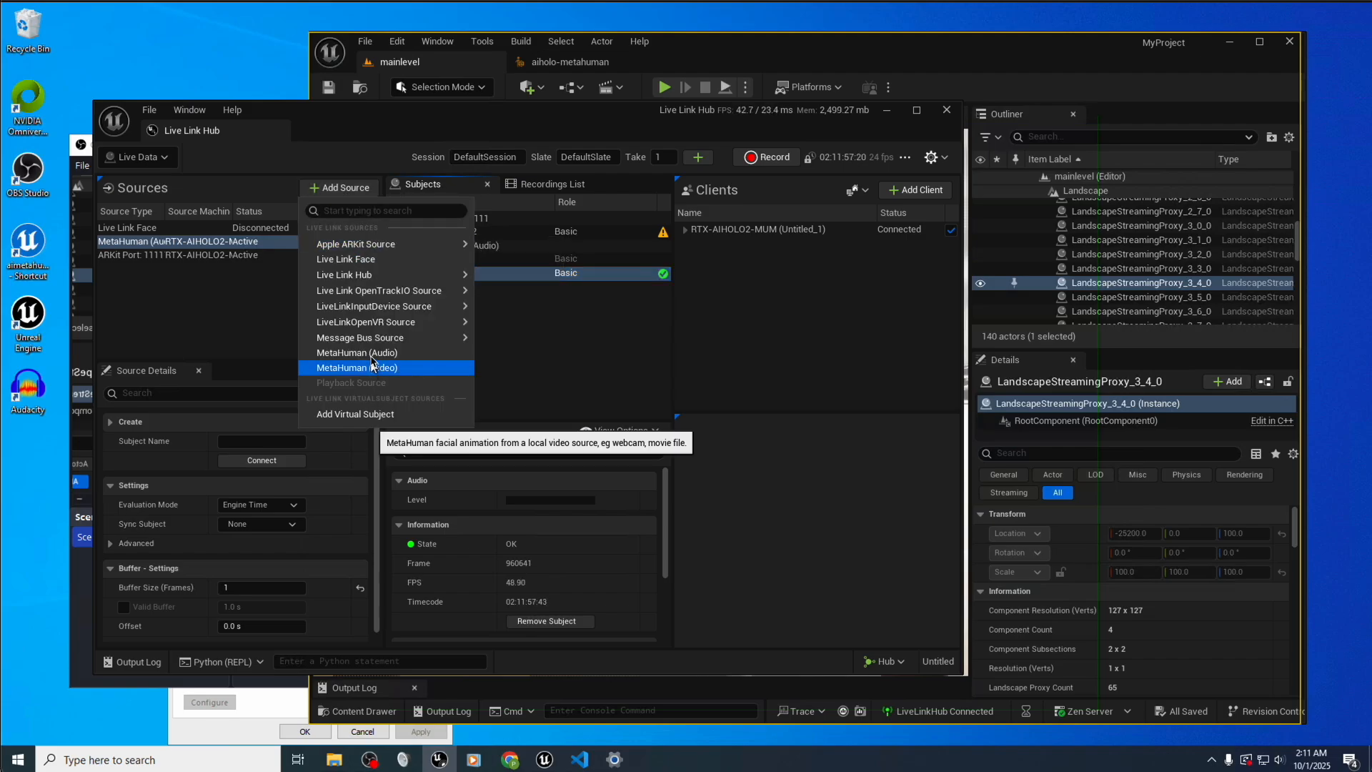
{"action": "mouse_move", "coordinate": [356, 353]}
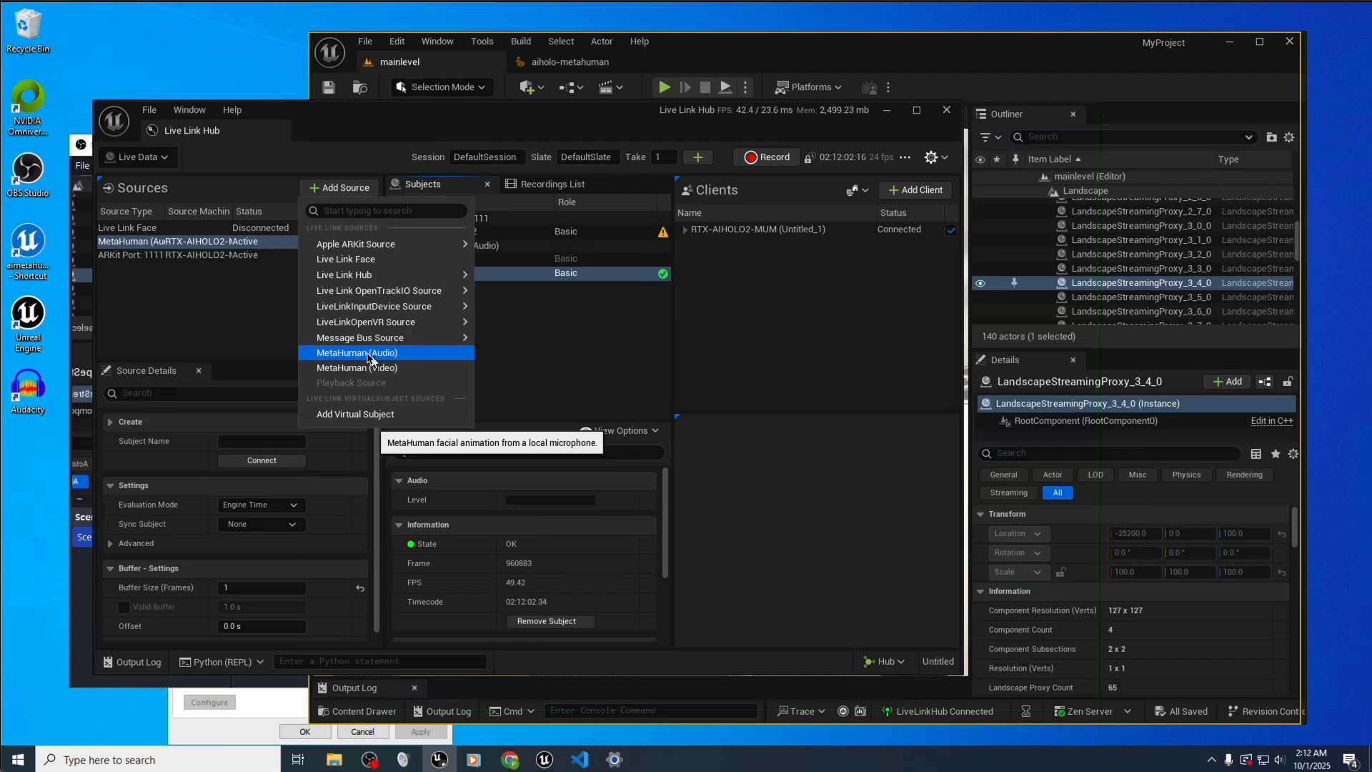
{"action": "mouse_move", "coordinate": [129, 468]}
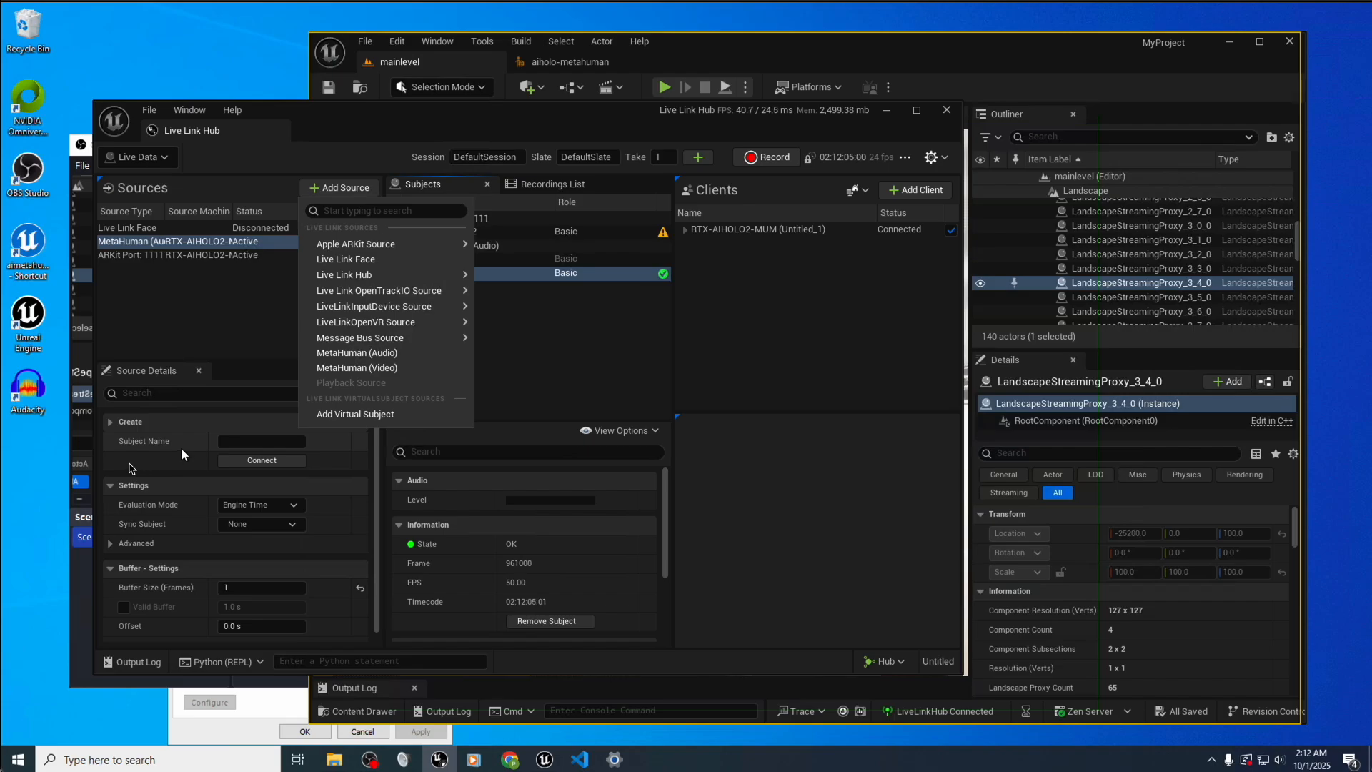
{"action": "left_click", "coordinate": [357, 351]}
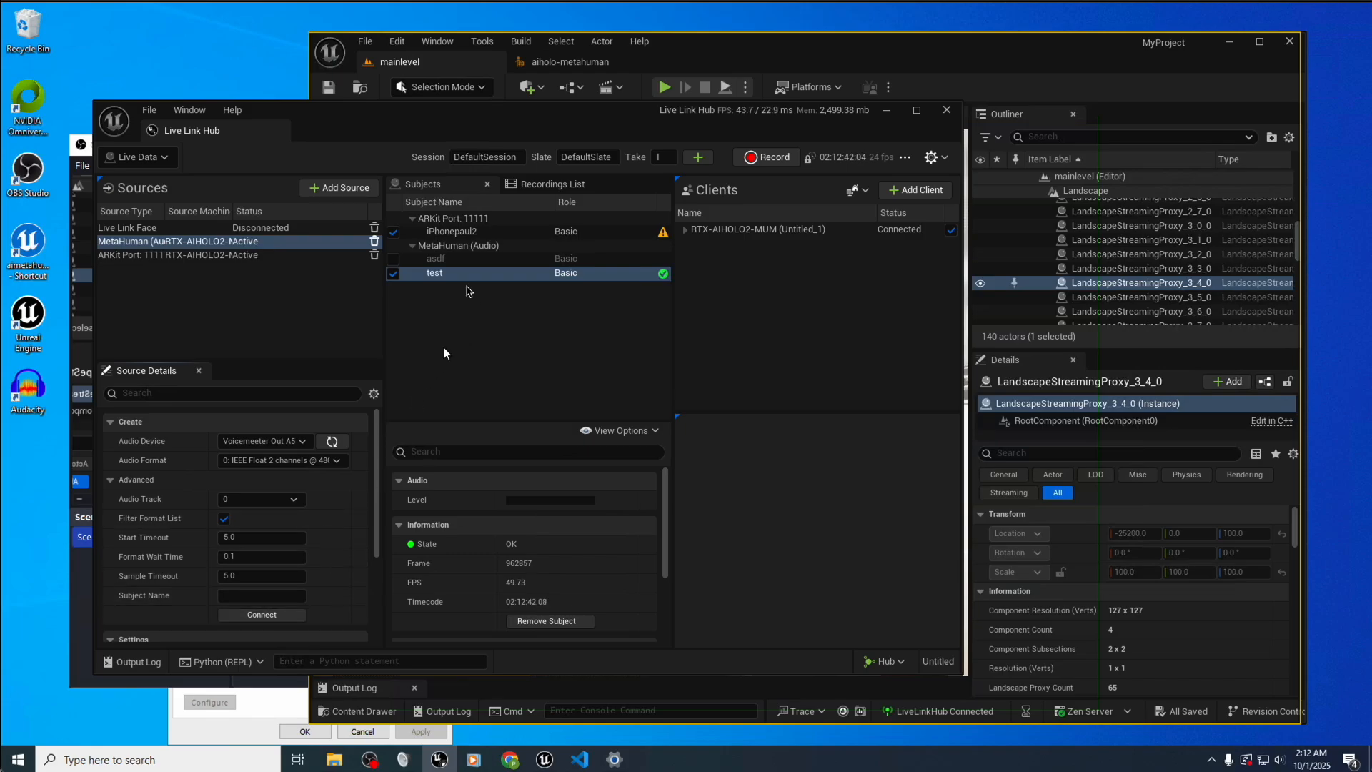
{"action": "mouse_move", "coordinate": [478, 289]}
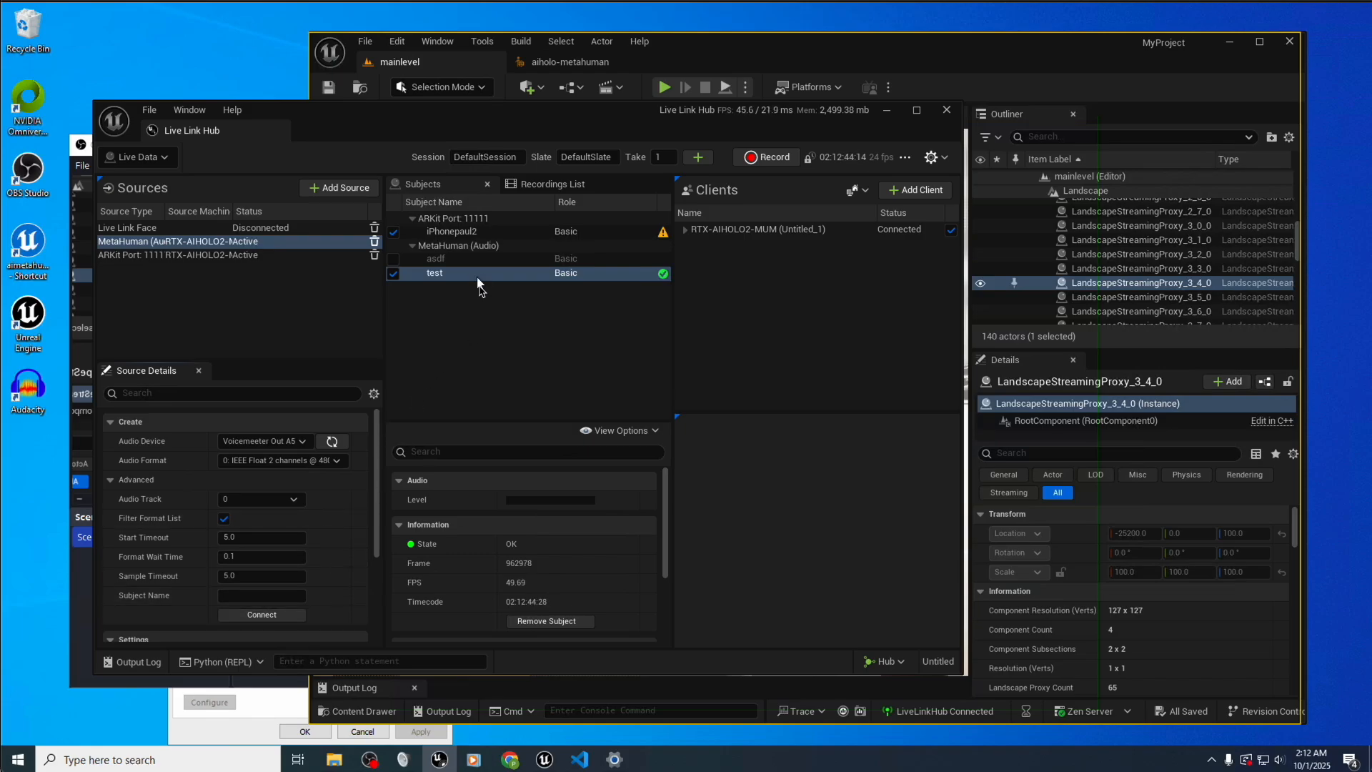
{"action": "mouse_move", "coordinate": [457, 282]}
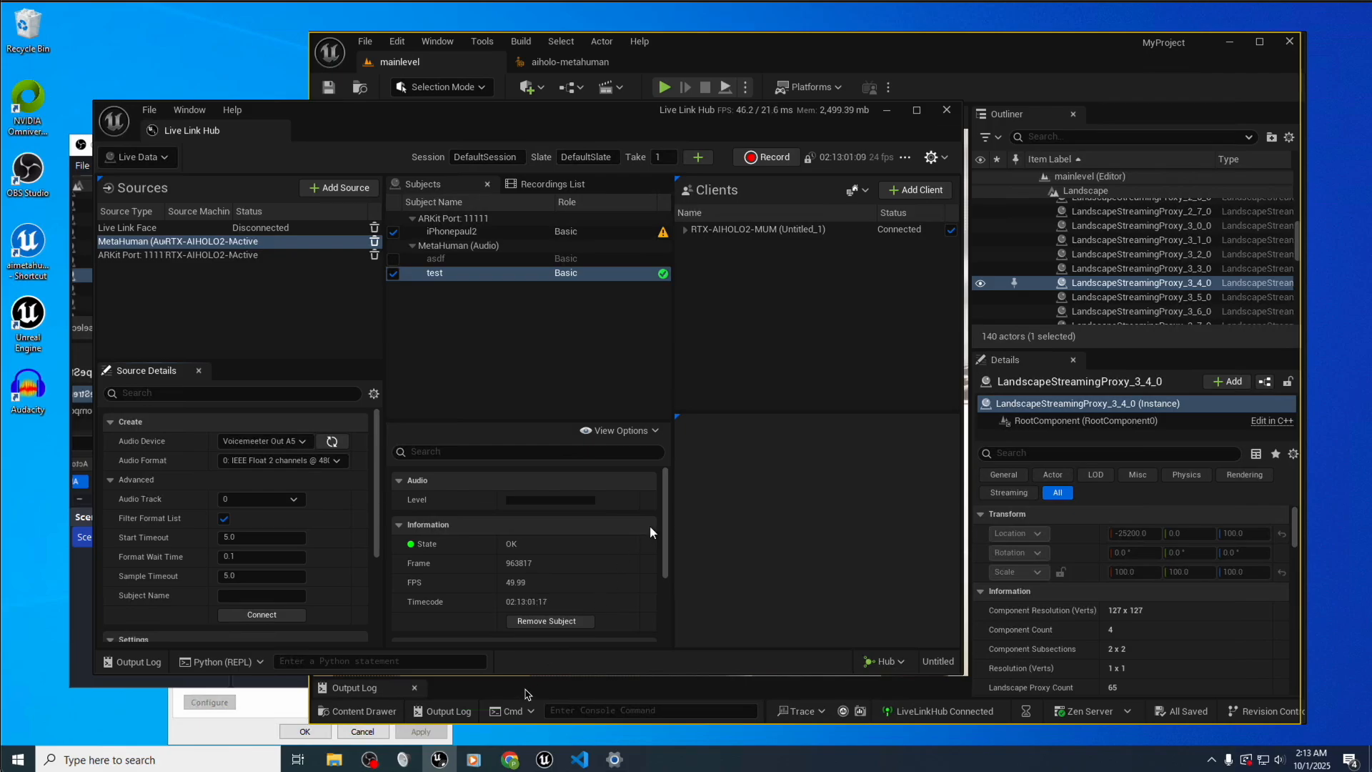
{"action": "mouse_move", "coordinate": [473, 759]}
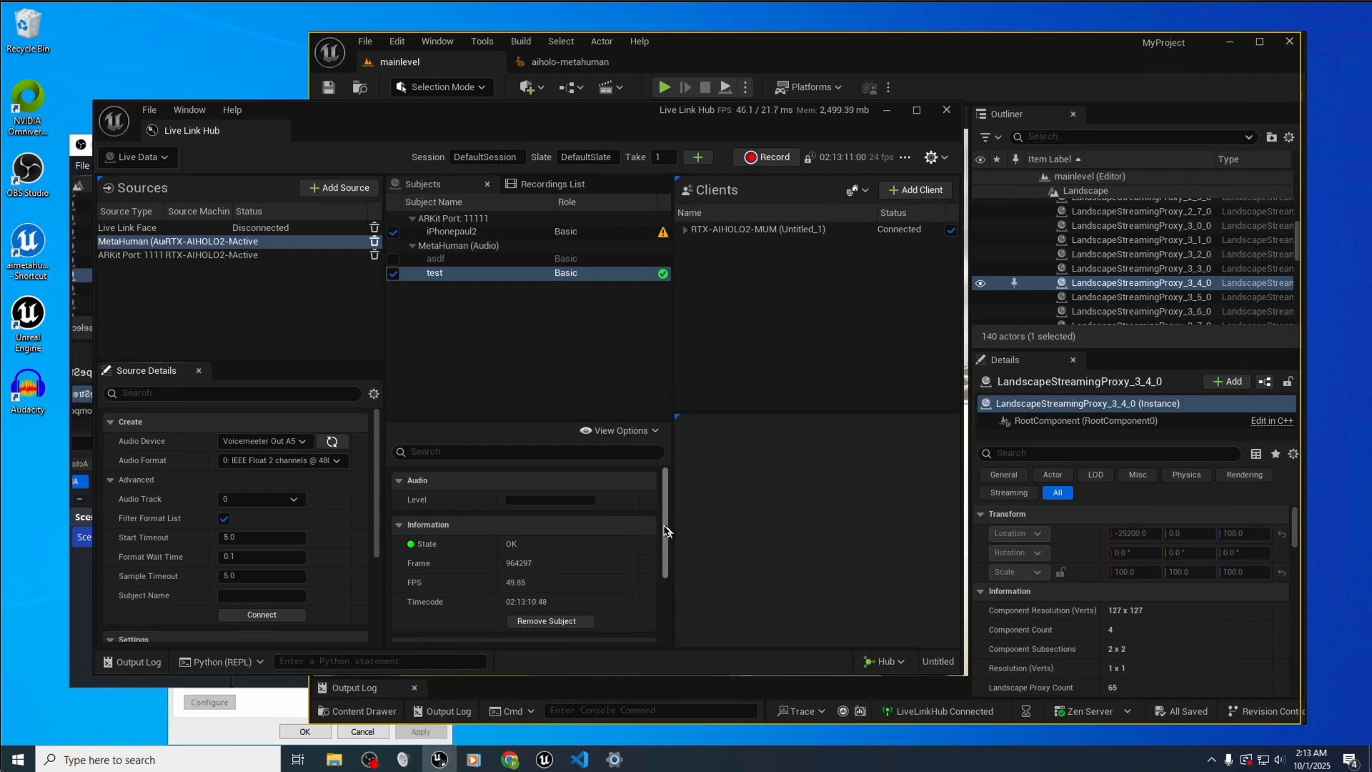
Switch the aiholo-metahuman preview's Live Link Subject from iPhonepaul2 to test.
{"action": "left_click", "coordinate": [569, 61]}
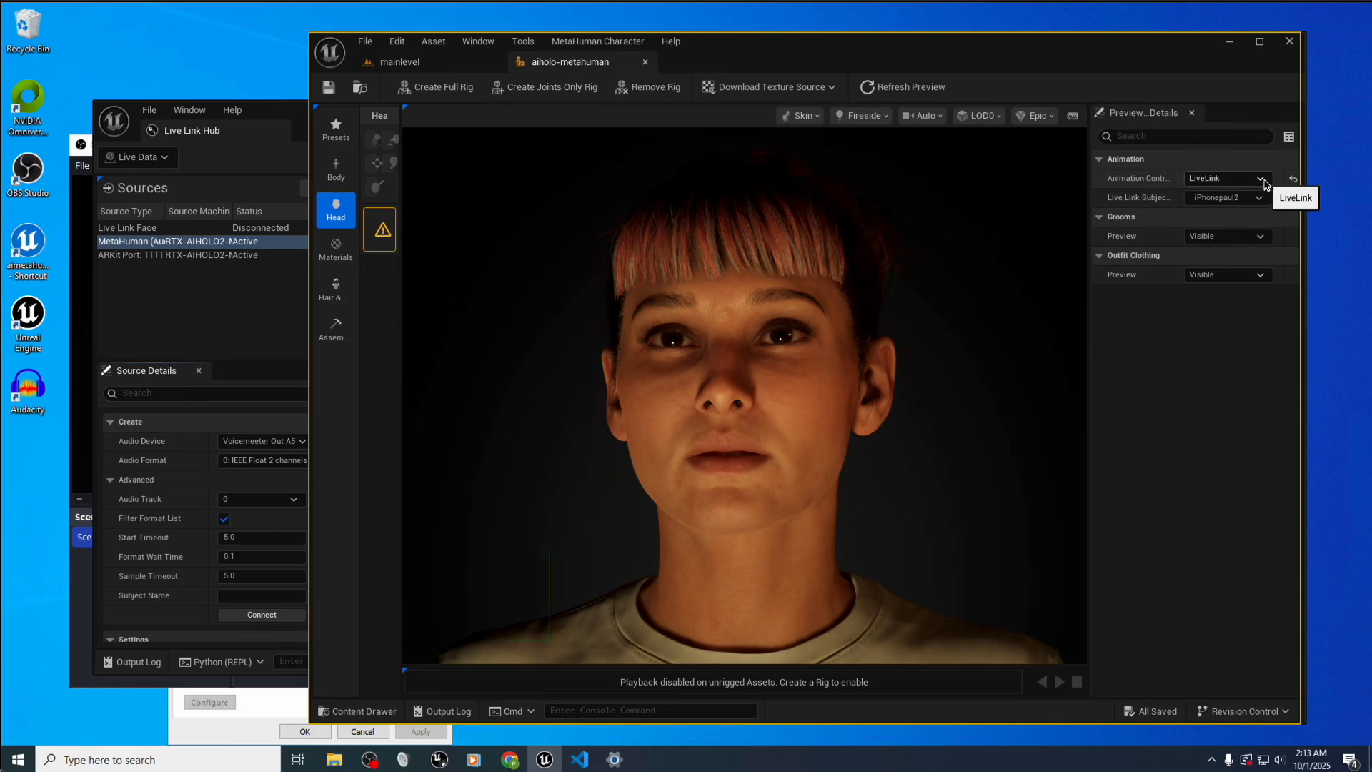
{"action": "left_click", "coordinate": [1260, 178]}
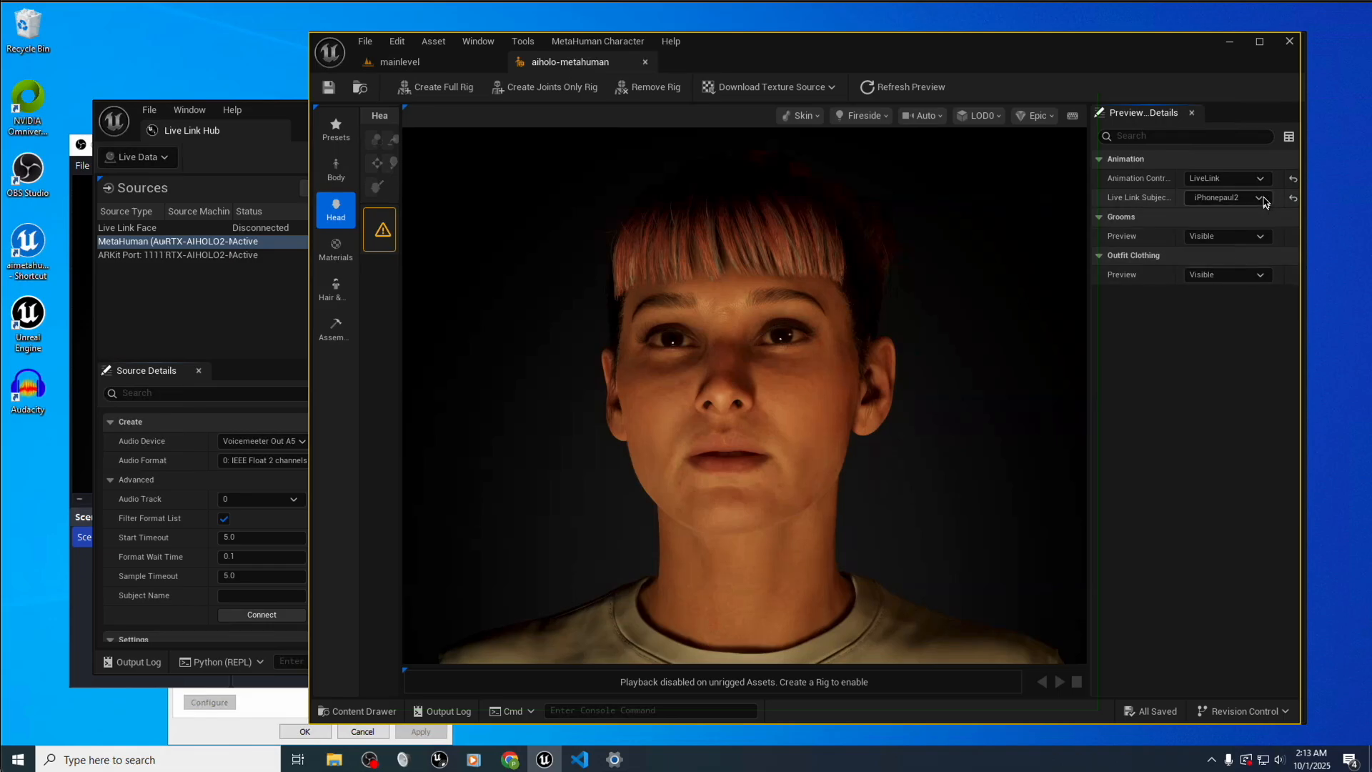
{"action": "left_click", "coordinate": [1258, 198]}
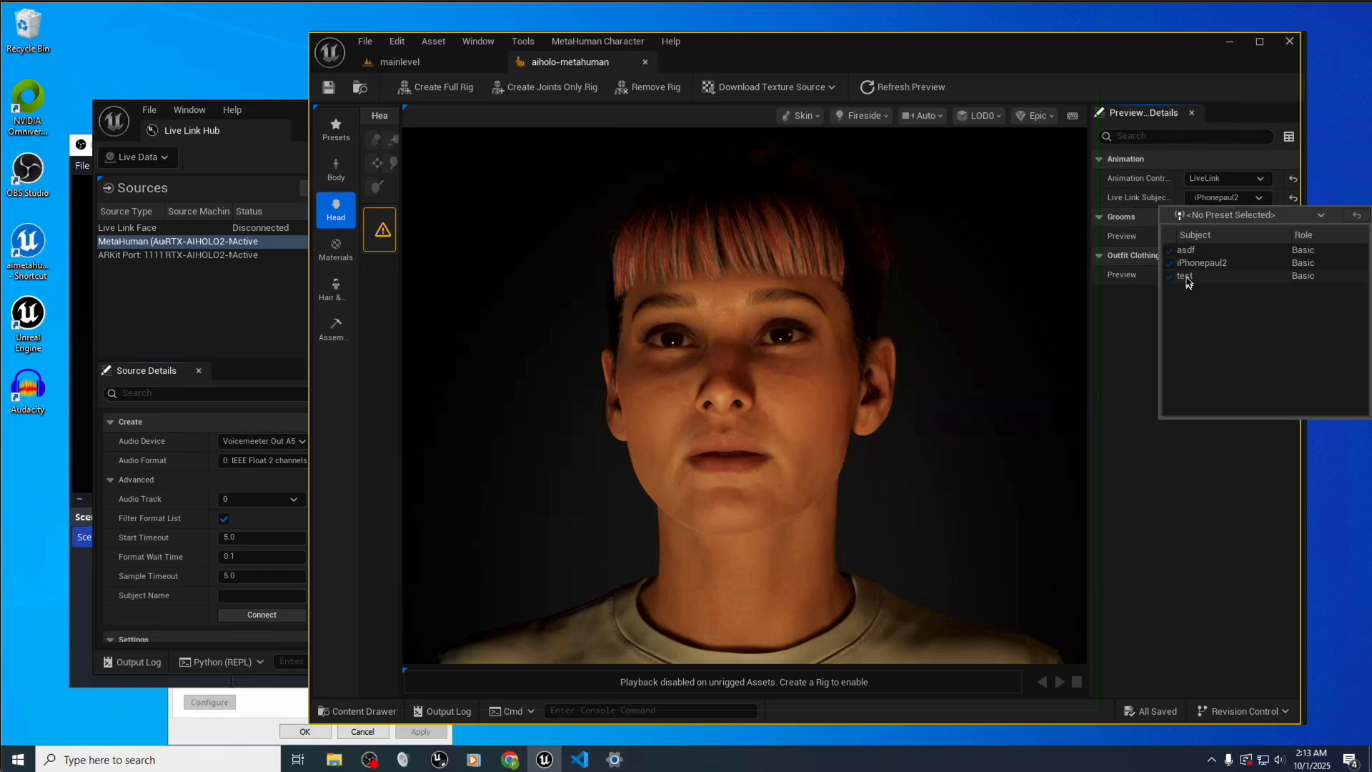
{"action": "left_click", "coordinate": [1186, 276]}
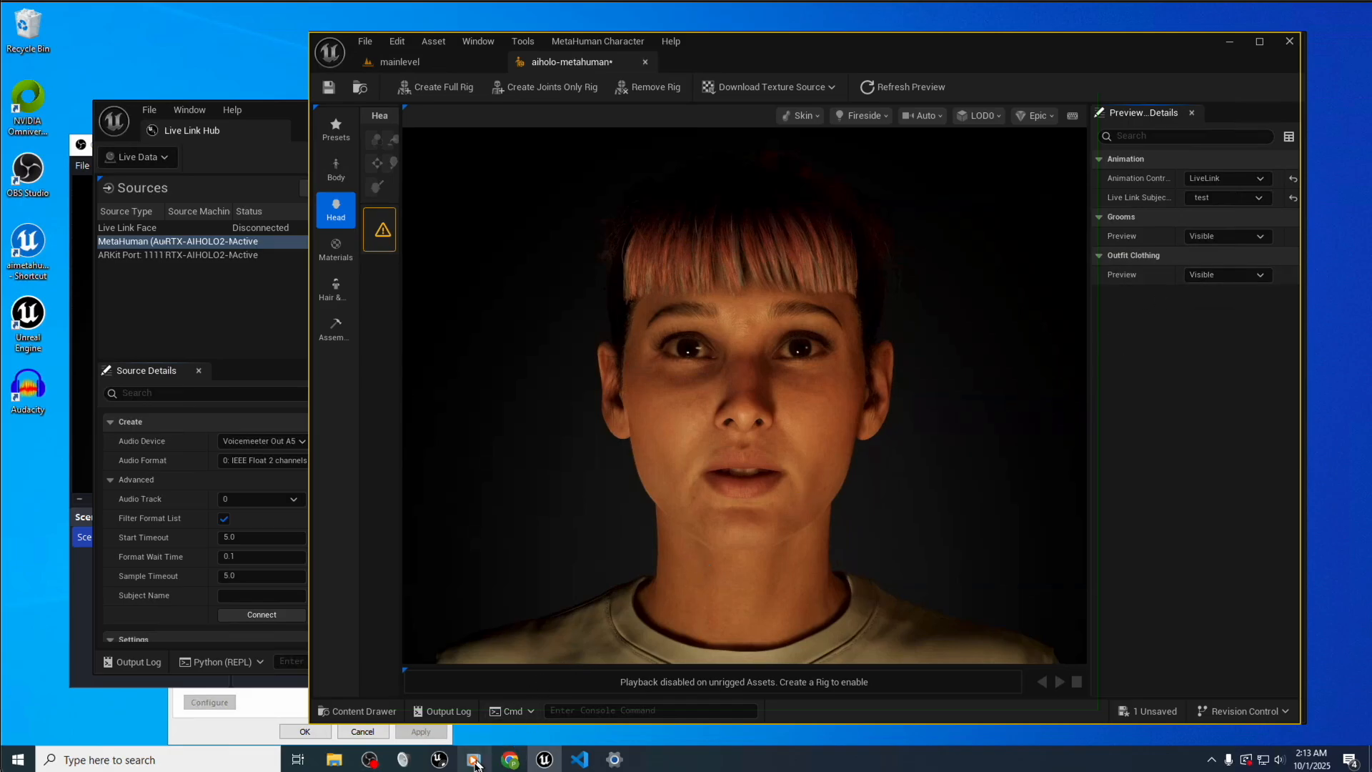
Replay the explainer track in Windows Media Player so the MetaHuman speaks along.
{"action": "left_click", "coordinate": [474, 760]}
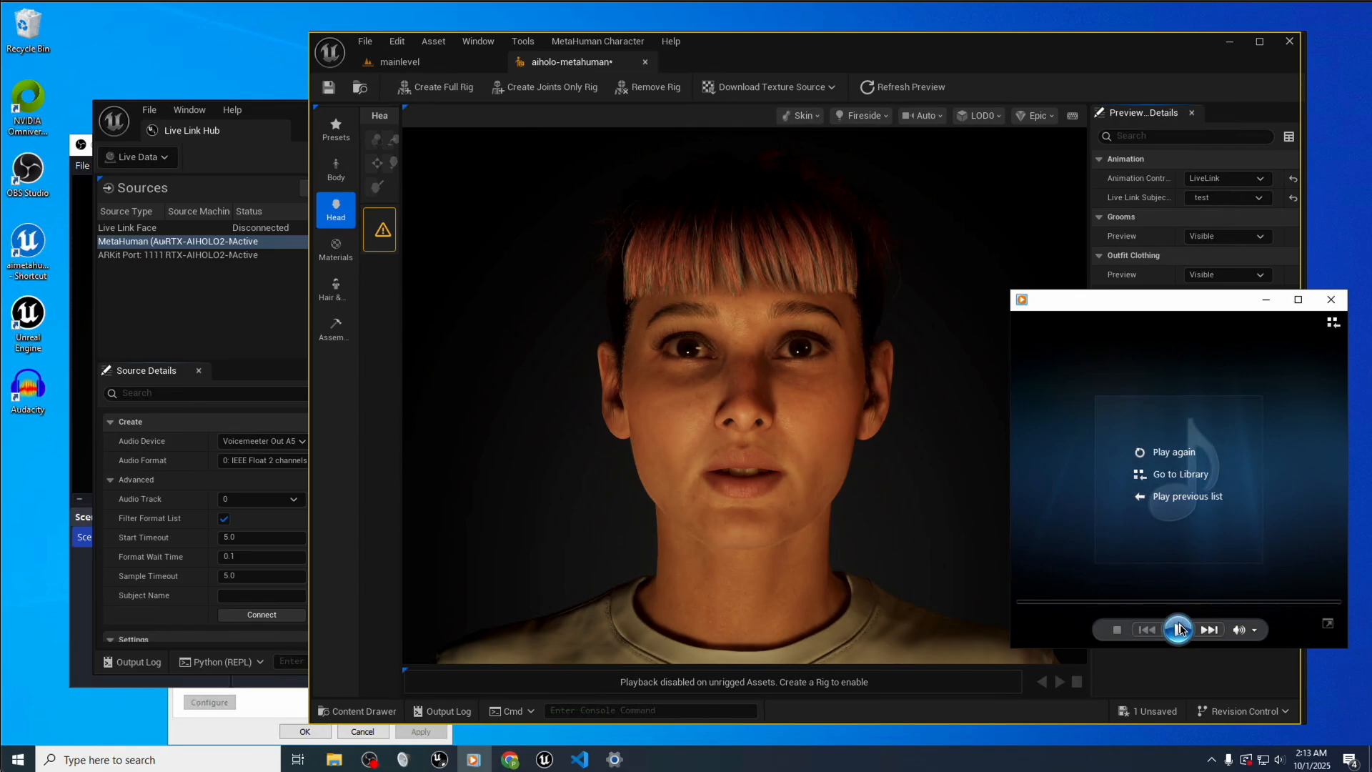
{"action": "left_click", "coordinate": [1178, 629]}
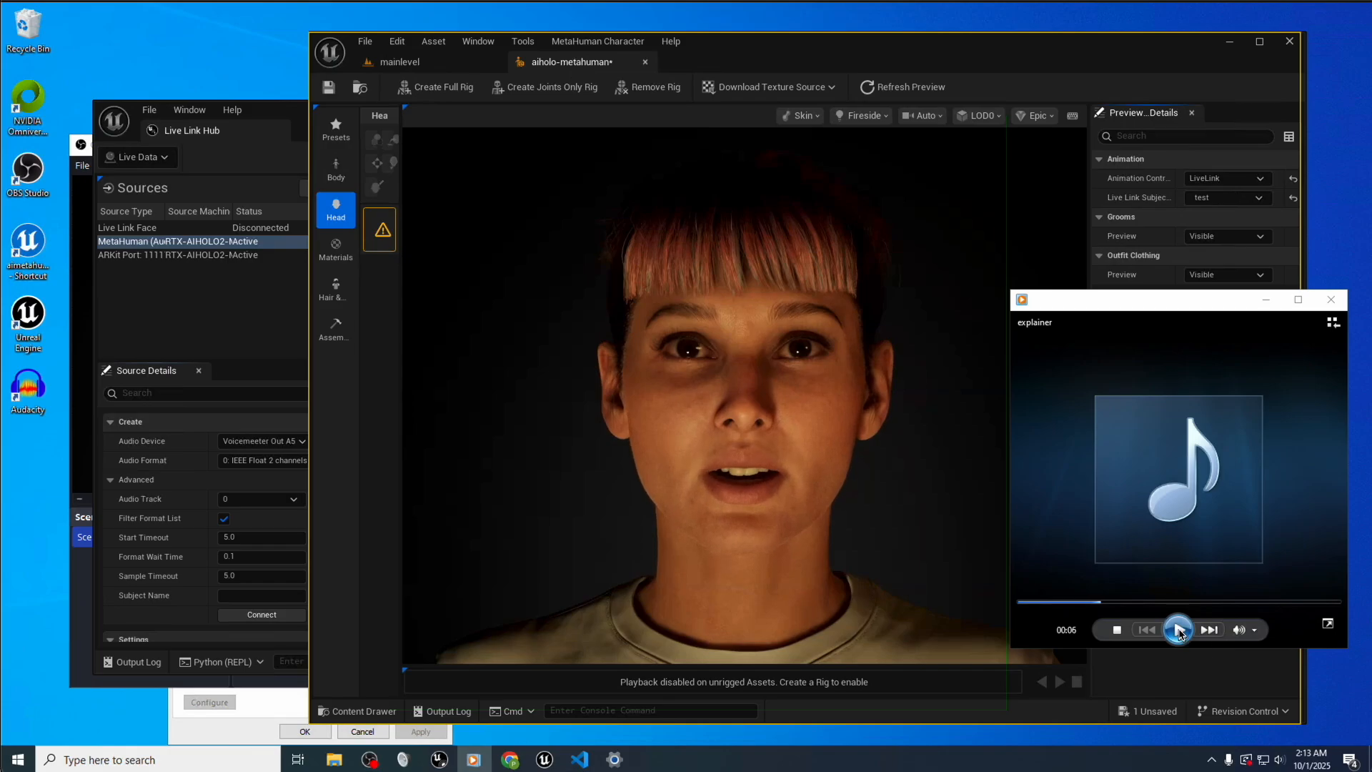
{"action": "left_click", "coordinate": [1178, 629]}
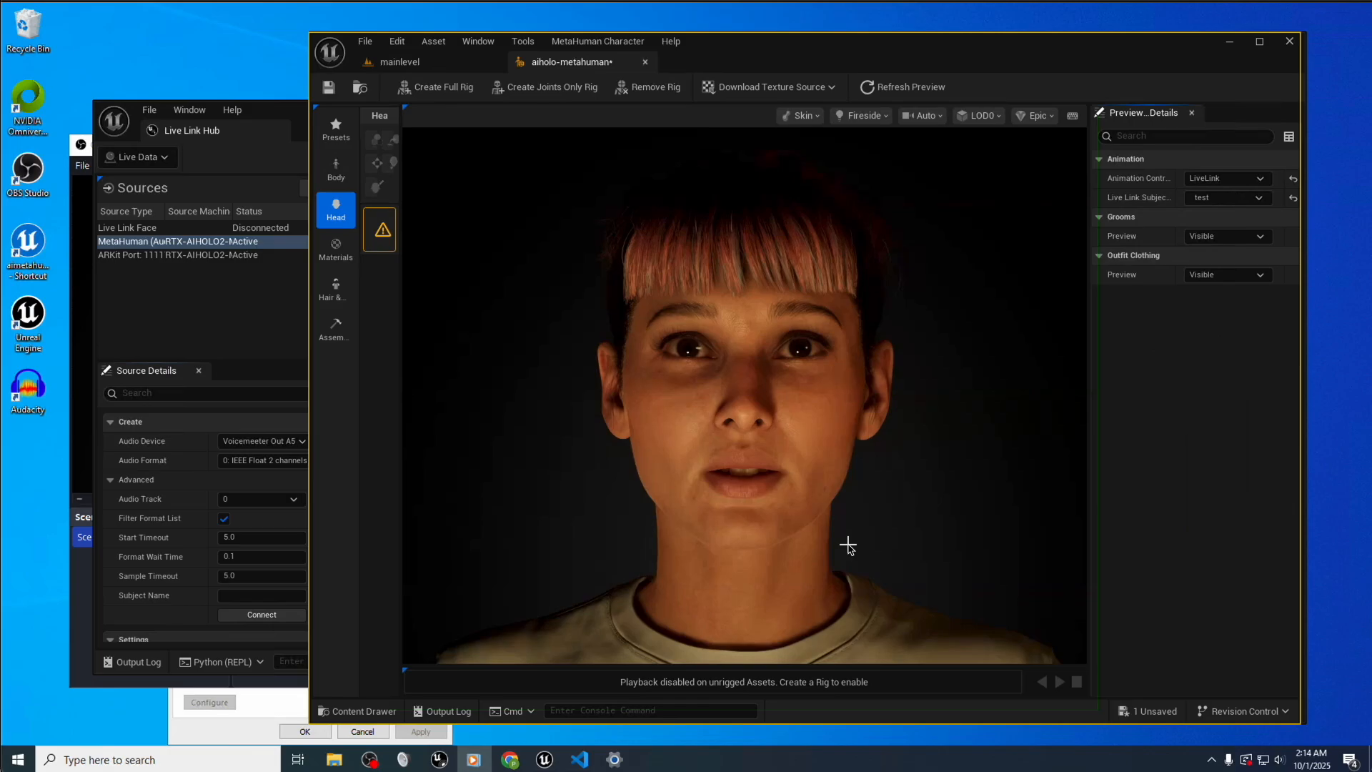
{"action": "mouse_move", "coordinate": [772, 514]}
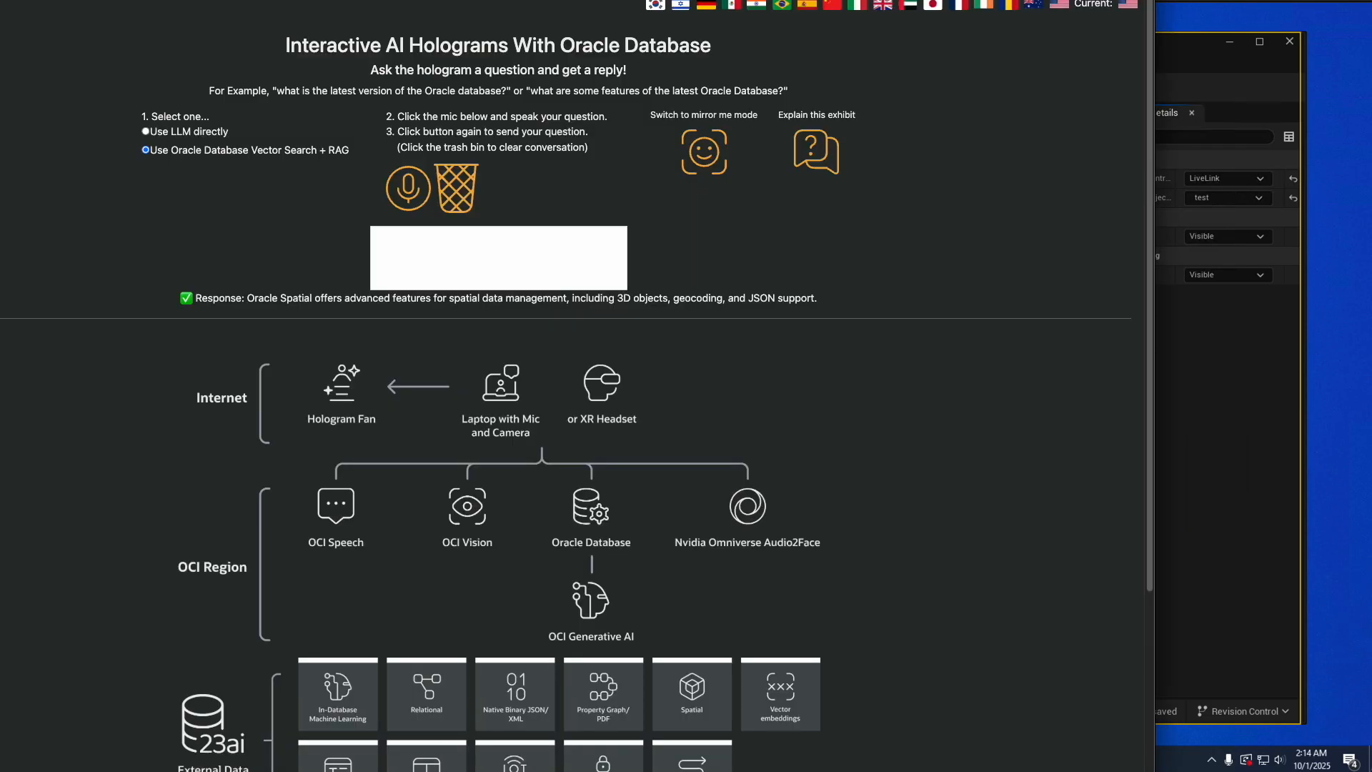
{"action": "mouse_move", "coordinate": [288, 245]}
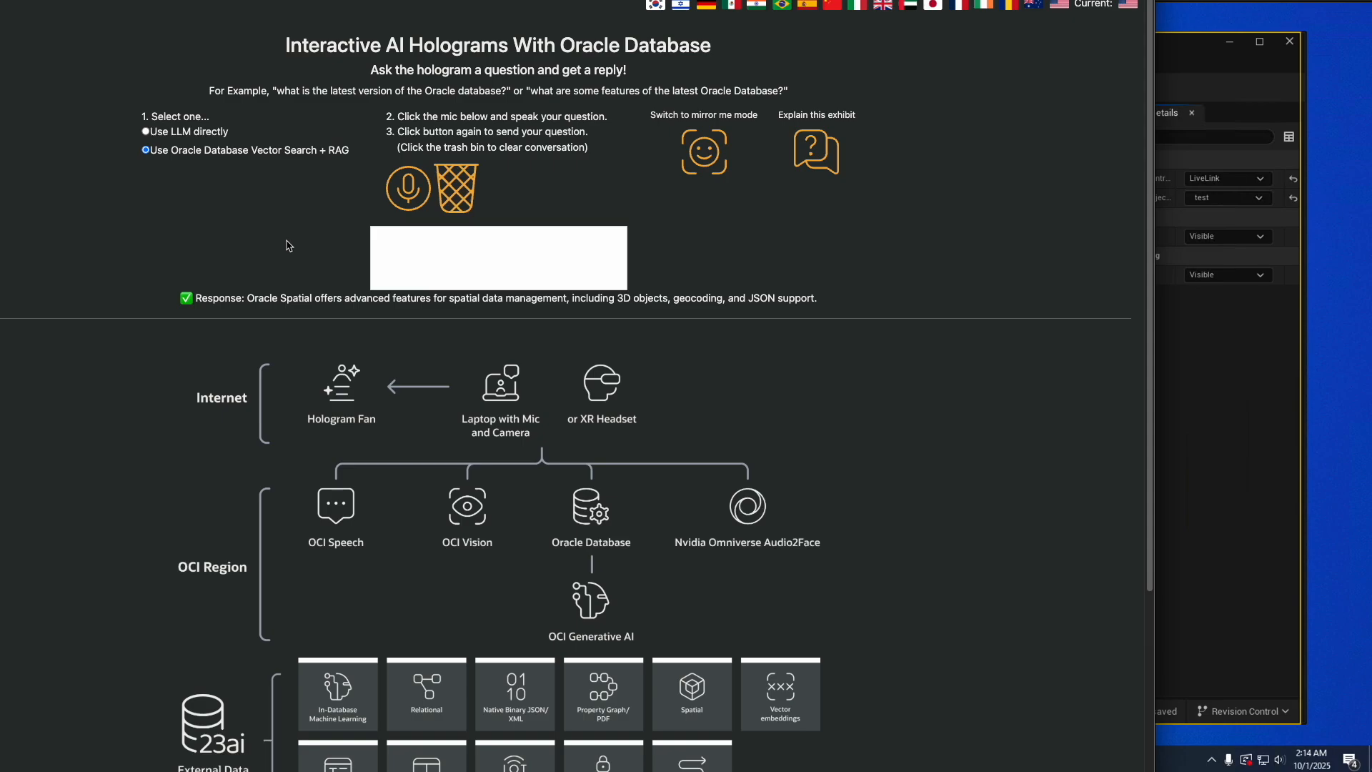
{"action": "mouse_move", "coordinate": [410, 193]}
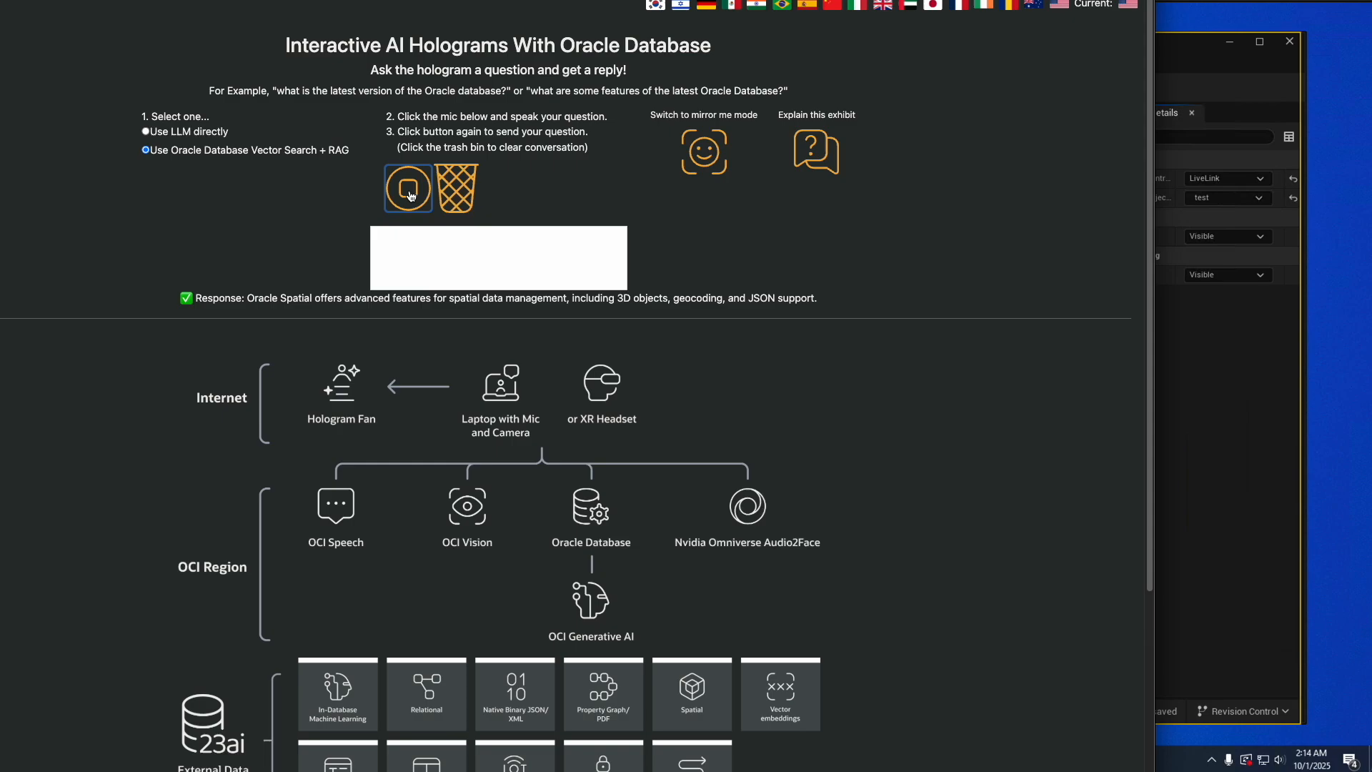
Ask the hologram app 'what are some special features in the oracle' via the mic.
{"action": "type", "text": "what are some"}
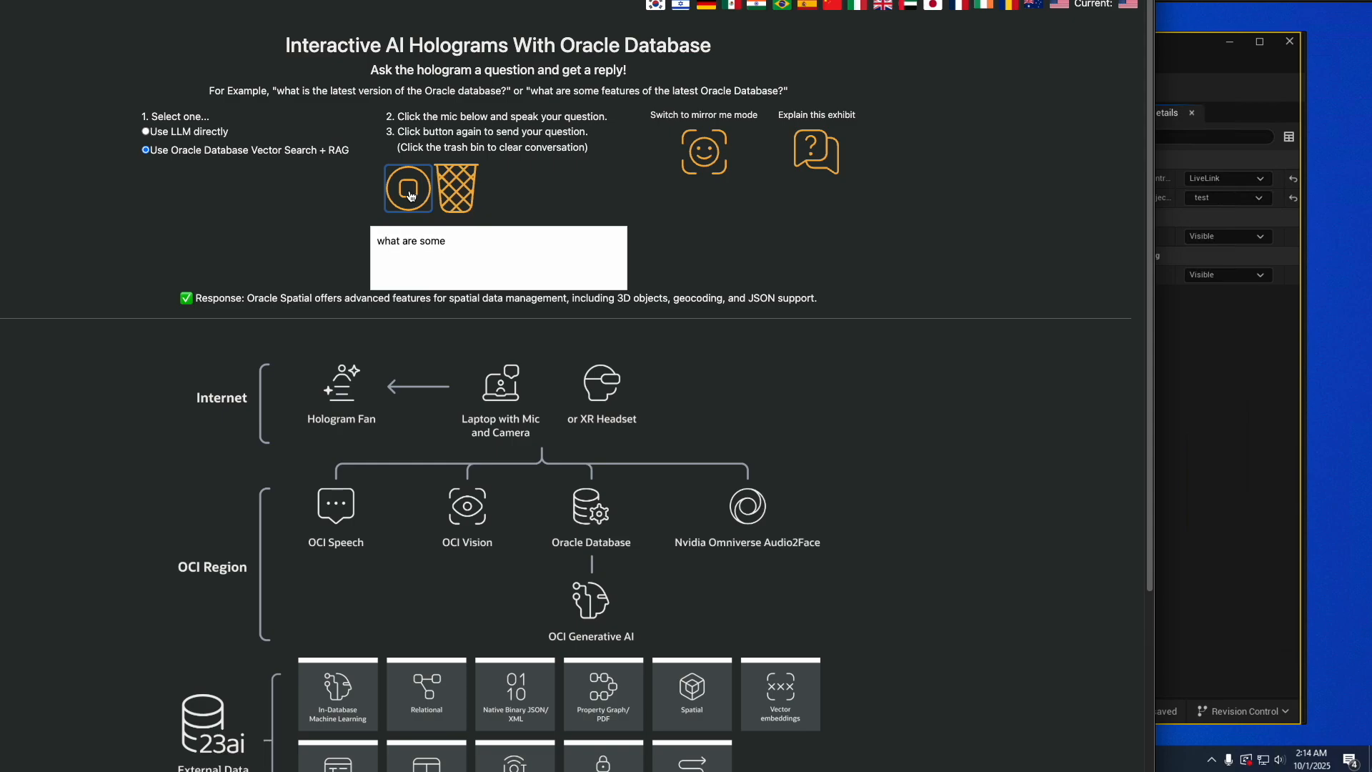
{"action": "type", "text": "special features in the oracle"}
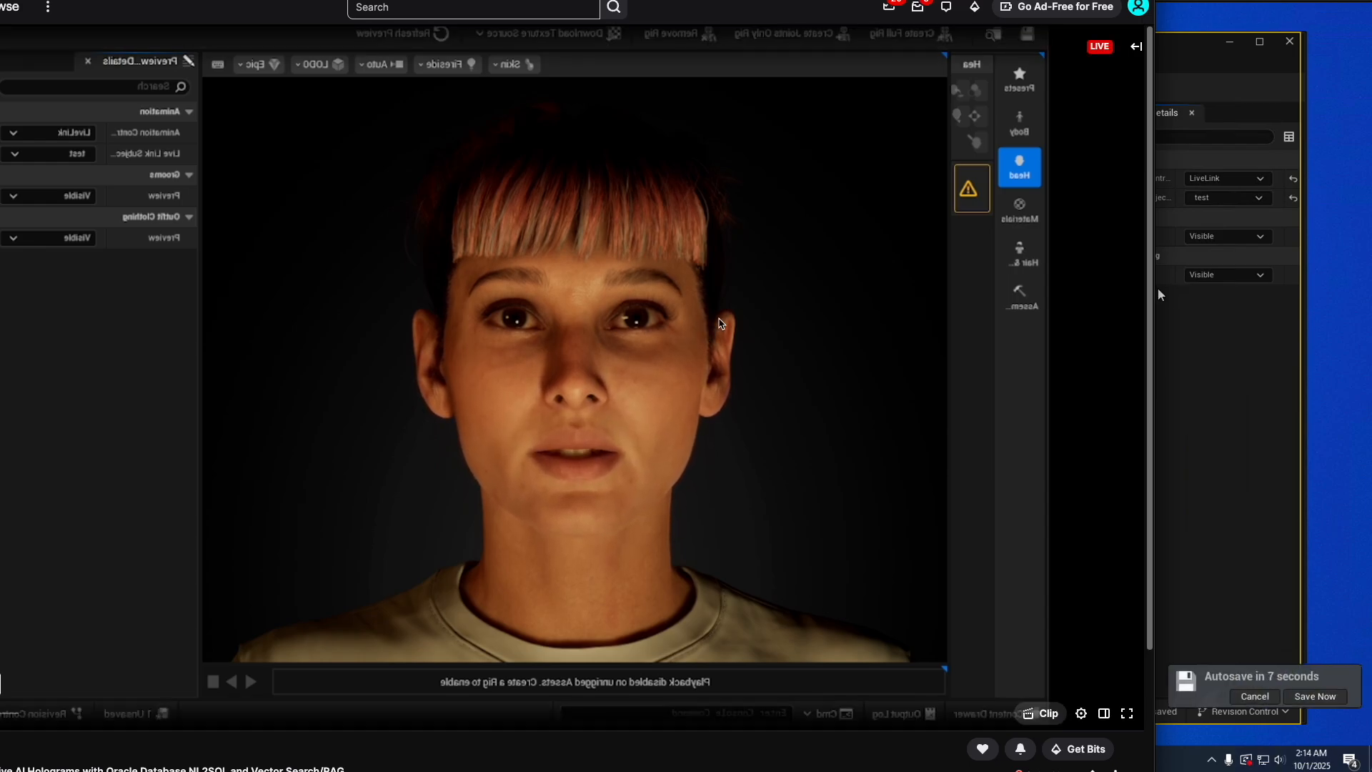
{"action": "mouse_move", "coordinate": [647, 301]}
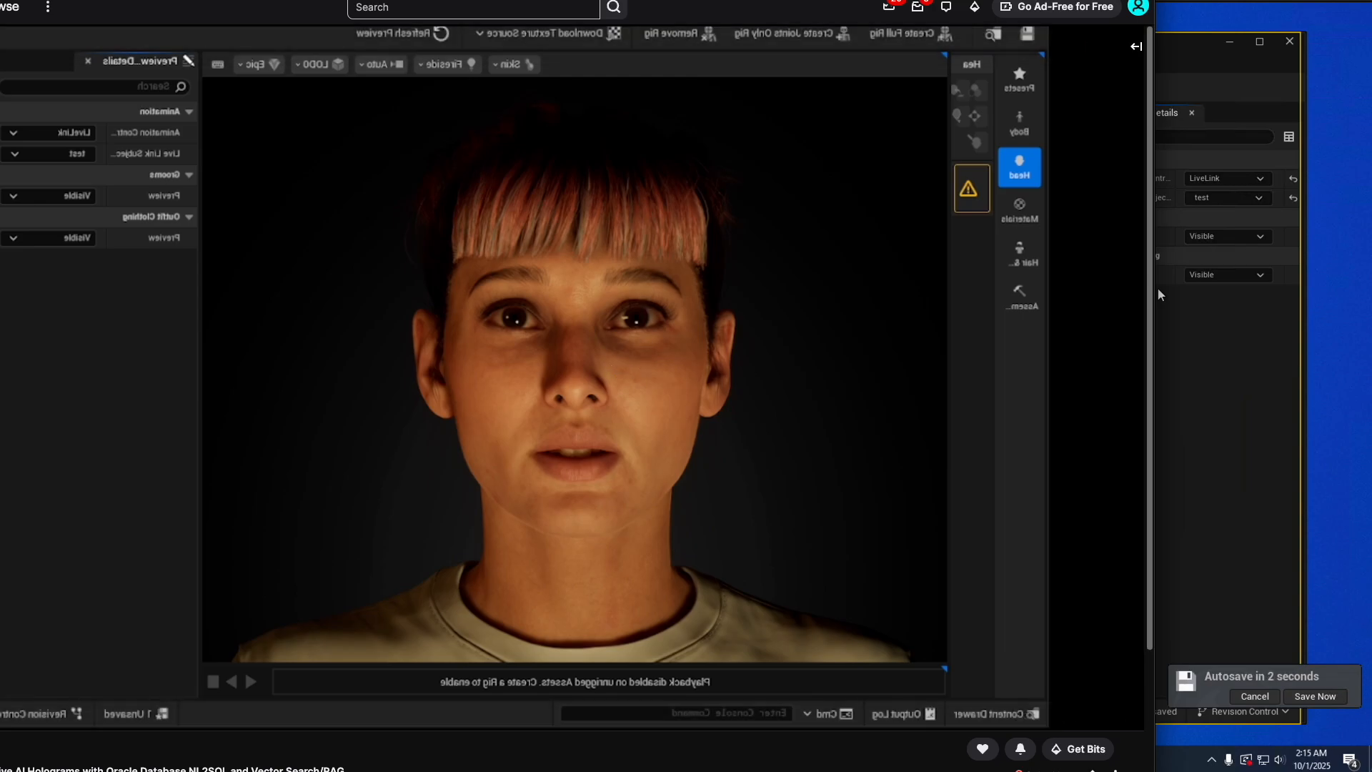
{"action": "left_click", "coordinate": [1314, 696]}
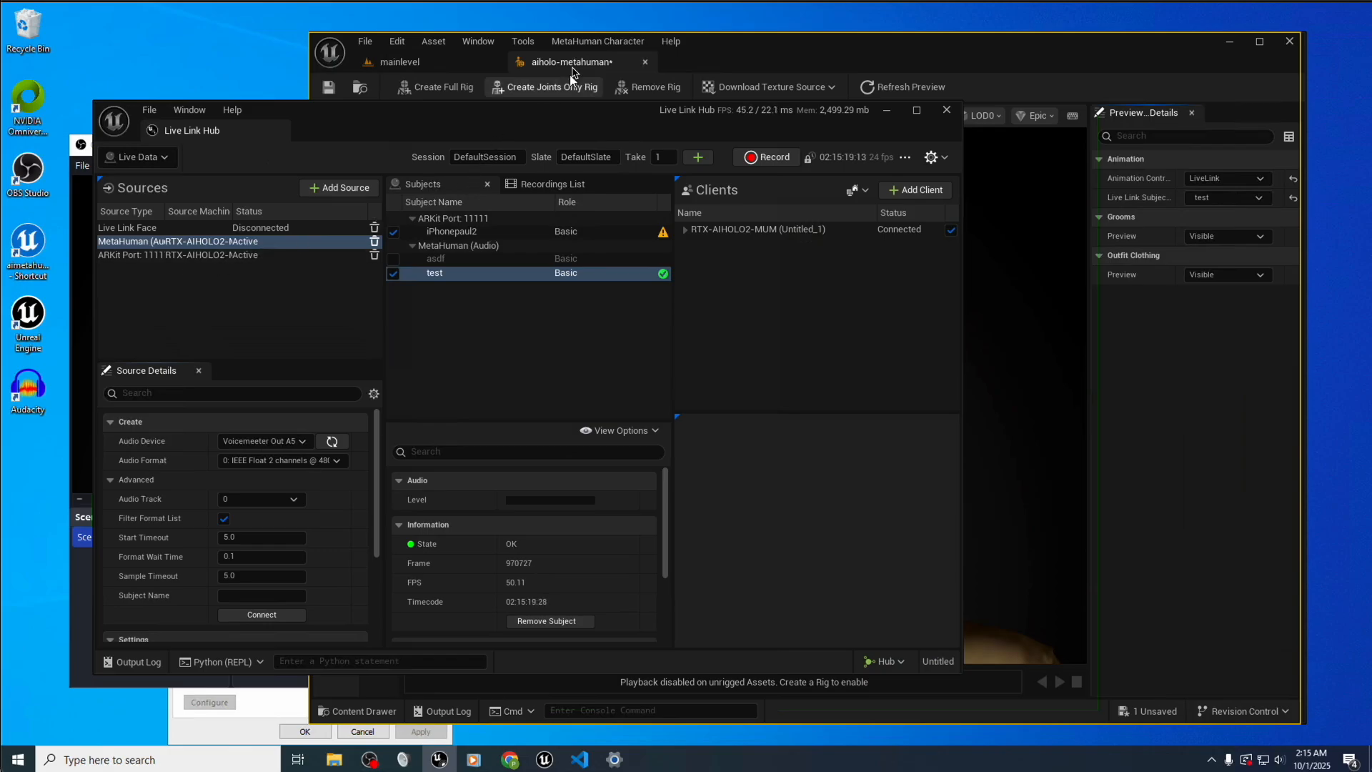
{"action": "mouse_move", "coordinate": [180, 263]}
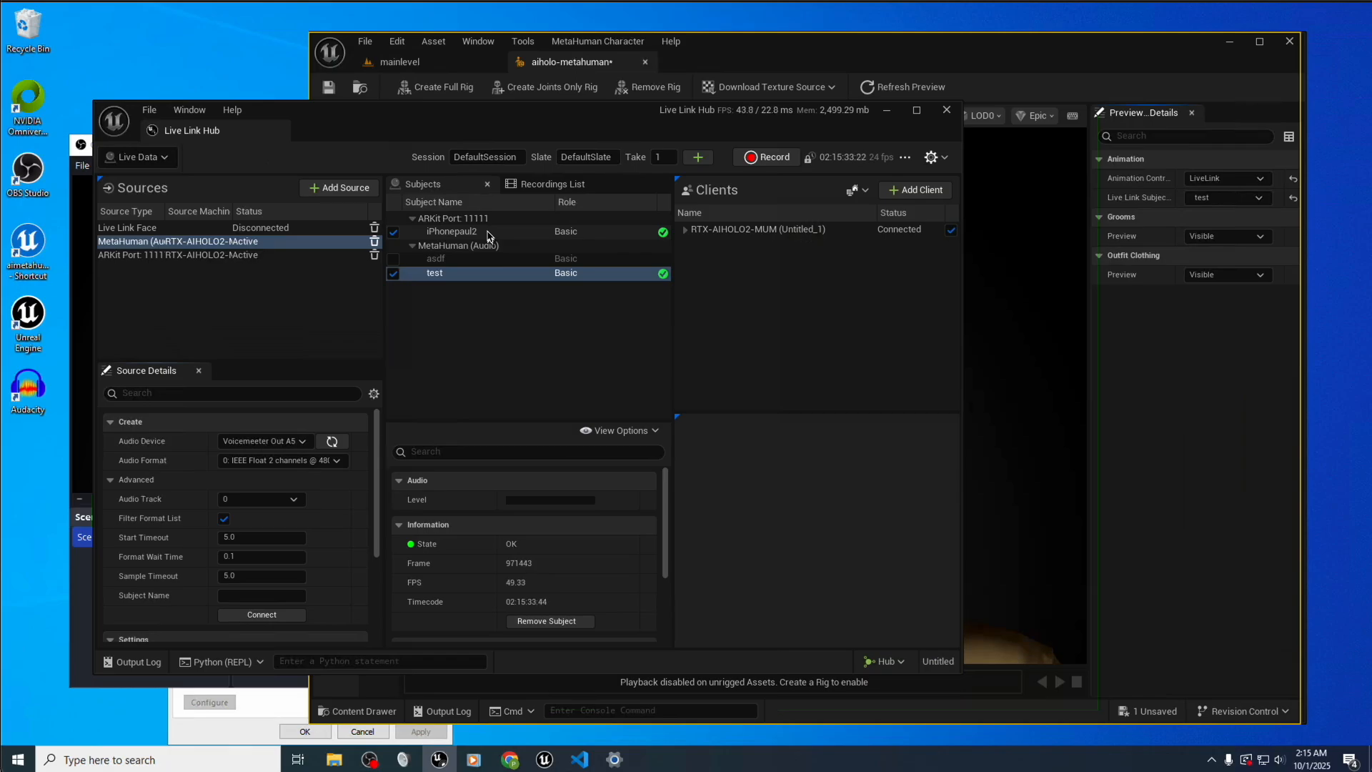
{"action": "mouse_move", "coordinate": [664, 233]}
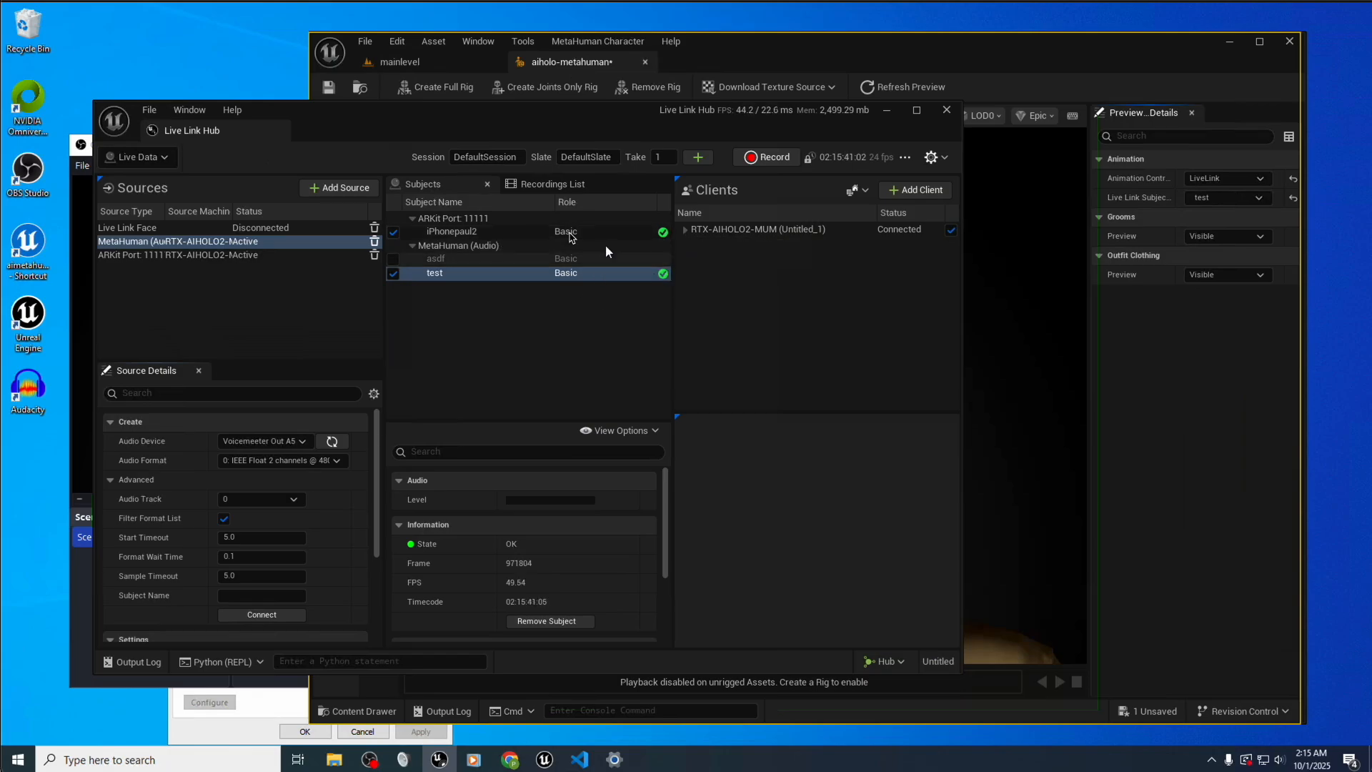
{"action": "mouse_move", "coordinate": [549, 343]}
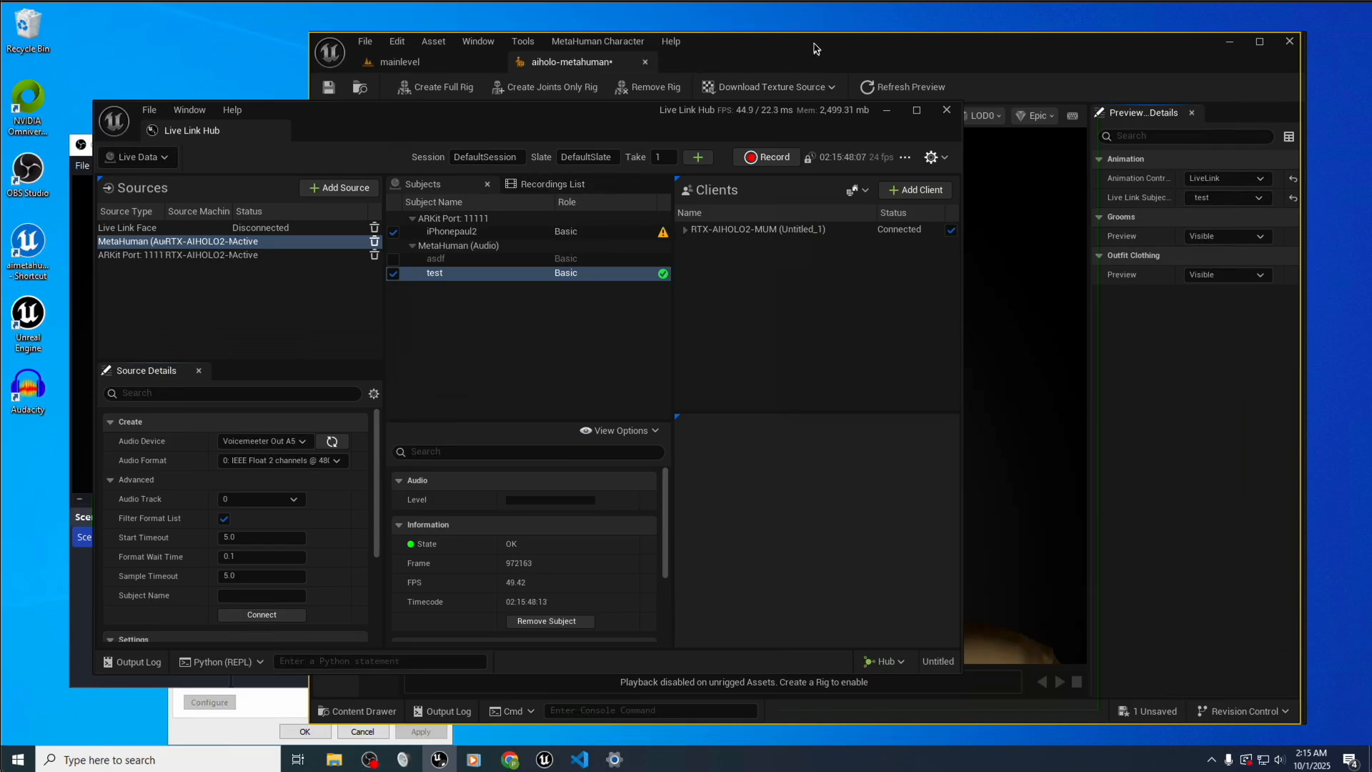
Bring the aiholo-metahuman editor back in front after checking Live Link Hub subjects.
{"action": "left_click", "coordinate": [945, 109]}
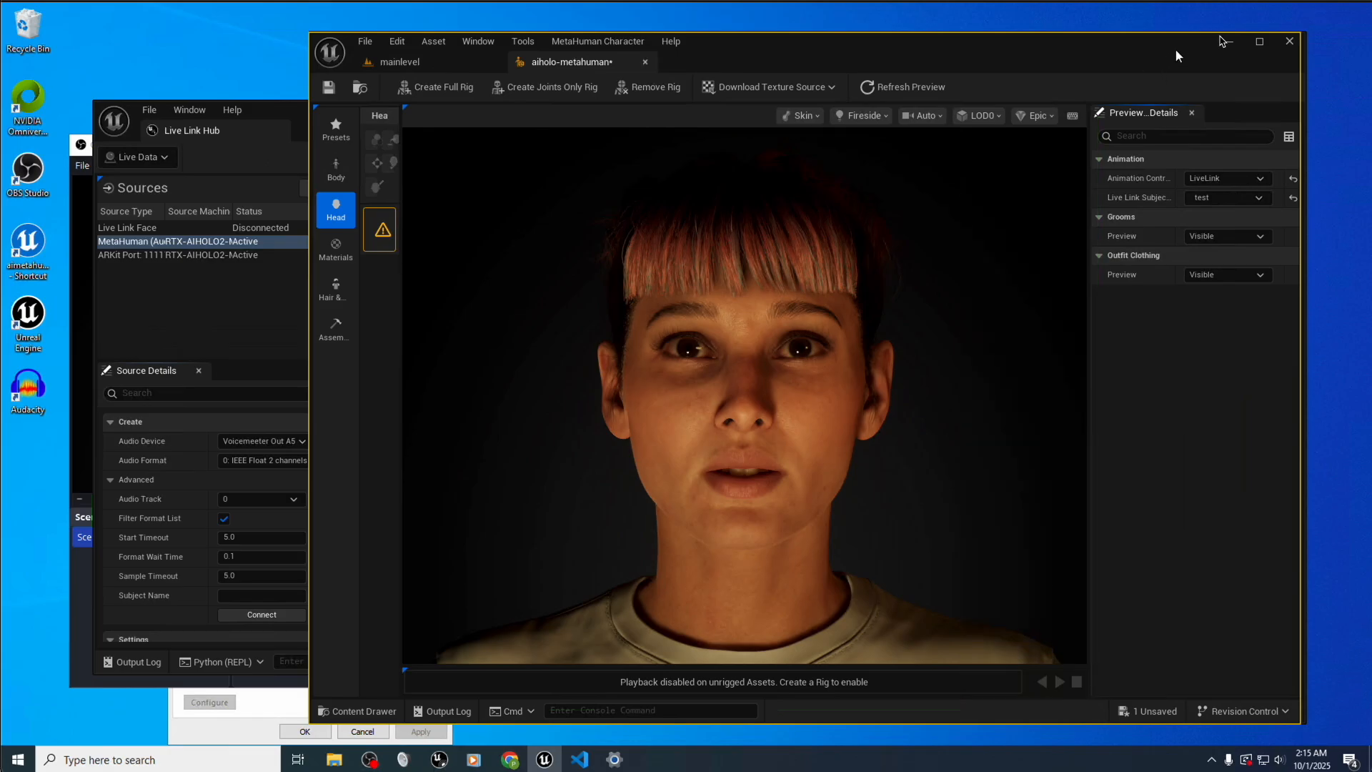
Set the aiholo-metahuman preview's Live Link Subject back to iPhonepaul2.
{"action": "left_click", "coordinate": [1258, 197]}
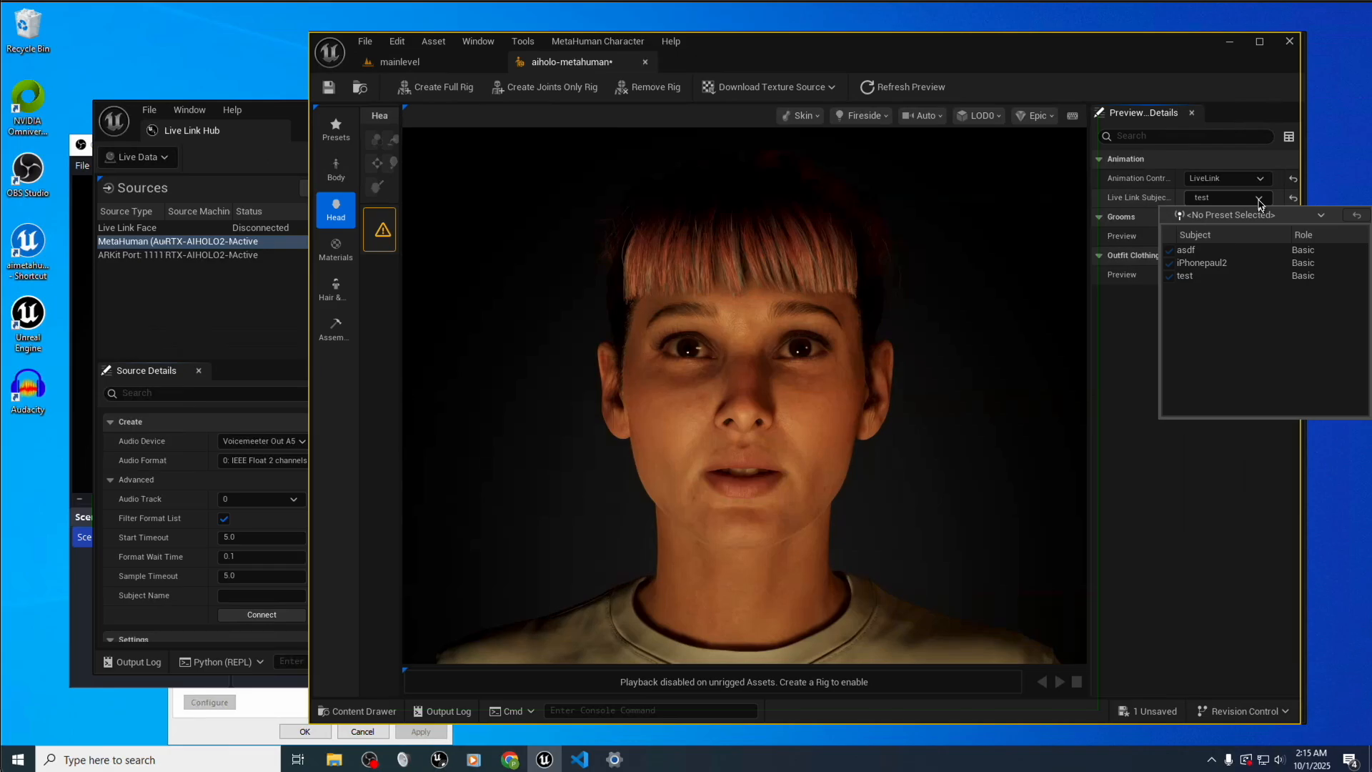
{"action": "mouse_move", "coordinate": [1227, 270]}
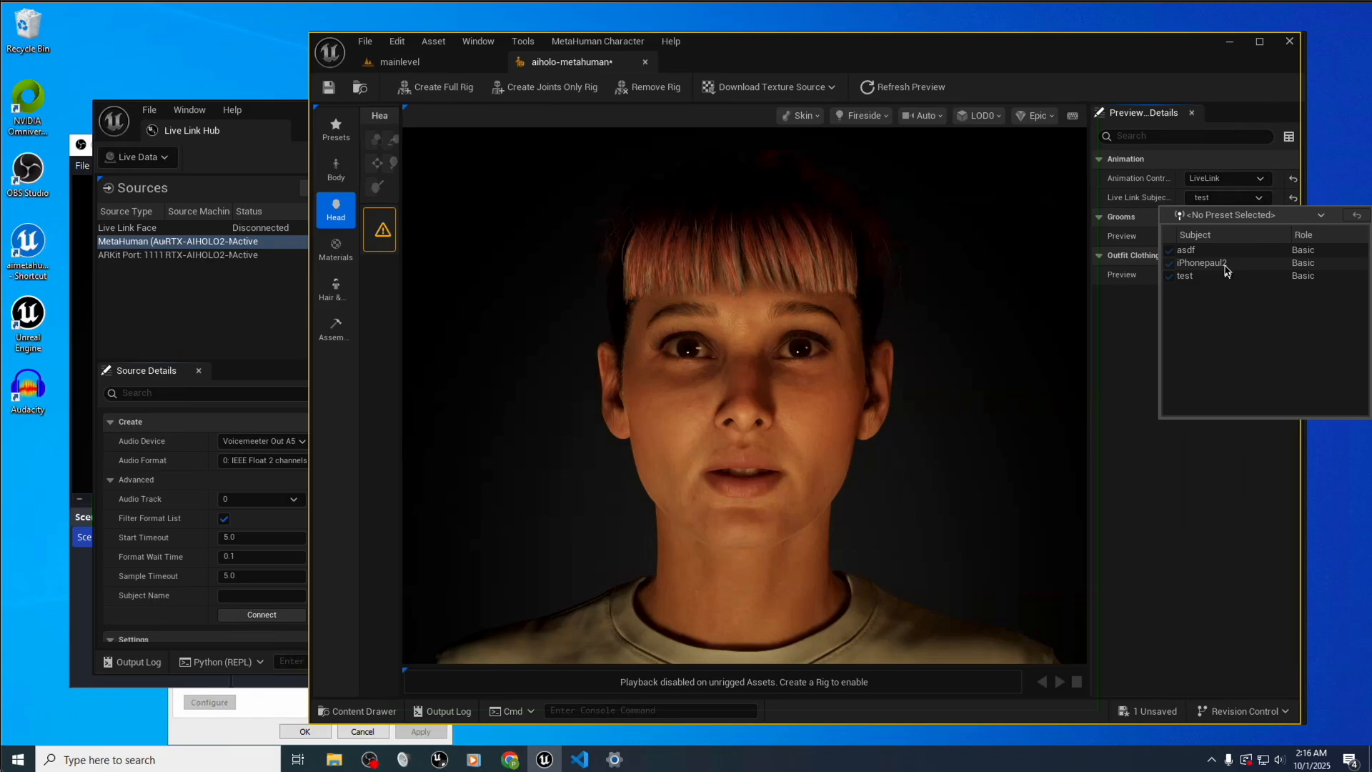
{"action": "left_click", "coordinate": [1199, 262]}
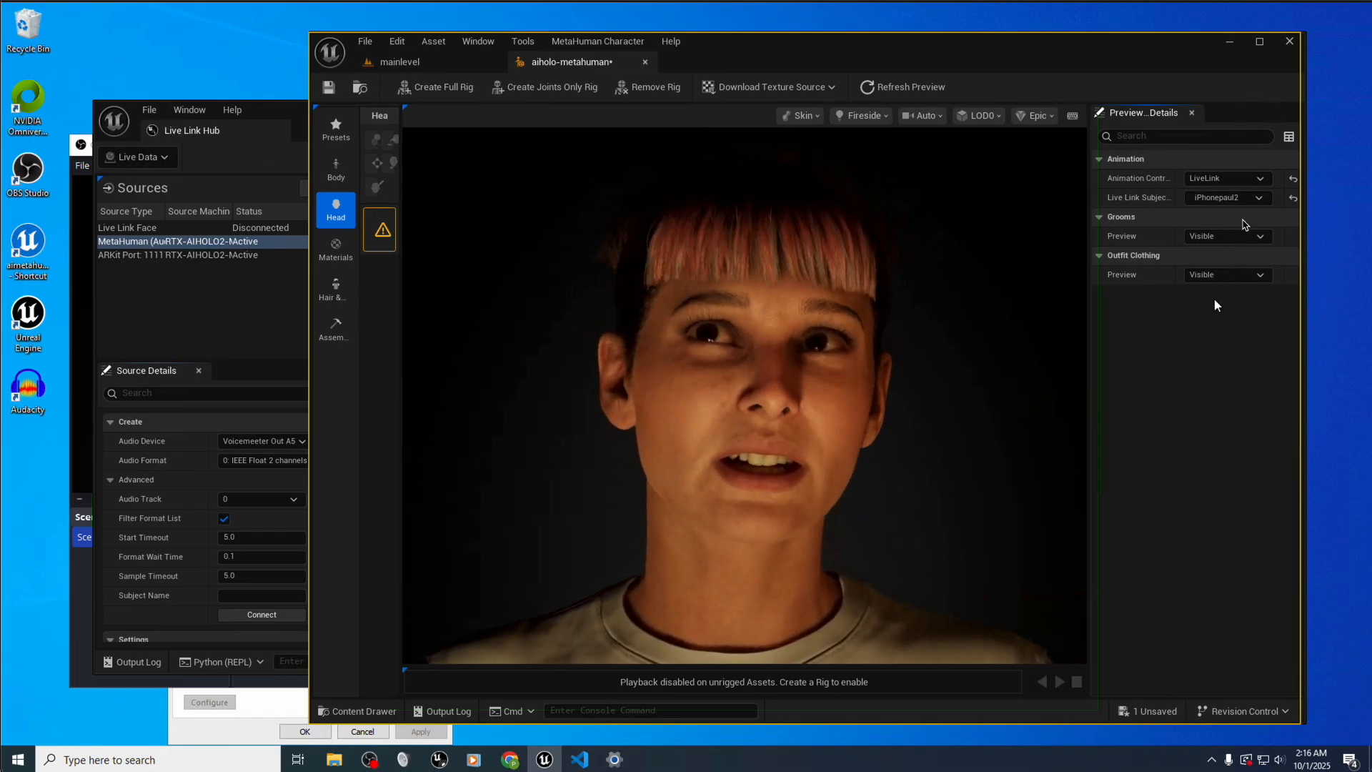
{"action": "left_click", "coordinate": [1259, 198]}
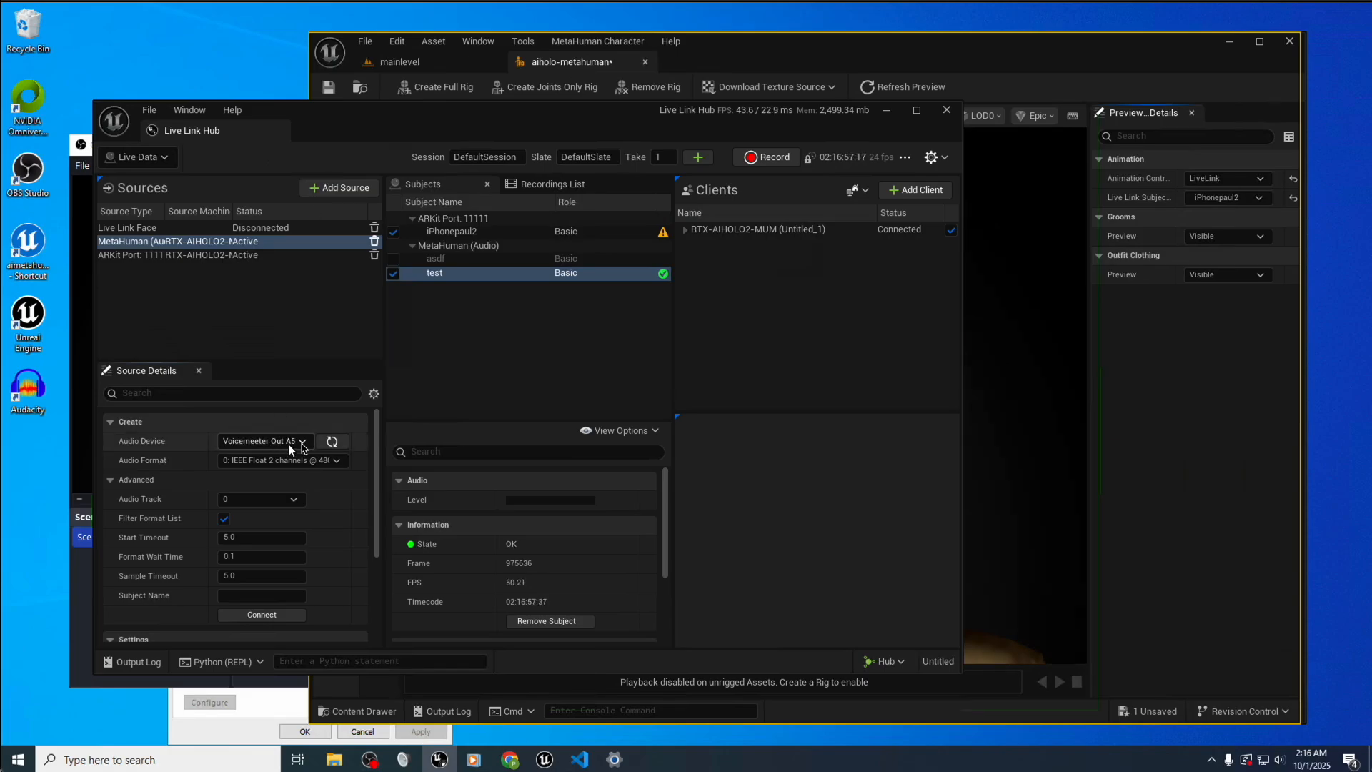
Review Live Link Hub's audio device list, then bring the VB-Audio page in Chrome forward.
{"action": "left_click", "coordinate": [301, 440]}
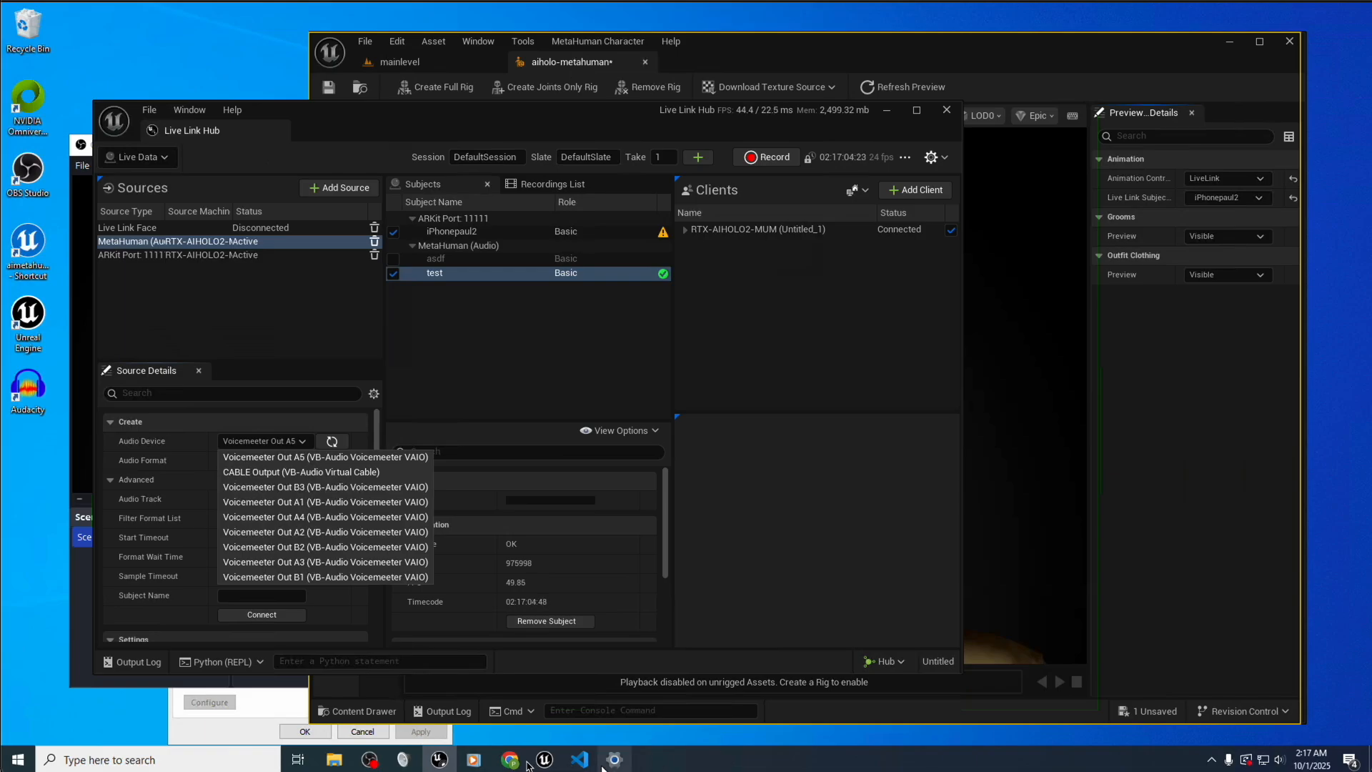
{"action": "left_click", "coordinate": [510, 759]}
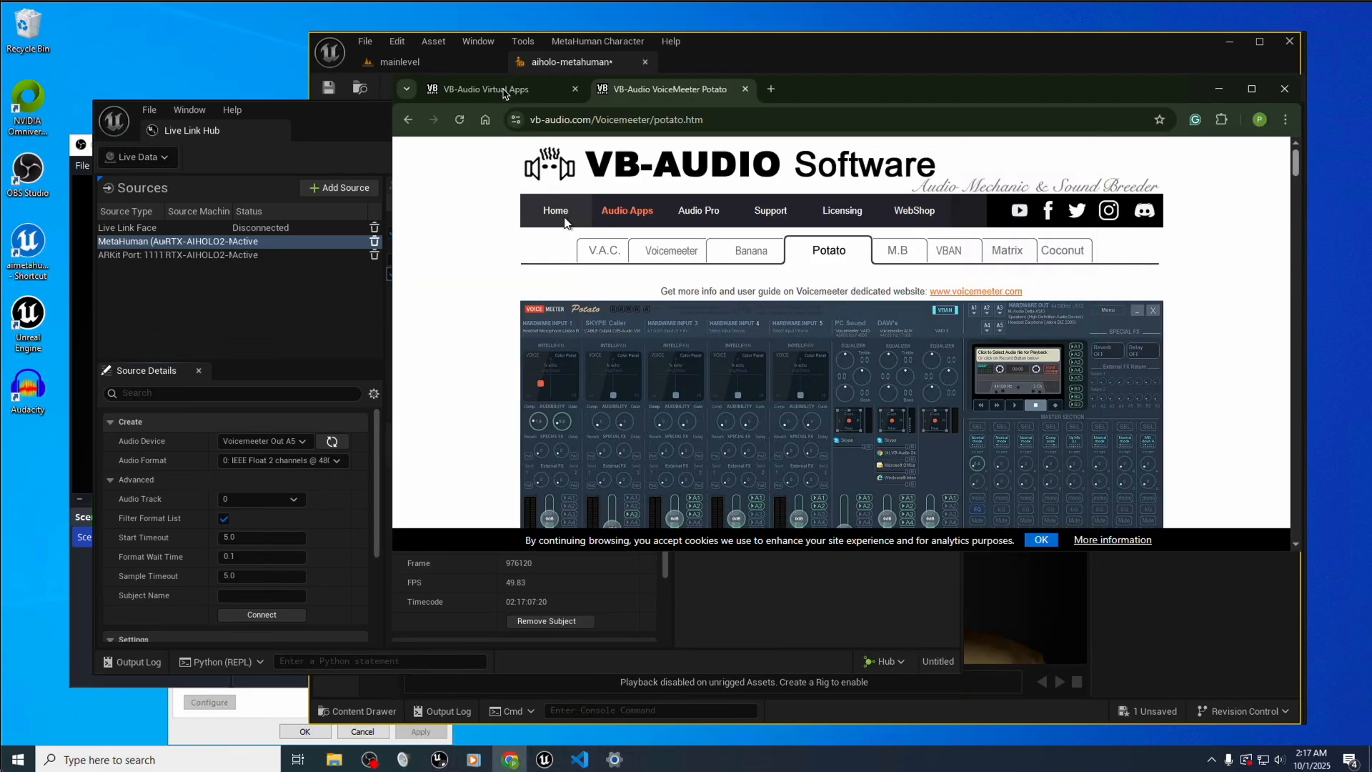
Browse vb-audio.com's VB-CABLE and Voicemeeter Potato pages, scrolling to the mixer screenshot.
{"action": "left_click", "coordinate": [602, 250]}
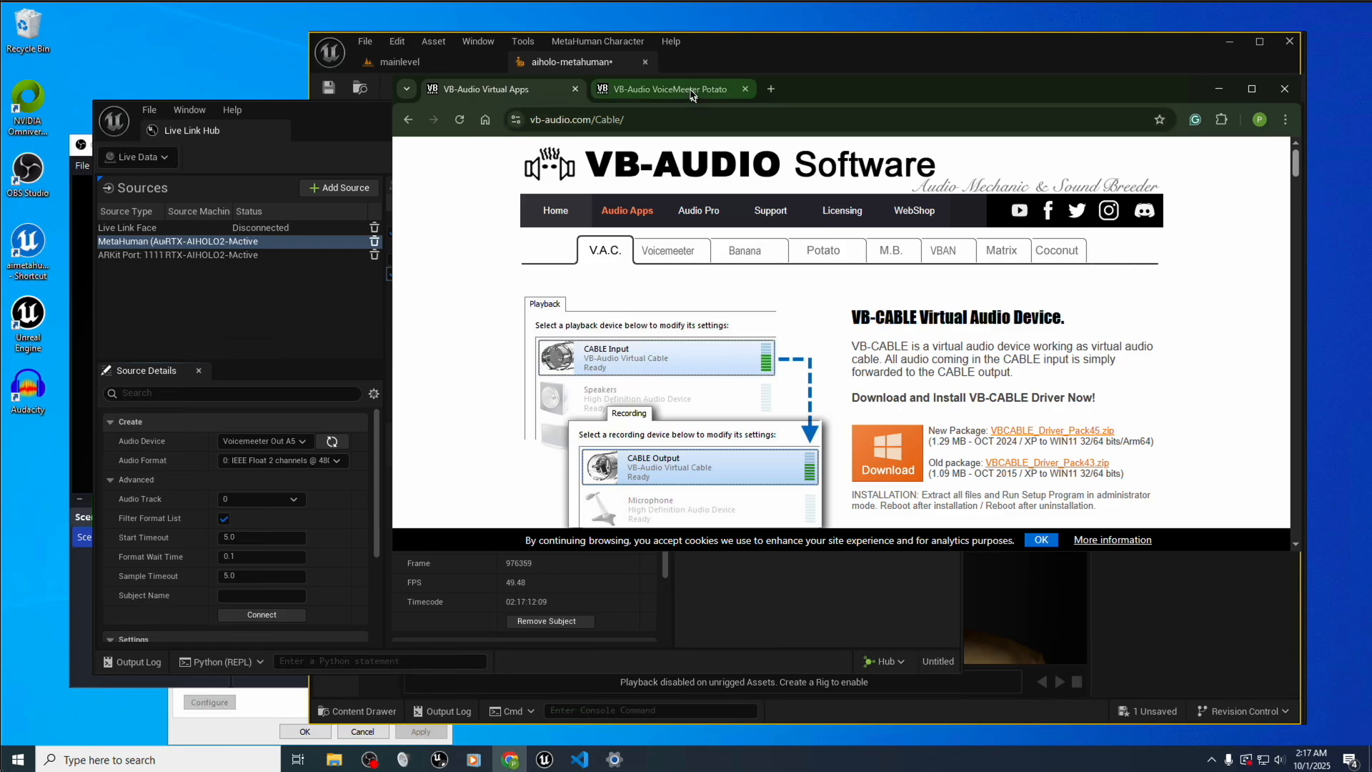
{"action": "left_click", "coordinate": [826, 250]}
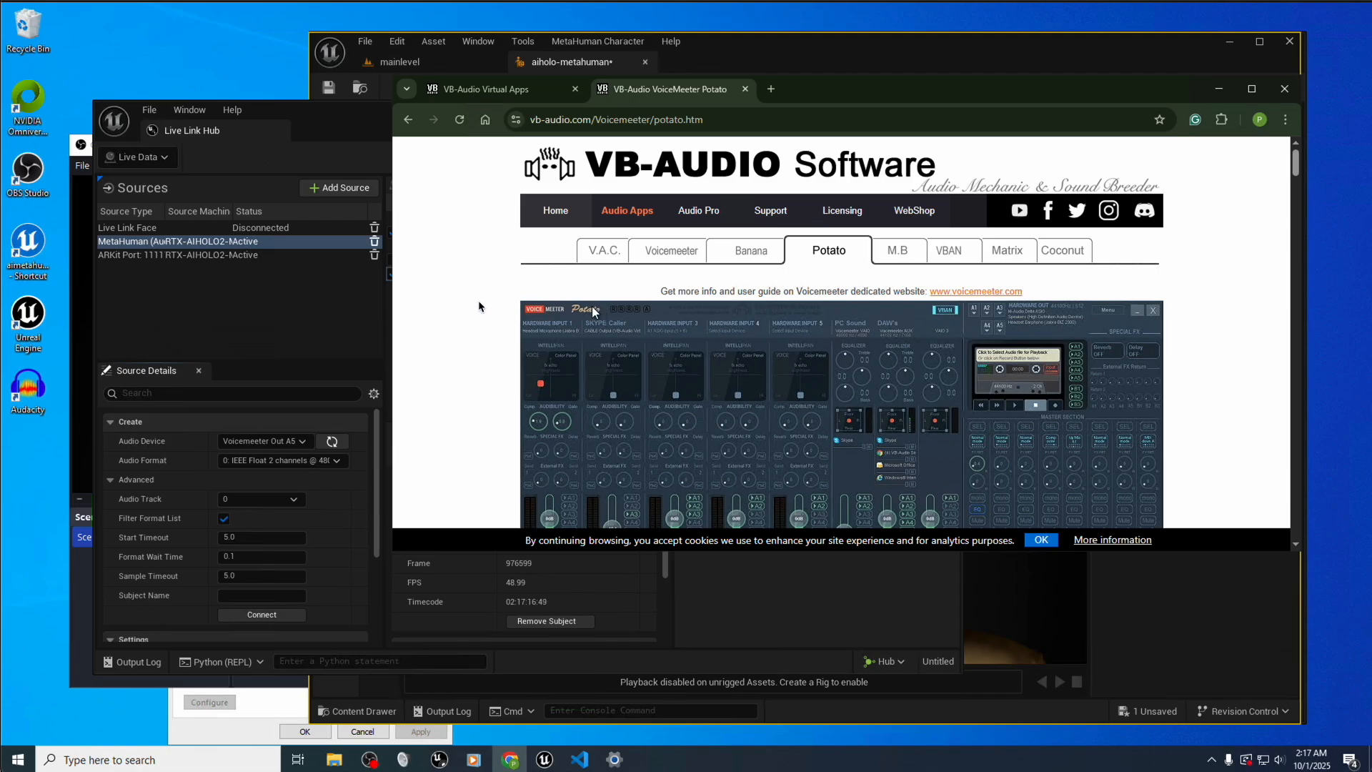
{"action": "mouse_move", "coordinate": [475, 258]}
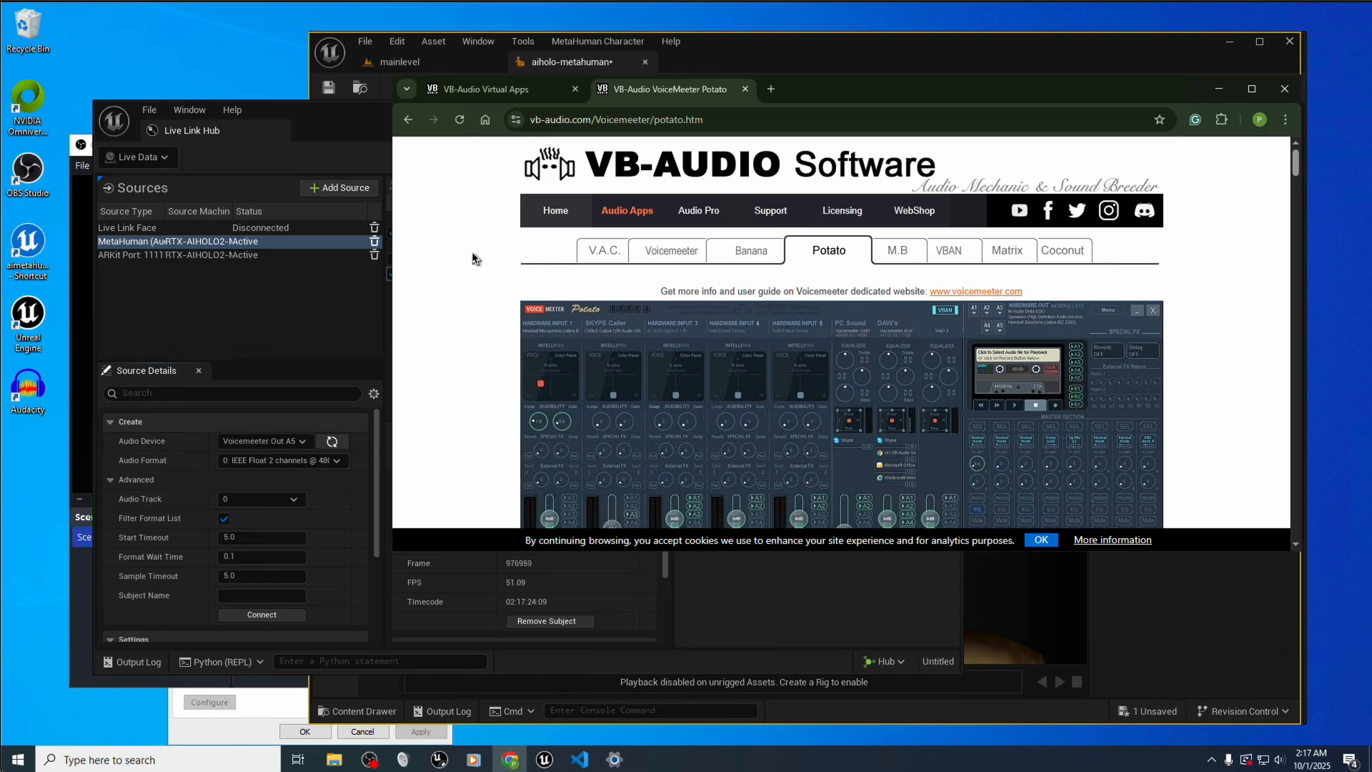
{"action": "left_click", "coordinate": [298, 441]}
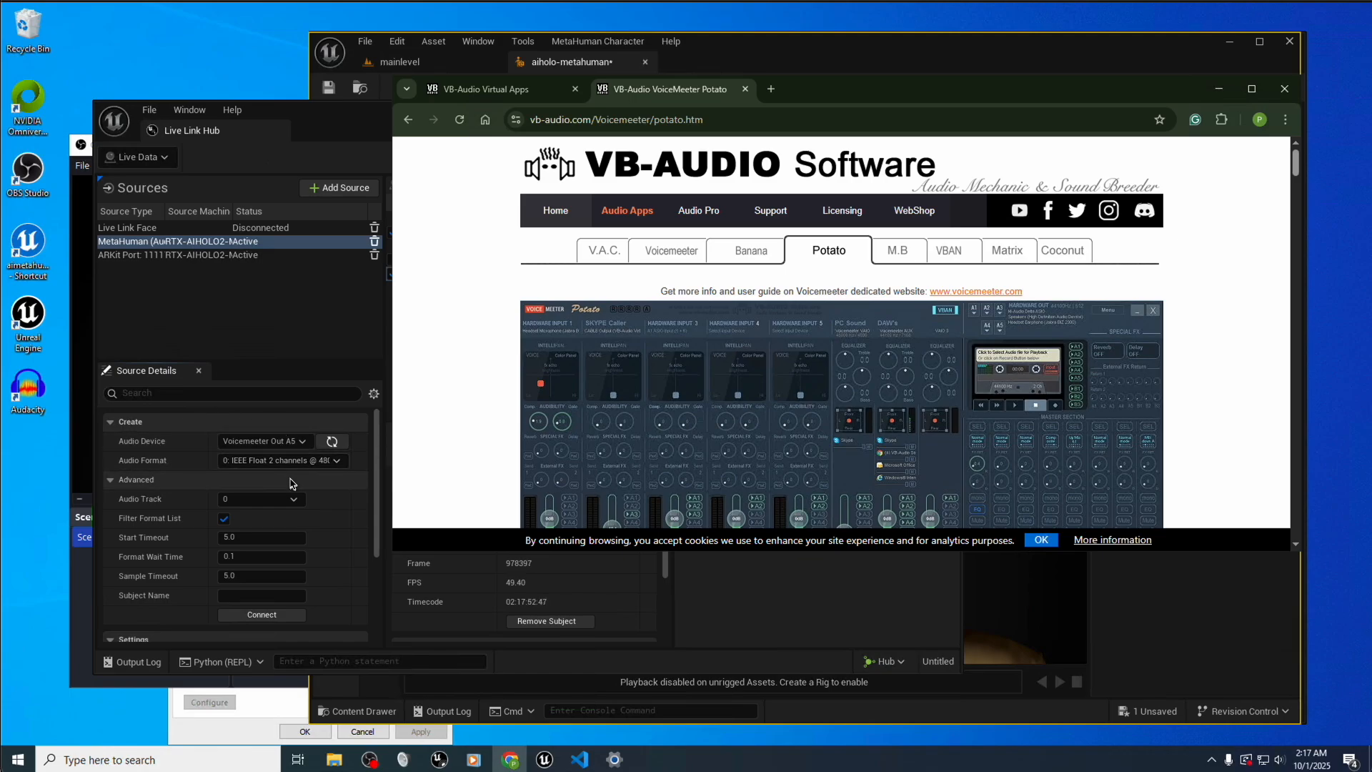
{"action": "scroll", "scroll_direction": "down", "scroll_amount": 3}
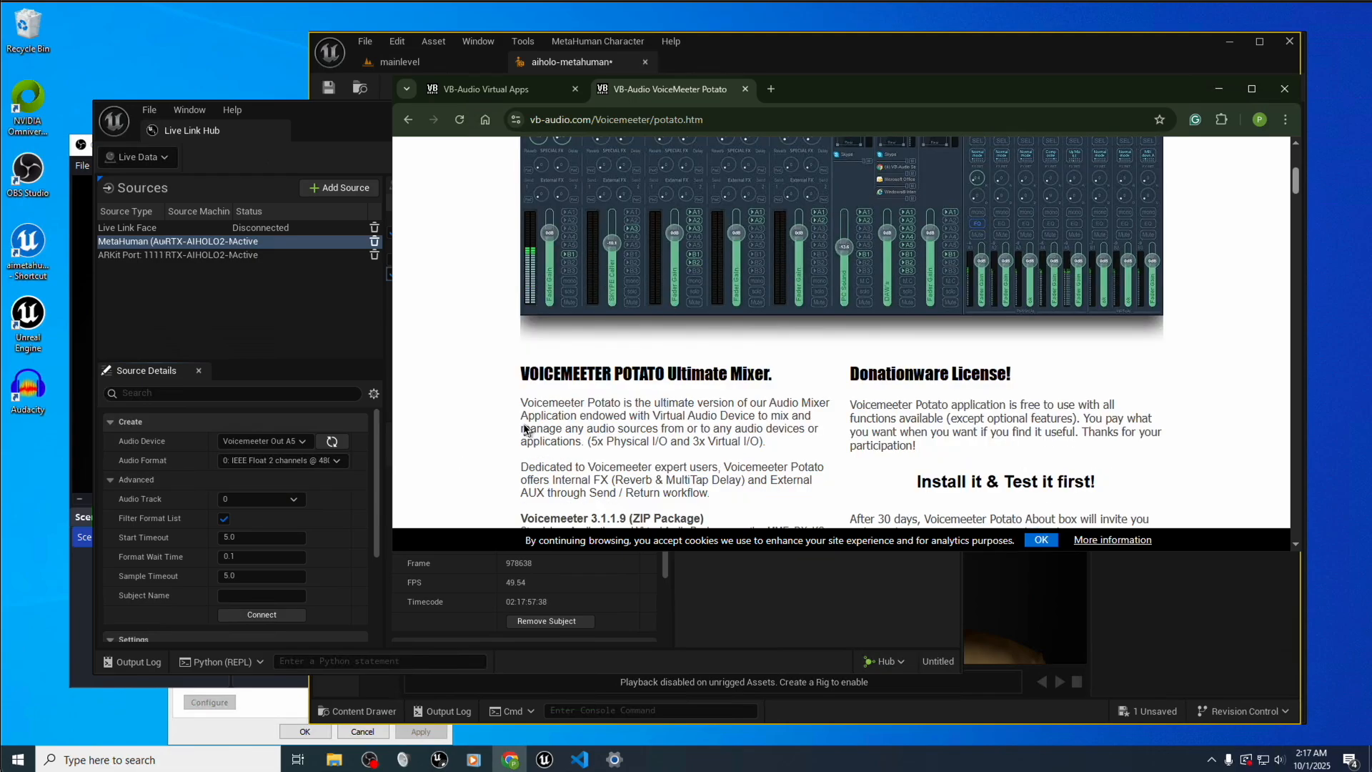
{"action": "scroll", "scroll_direction": "up", "scroll_amount": 3}
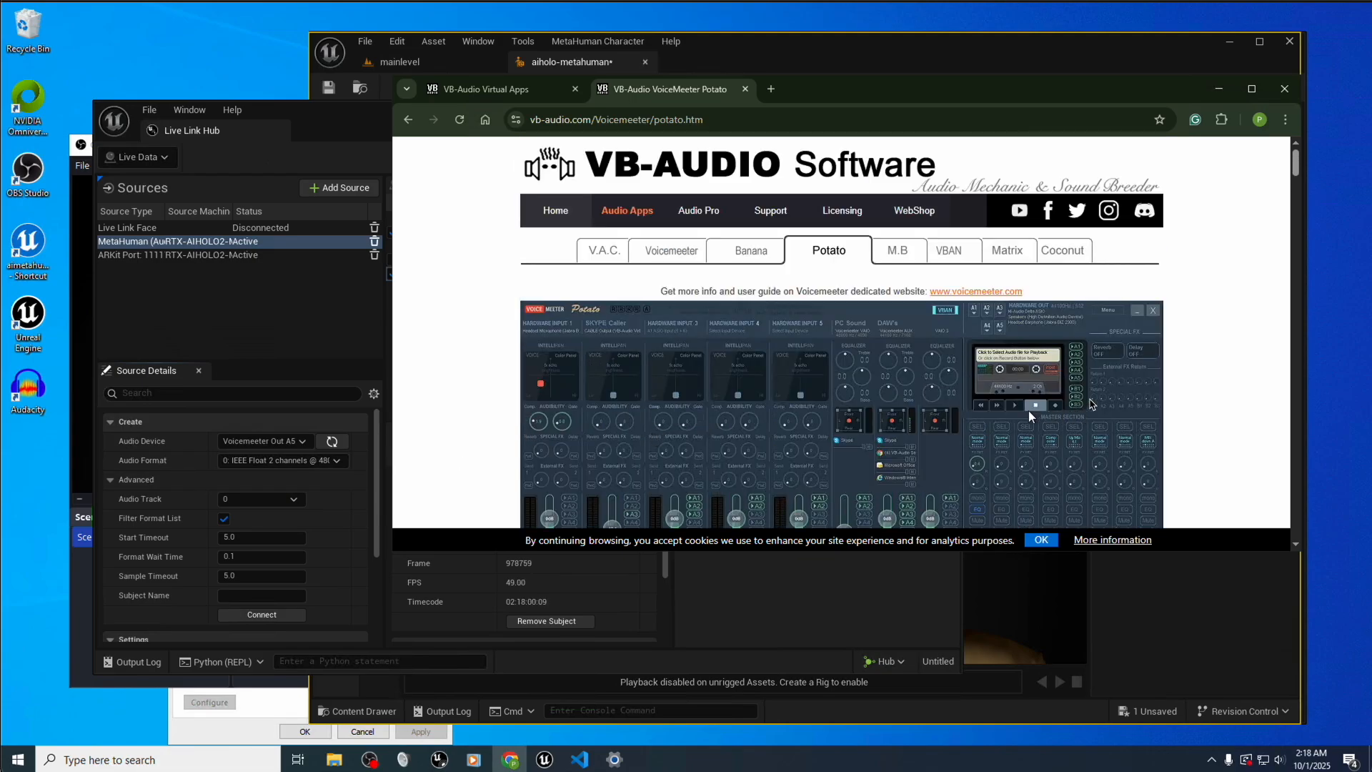
{"action": "mouse_move", "coordinate": [1143, 355]}
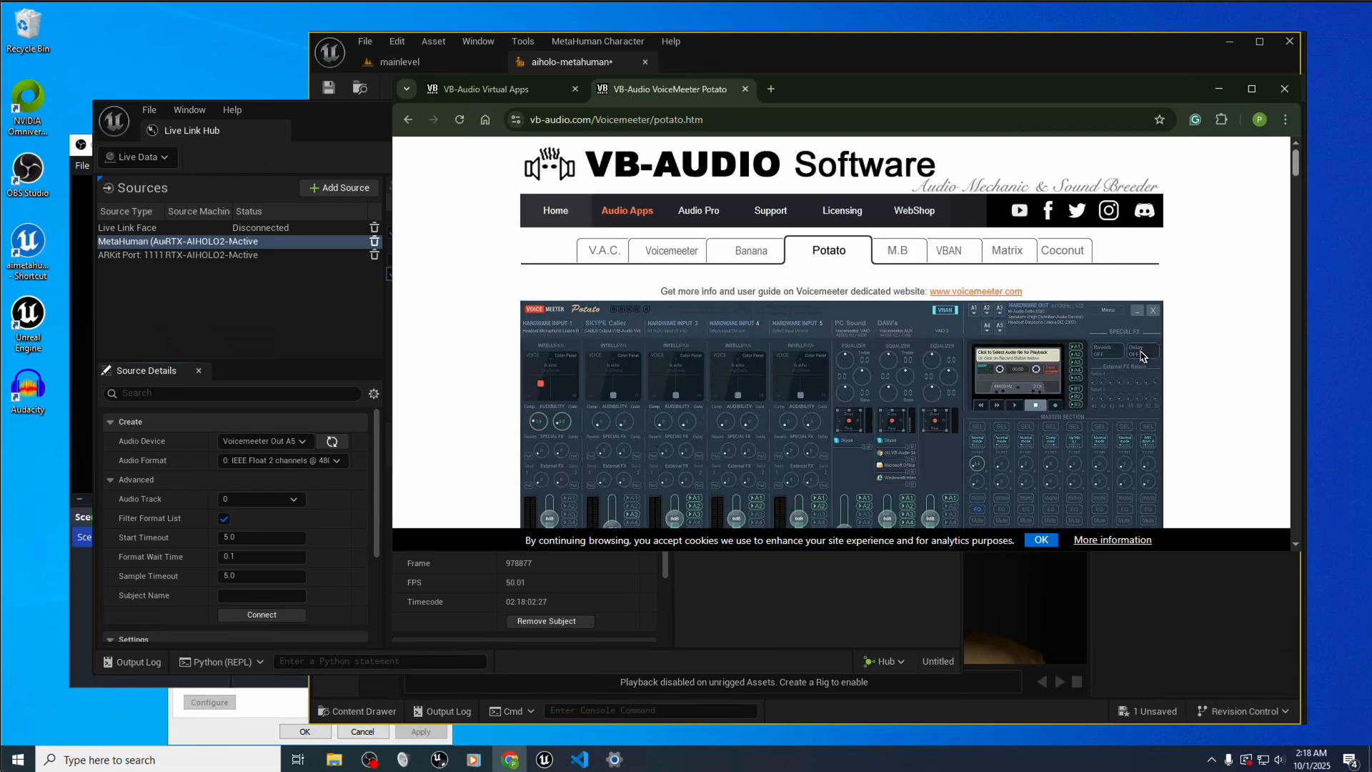
{"action": "scroll", "scroll_direction": "down", "scroll_amount": 3}
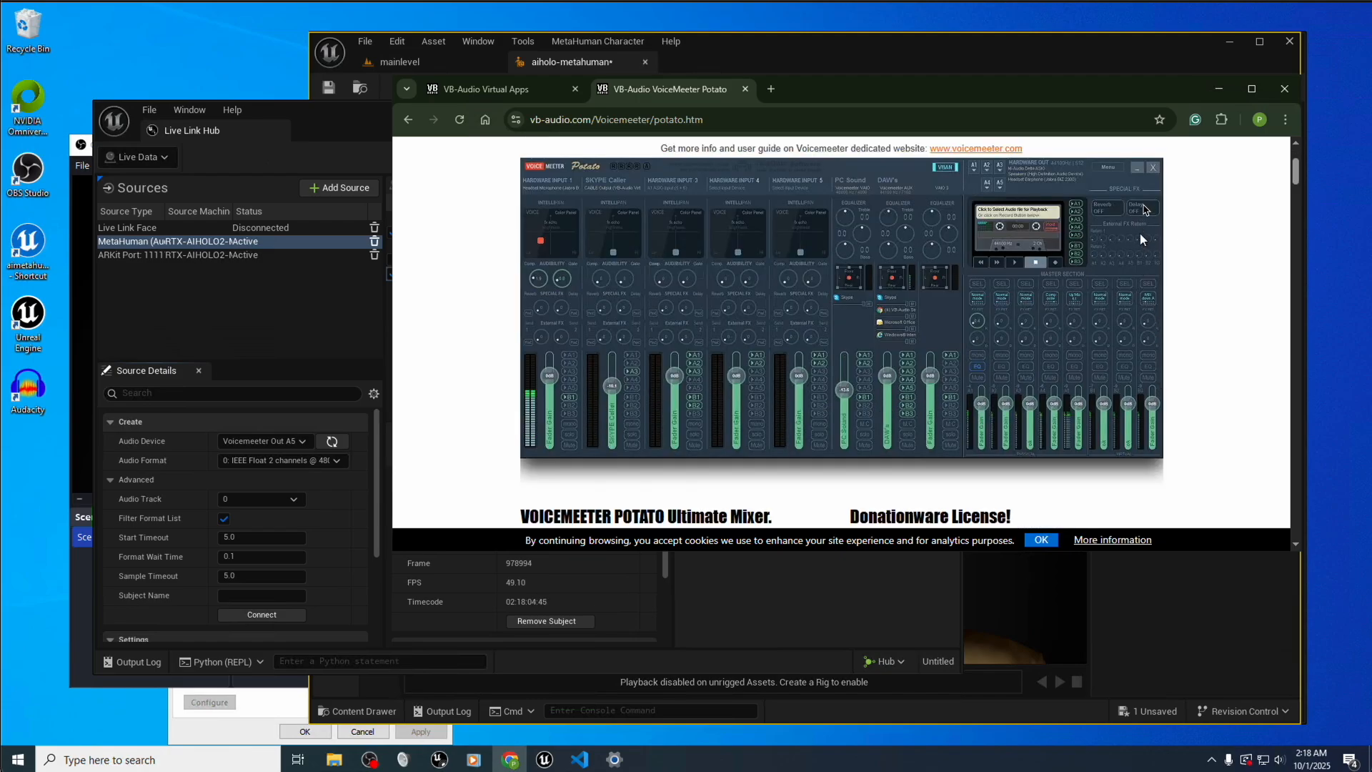
{"action": "mouse_move", "coordinate": [1146, 213]}
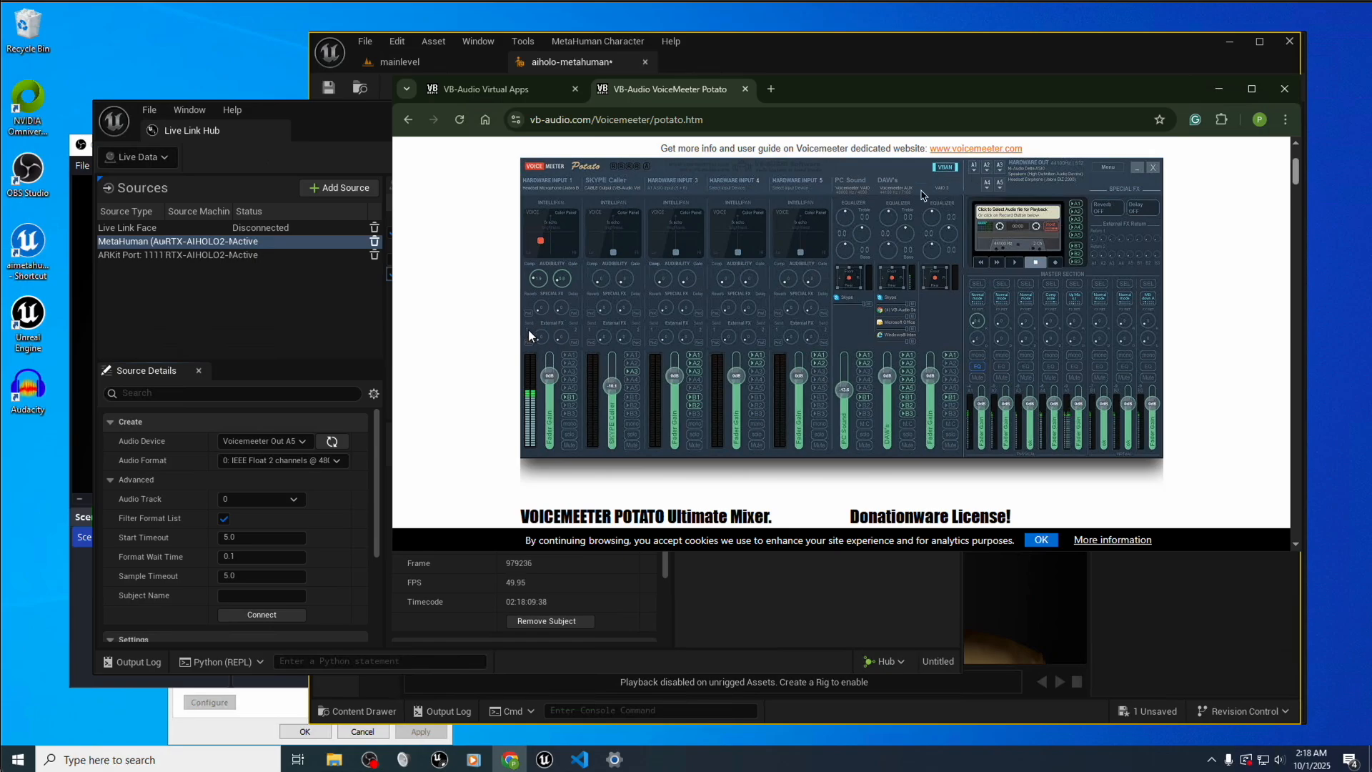
{"action": "mouse_move", "coordinate": [1131, 256]}
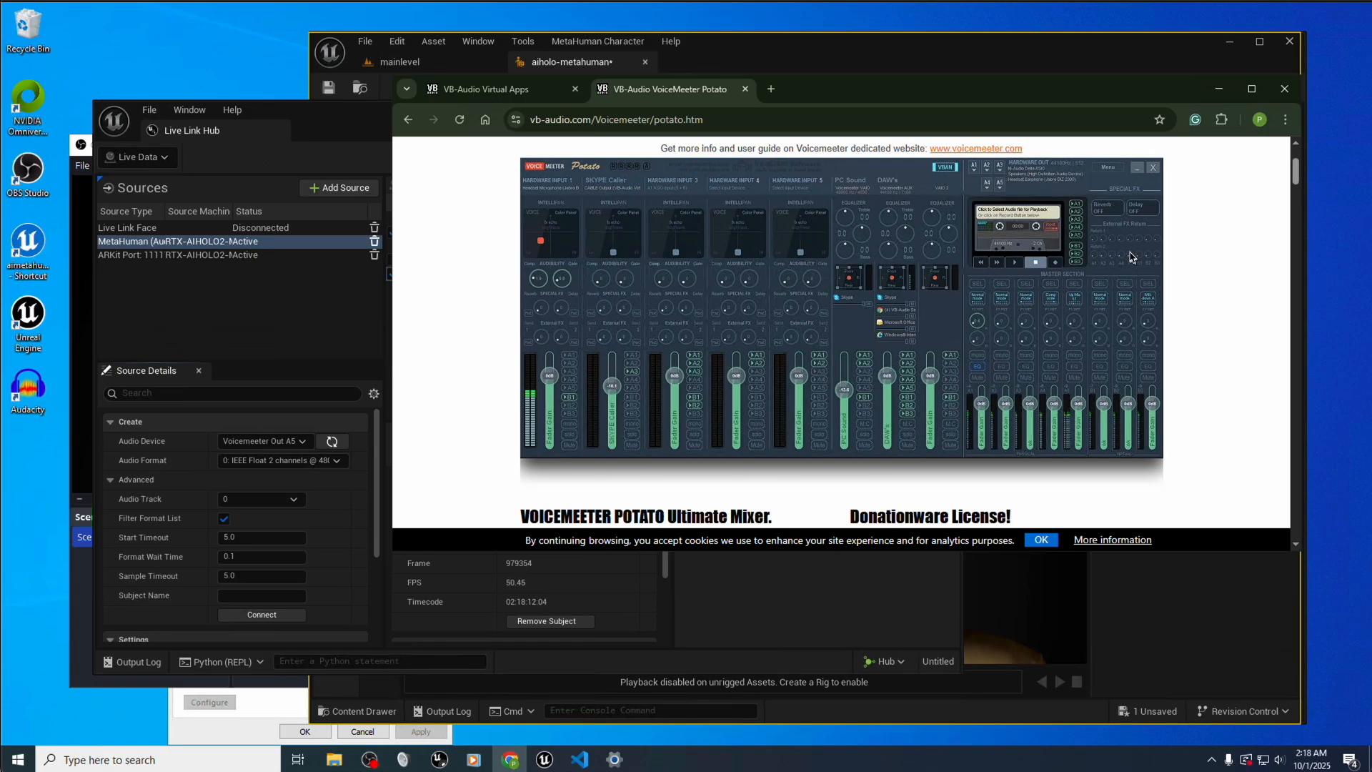
{"action": "mouse_move", "coordinate": [1149, 213]}
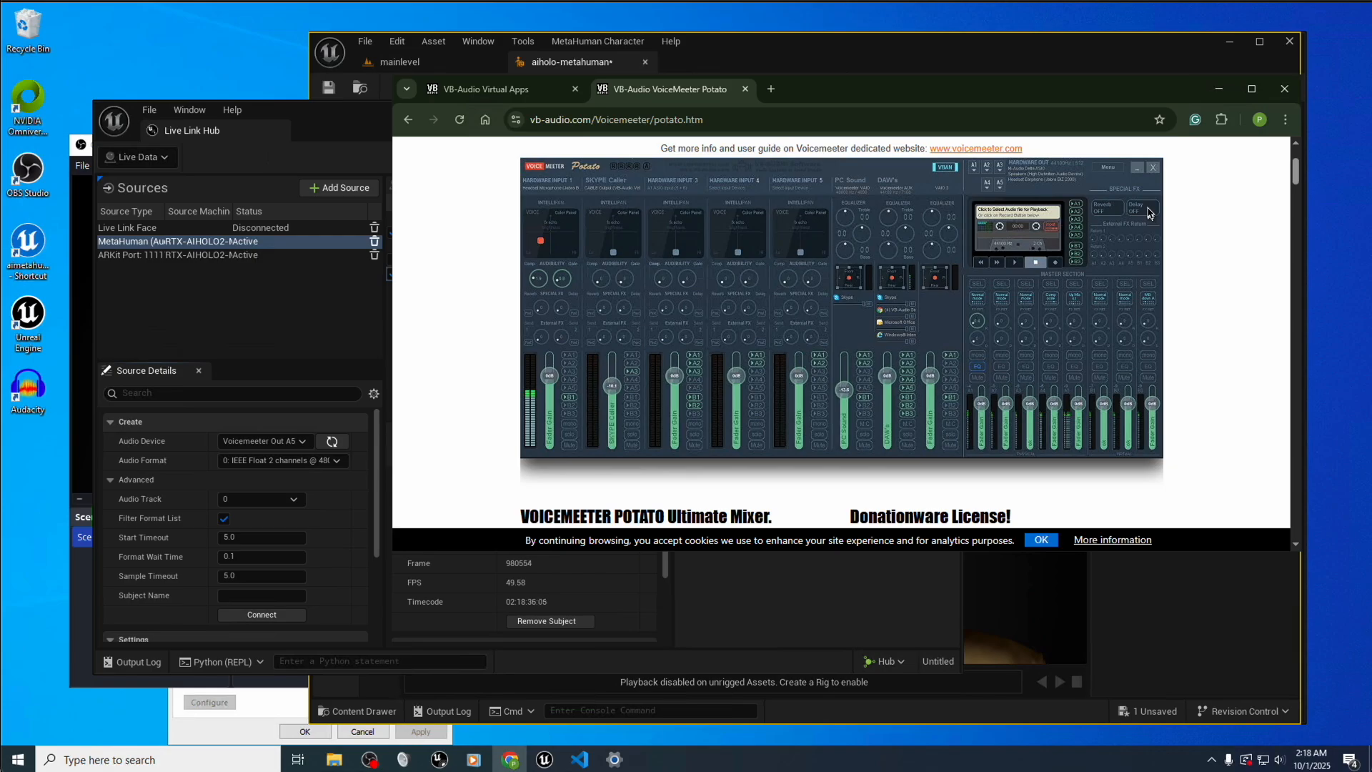
{"action": "mouse_move", "coordinate": [1150, 213]}
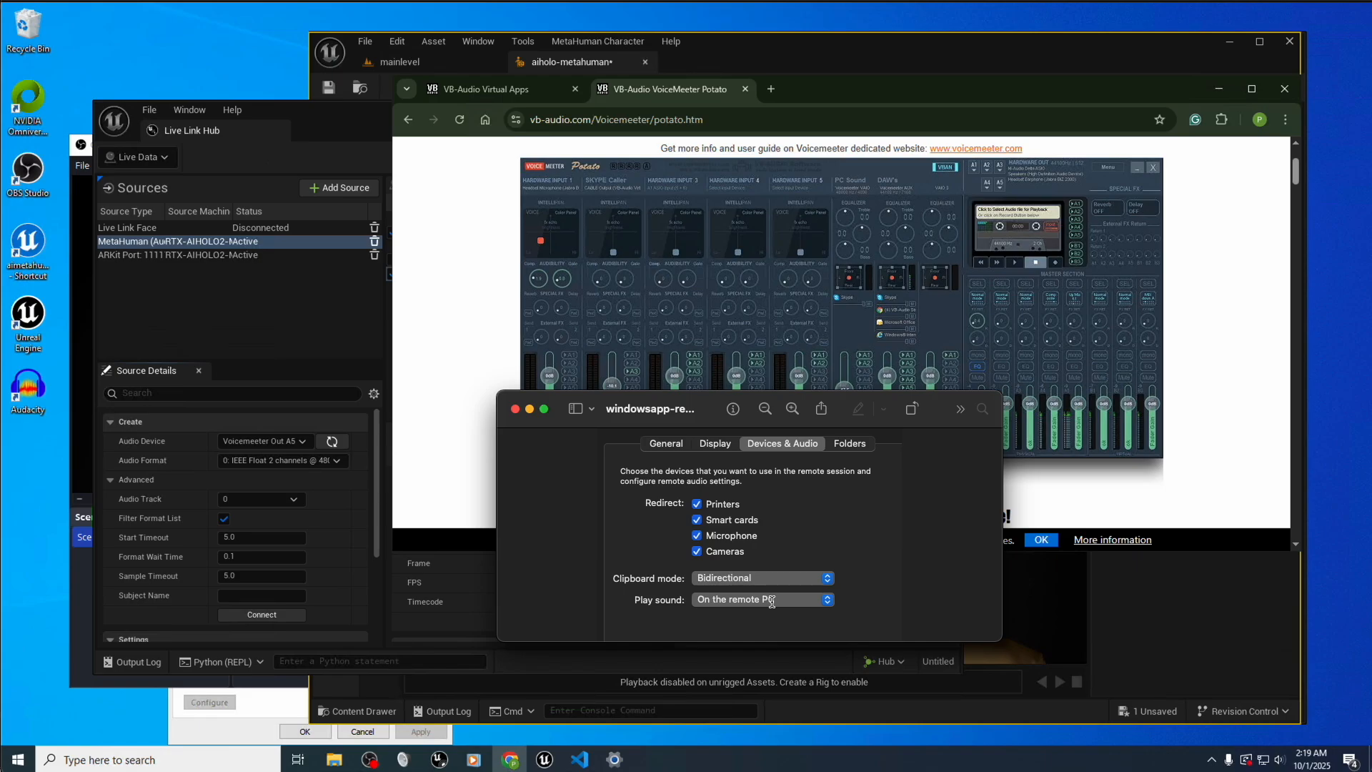
{"action": "mouse_move", "coordinate": [683, 511]}
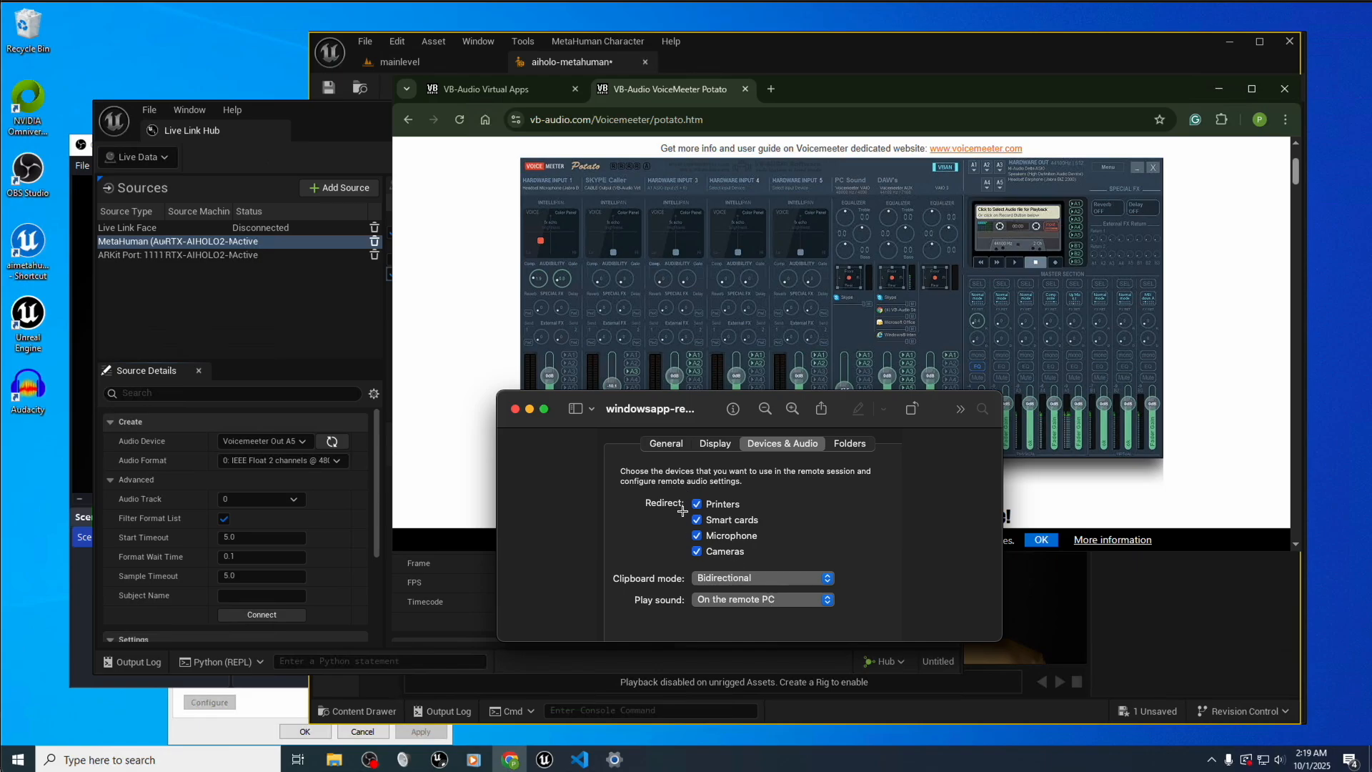
{"action": "mouse_move", "coordinate": [679, 604]}
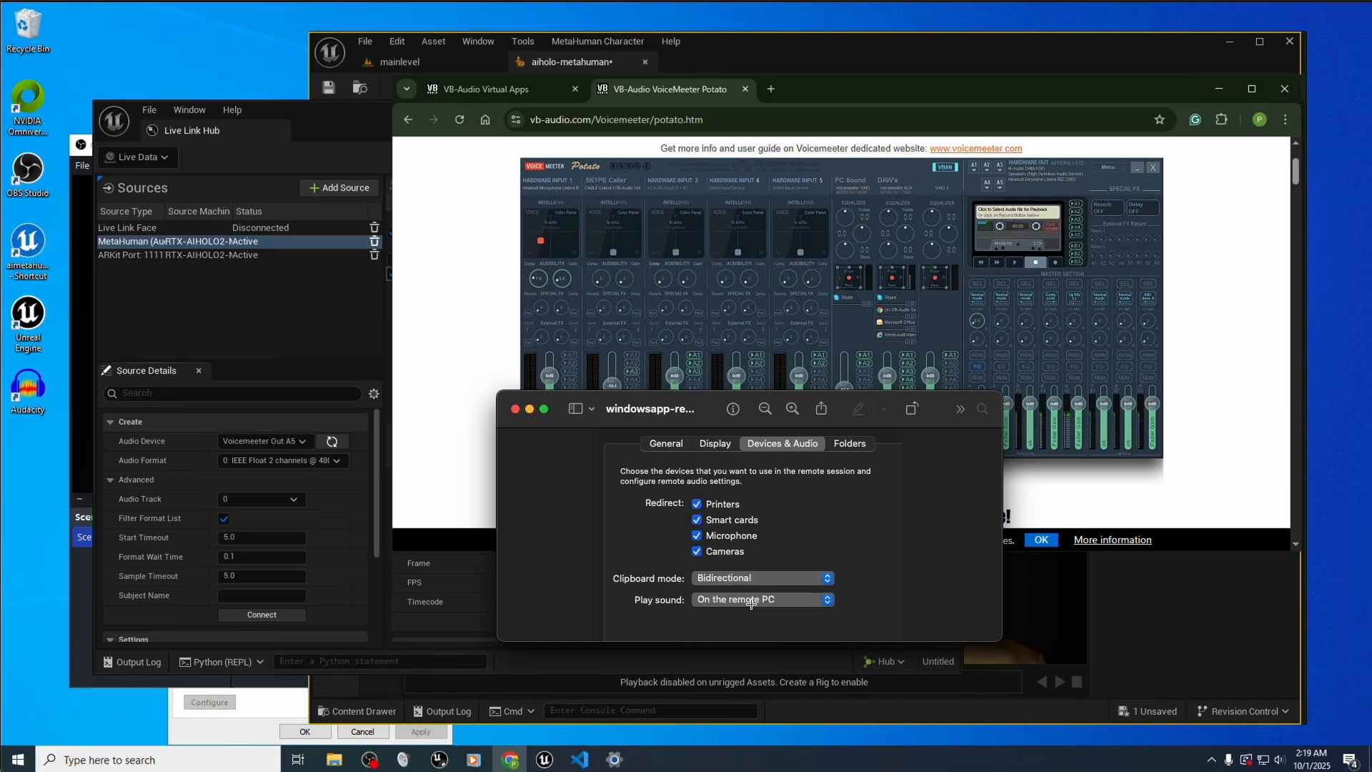
{"action": "mouse_move", "coordinate": [792, 554]}
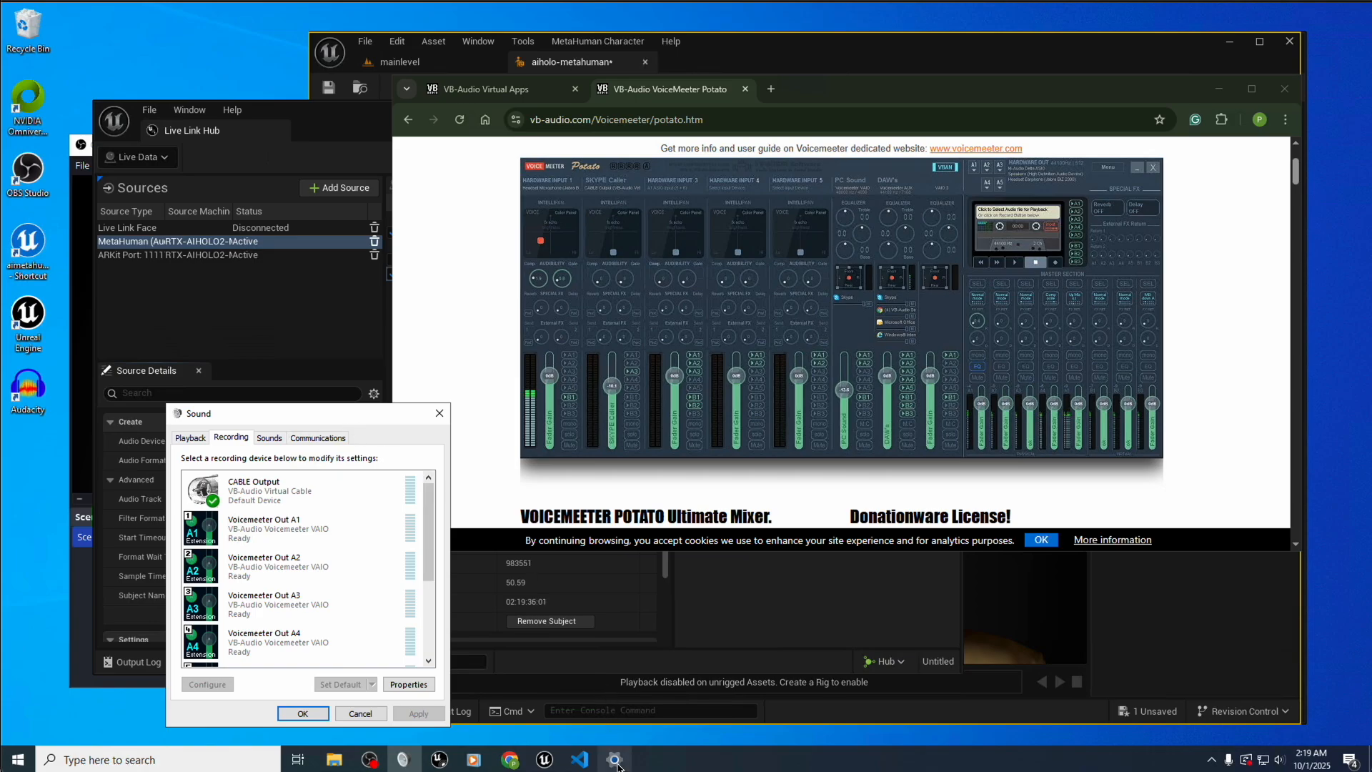
Check Sound settings and app volume preferences for Windows Media Player's CABLE Input/Output routing.
{"action": "left_click", "coordinate": [615, 759]}
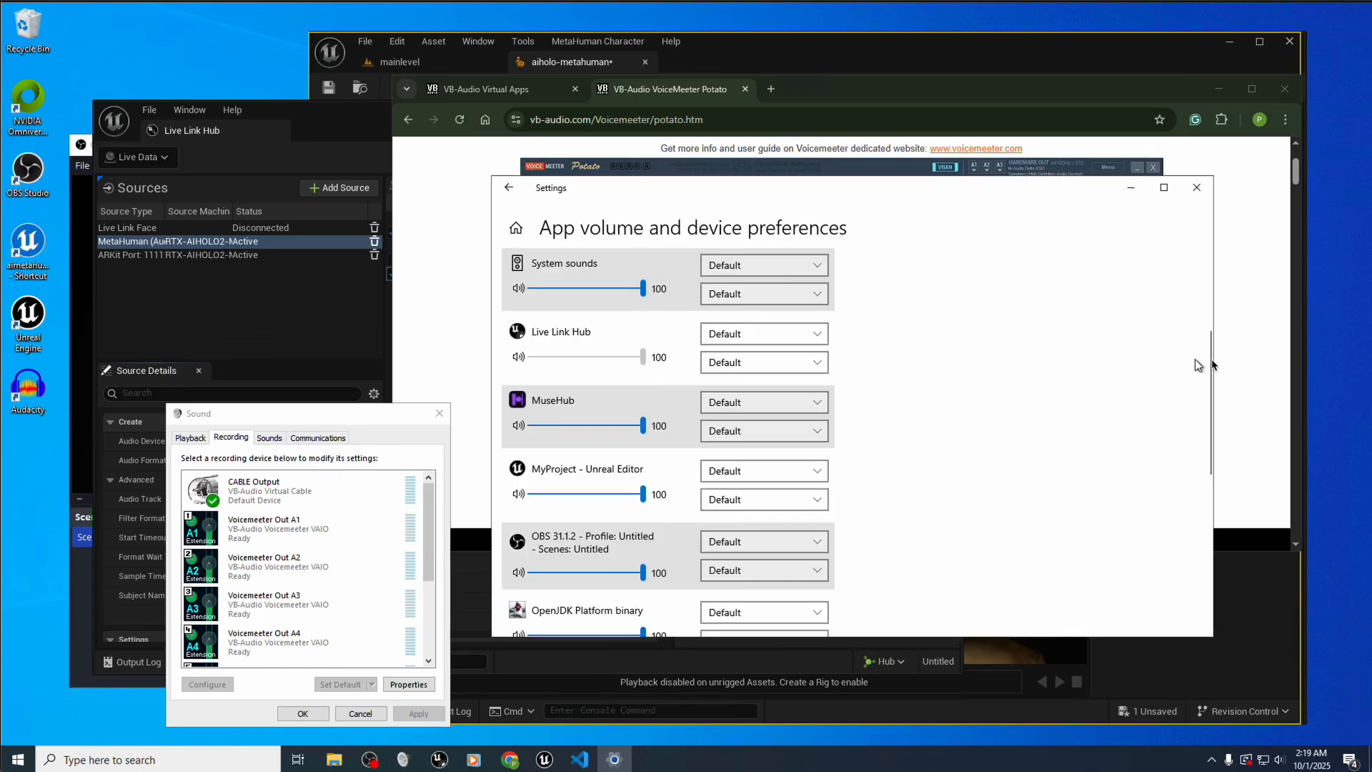
{"action": "scroll", "scroll_direction": "up", "scroll_amount": 3}
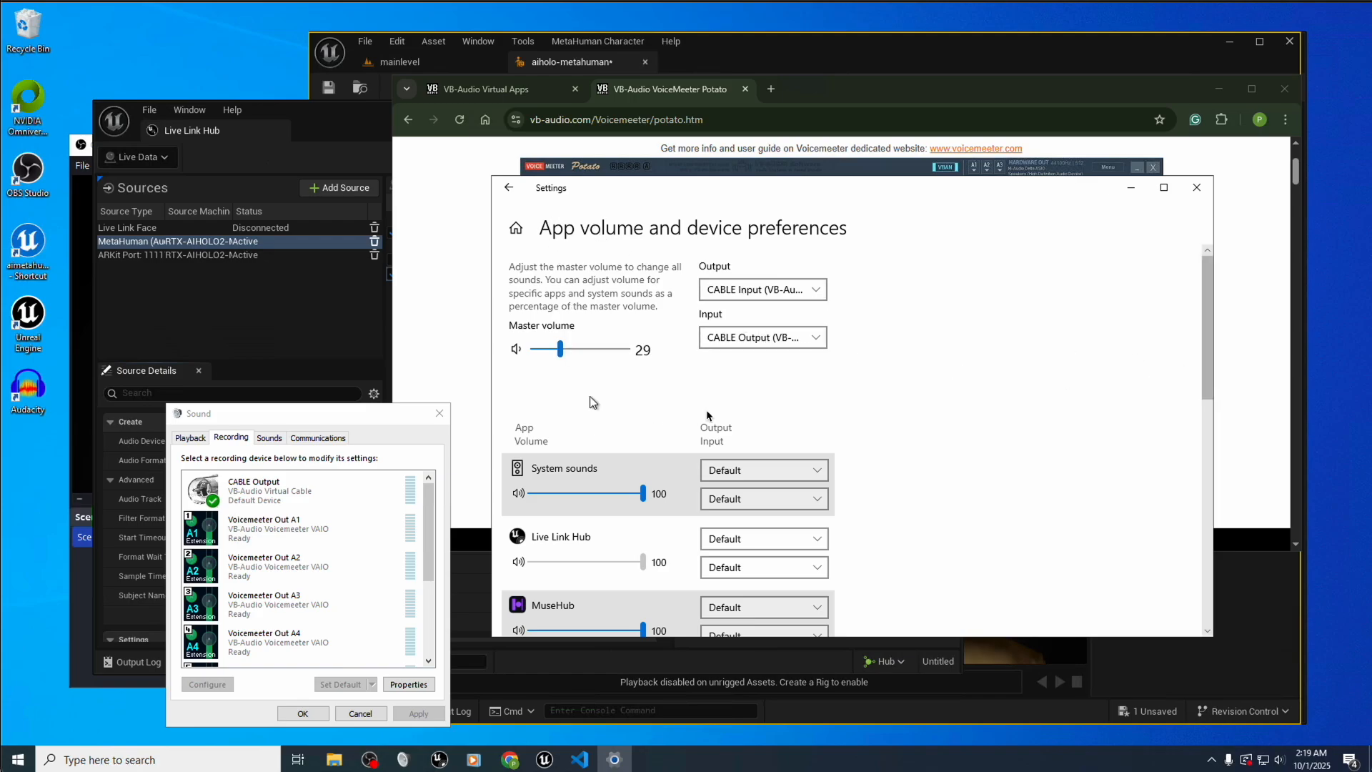
{"action": "left_click", "coordinate": [515, 203]}
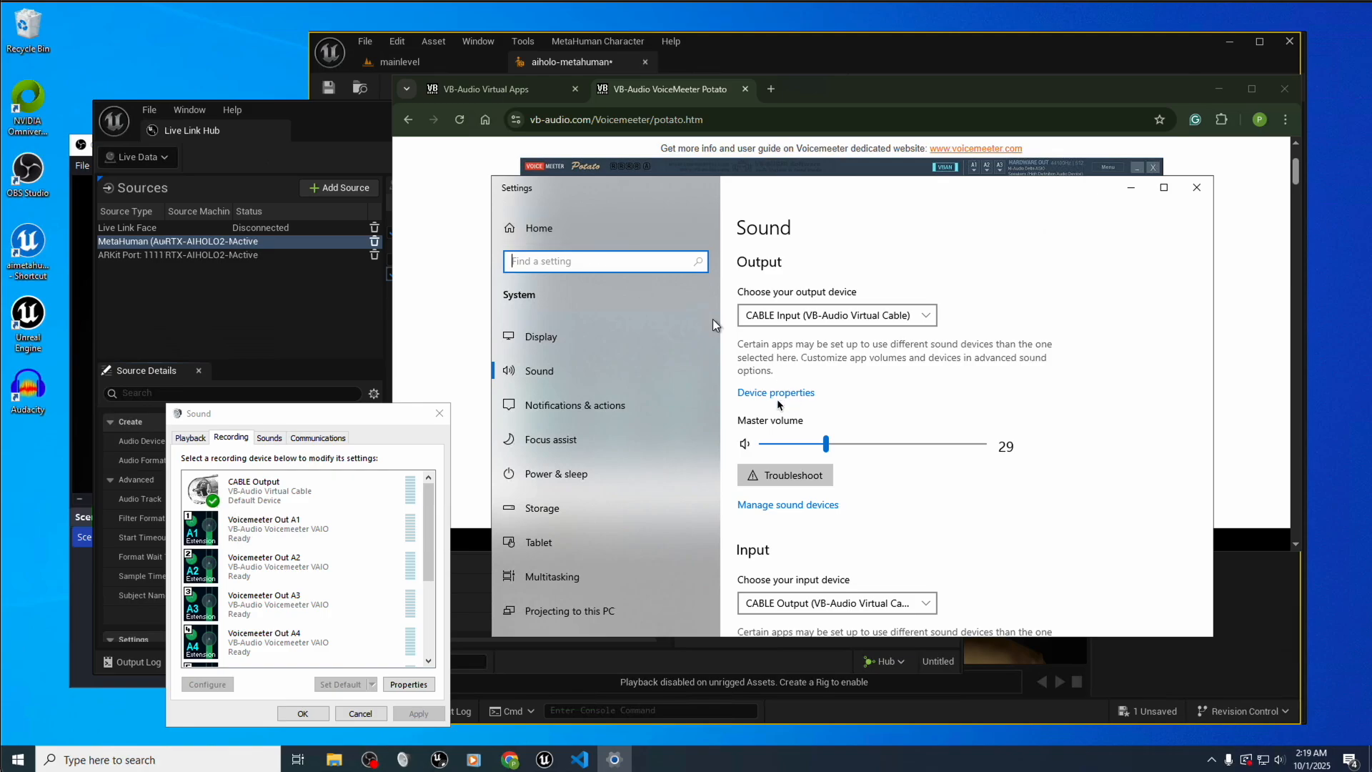
{"action": "scroll", "scroll_direction": "down", "scroll_amount": 3}
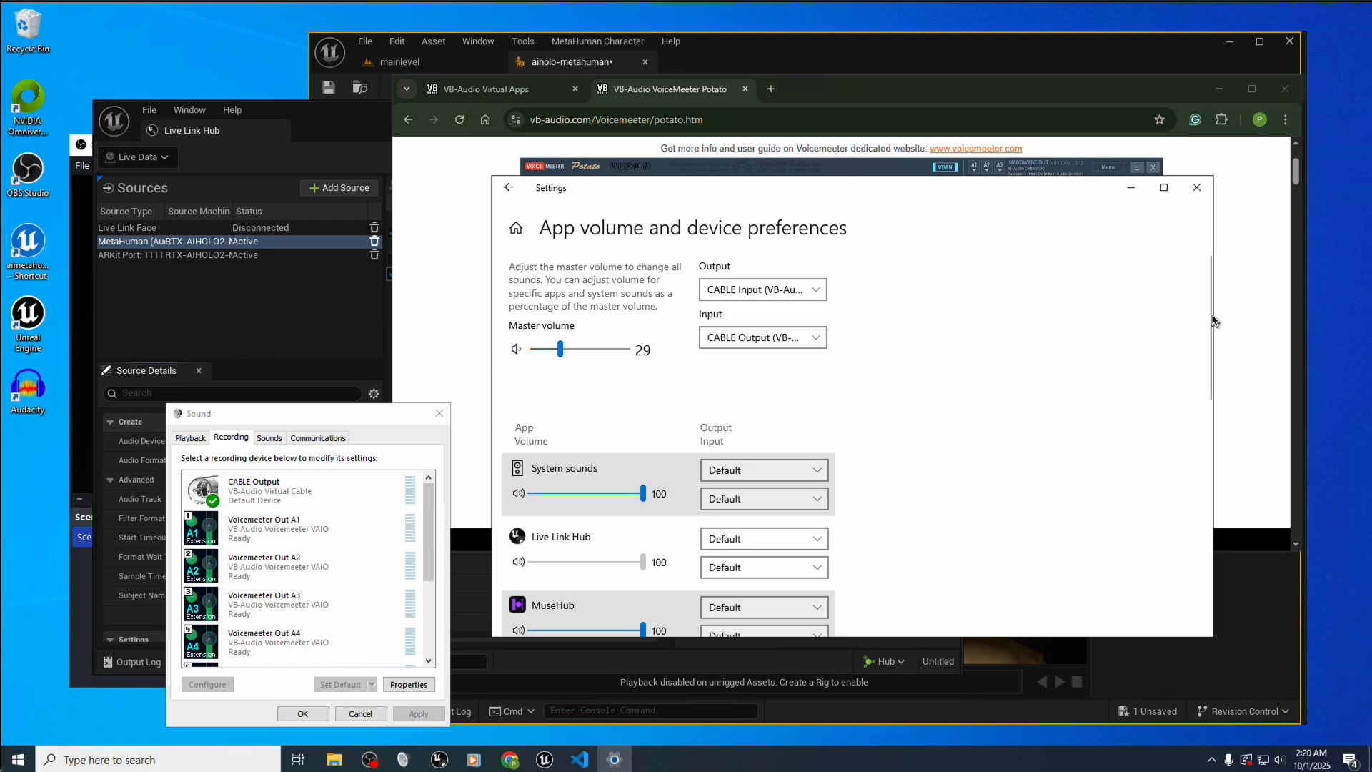
{"action": "scroll", "scroll_direction": "down", "scroll_amount": 3}
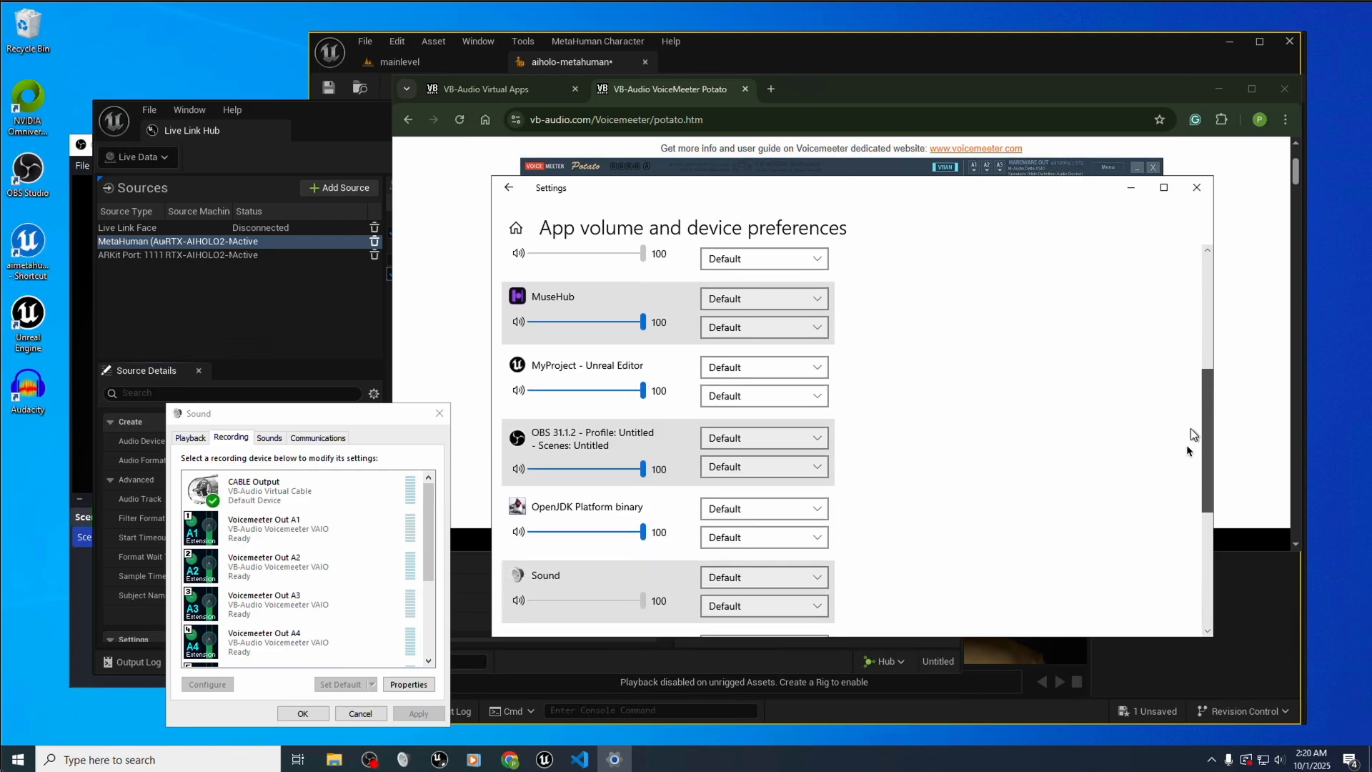
{"action": "scroll", "scroll_direction": "down", "scroll_amount": 3}
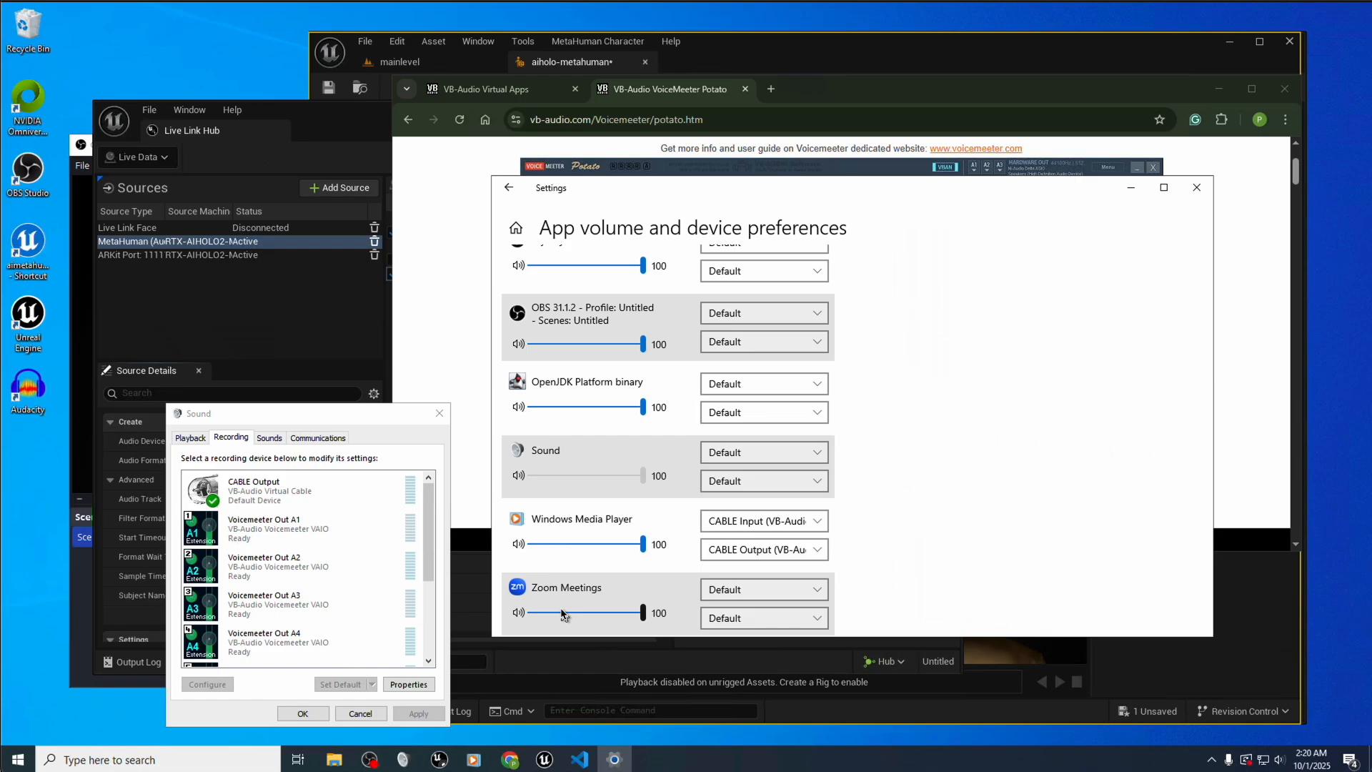
{"action": "mouse_move", "coordinate": [1157, 493]}
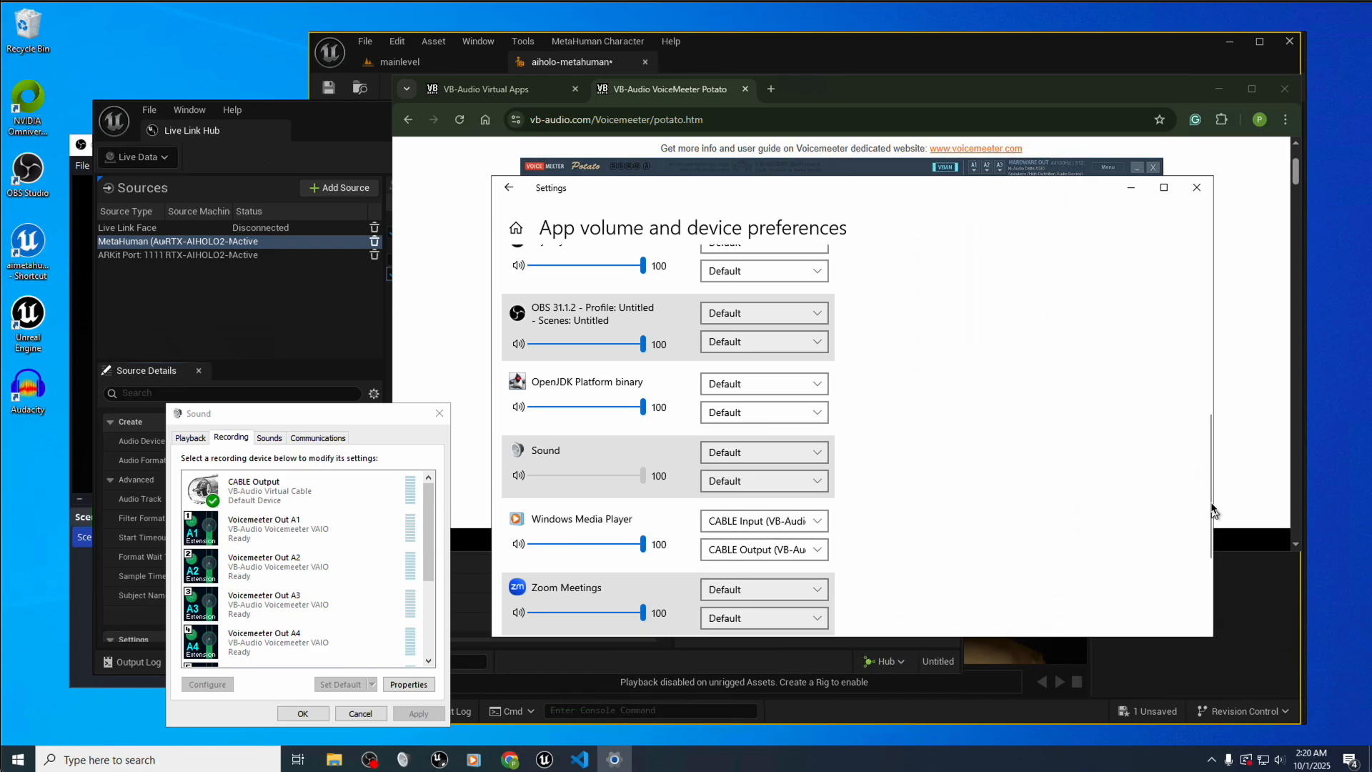
{"action": "scroll", "scroll_direction": "up", "scroll_amount": 3}
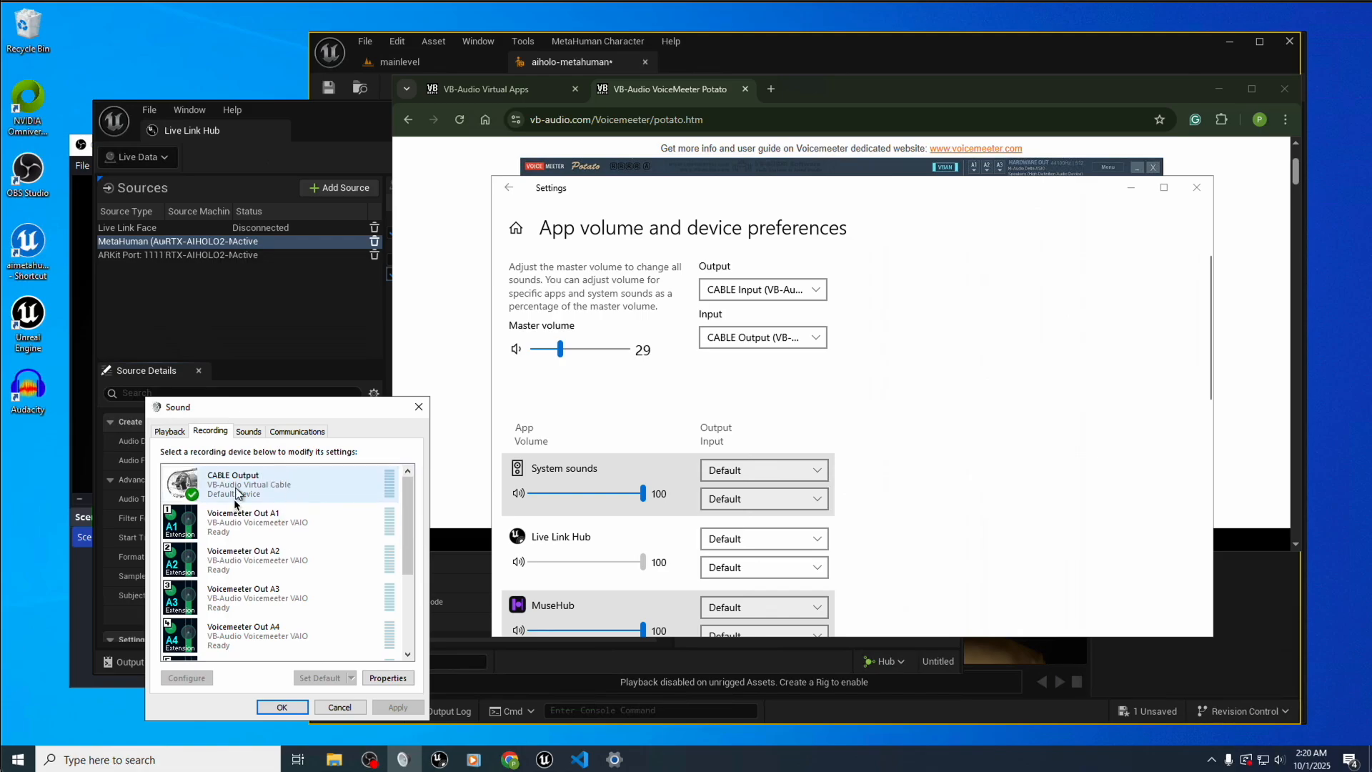
{"action": "mouse_move", "coordinate": [234, 504]}
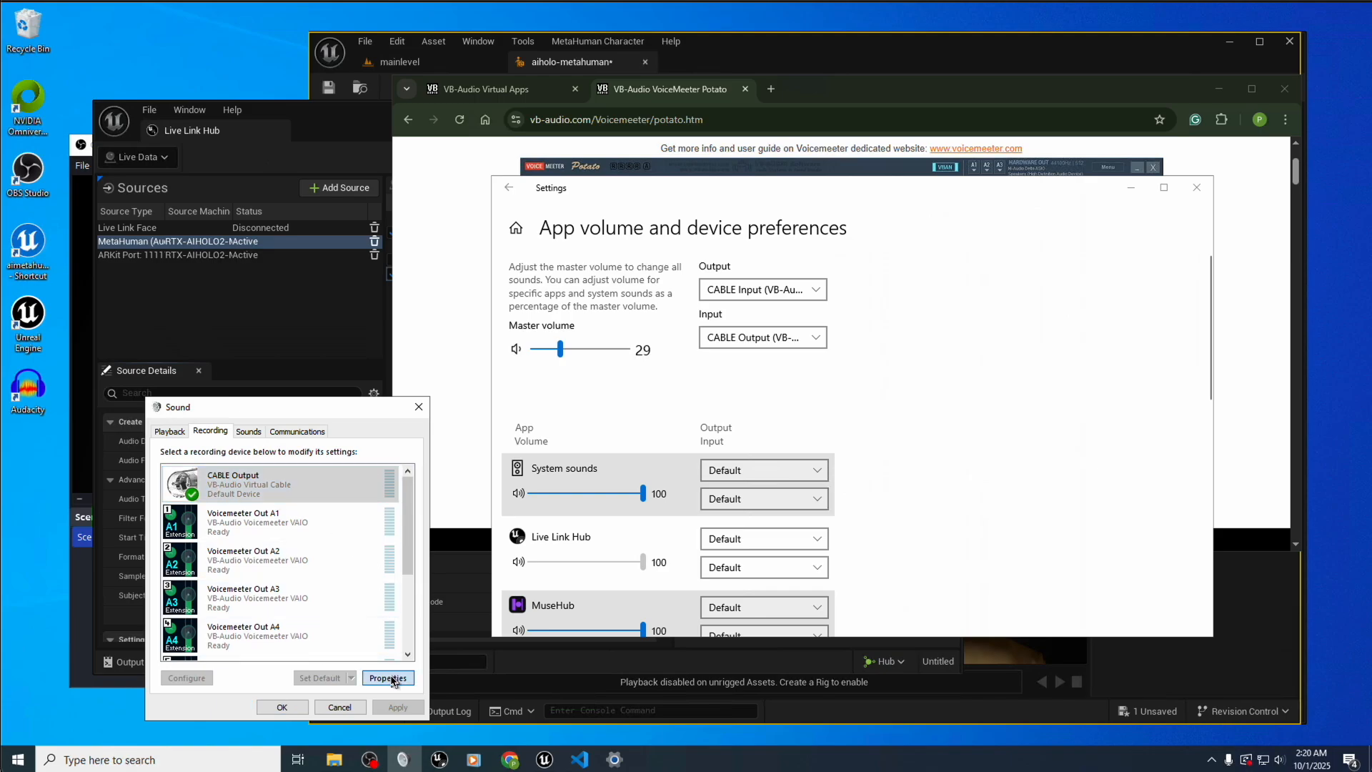
Open CABLE Output's recording properties and review its Listen, Levels and Advanced settings.
{"action": "left_click", "coordinate": [388, 678]}
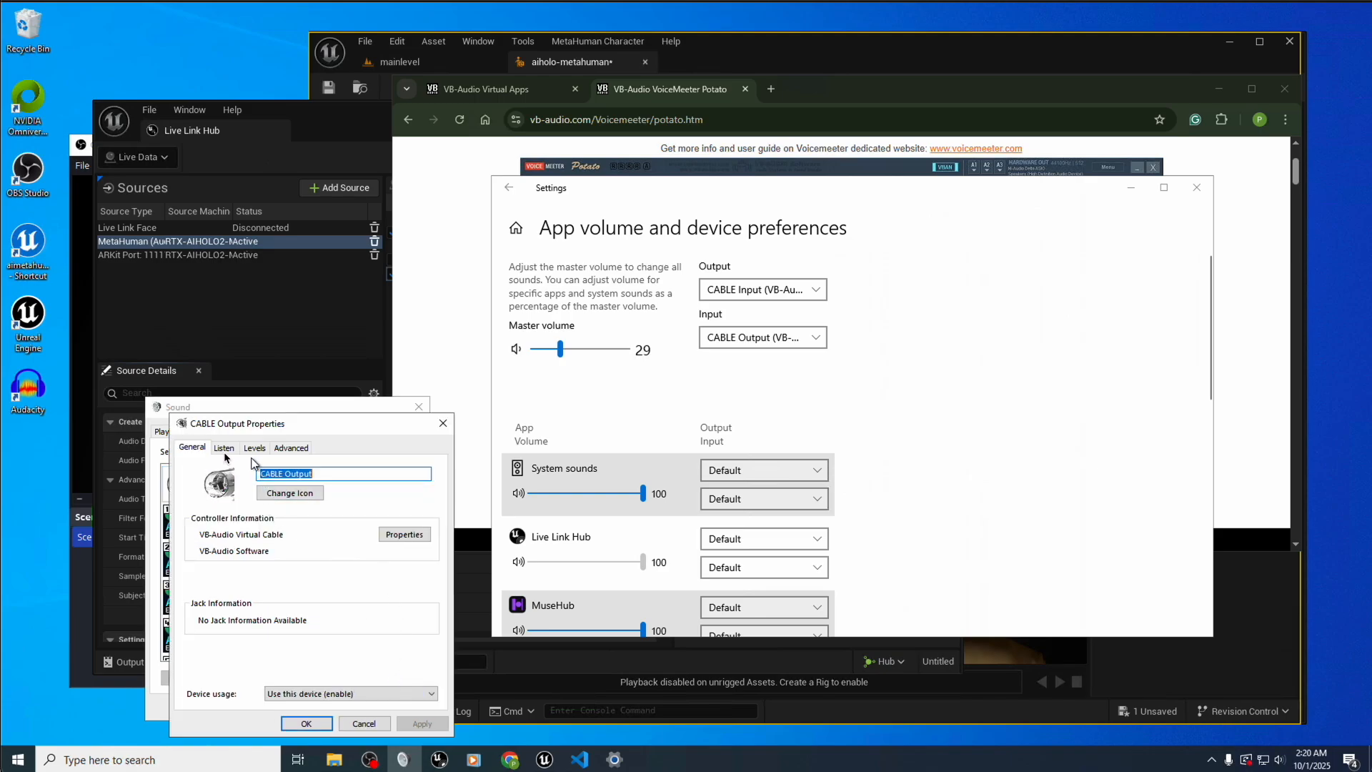
{"action": "left_click", "coordinate": [224, 448]}
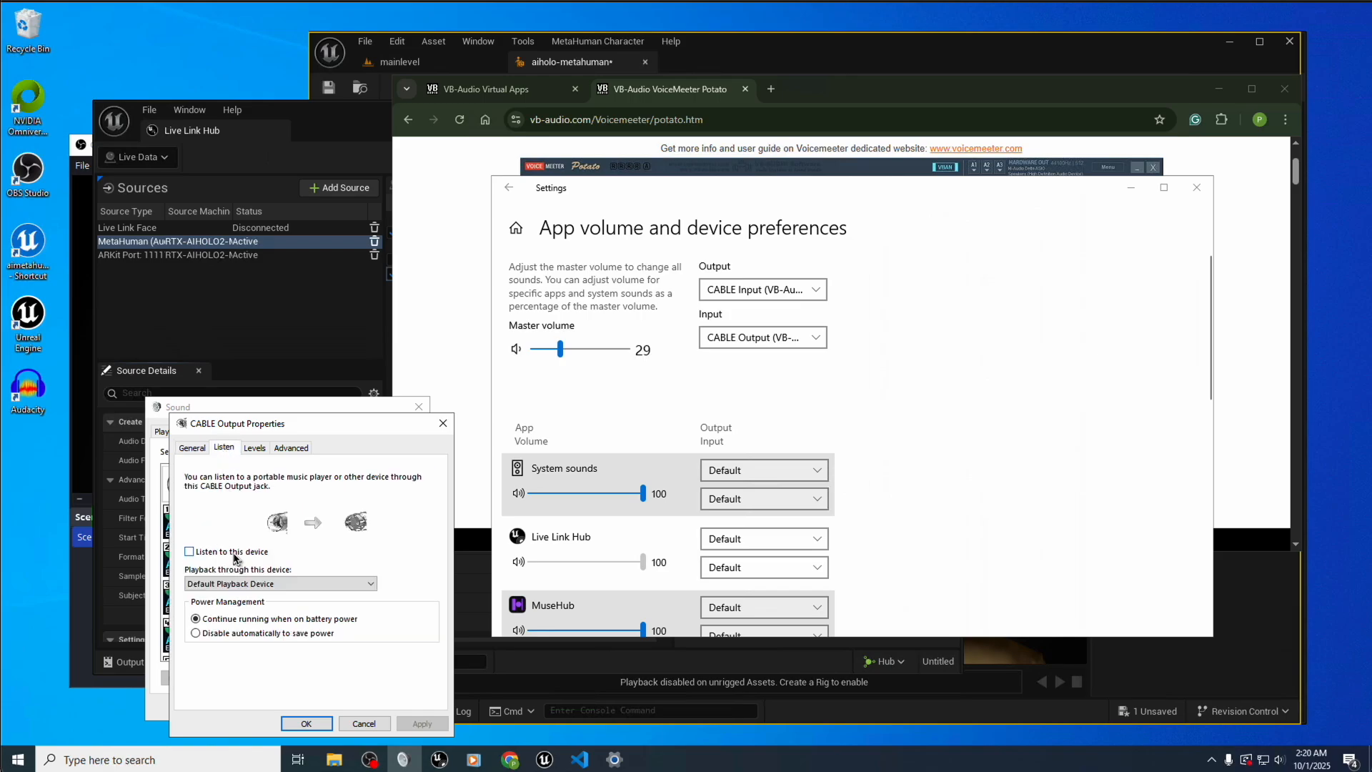
{"action": "mouse_move", "coordinate": [332, 530]}
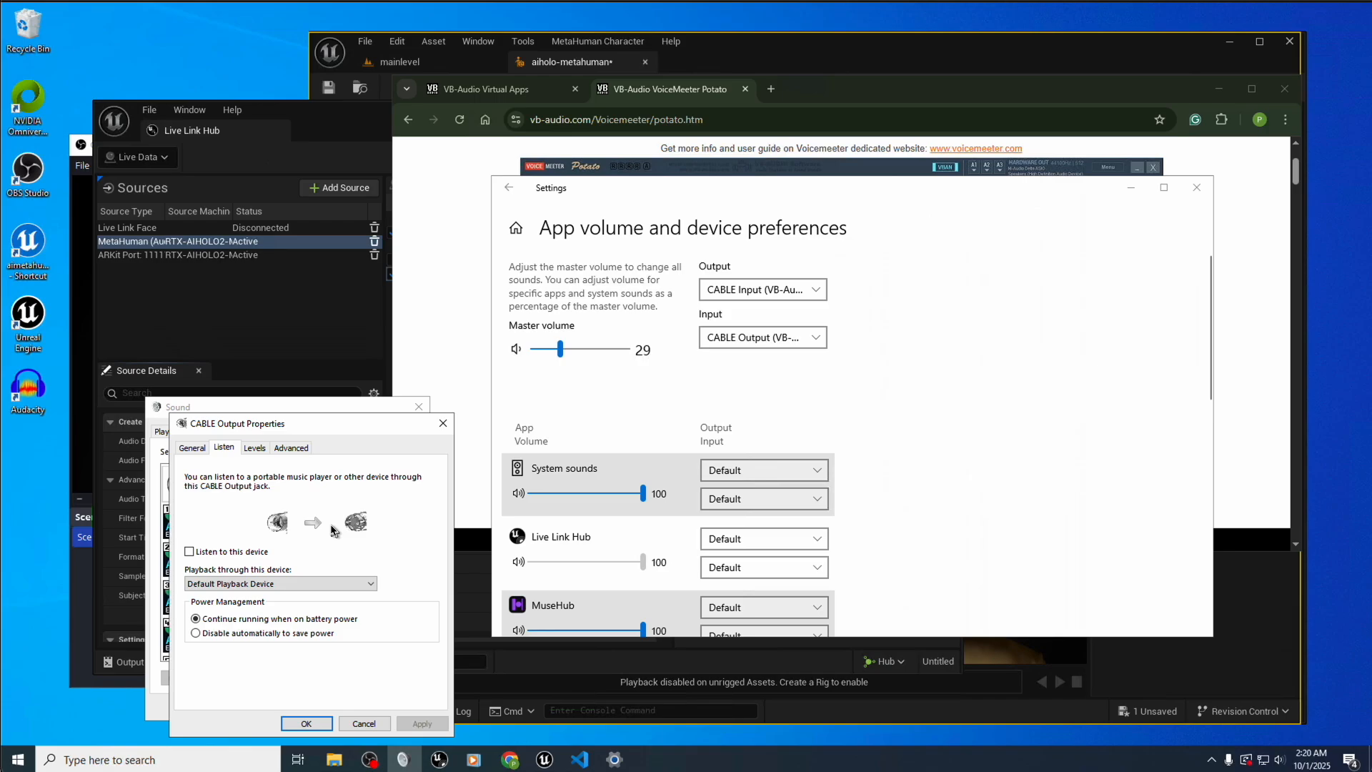
{"action": "mouse_move", "coordinate": [203, 513]}
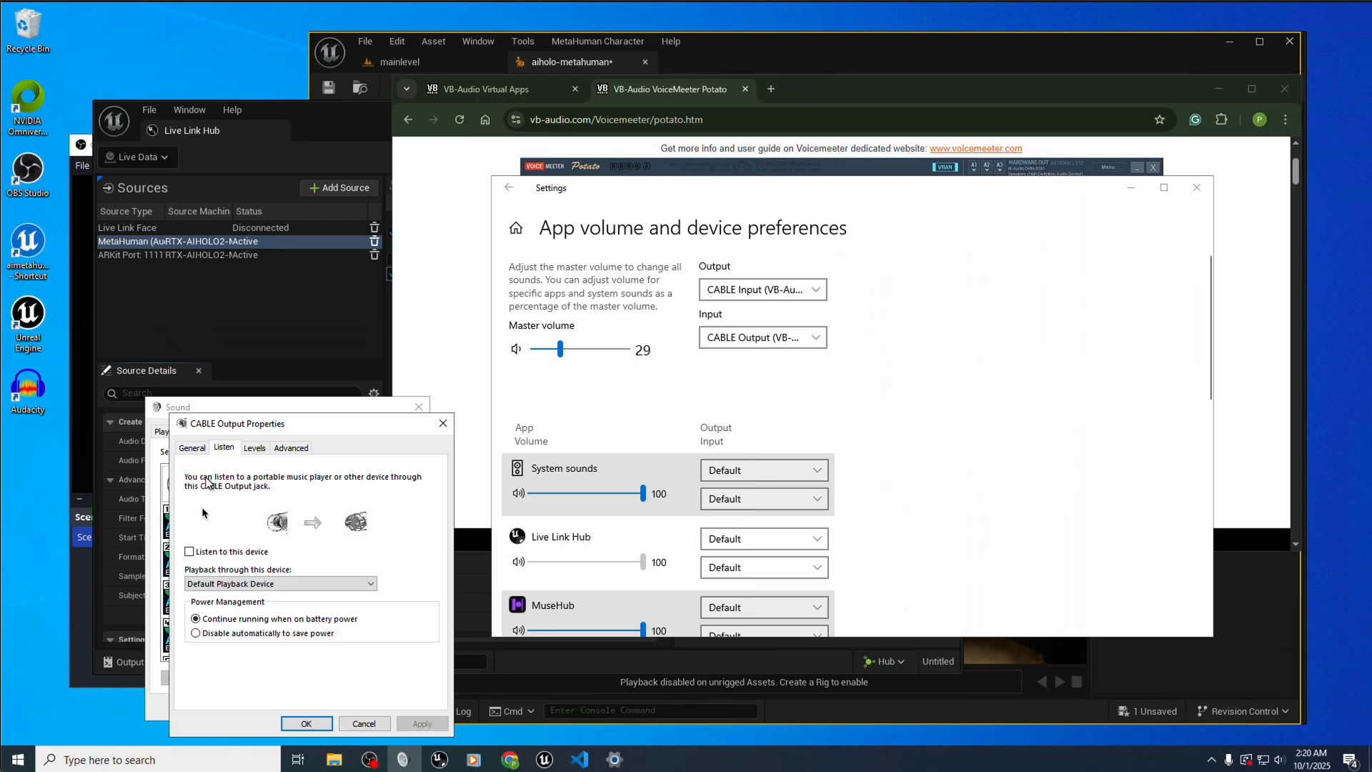
{"action": "left_click", "coordinate": [291, 447]}
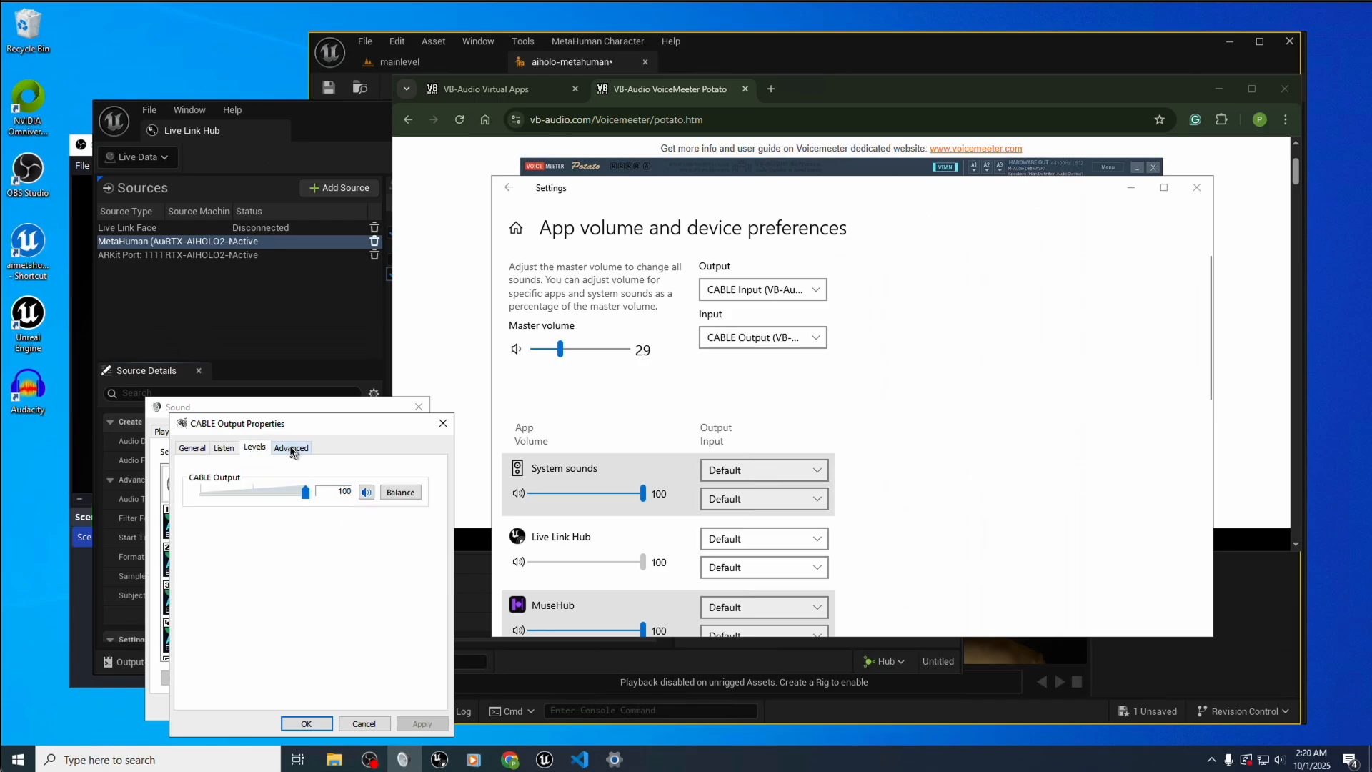
{"action": "left_click", "coordinate": [192, 447]}
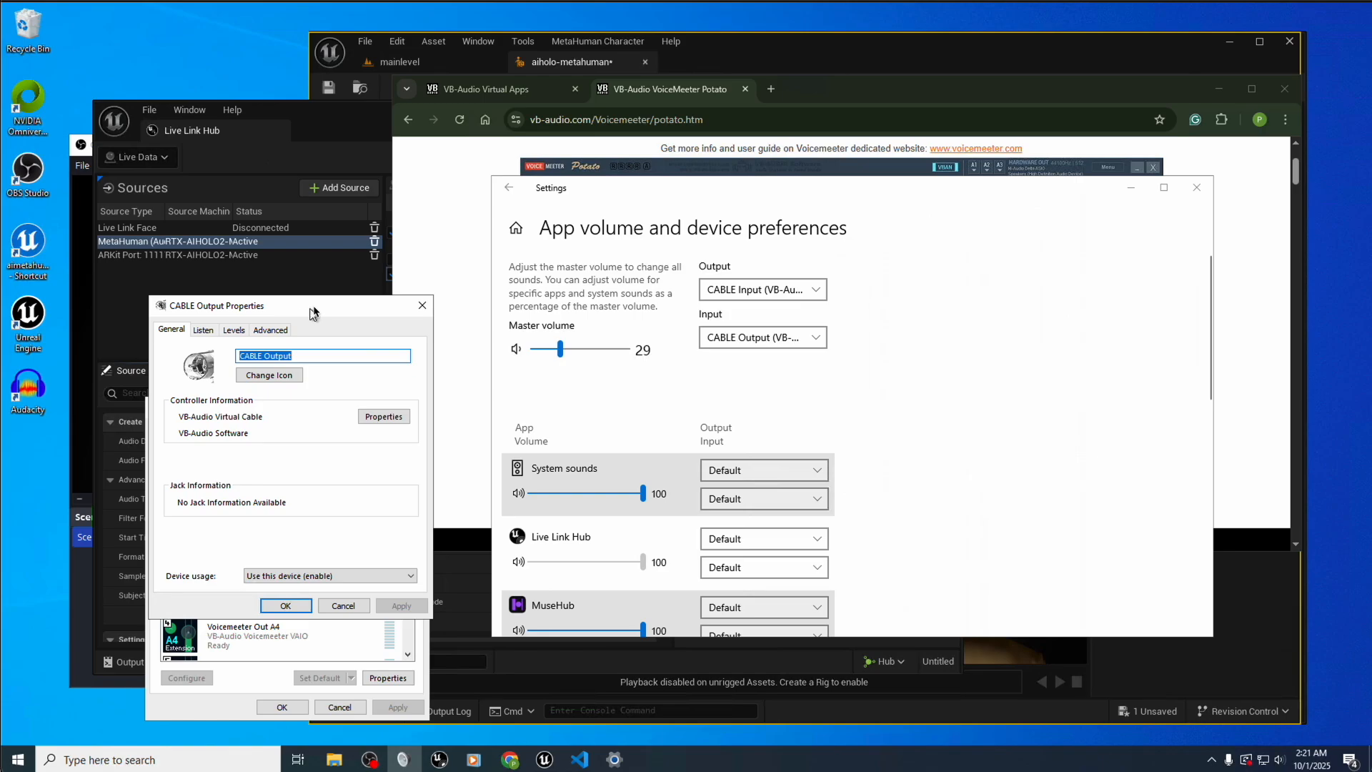
{"action": "left_click_drag", "start_coordinate": [219, 305], "coordinate": [158, 296]}
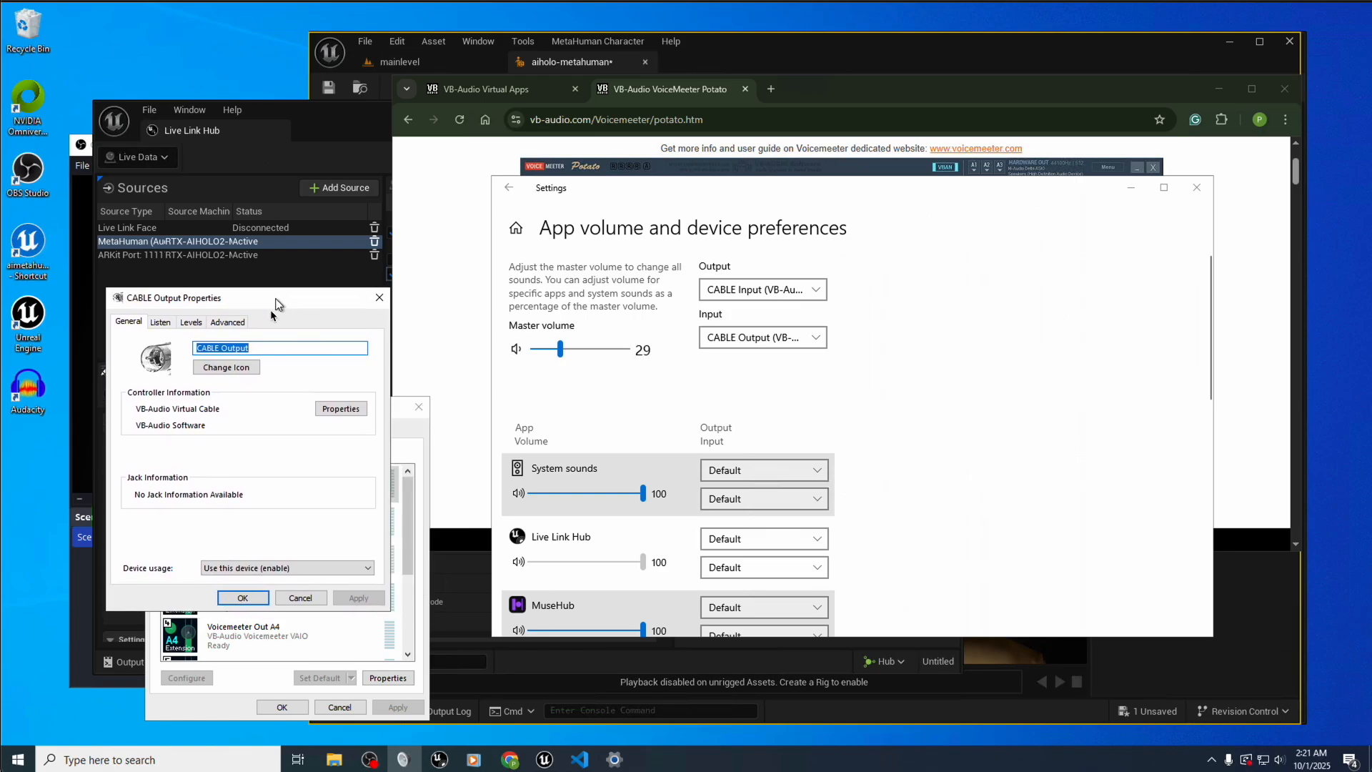